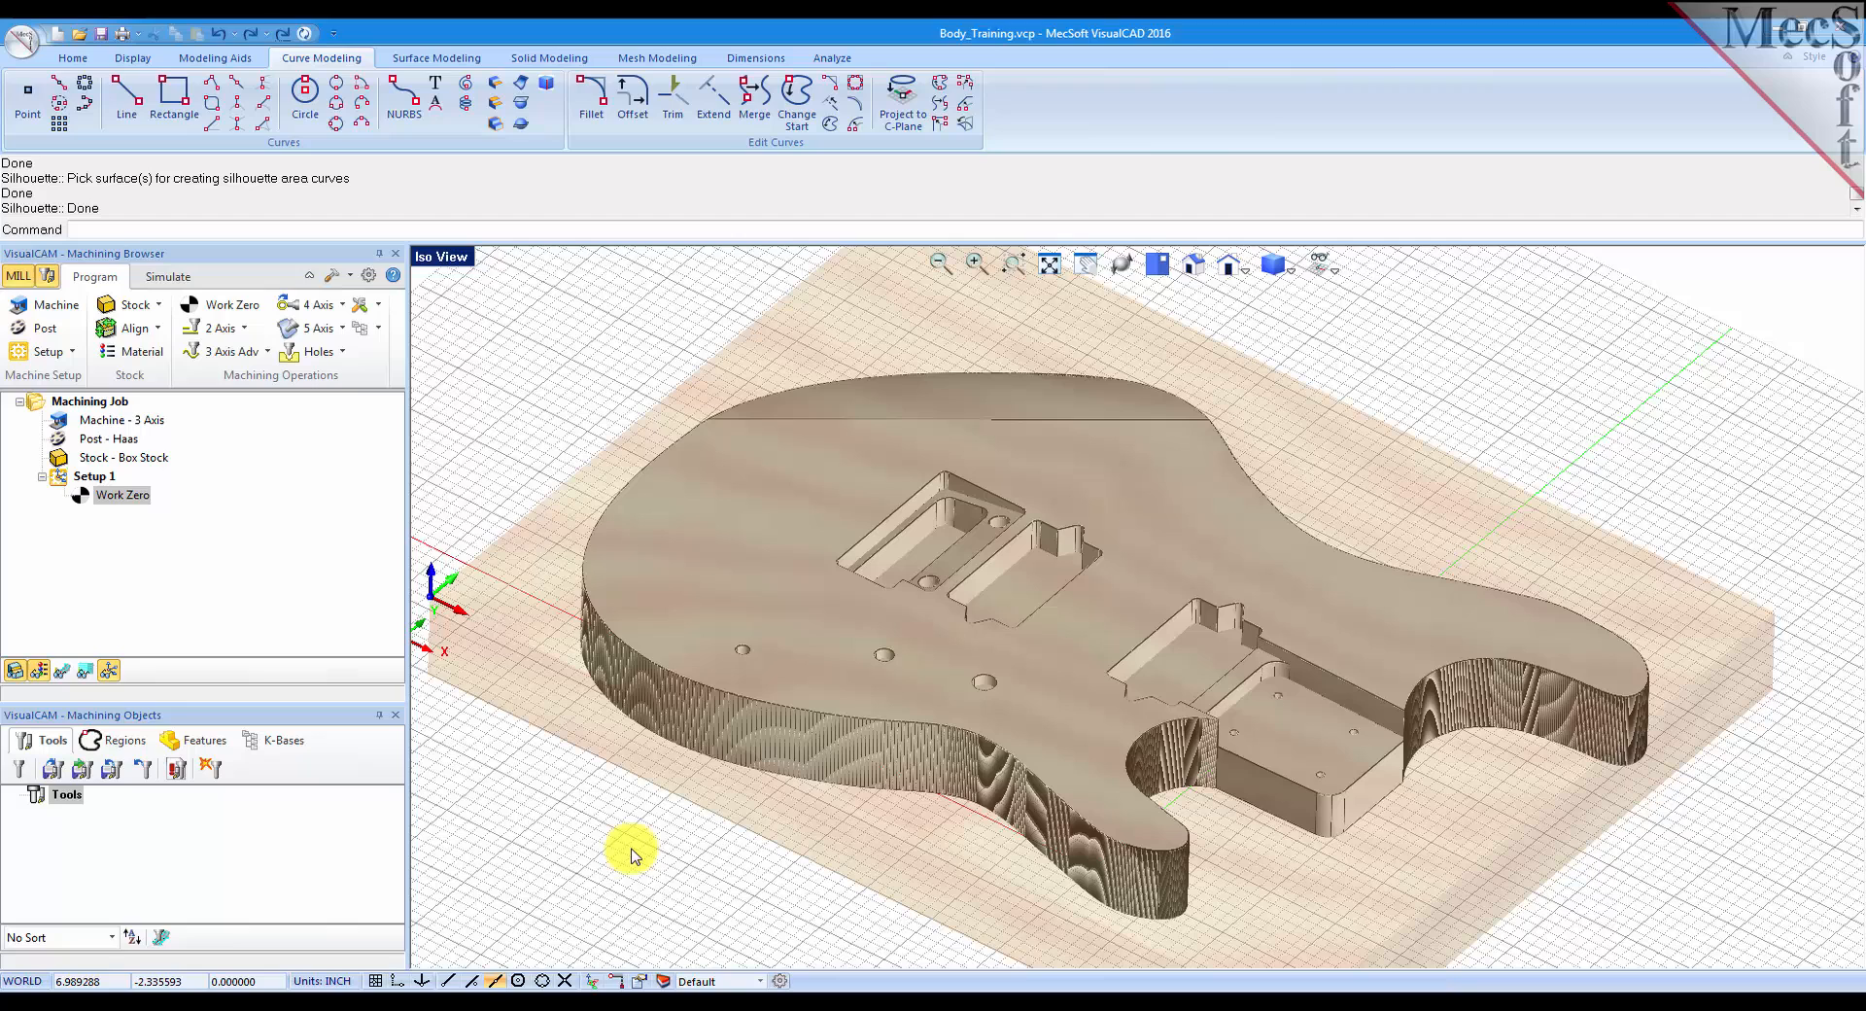
mouse_move(975, 655)
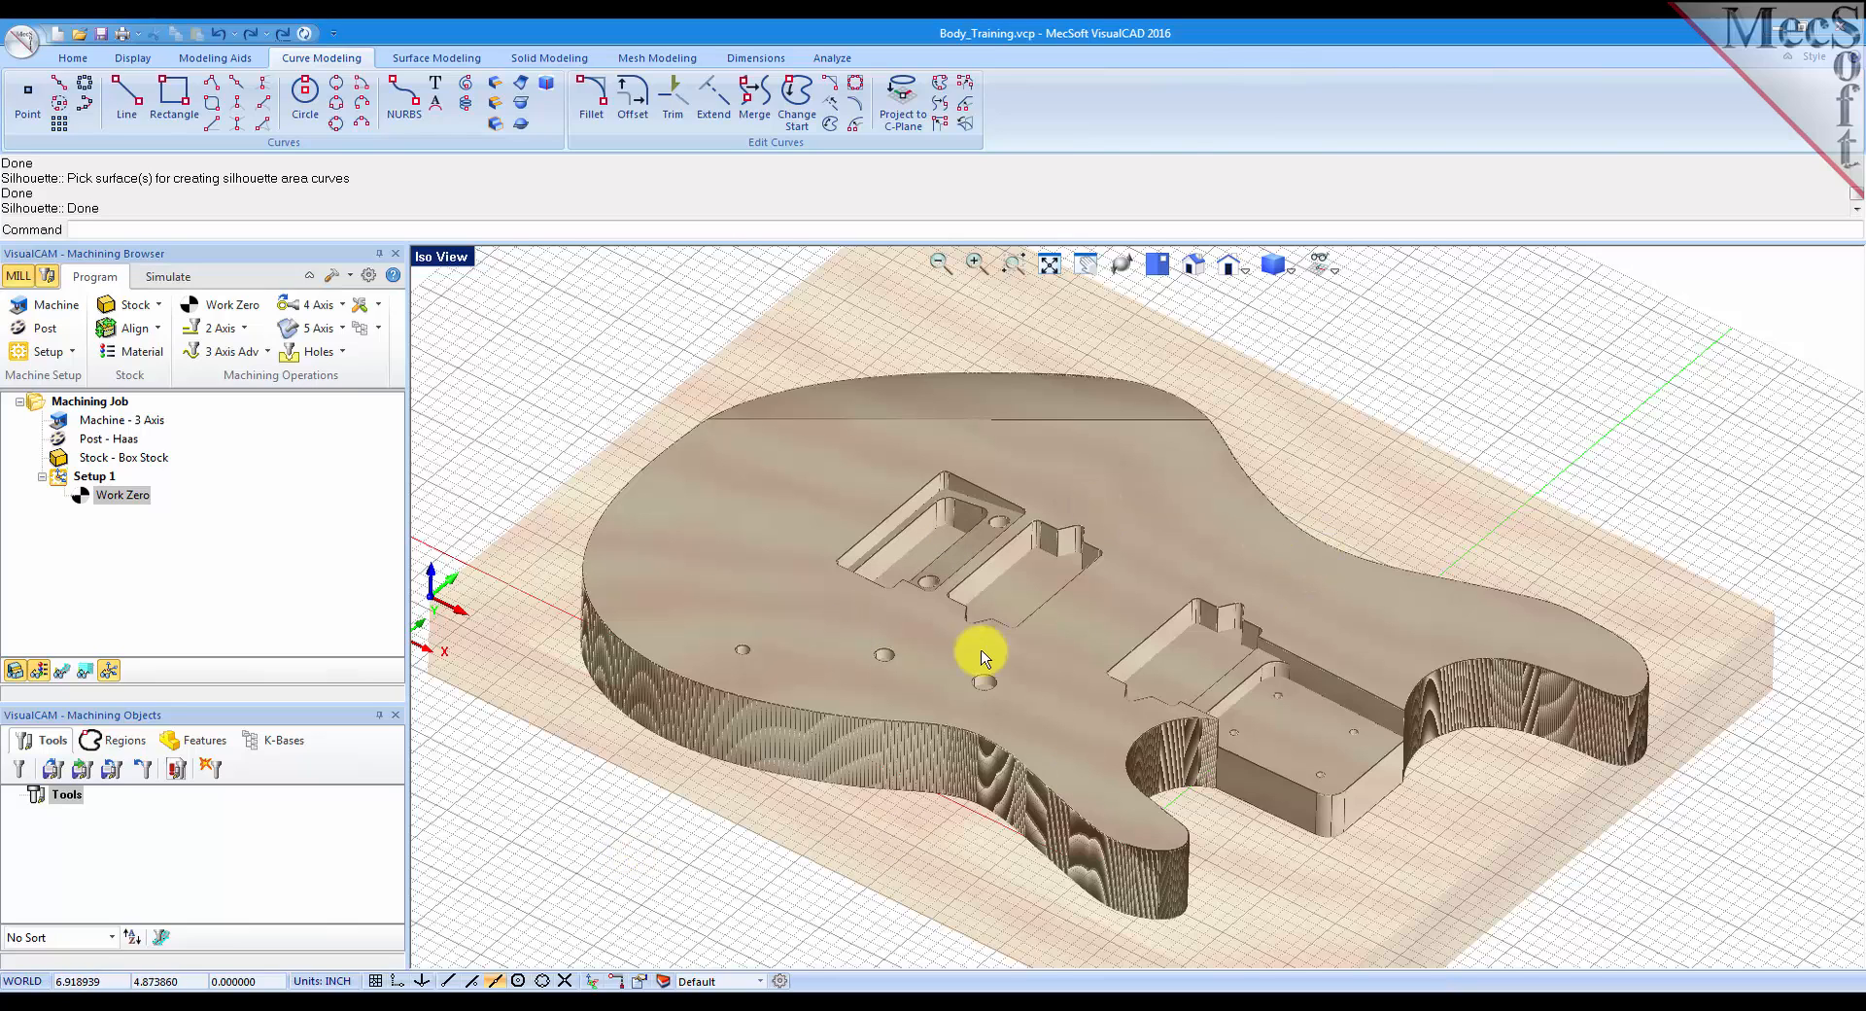
mouse_move(1335, 467)
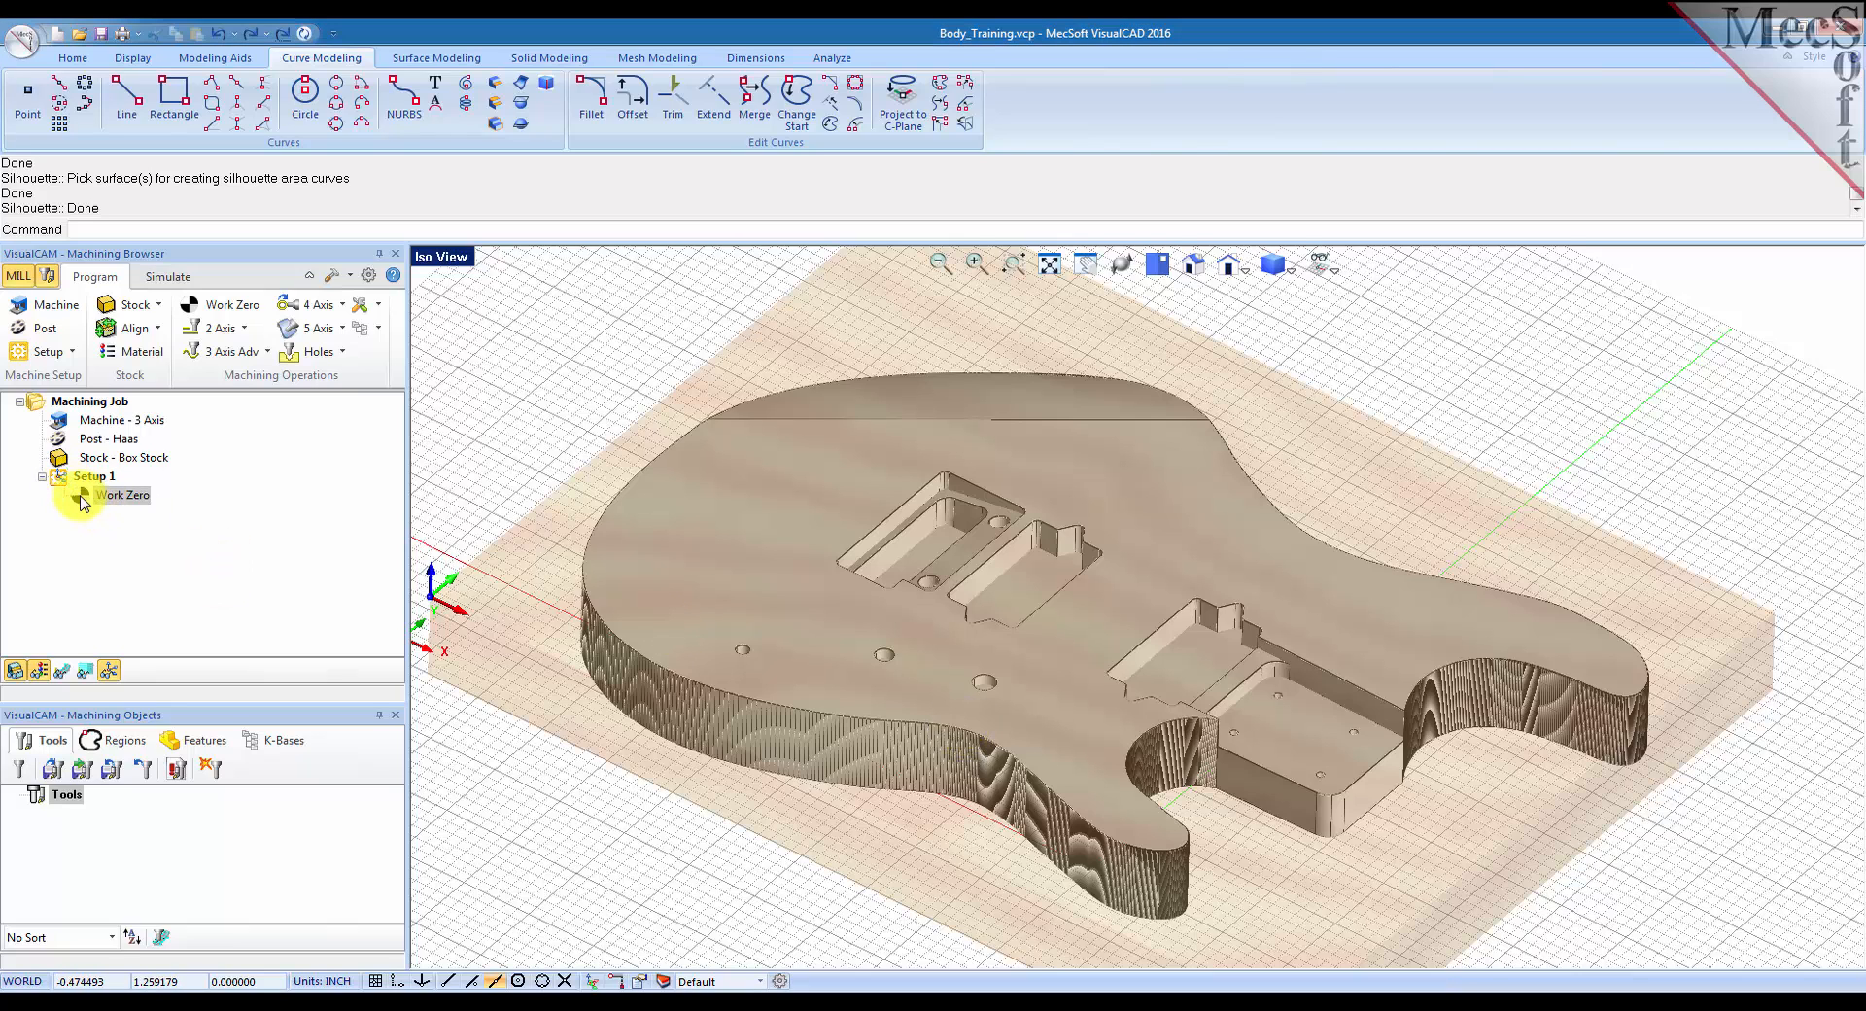
Start a 2½-axis profiling operation driven by the body's lower outer Face Edge.
click(122, 495)
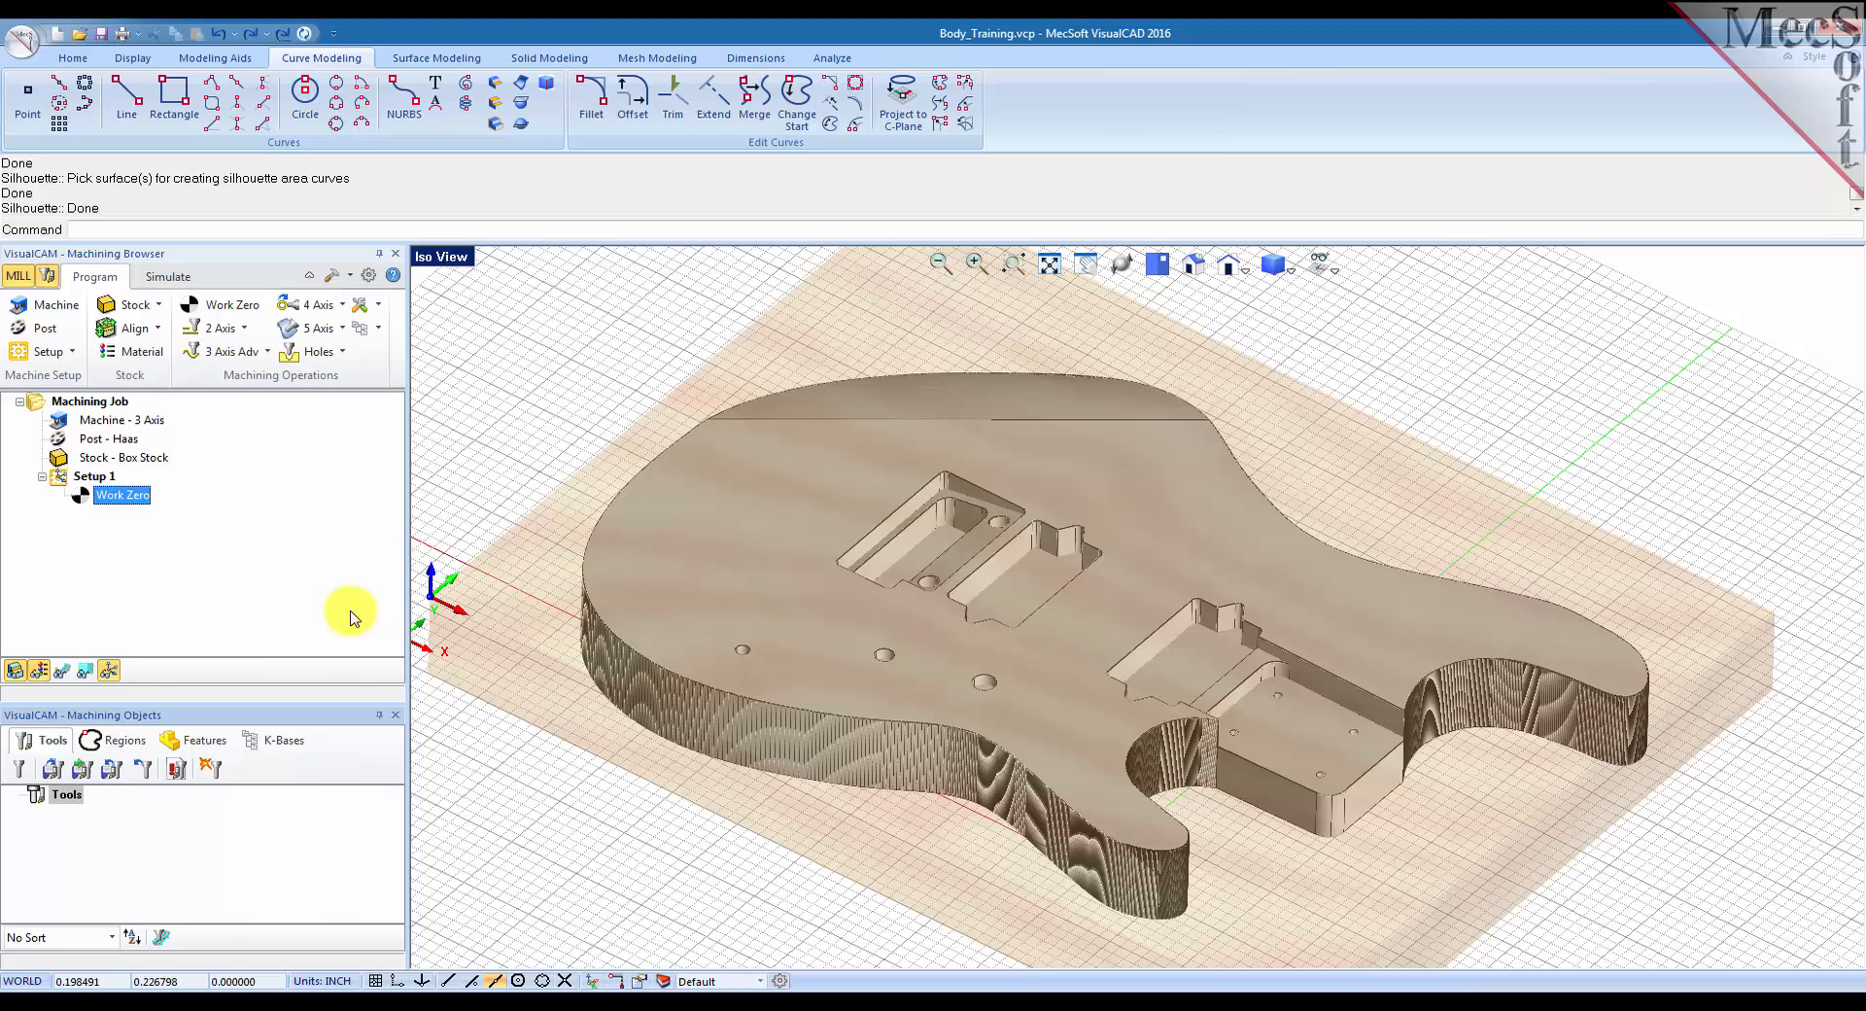
mouse_move(212, 549)
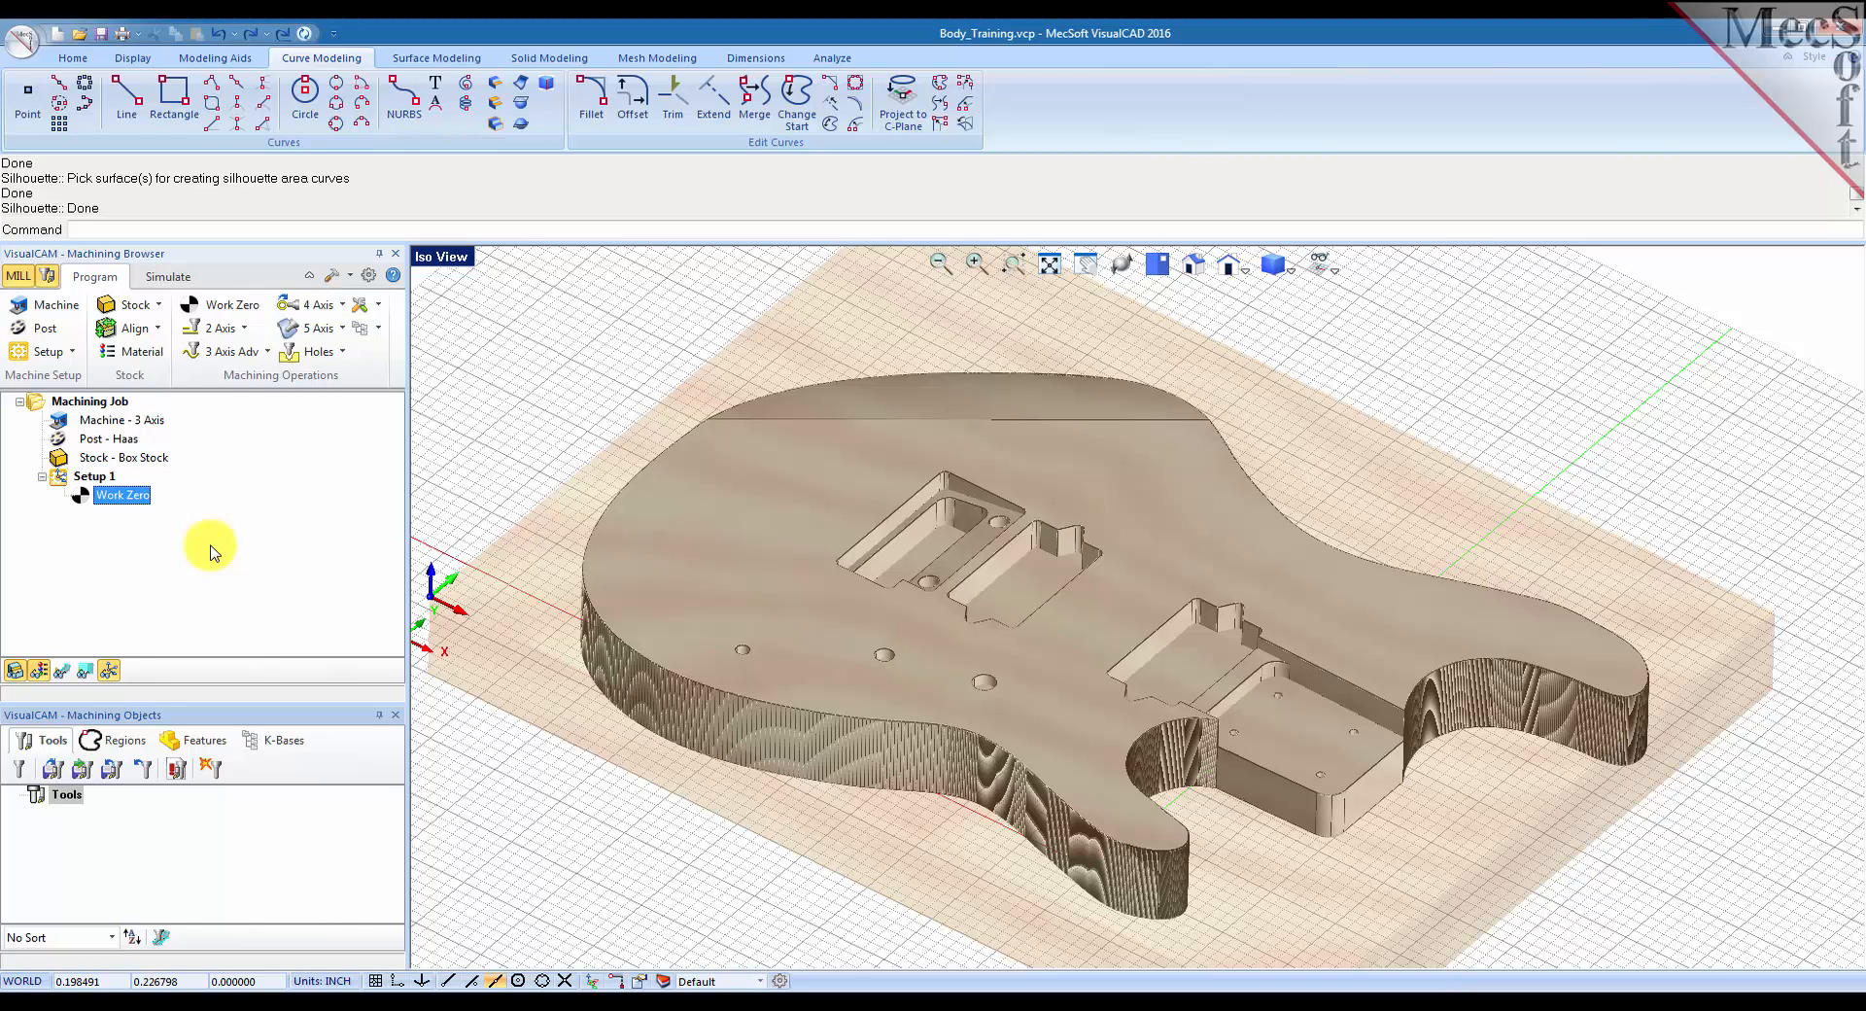
click(224, 328)
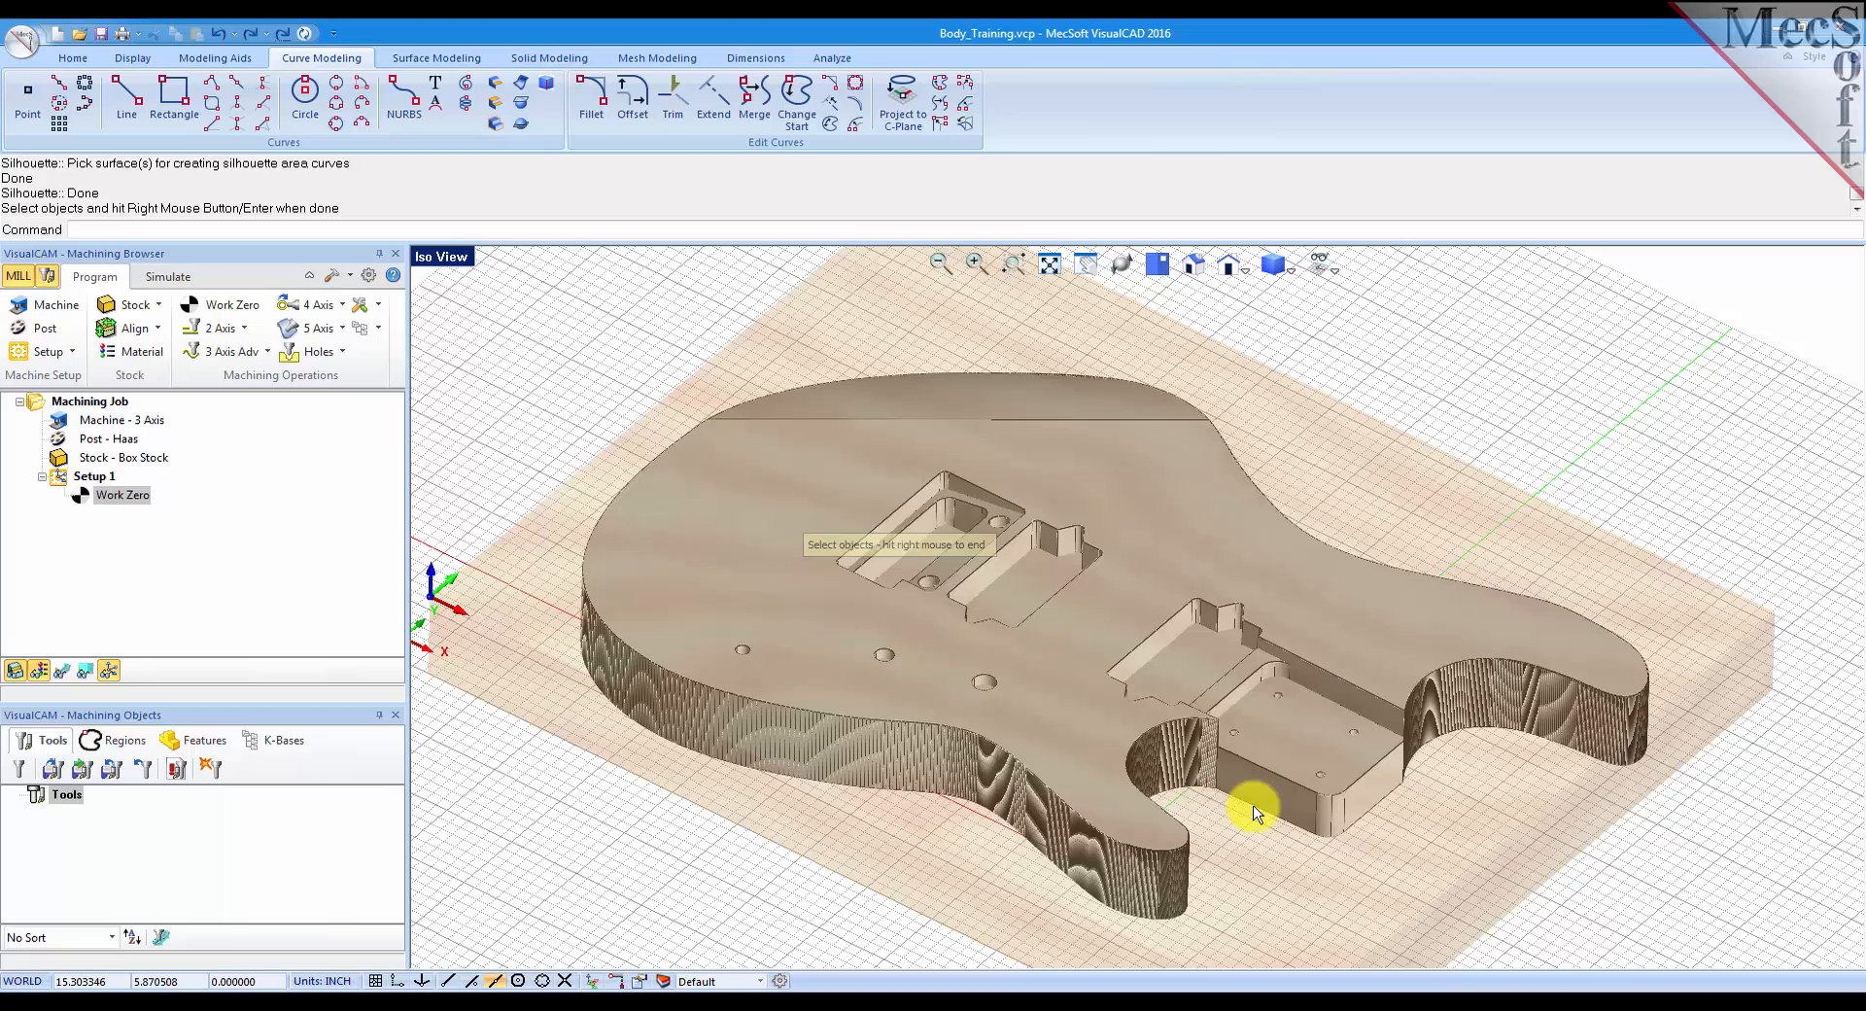
click(1255, 814)
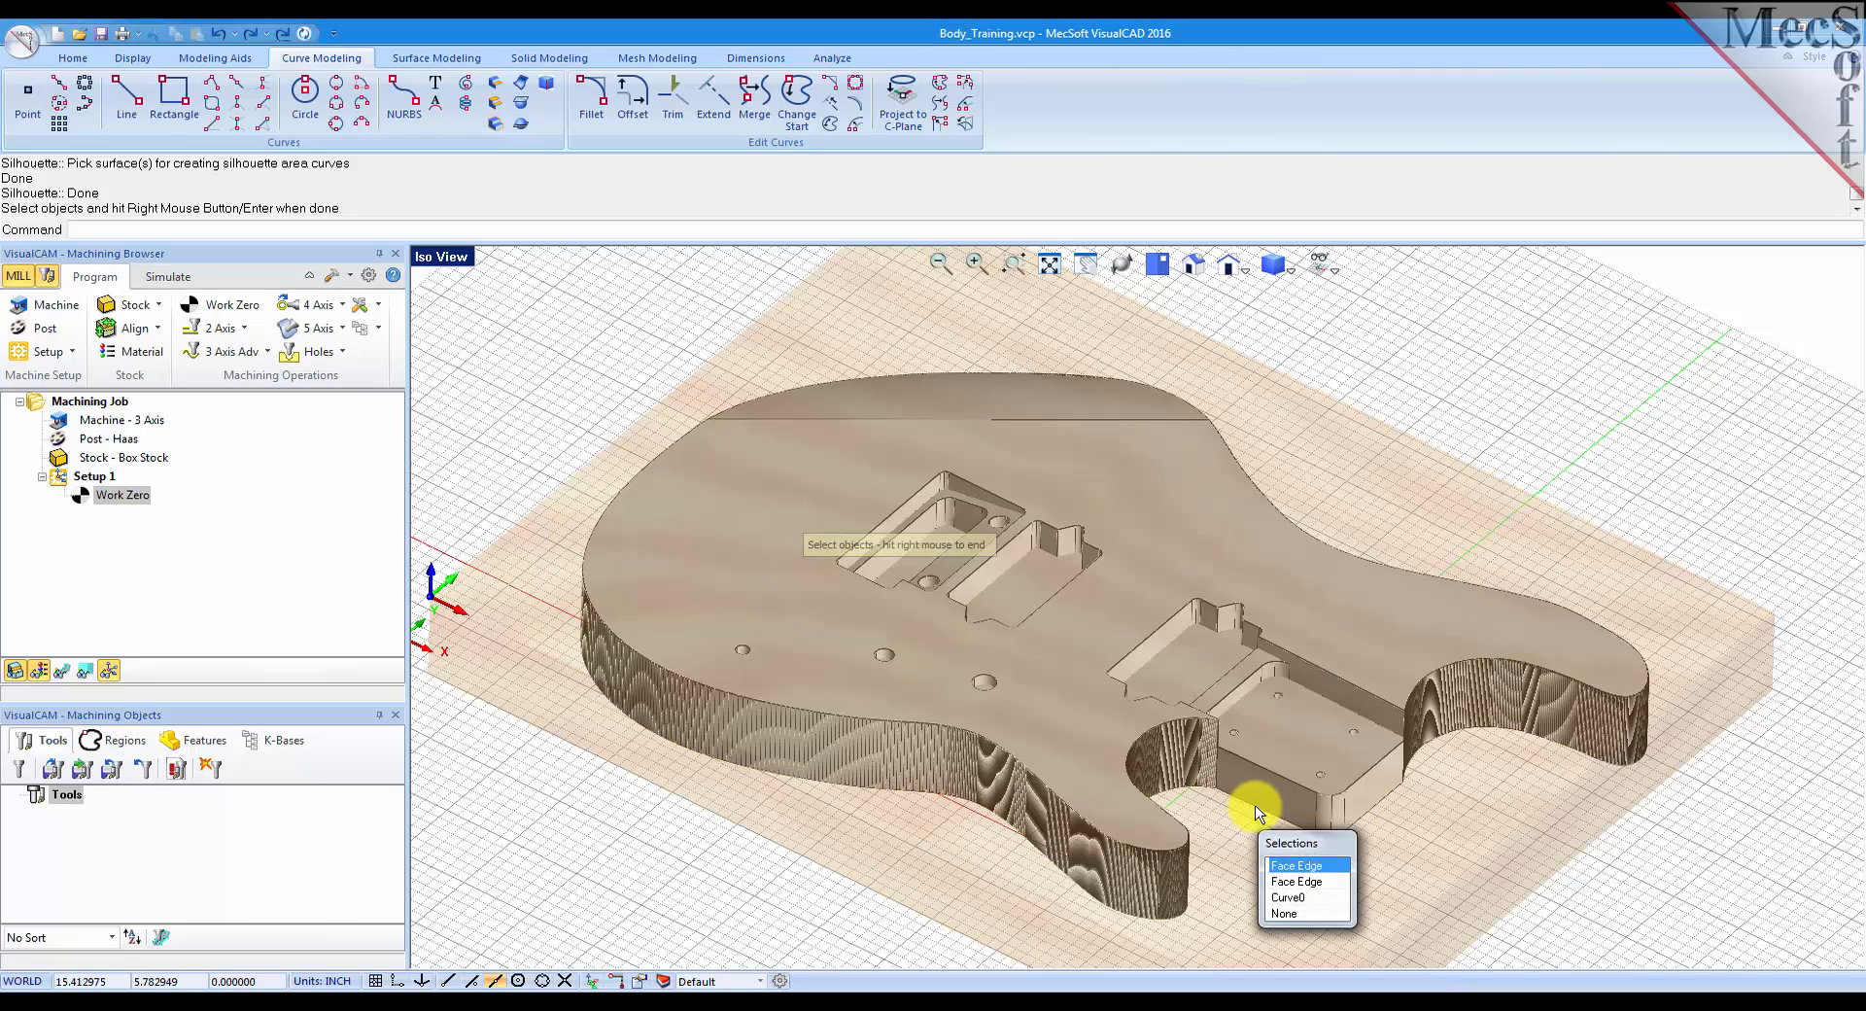
click(1298, 864)
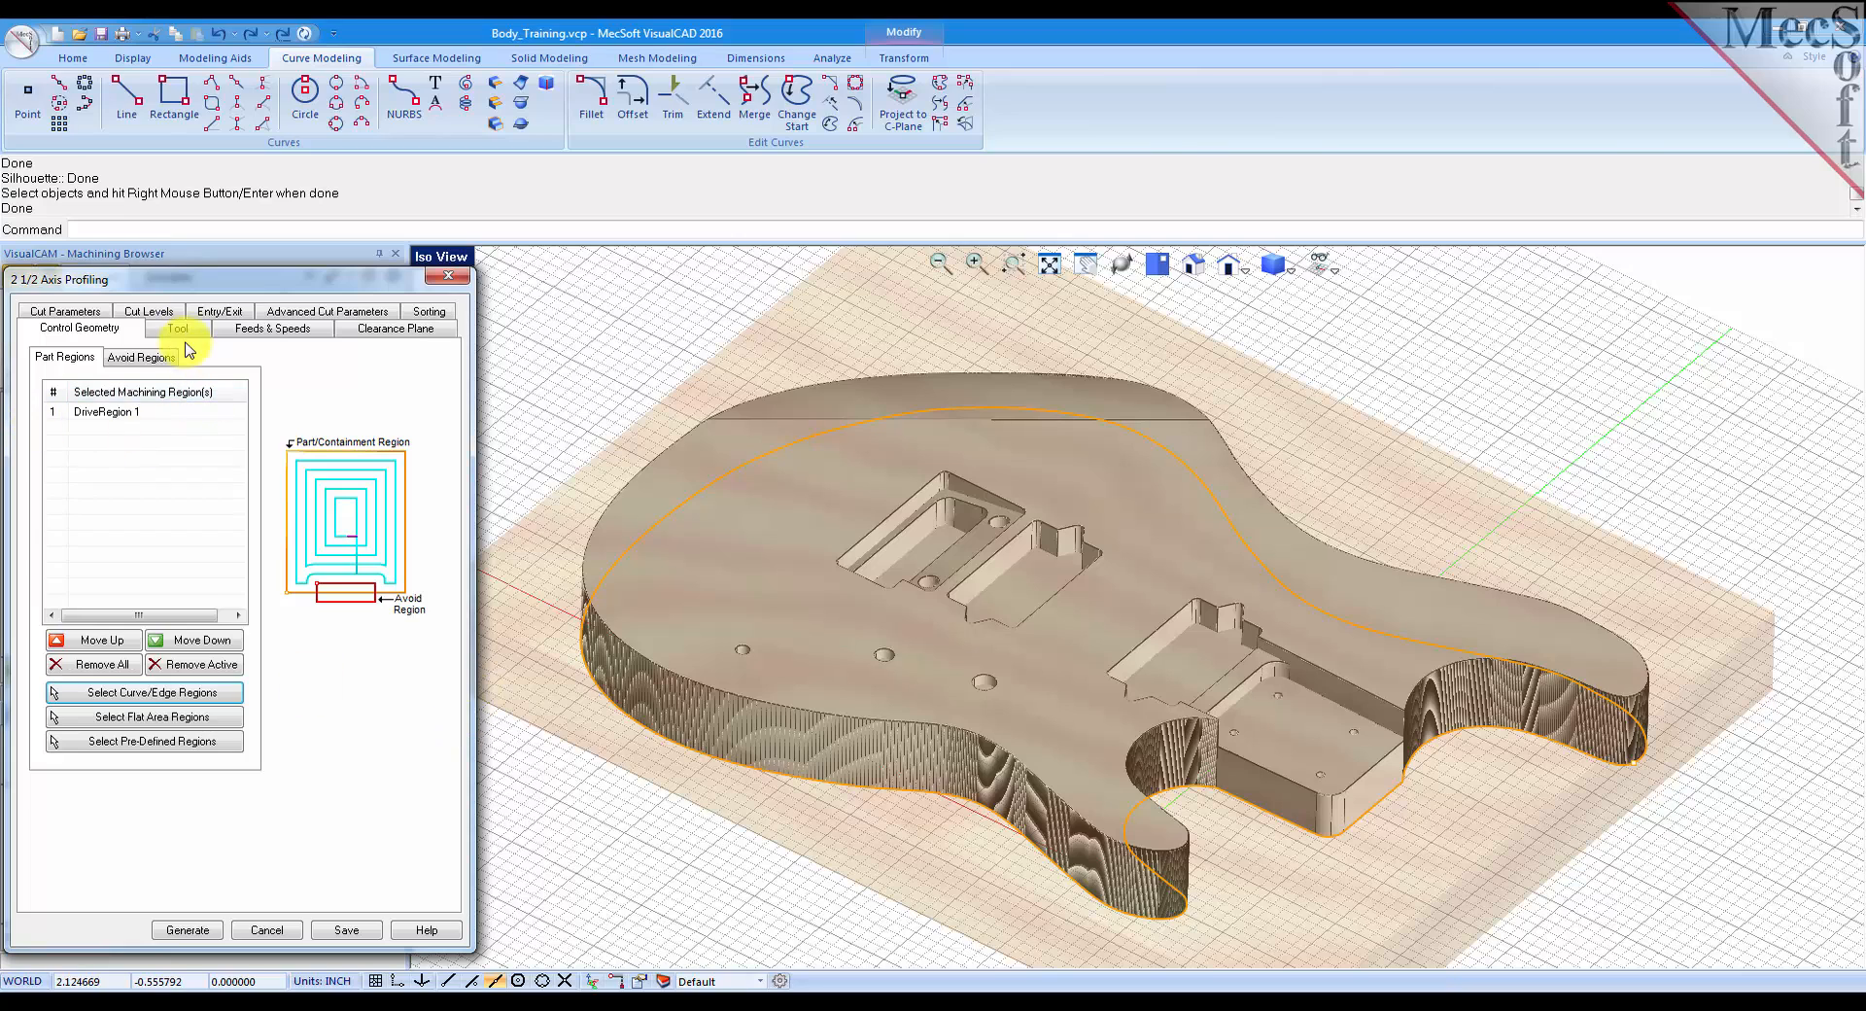
Create a 0.5-inch carbide flat end mill named FlatMill-0.5 as the operation's tool.
click(177, 328)
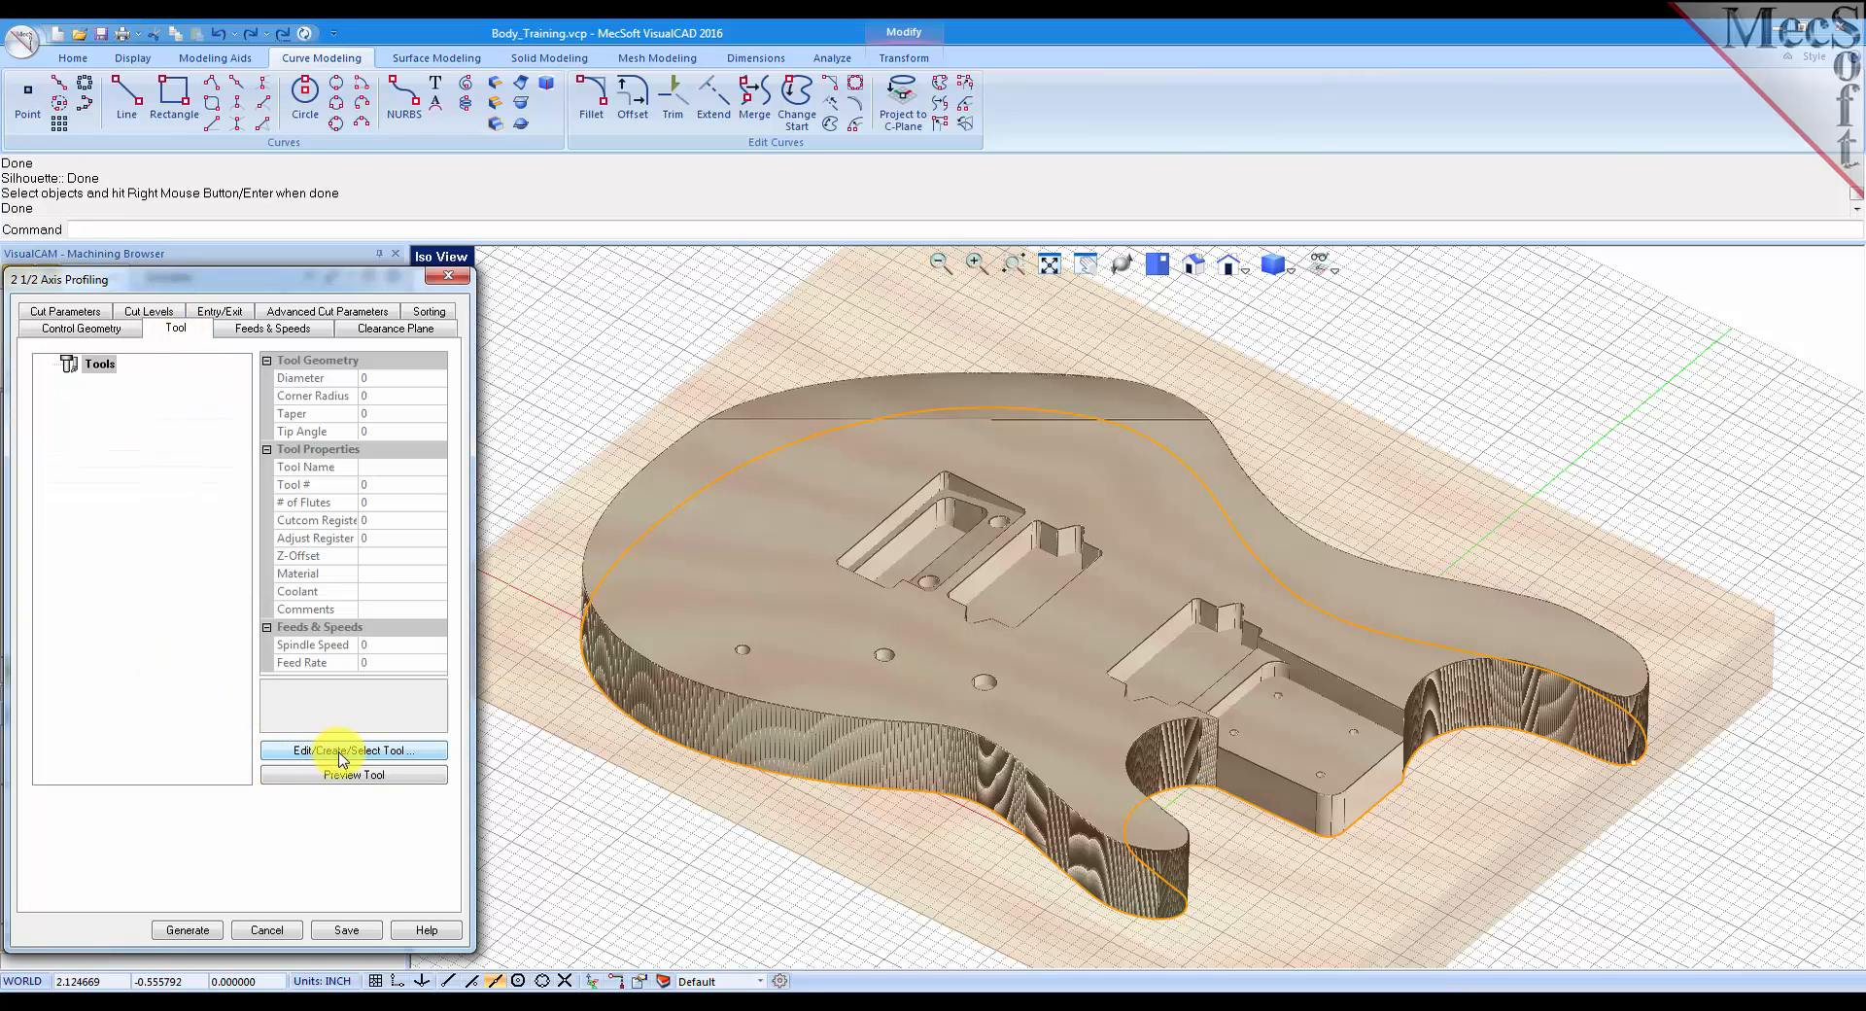
click(354, 750)
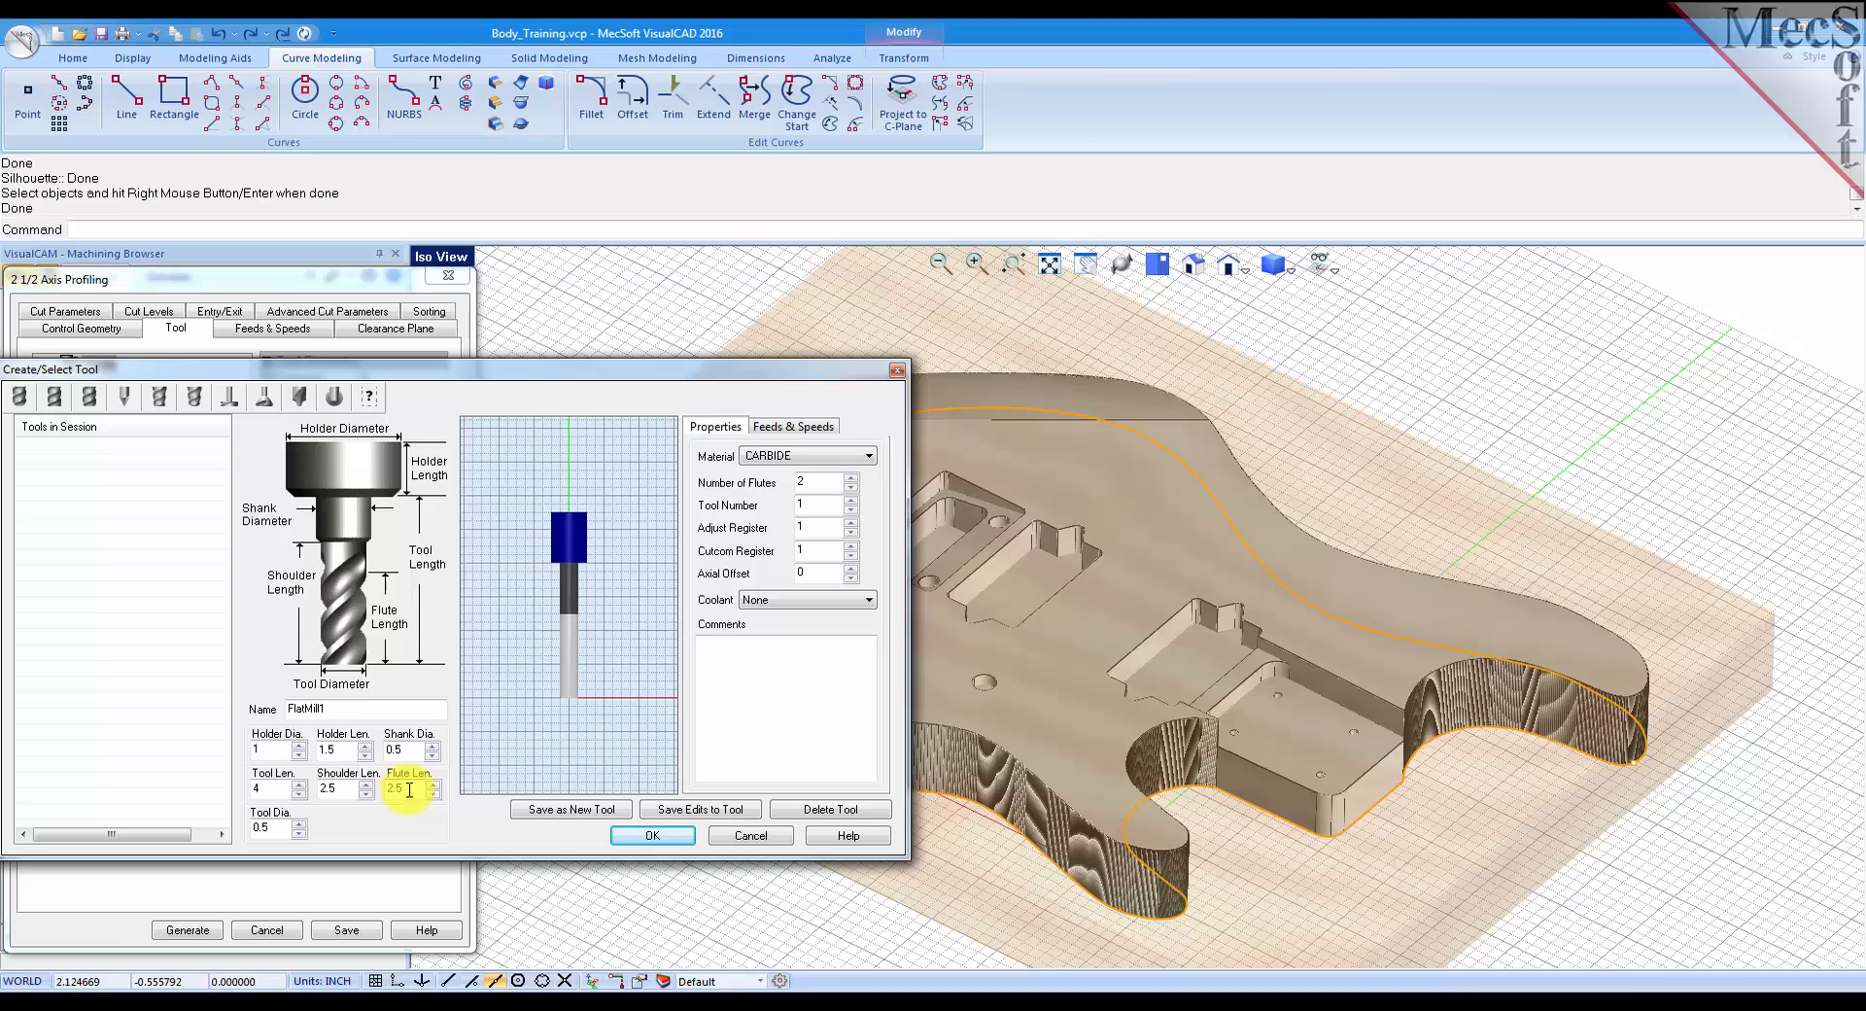
click(363, 710)
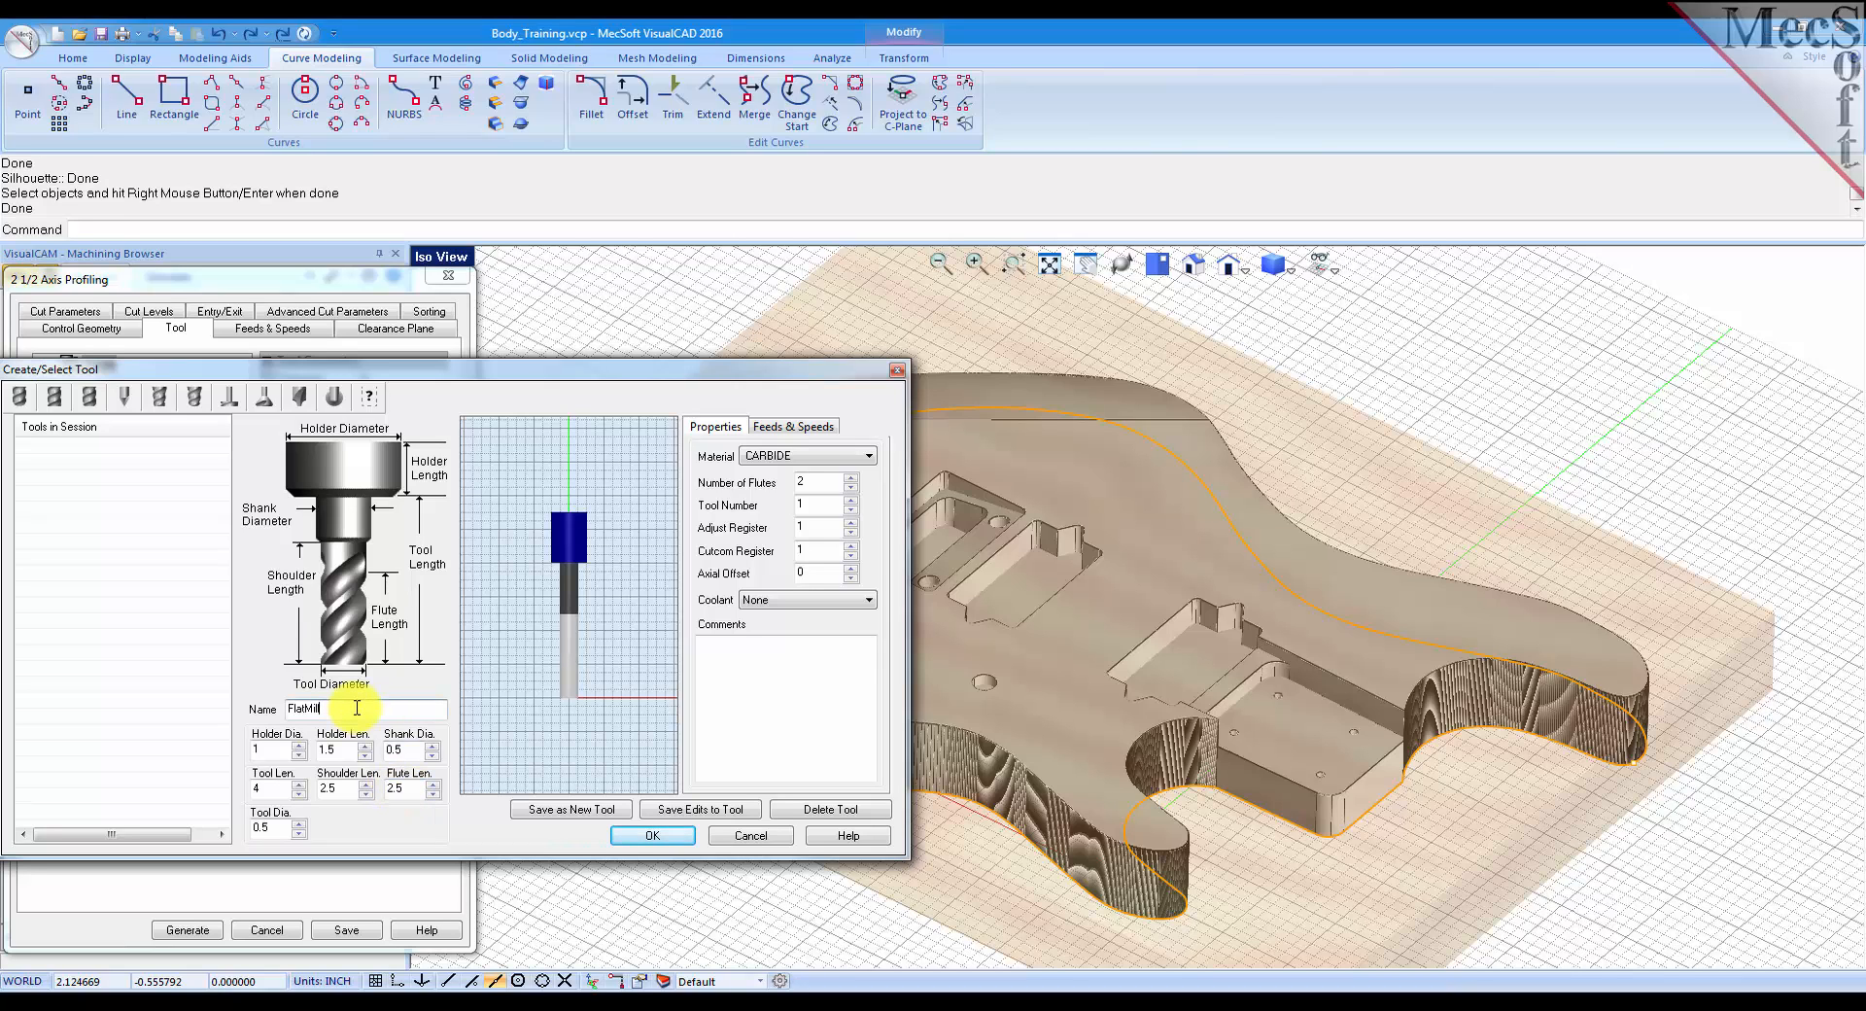
text(-0.)
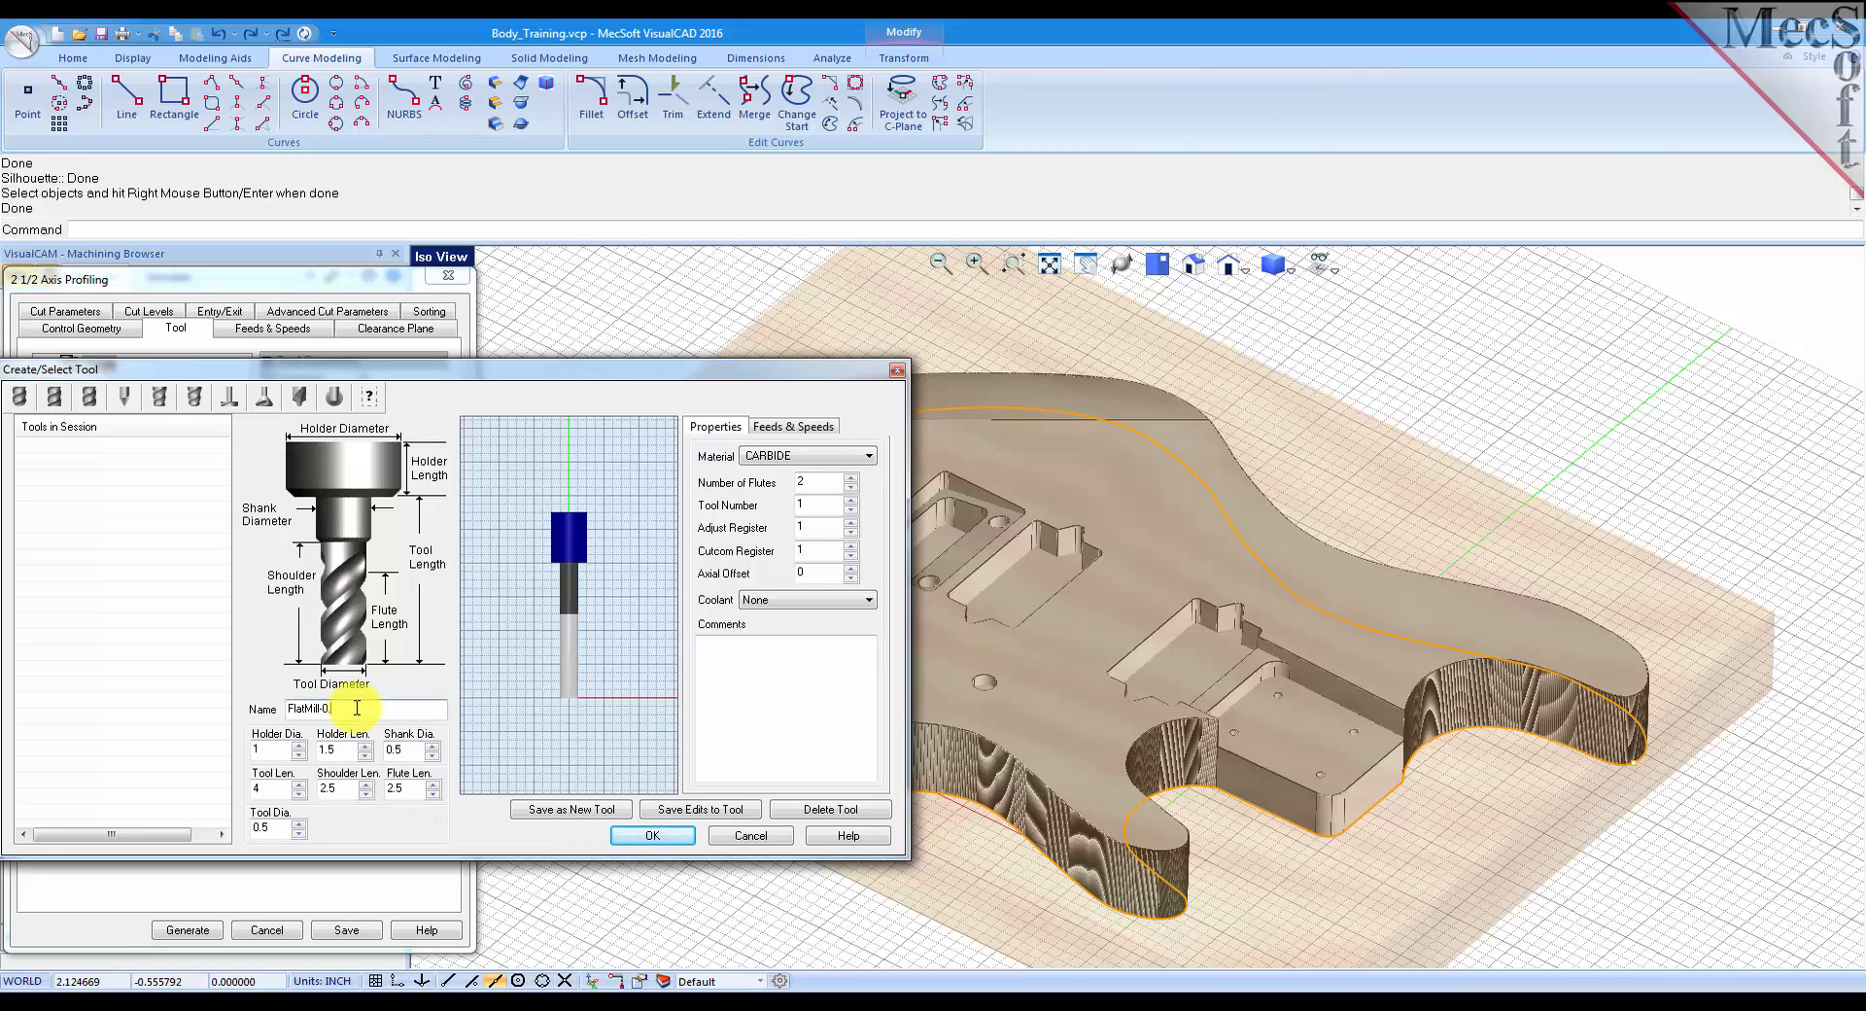
click(570, 808)
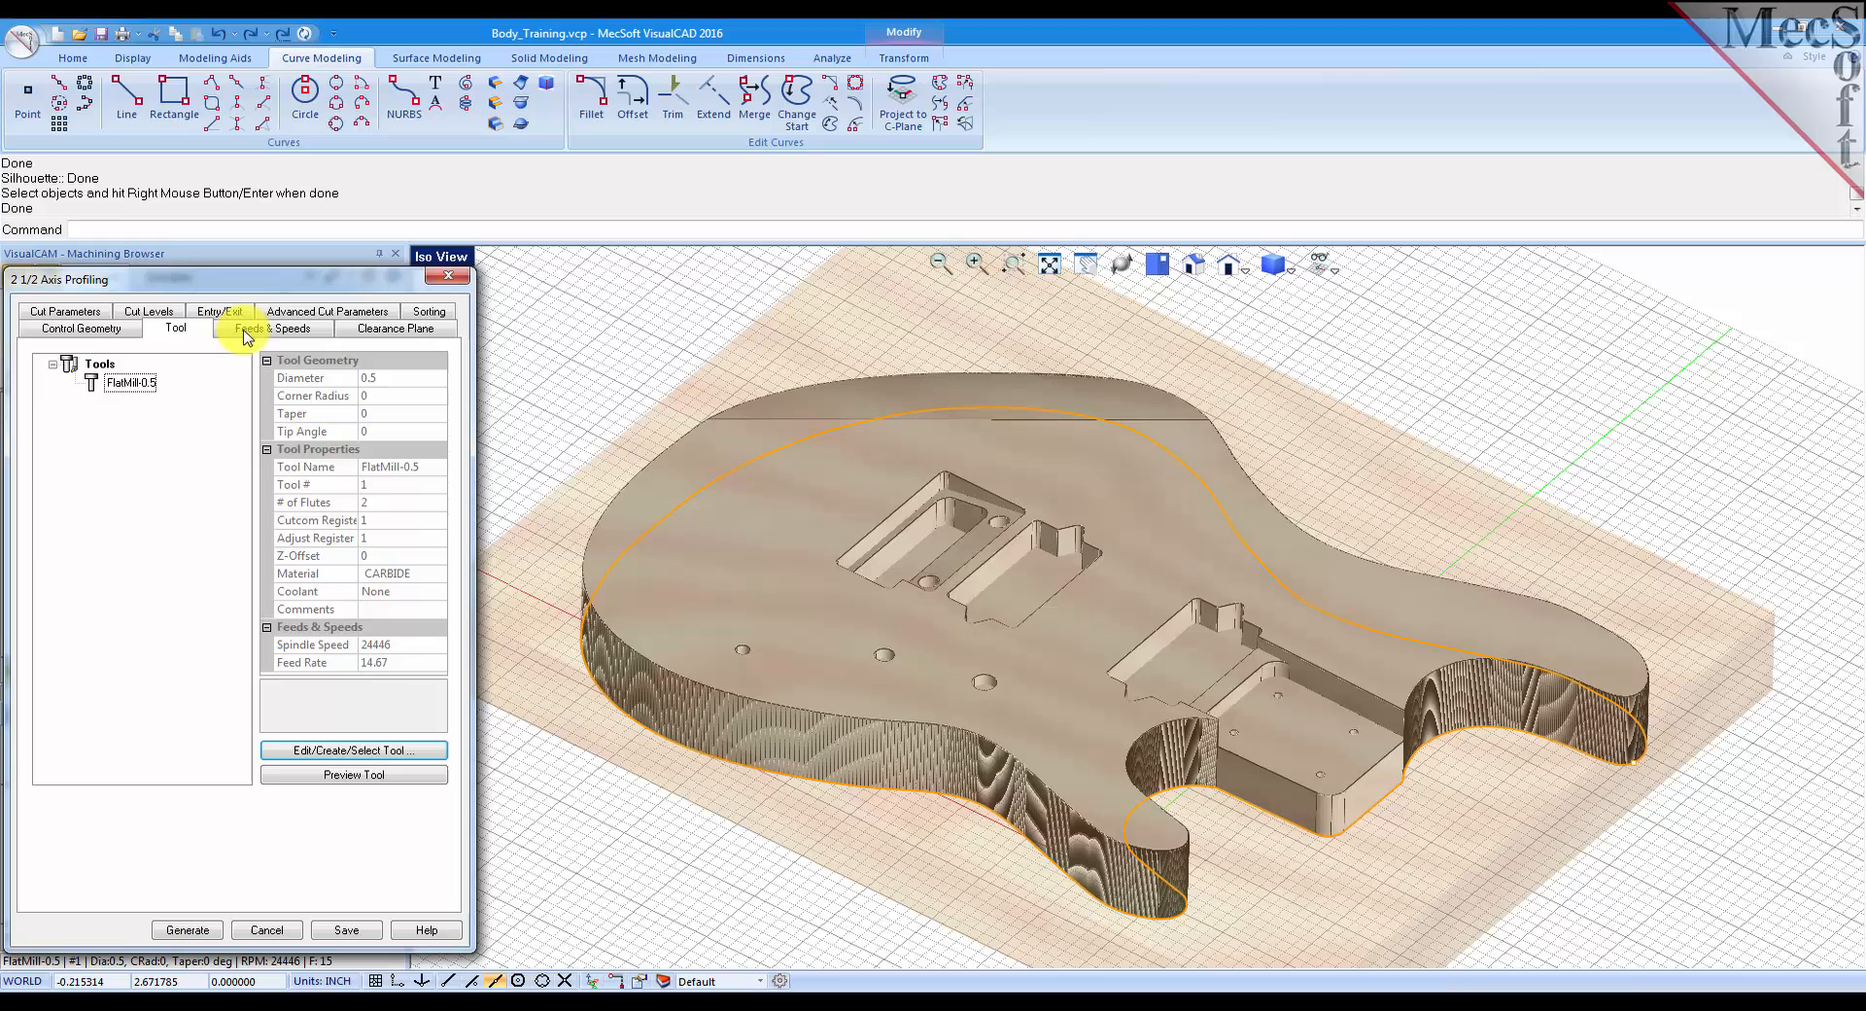
Load feeds and speeds from the tool and set the profile to cut Outside closed curves.
click(270, 335)
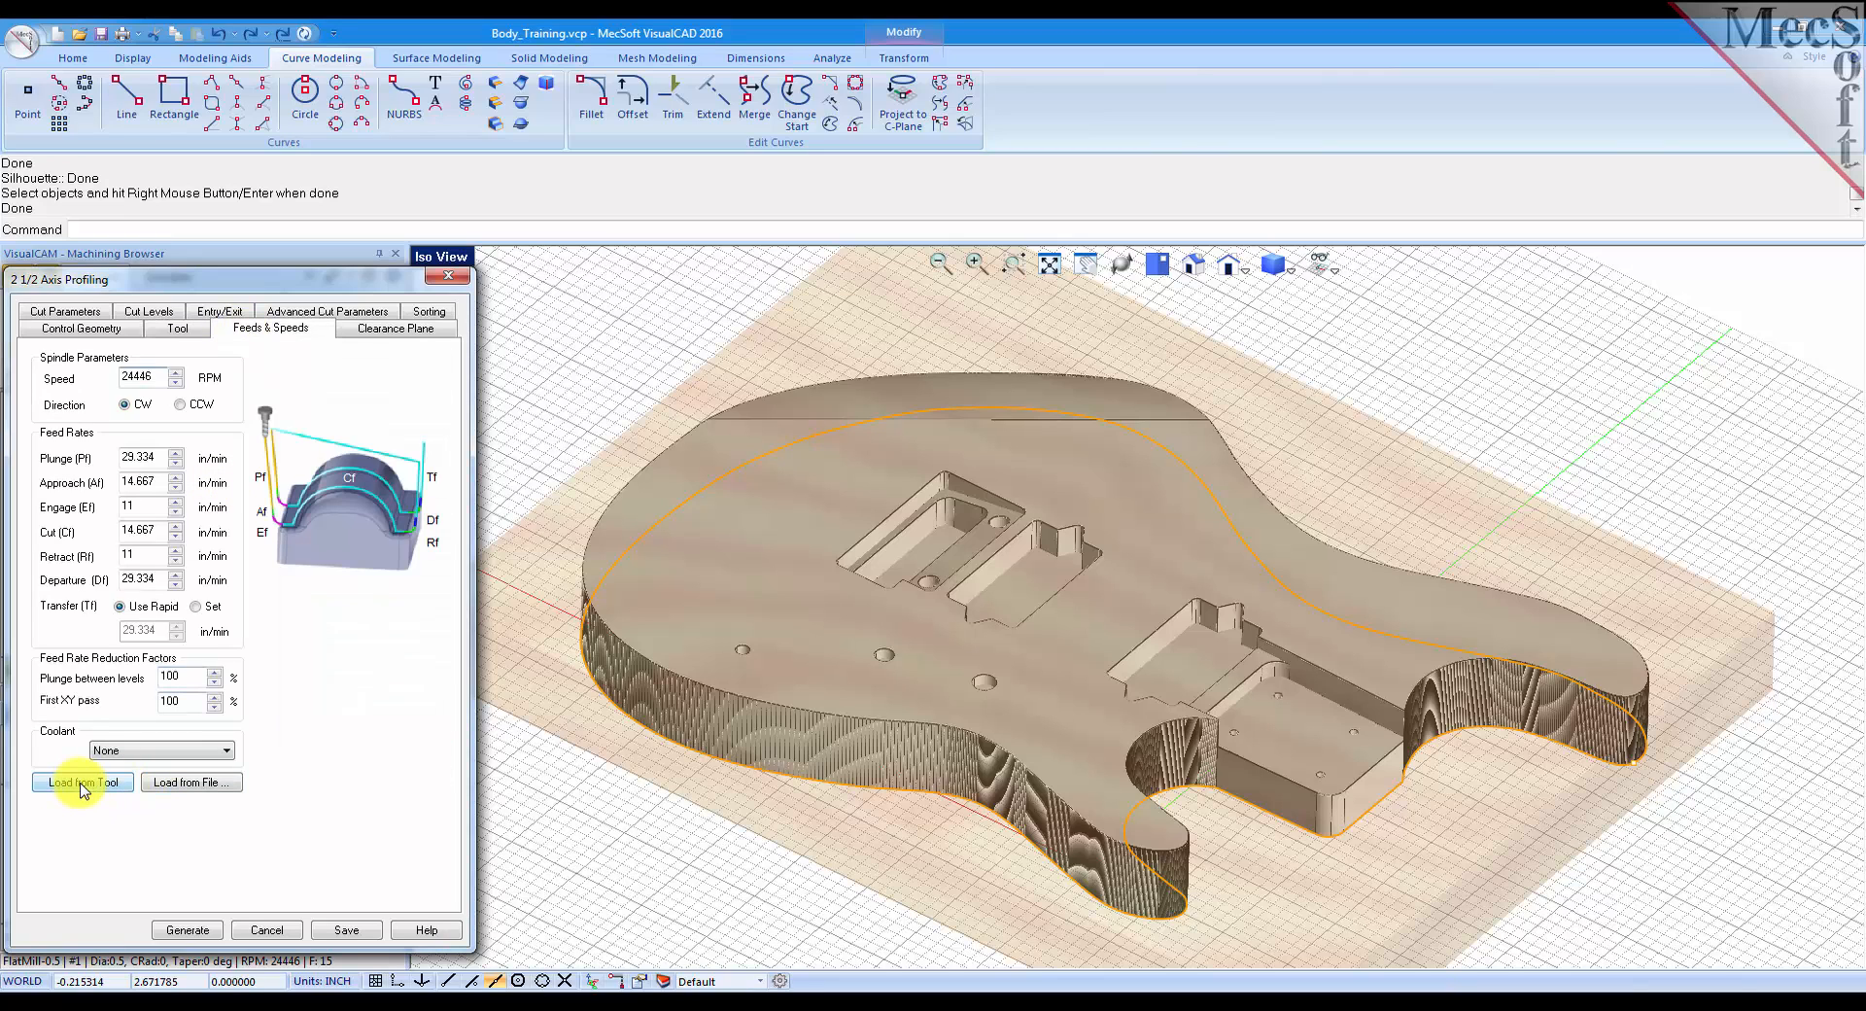
click(394, 327)
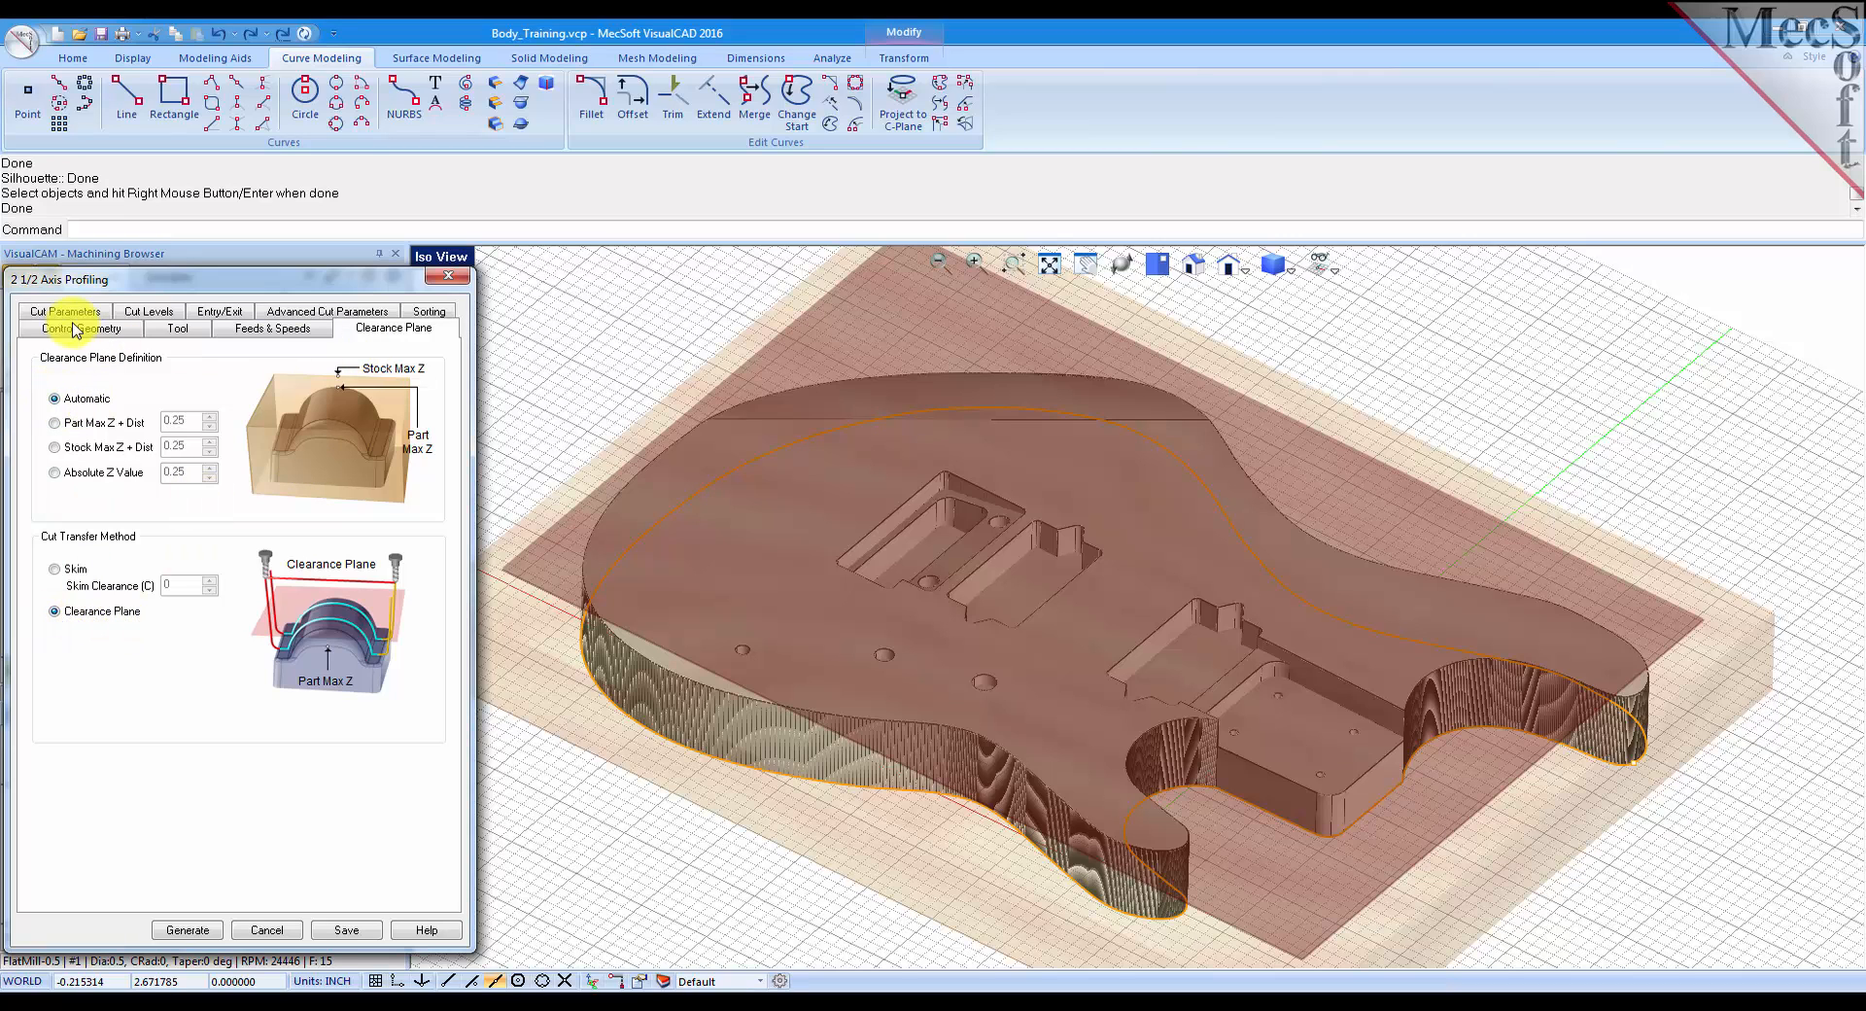
click(61, 310)
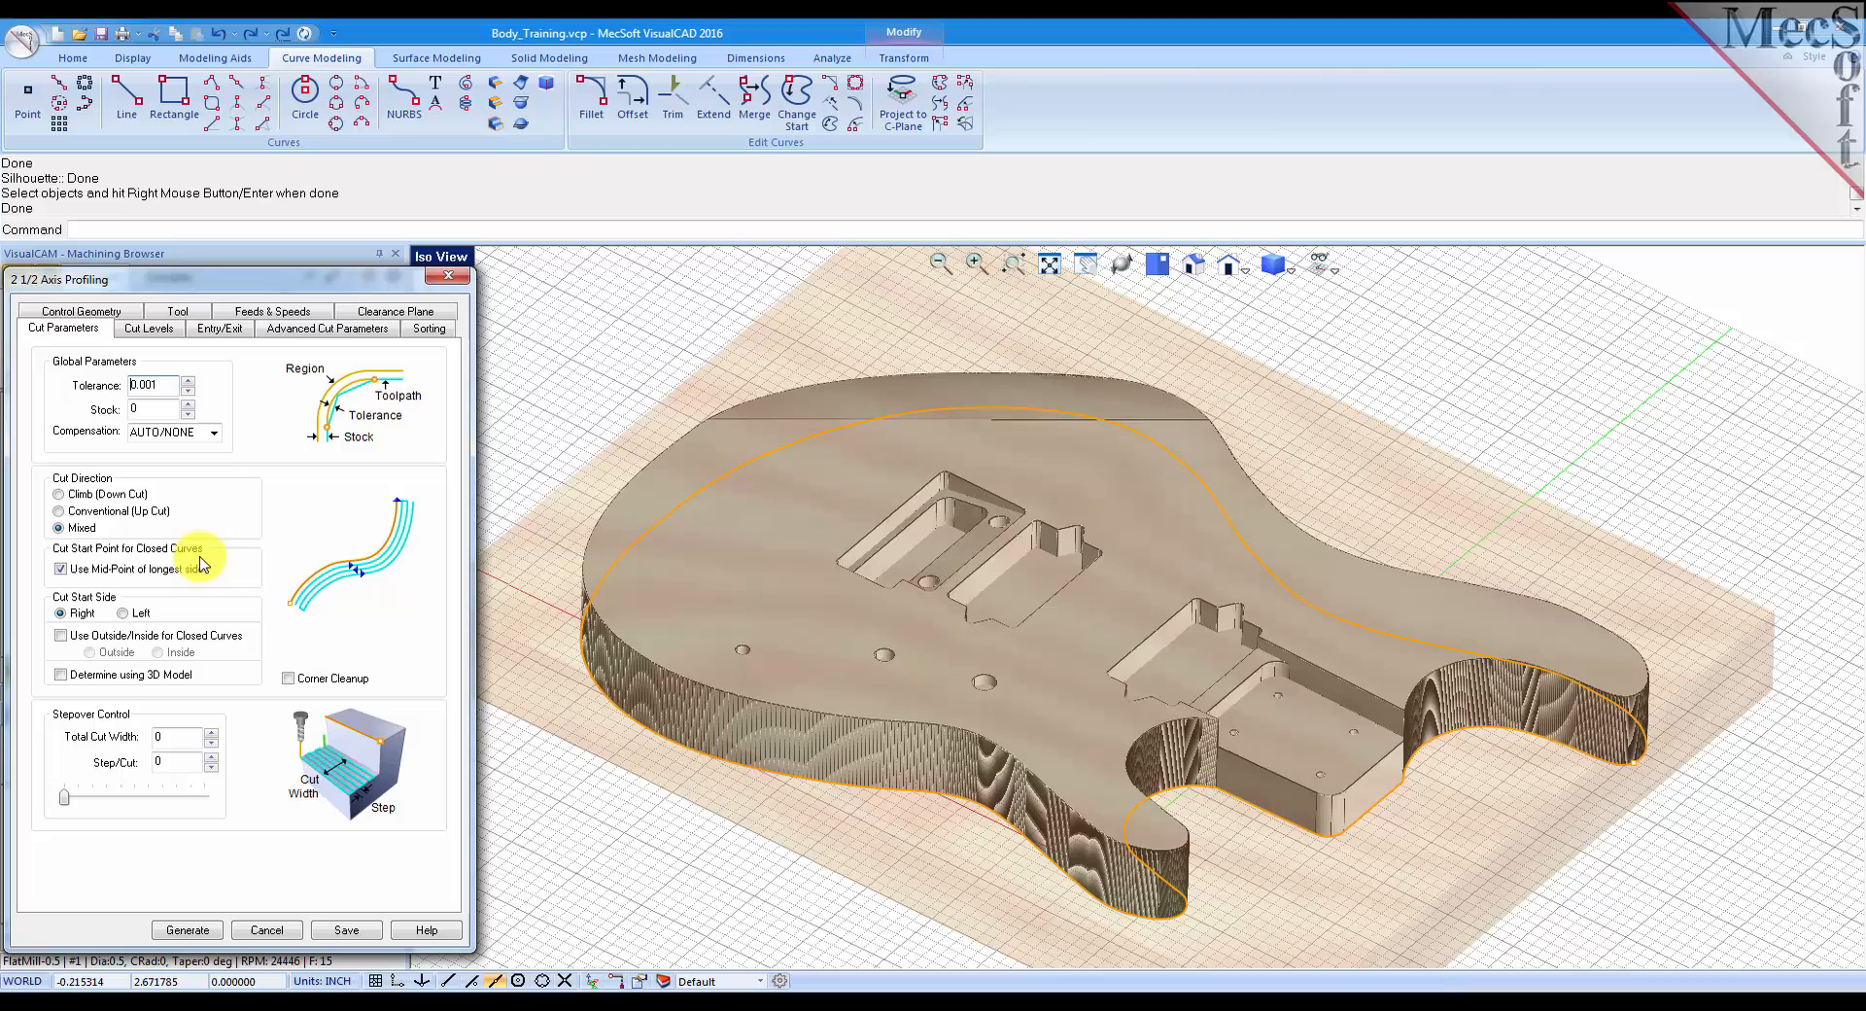
mouse_move(234, 505)
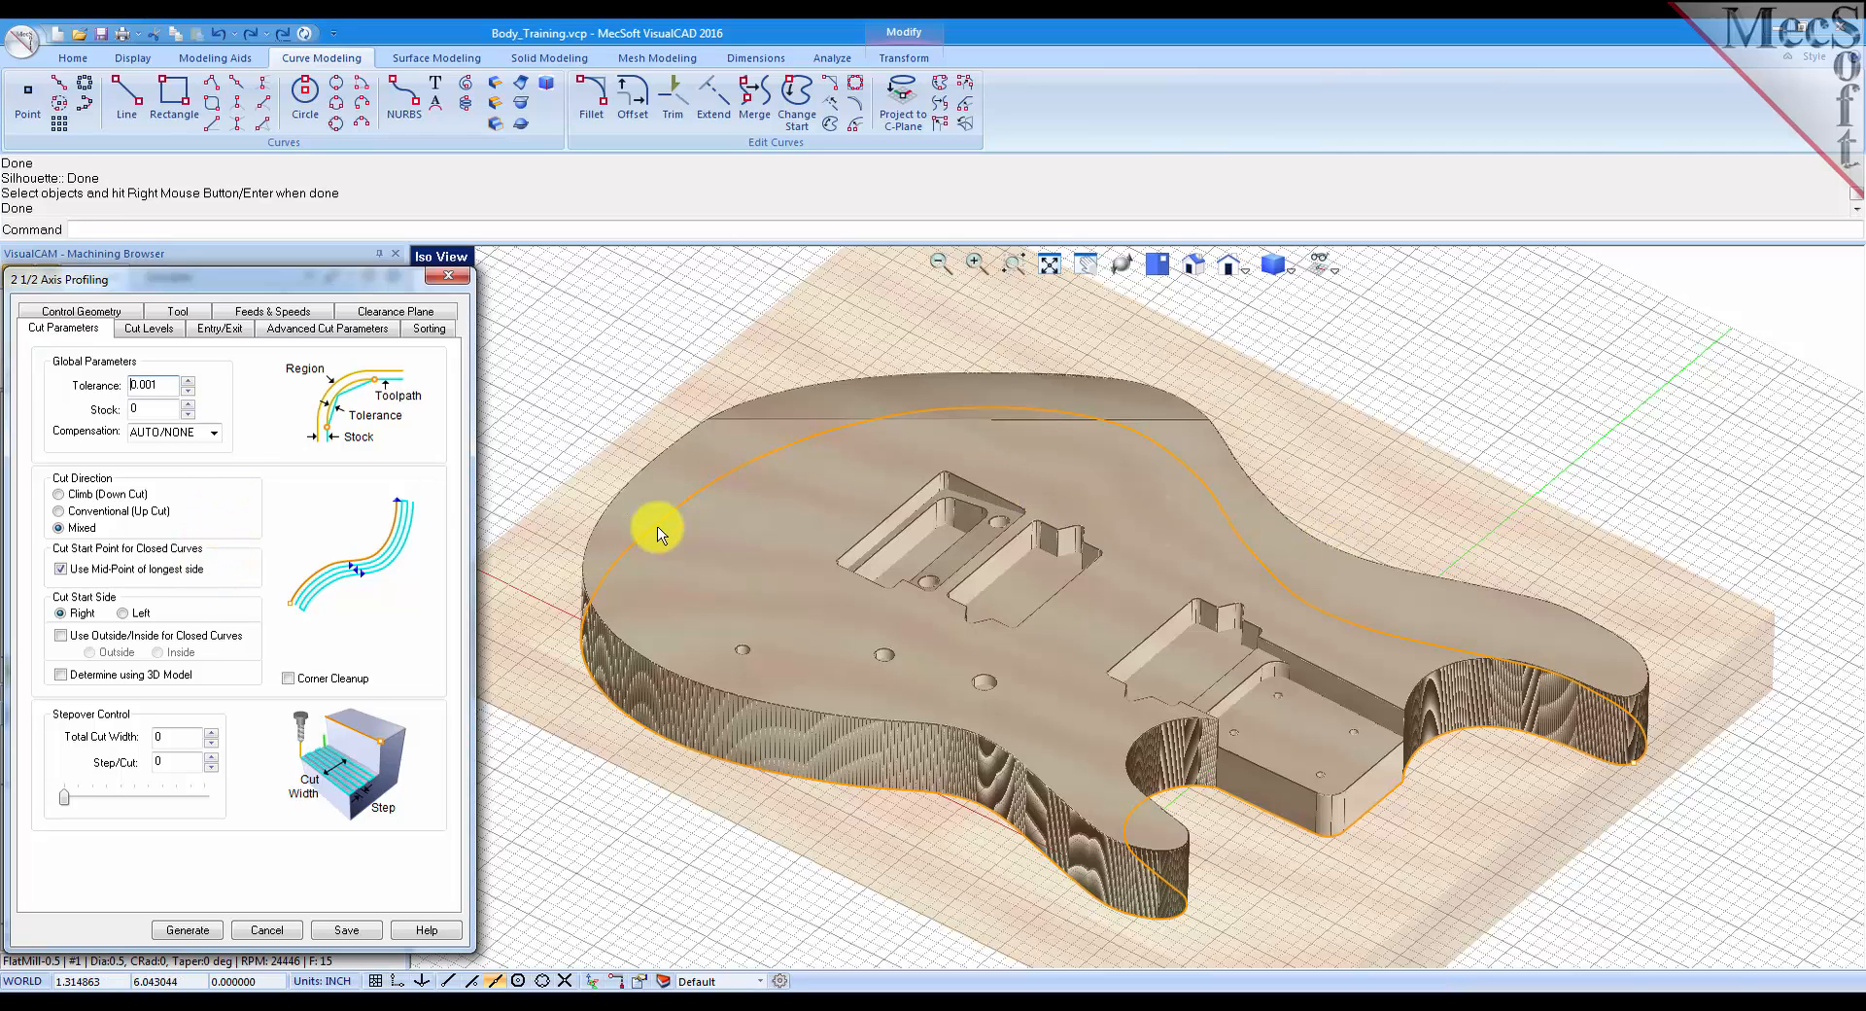
mouse_move(1249, 529)
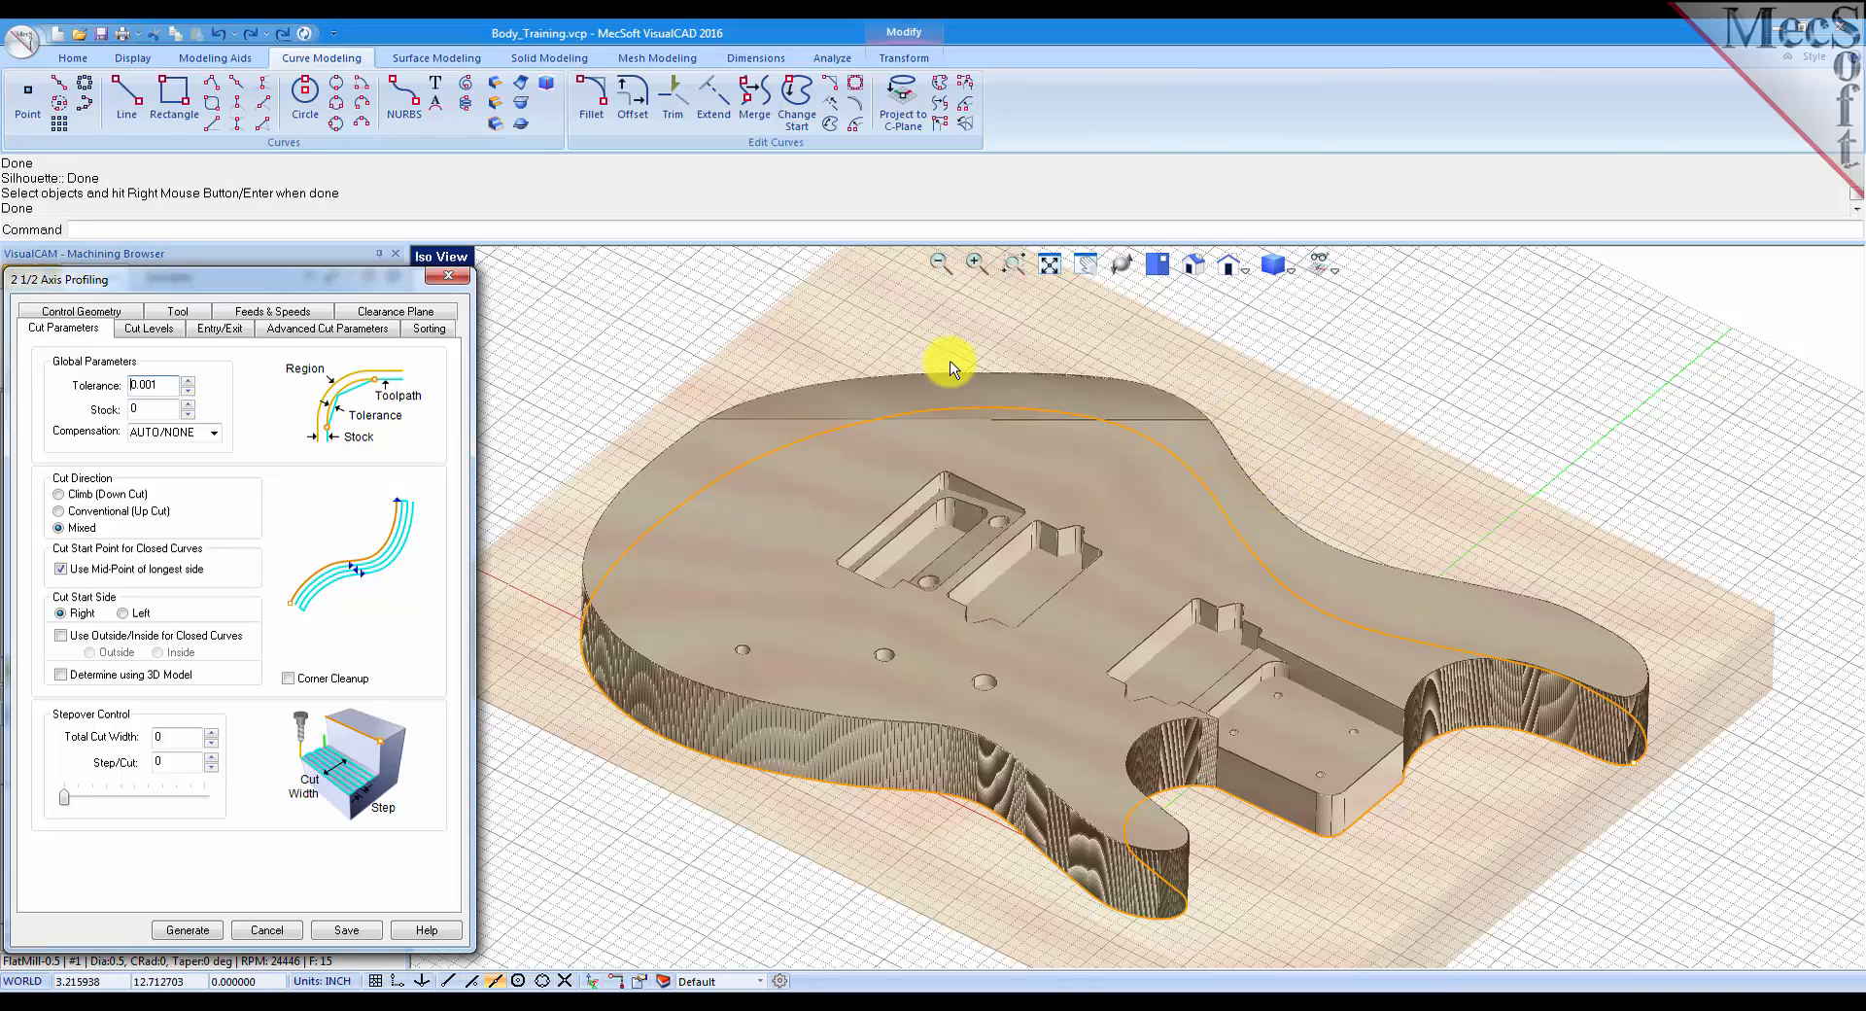
mouse_move(1237, 797)
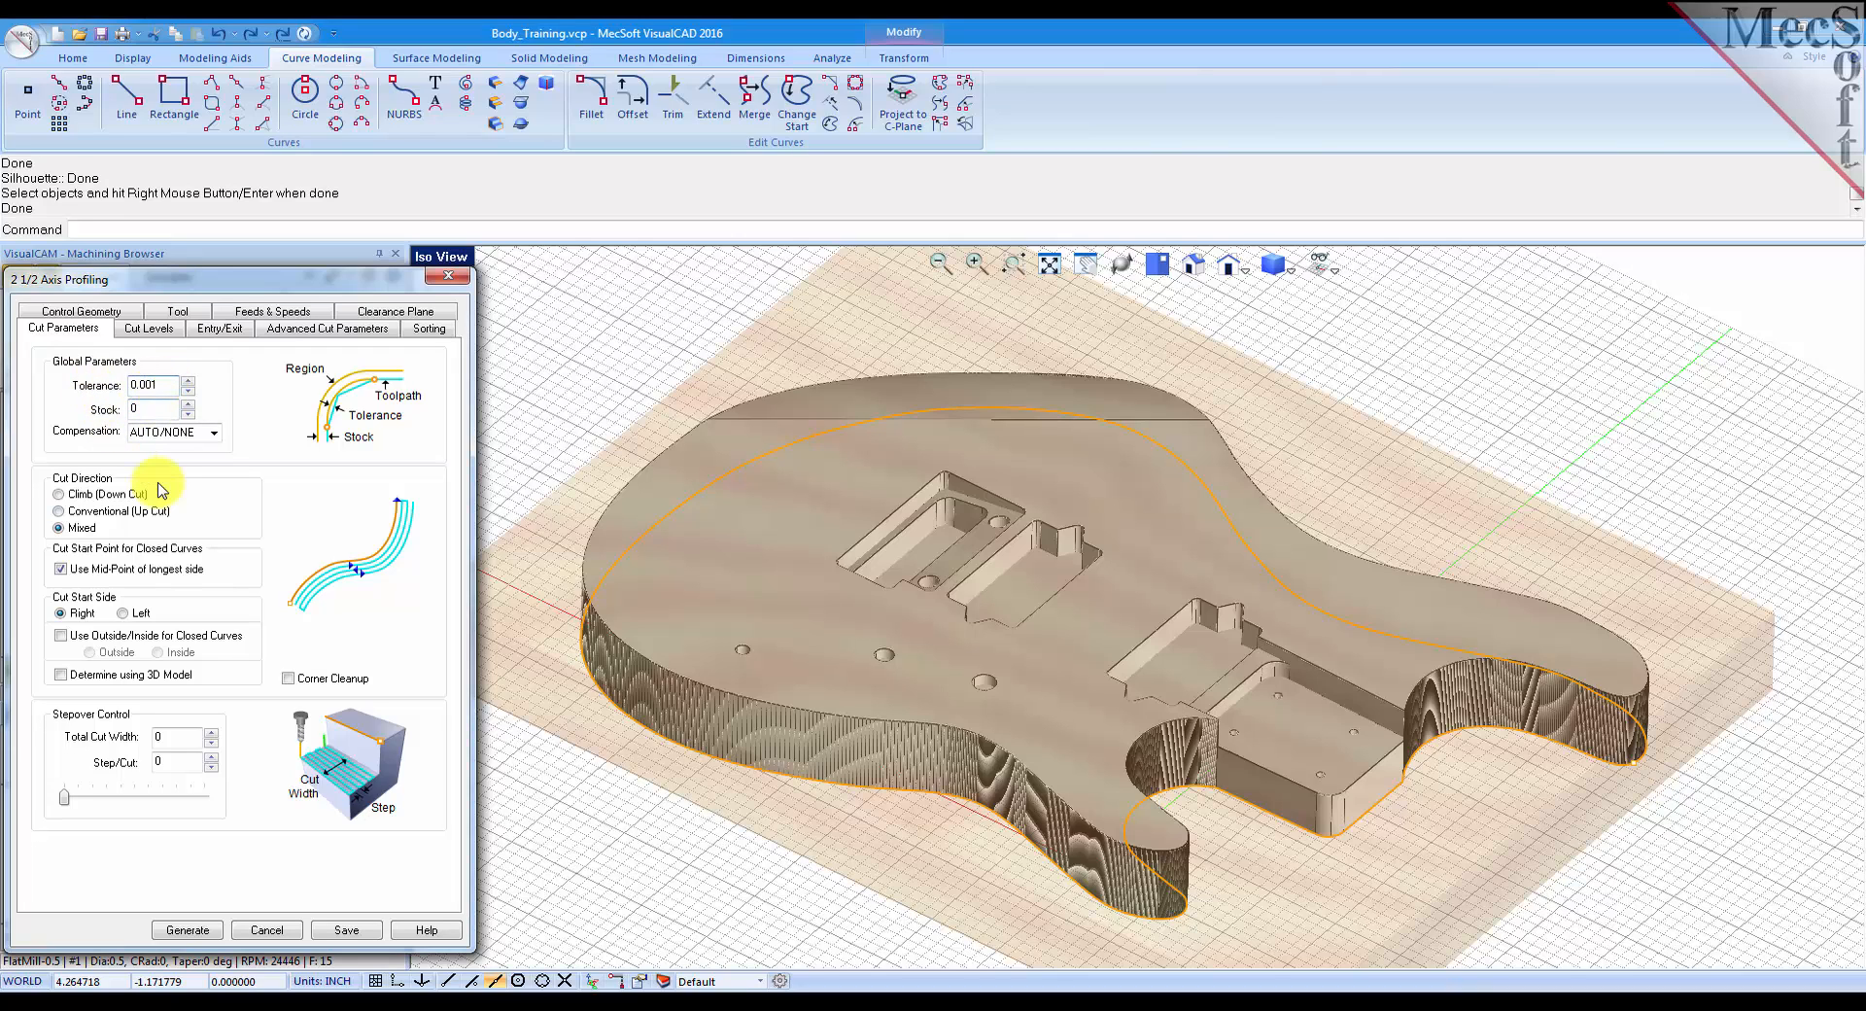
mouse_move(61, 528)
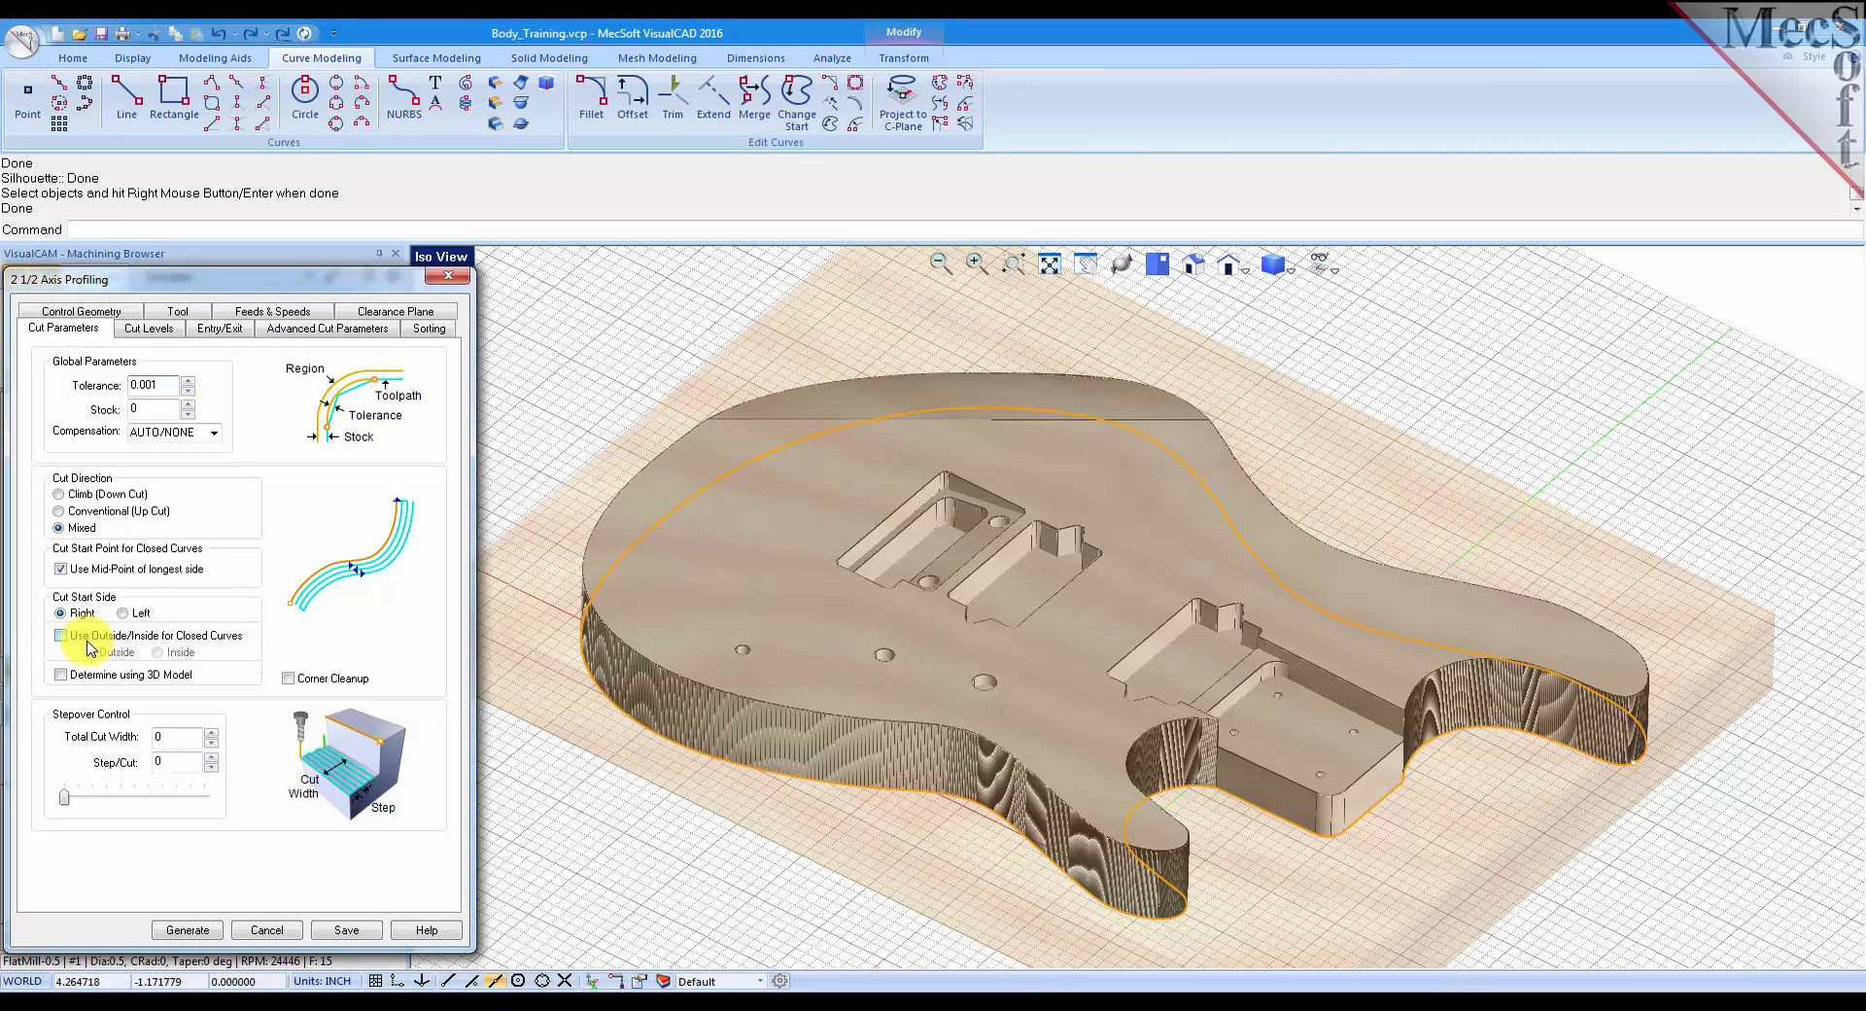
click(59, 635)
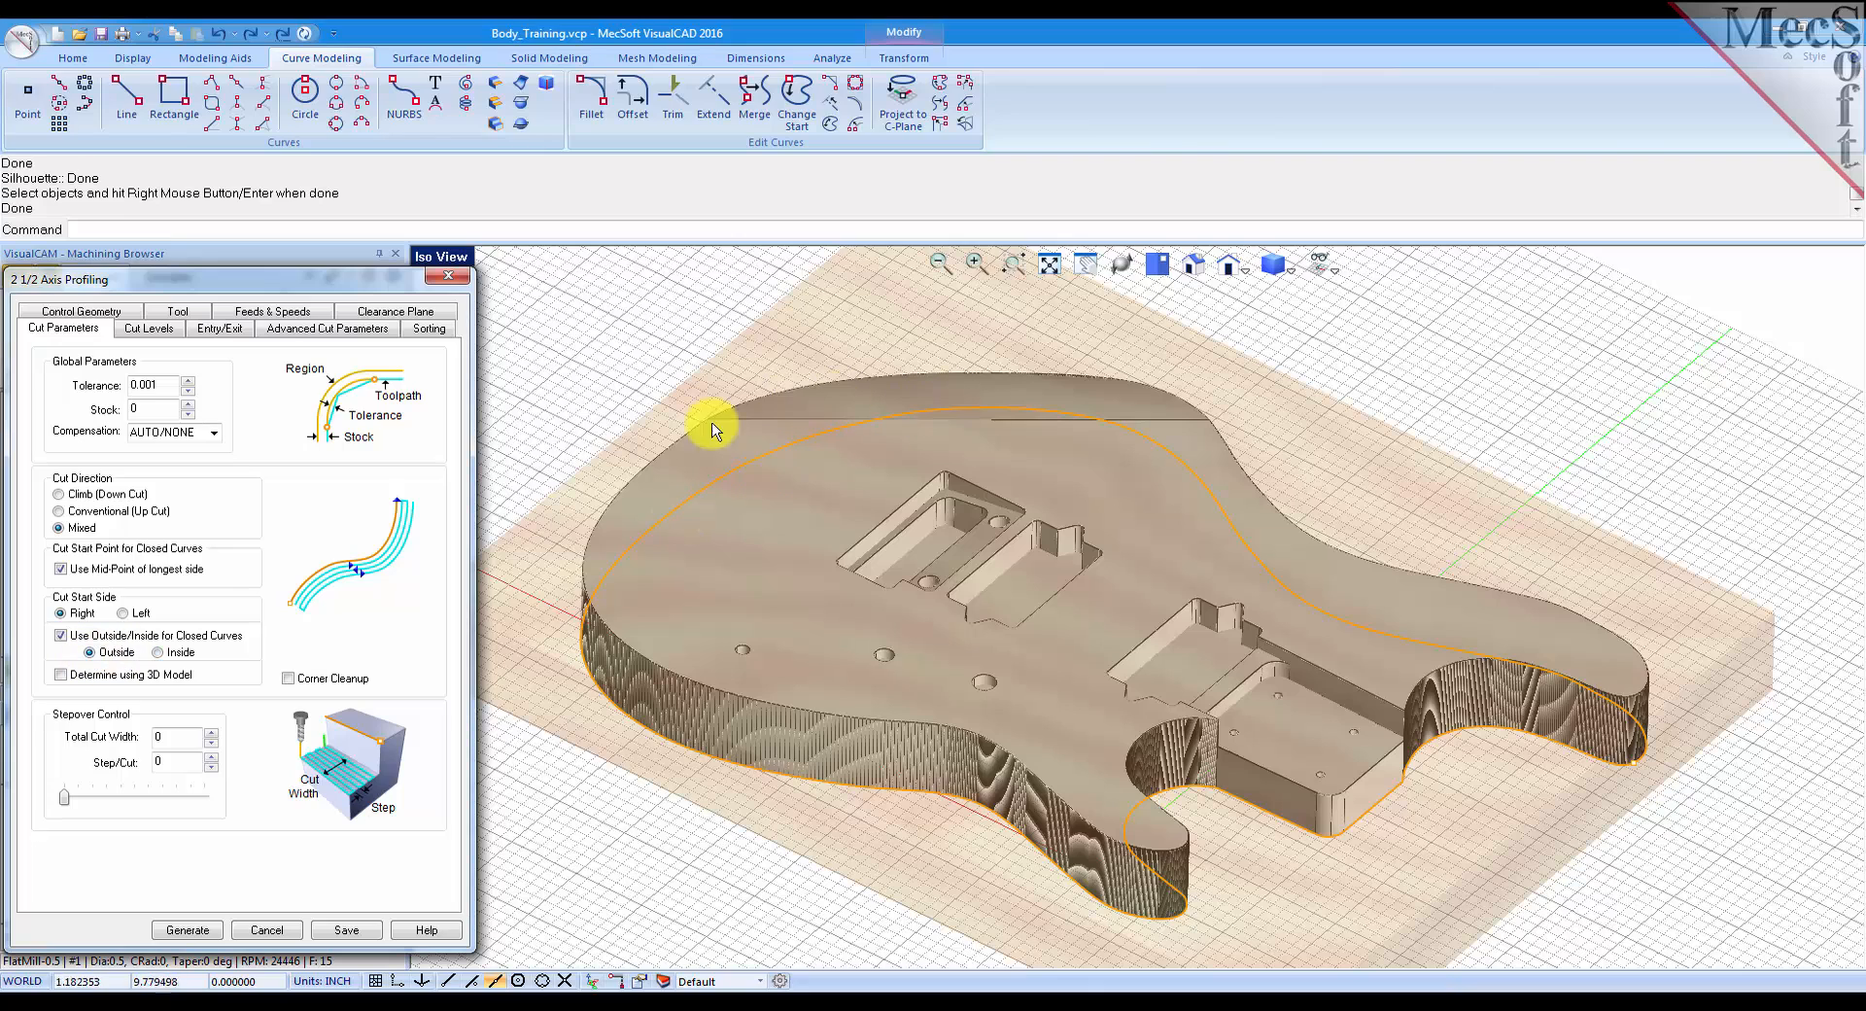
mouse_move(325, 531)
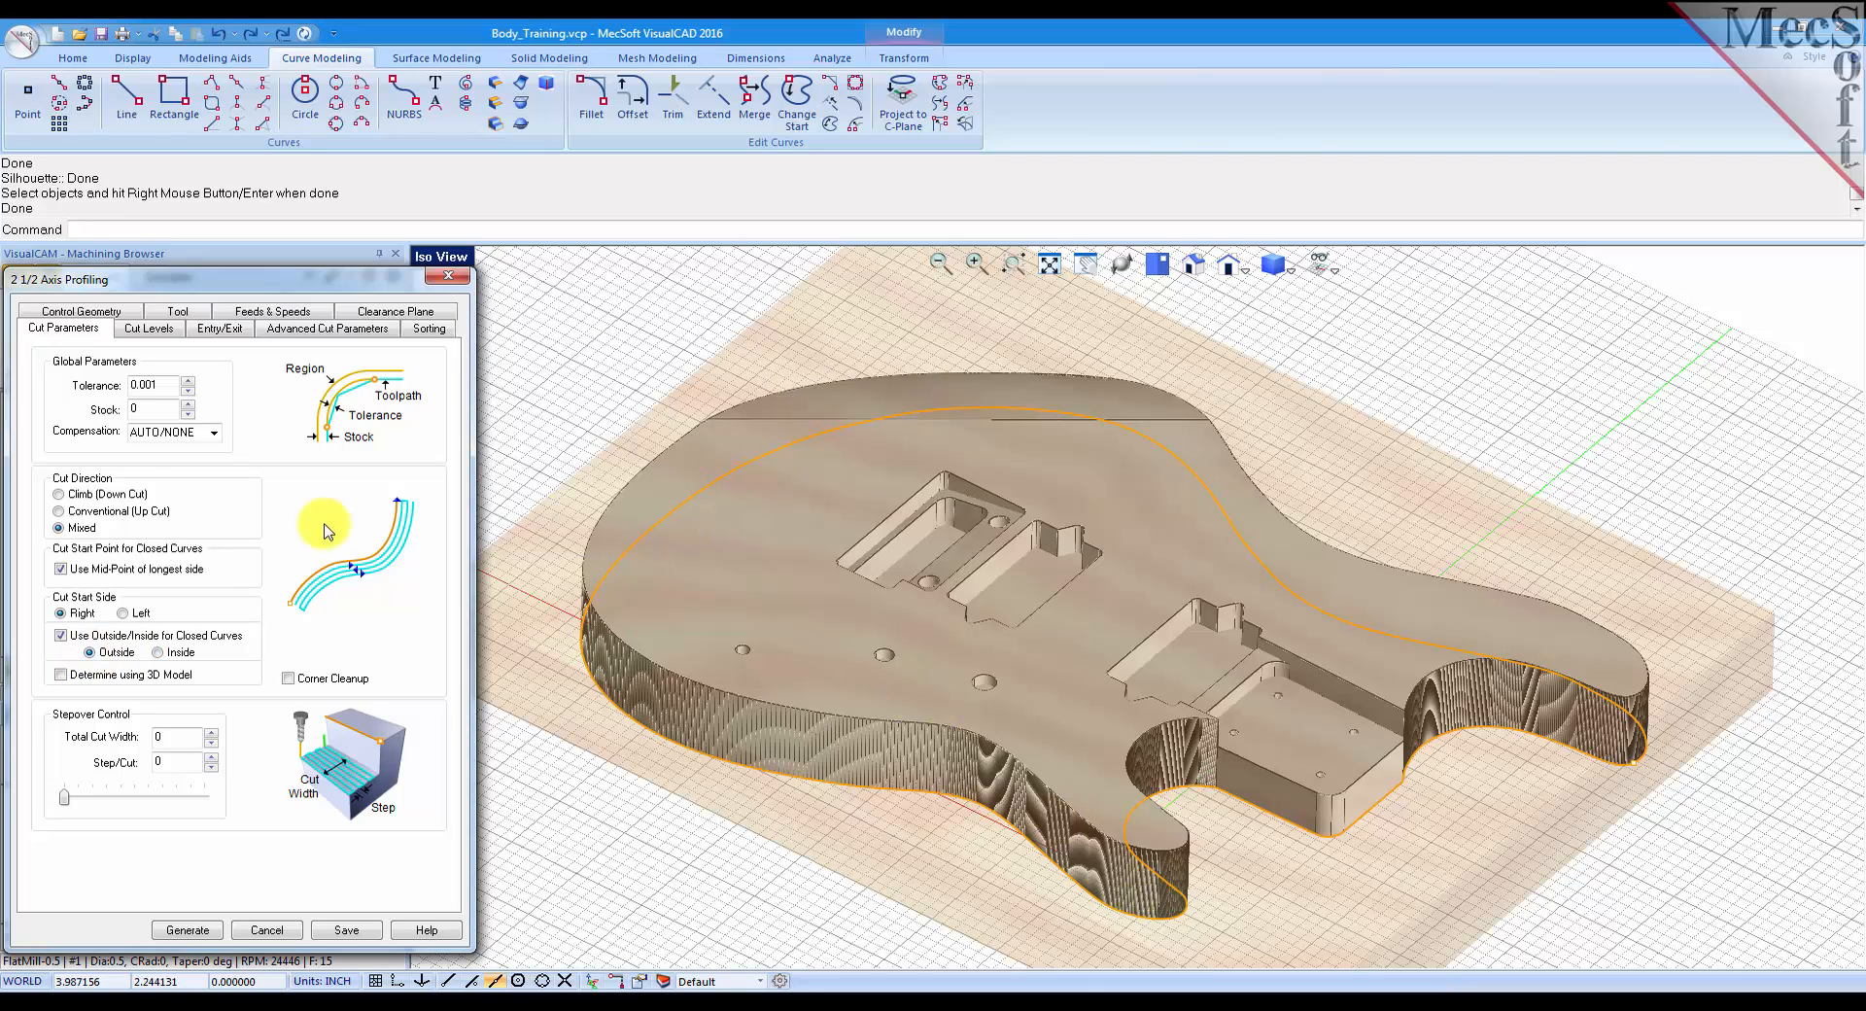
mouse_move(158, 332)
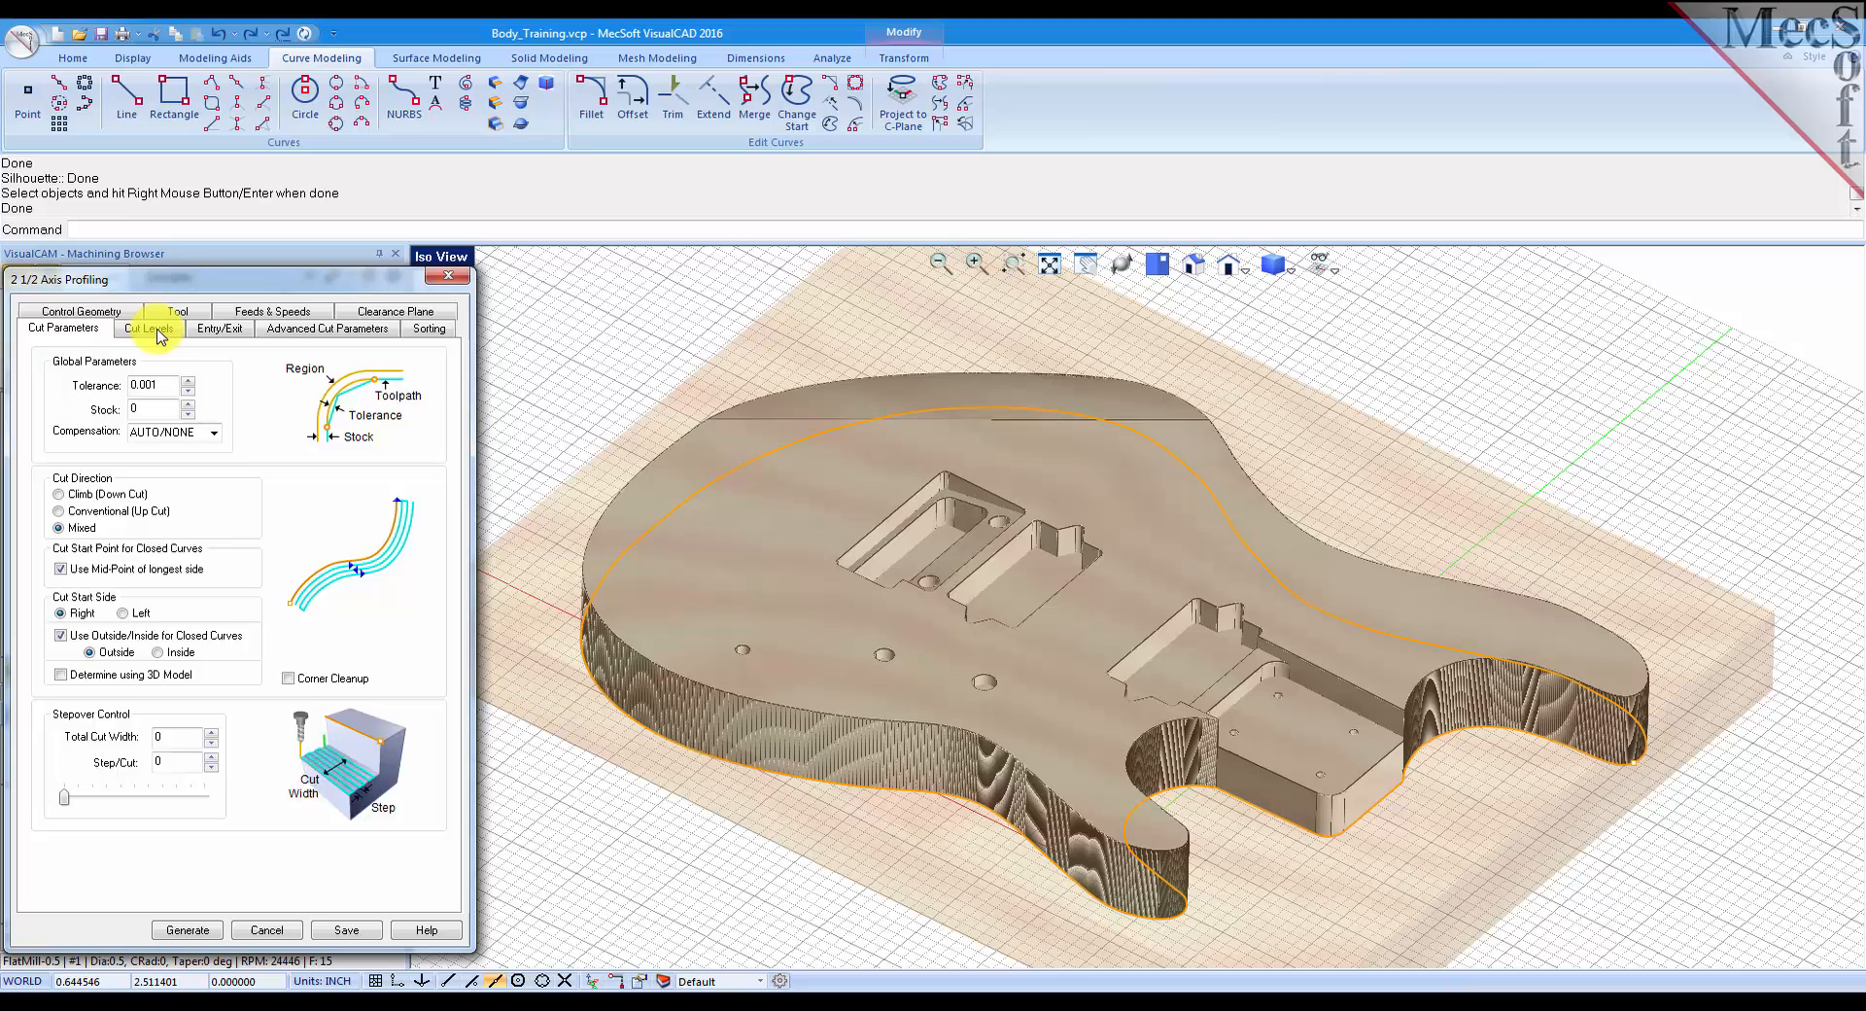
Set cut levels to bottom geometry, 1.75 total depth picked on the model, and 0.25 rough depth per cut.
click(147, 329)
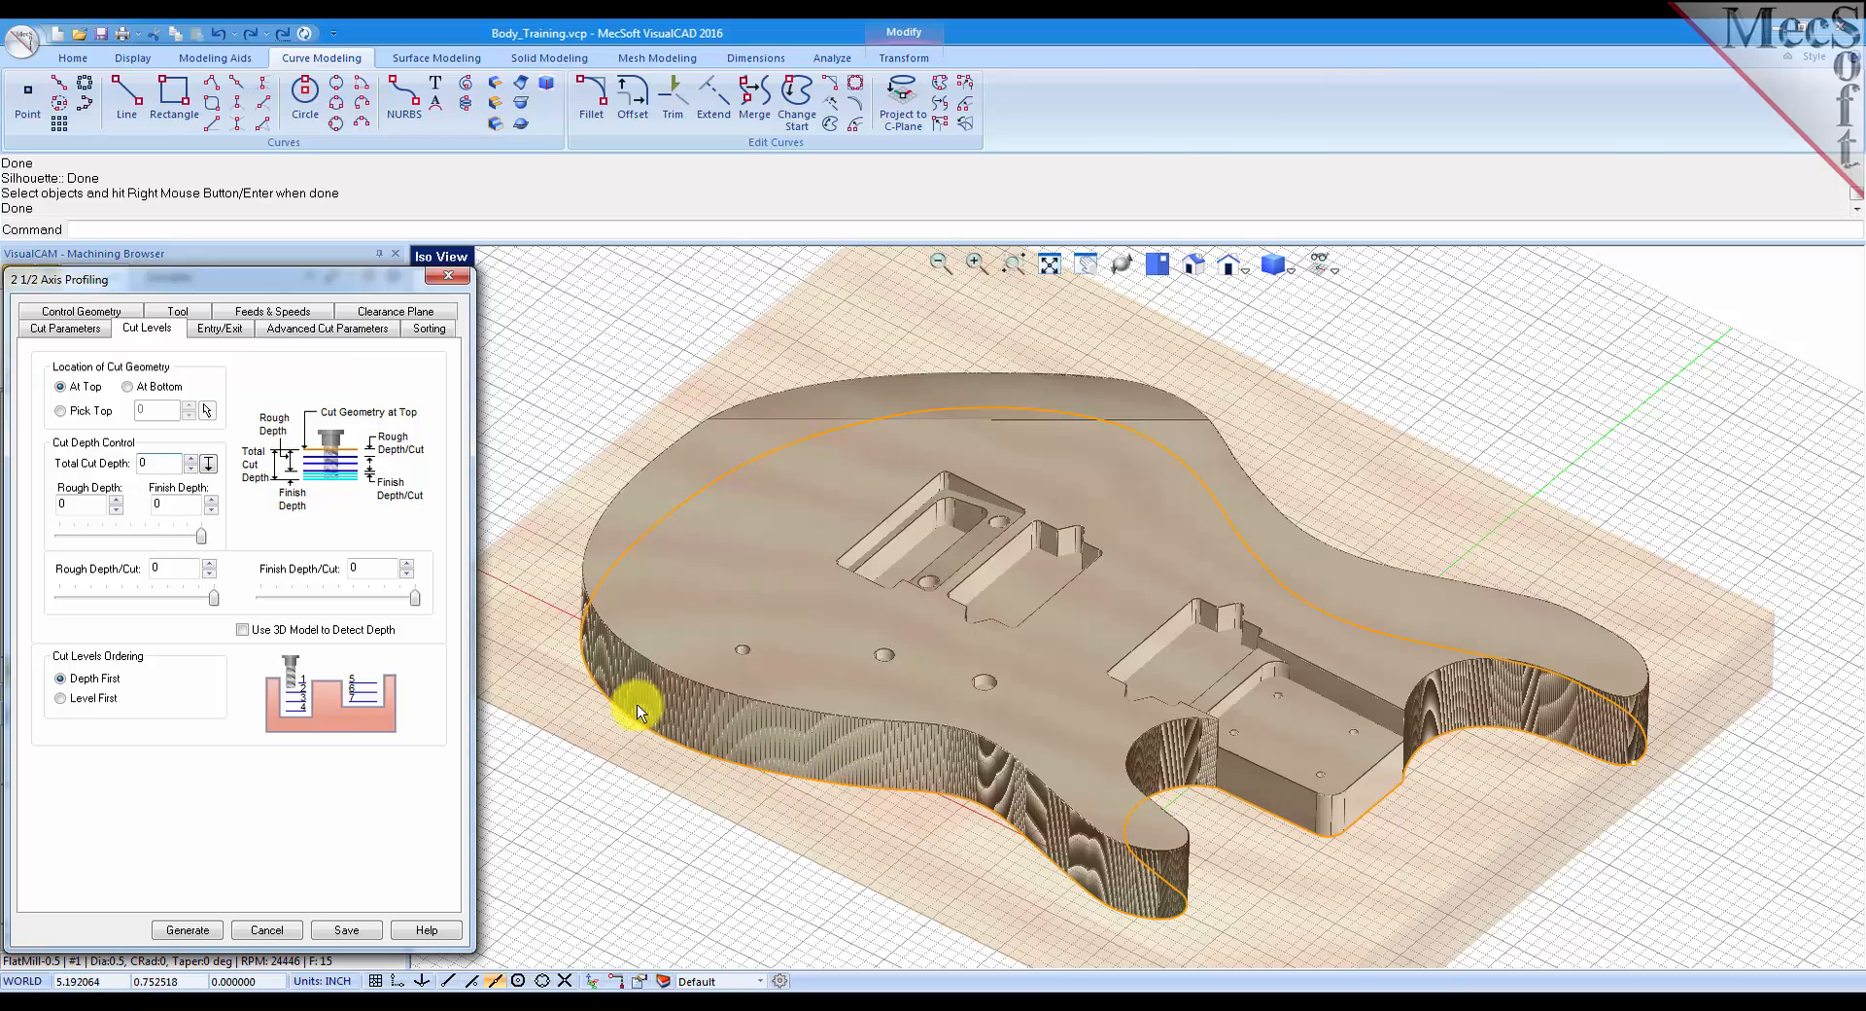
click(126, 387)
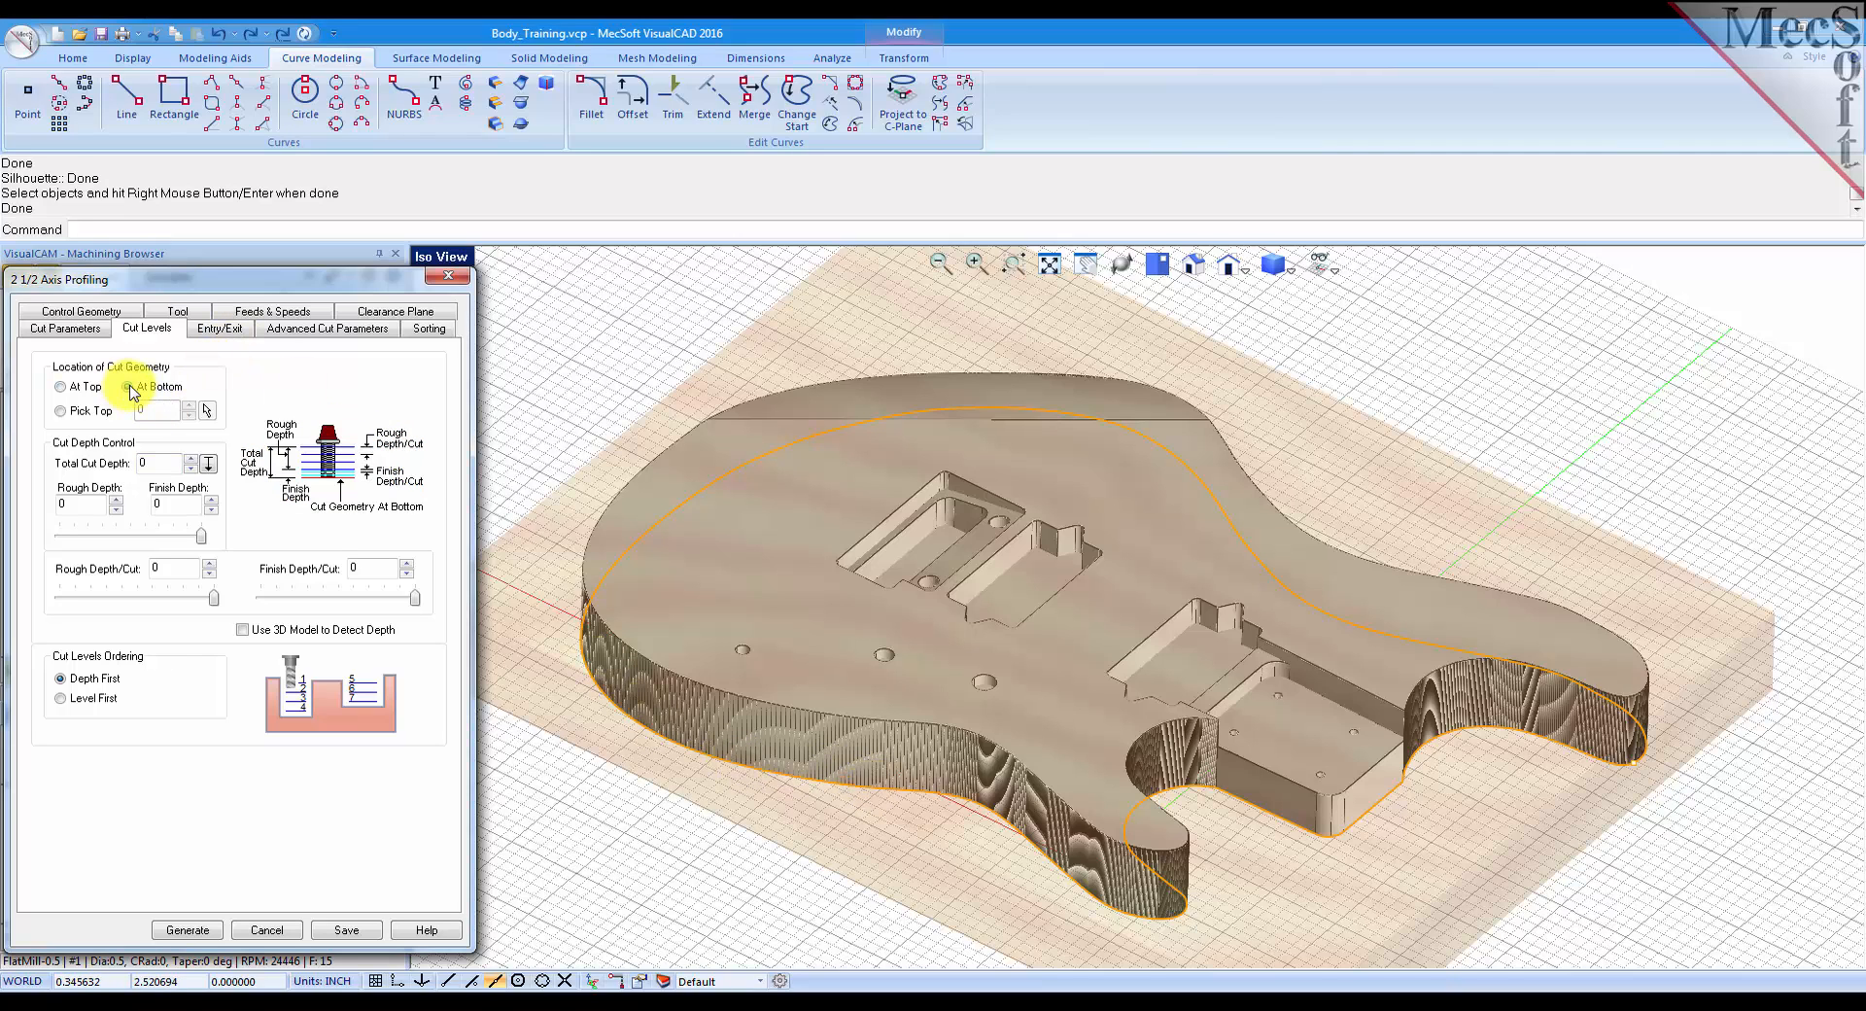
click(126, 386)
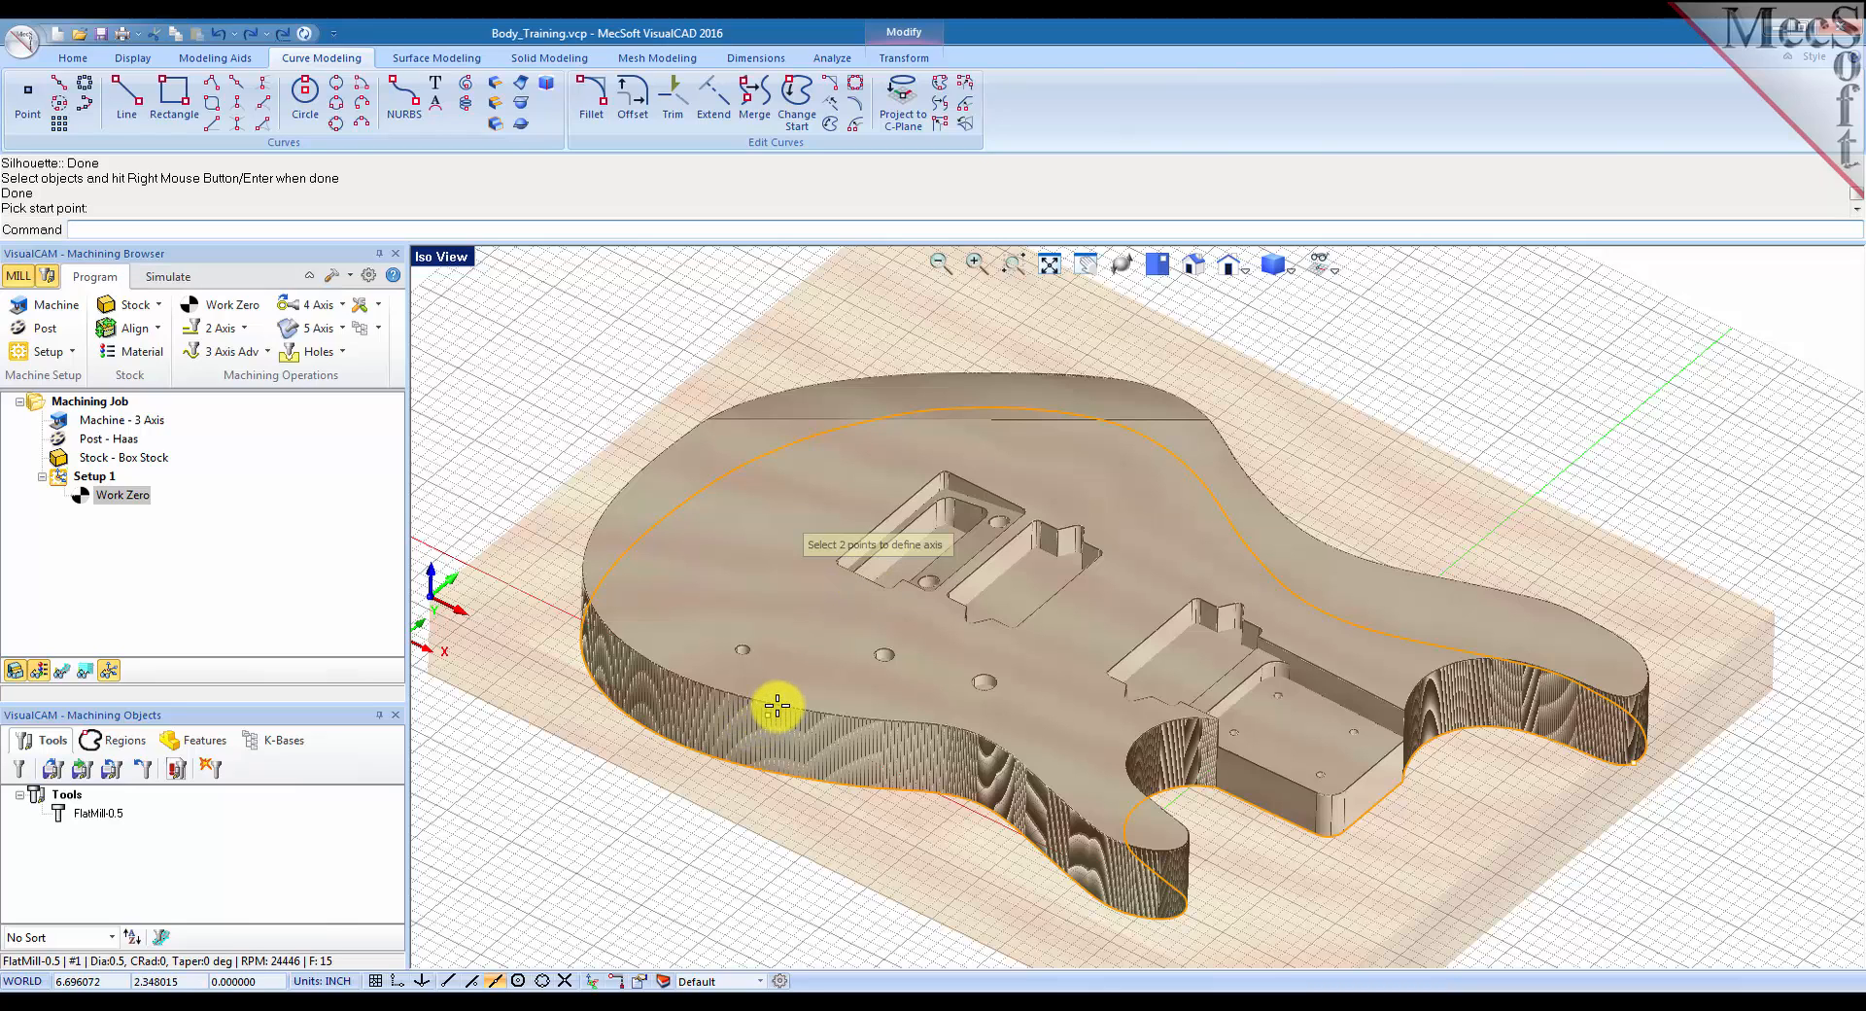
mouse_move(780, 709)
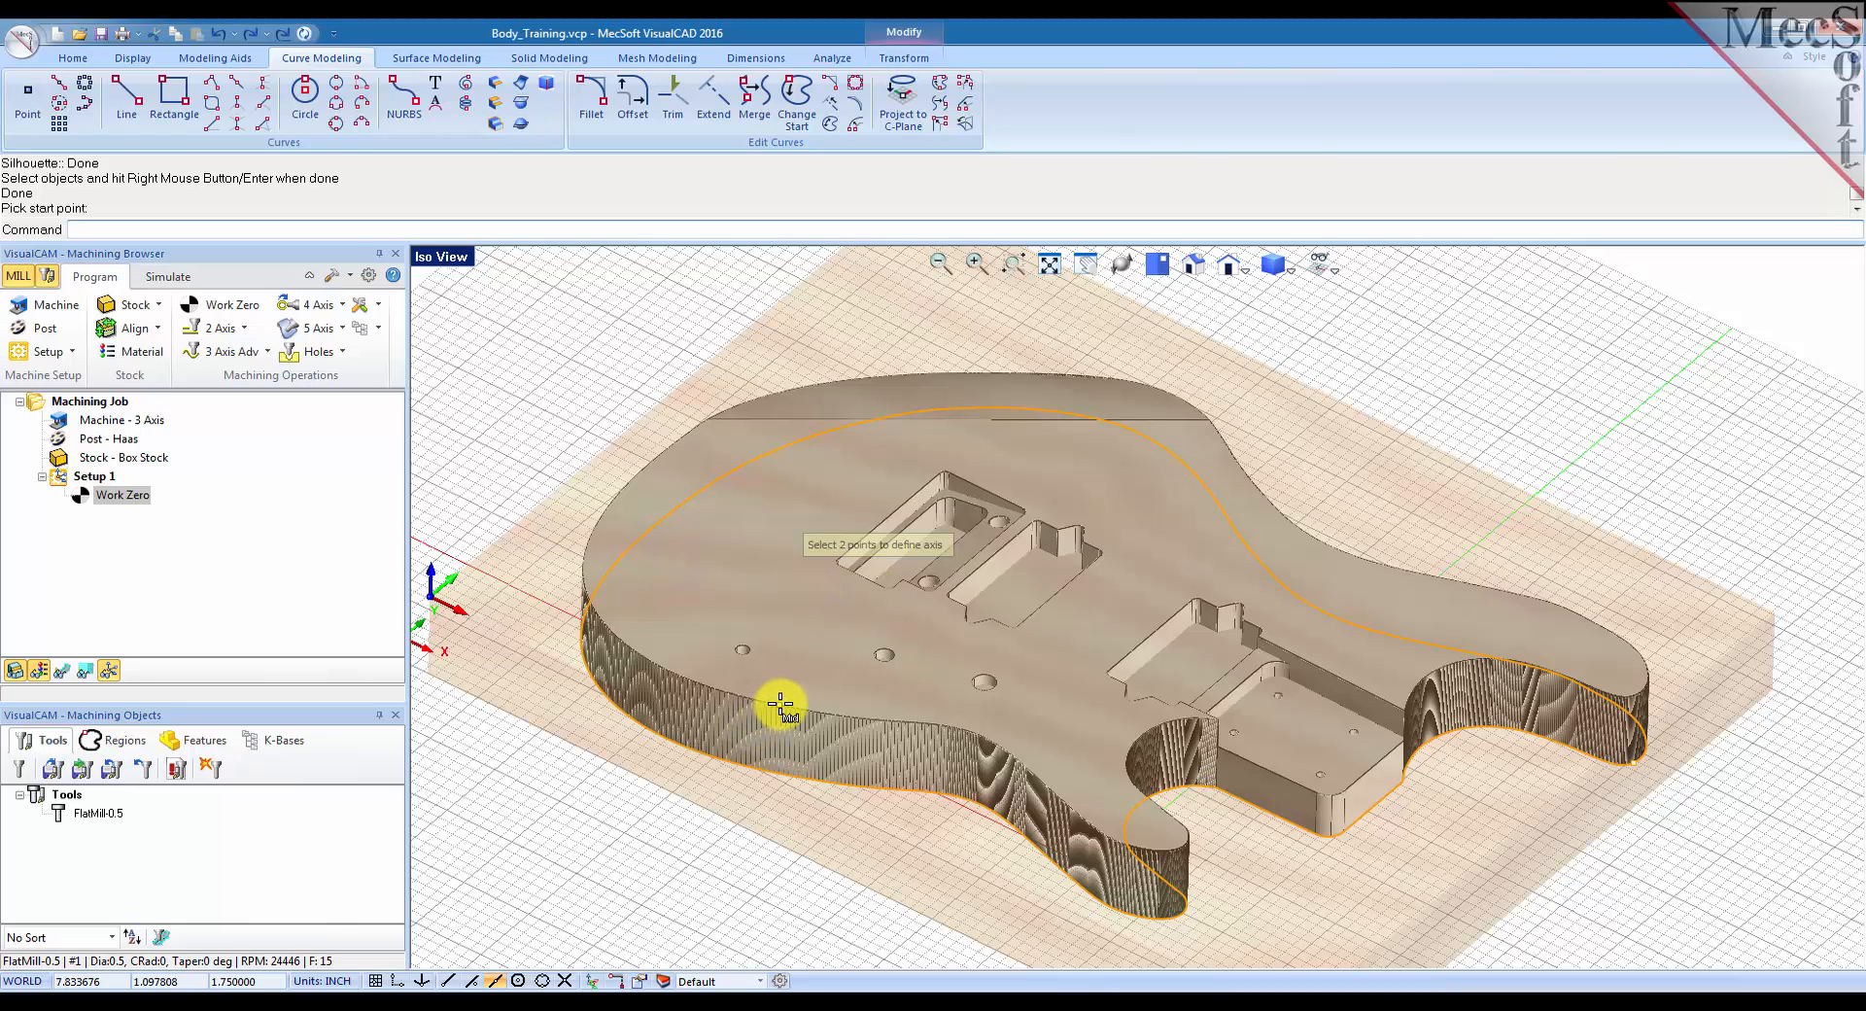
click(778, 705)
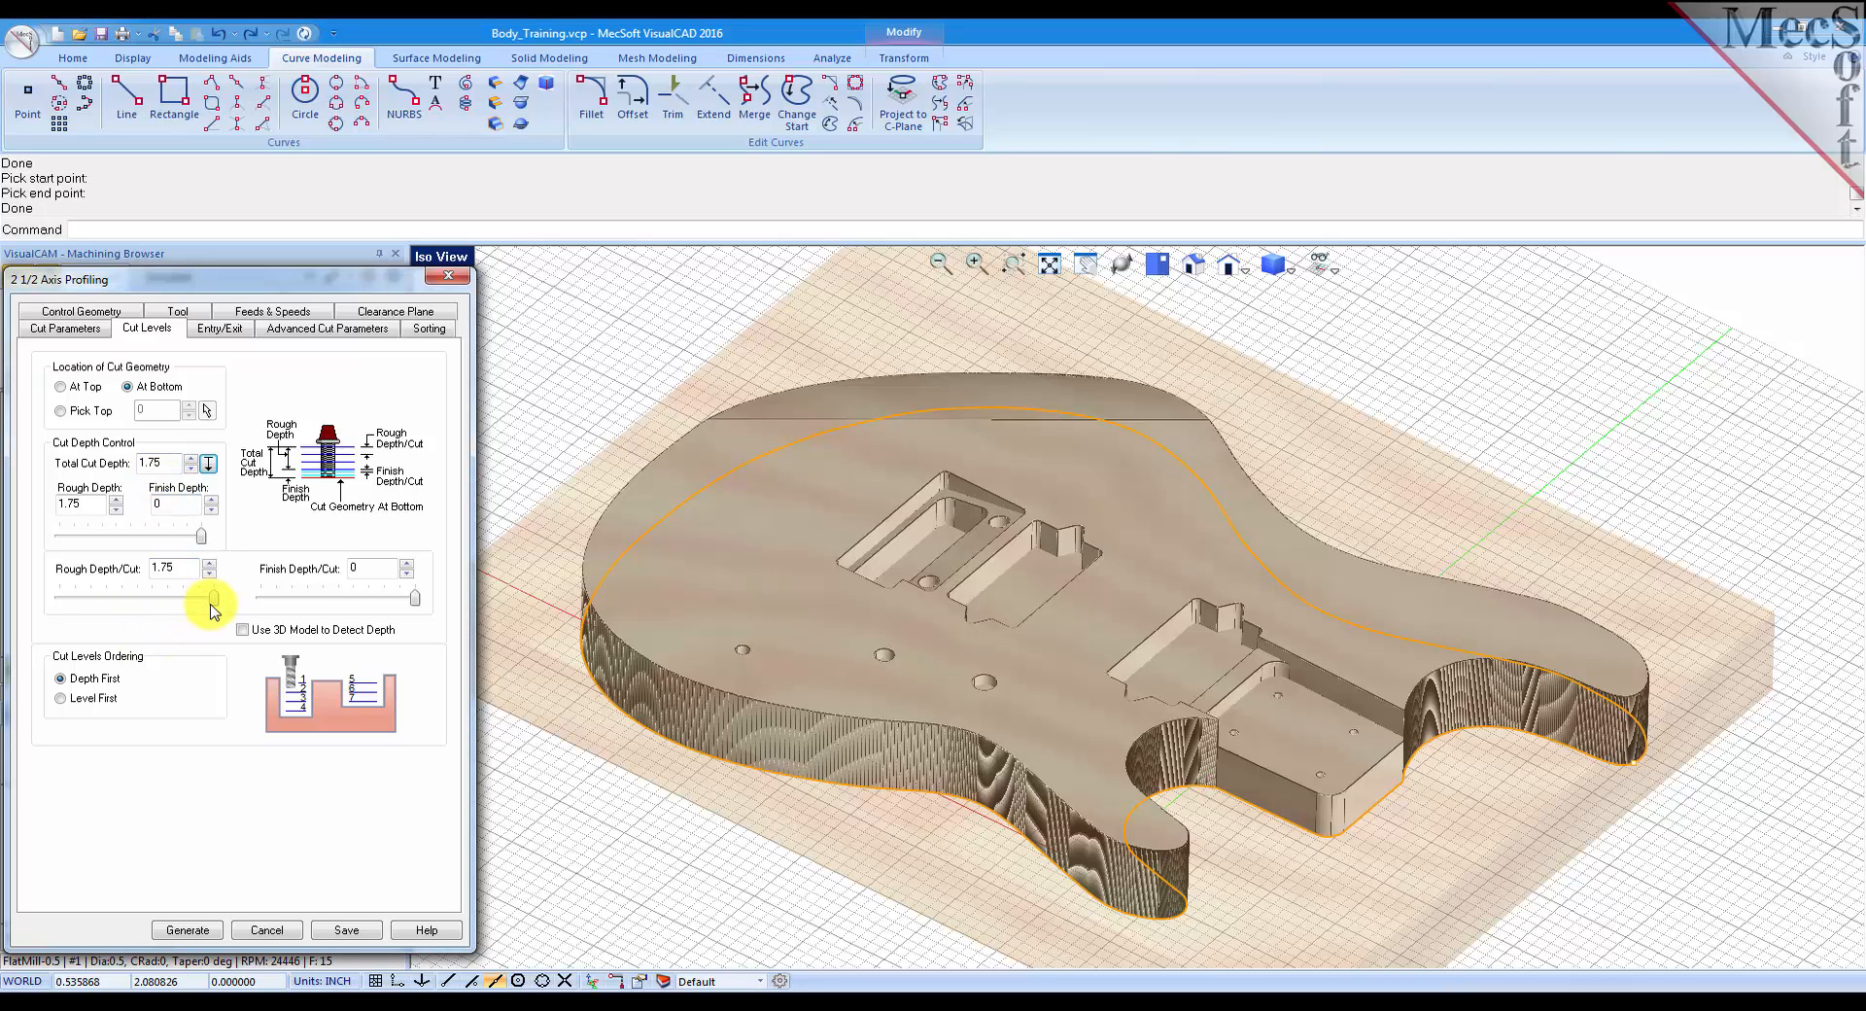
drag(208, 595, 91, 594)
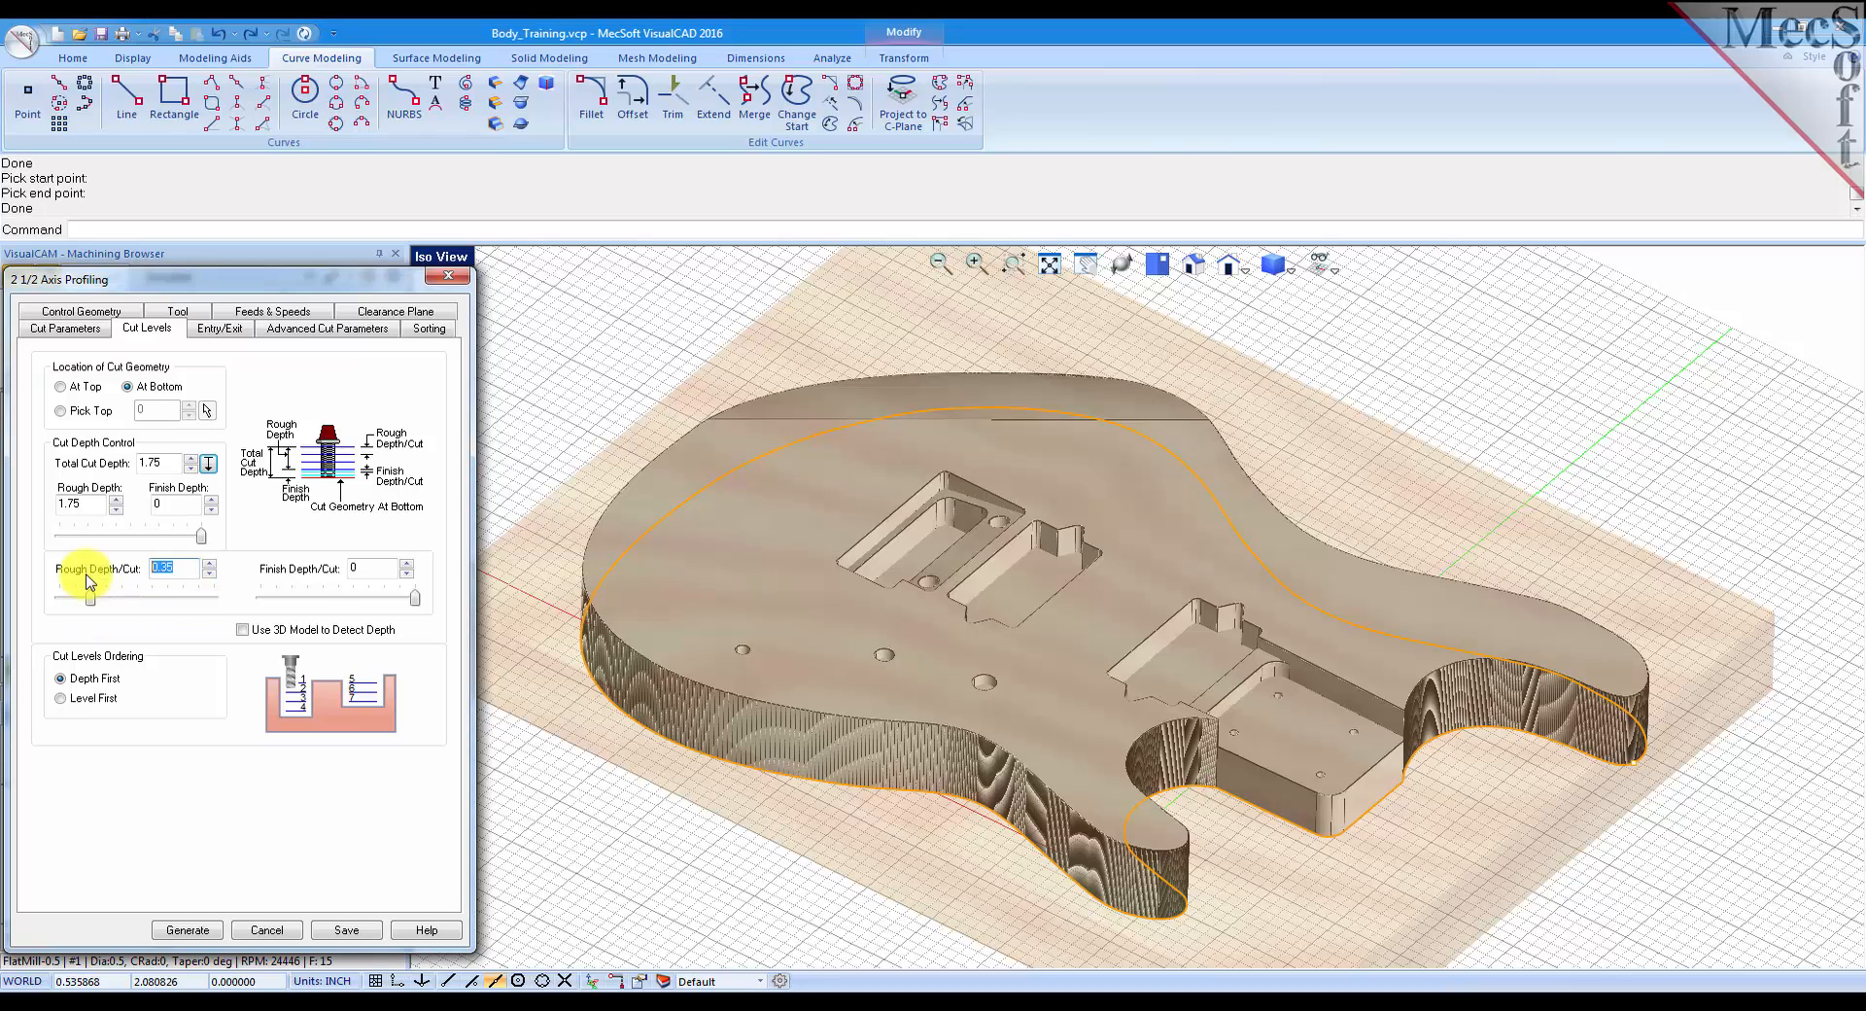
text(0.25)
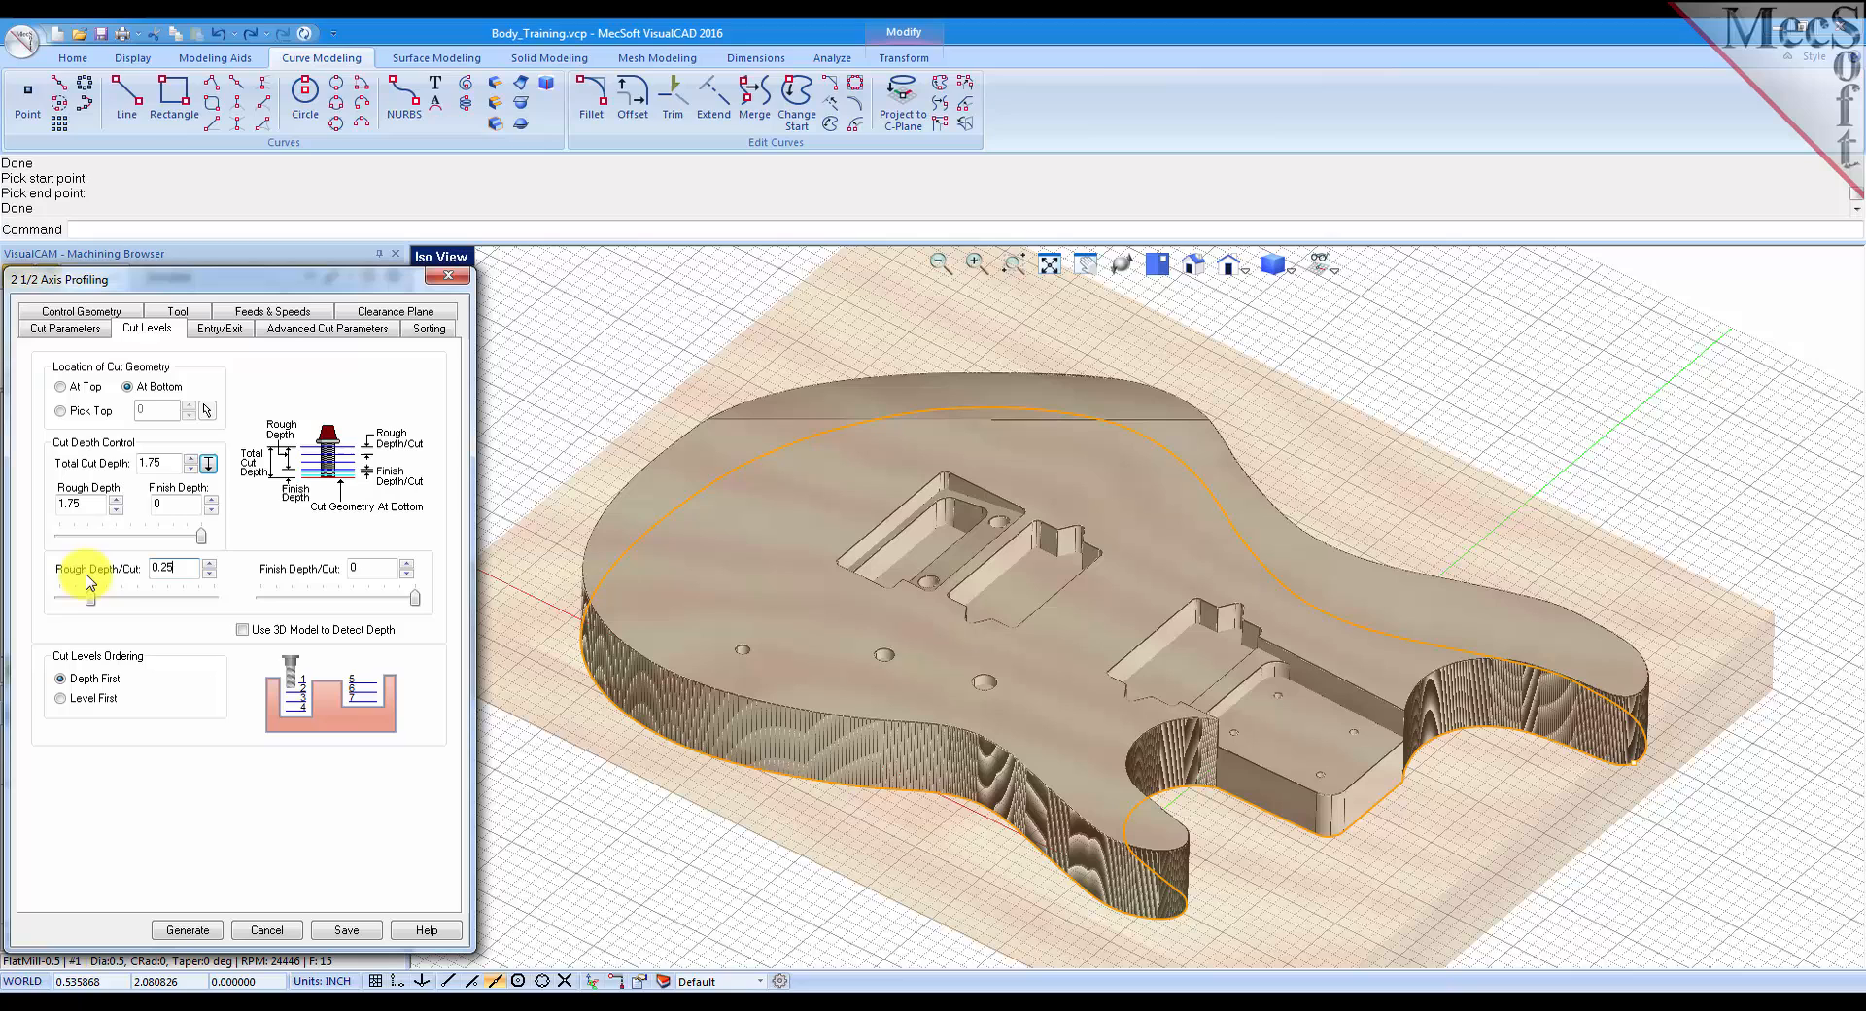
click(218, 327)
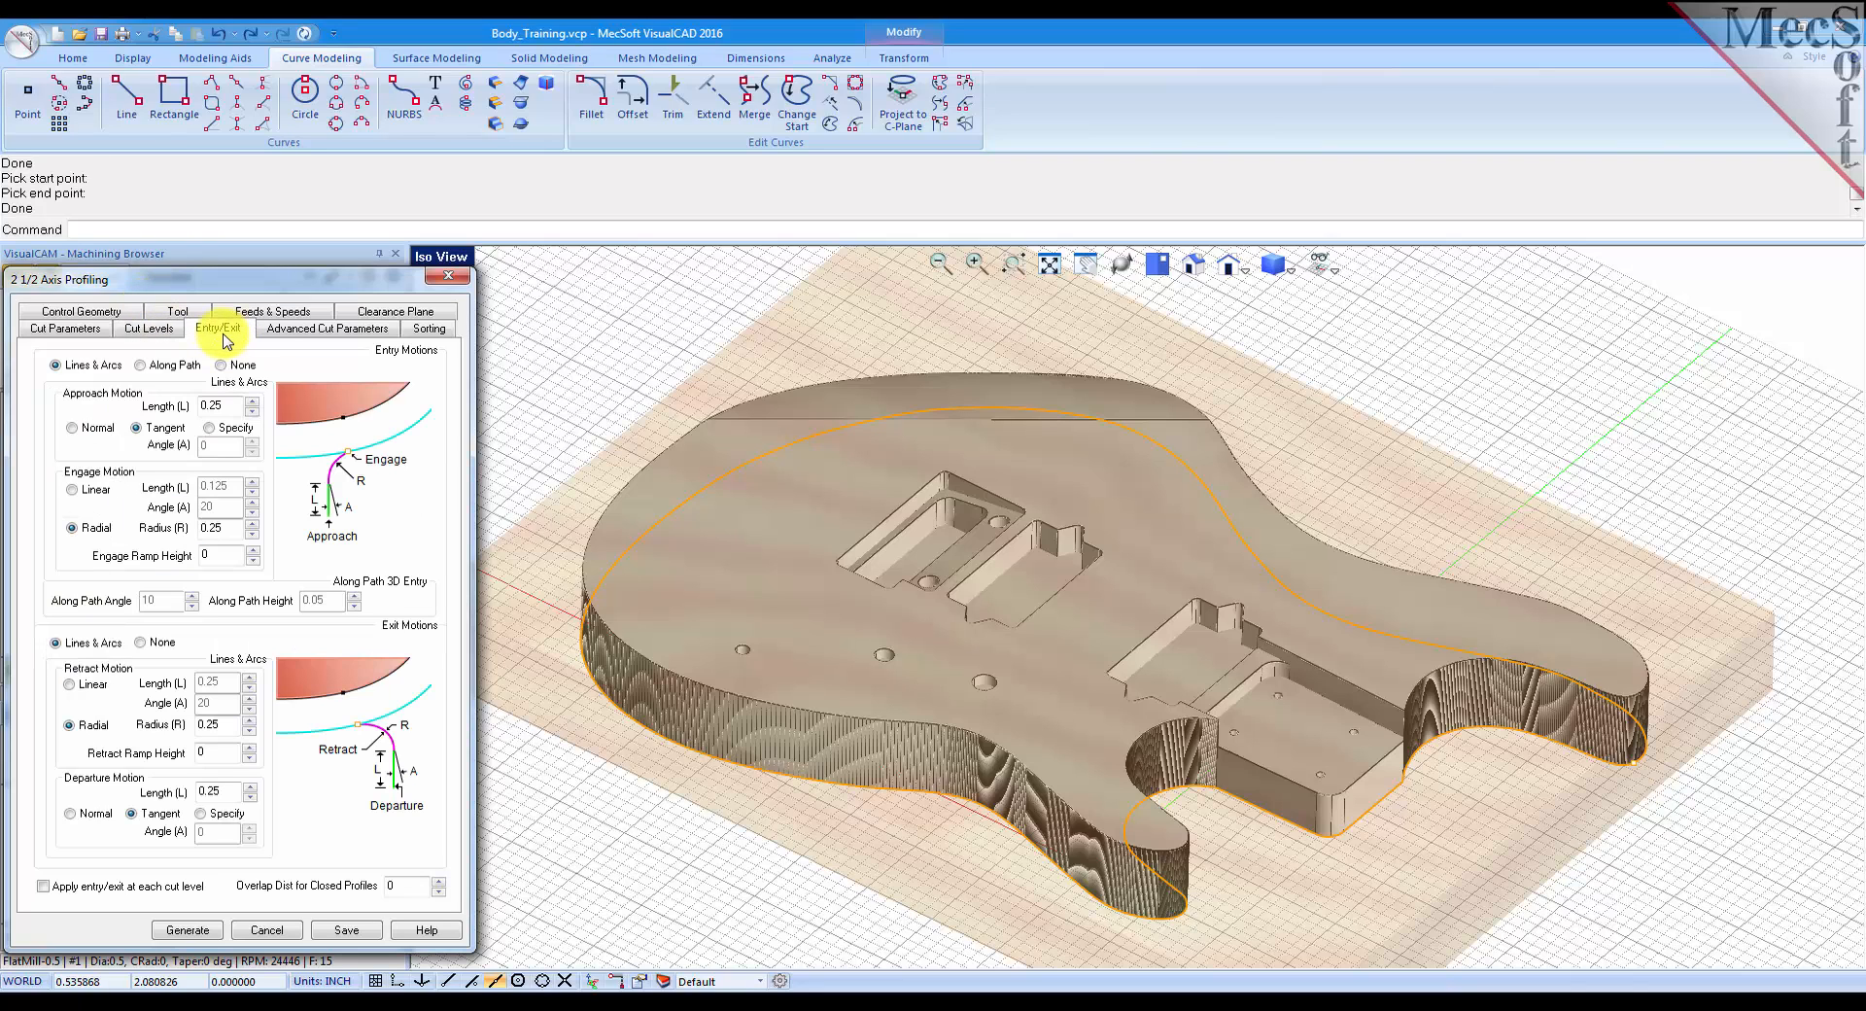
mouse_move(49, 368)
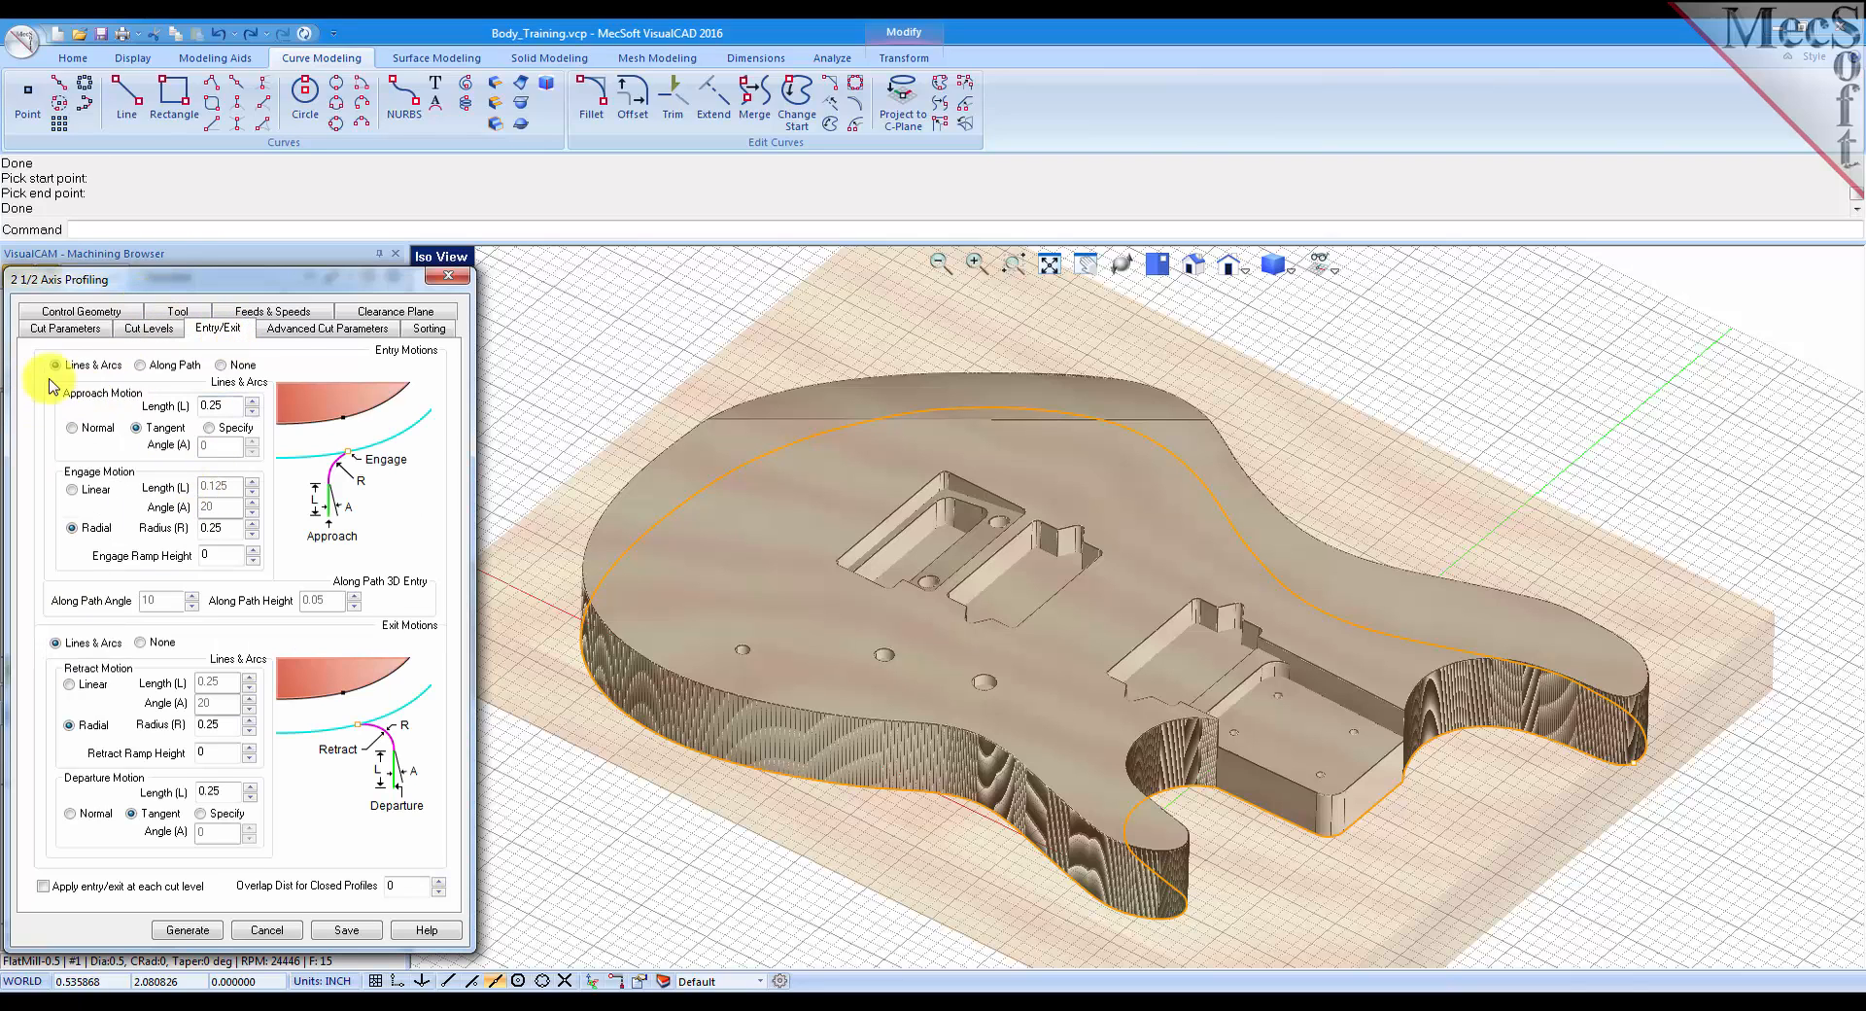
mouse_move(75, 701)
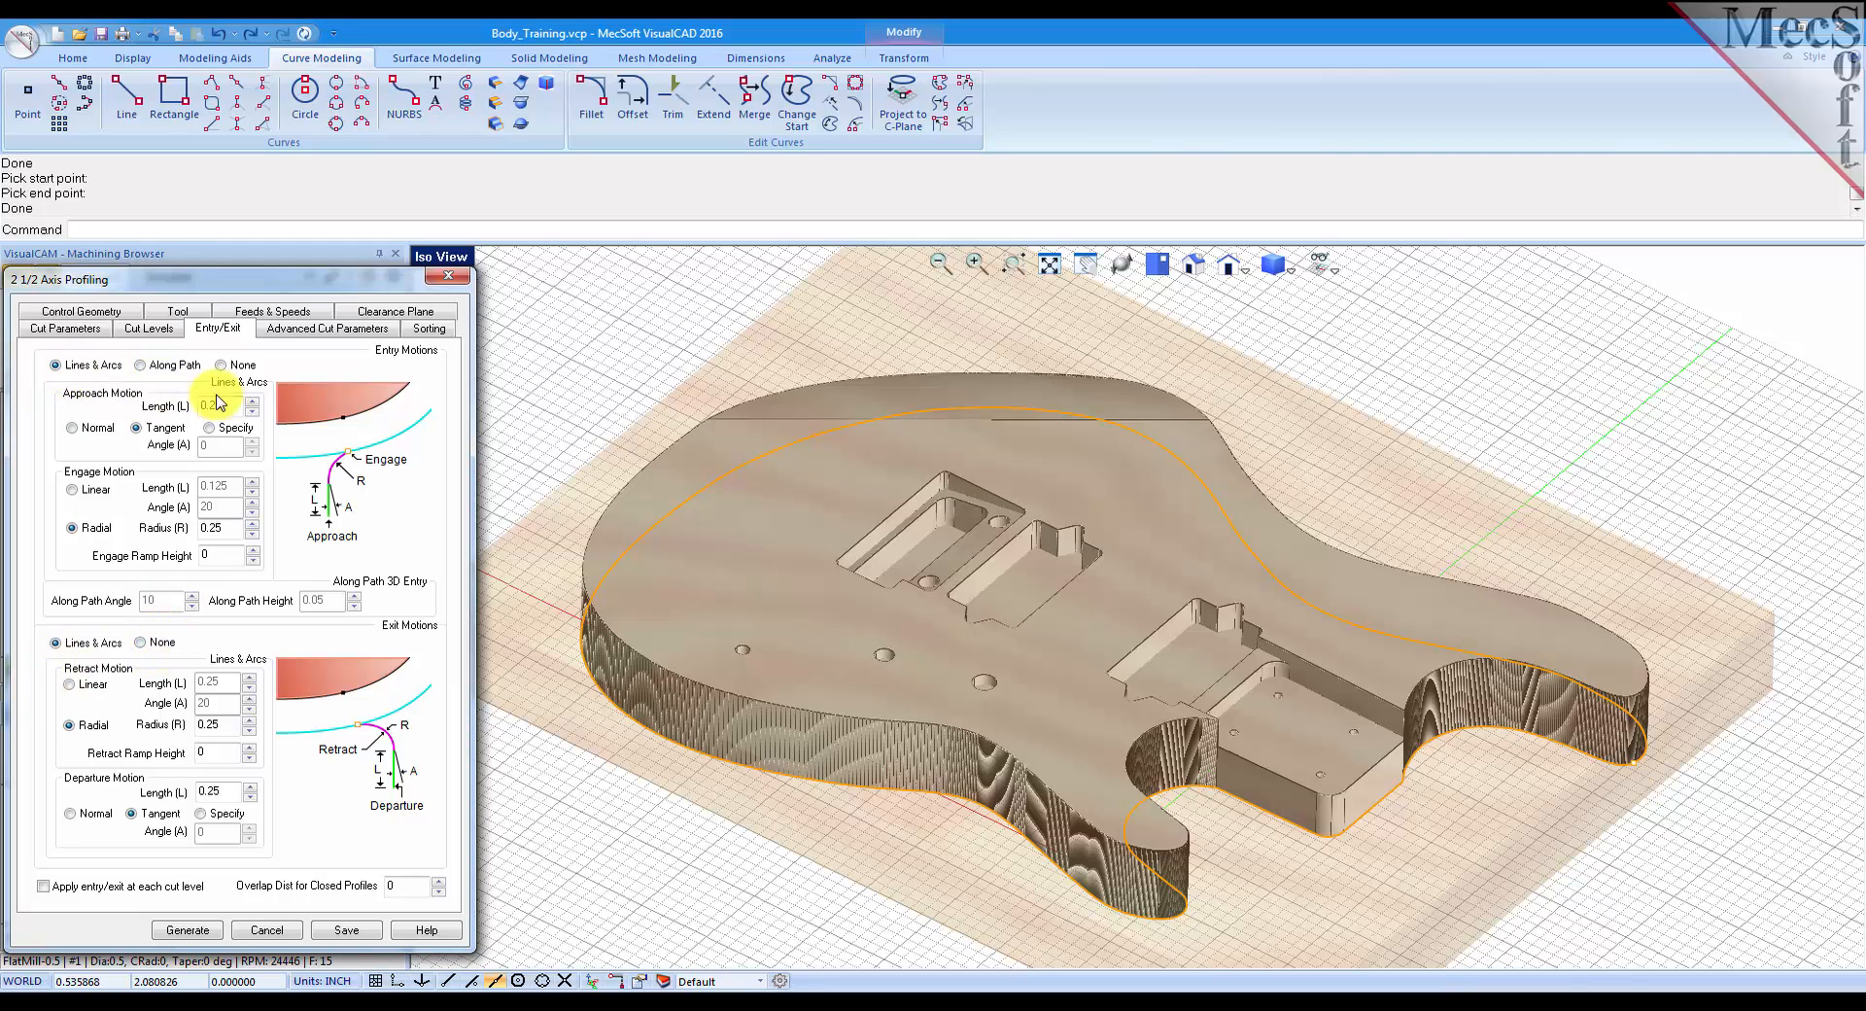
Set fitting tolerance to 0.002, add four rectangular 0.1×0.25 bridges, and generate the toolpath.
click(327, 327)
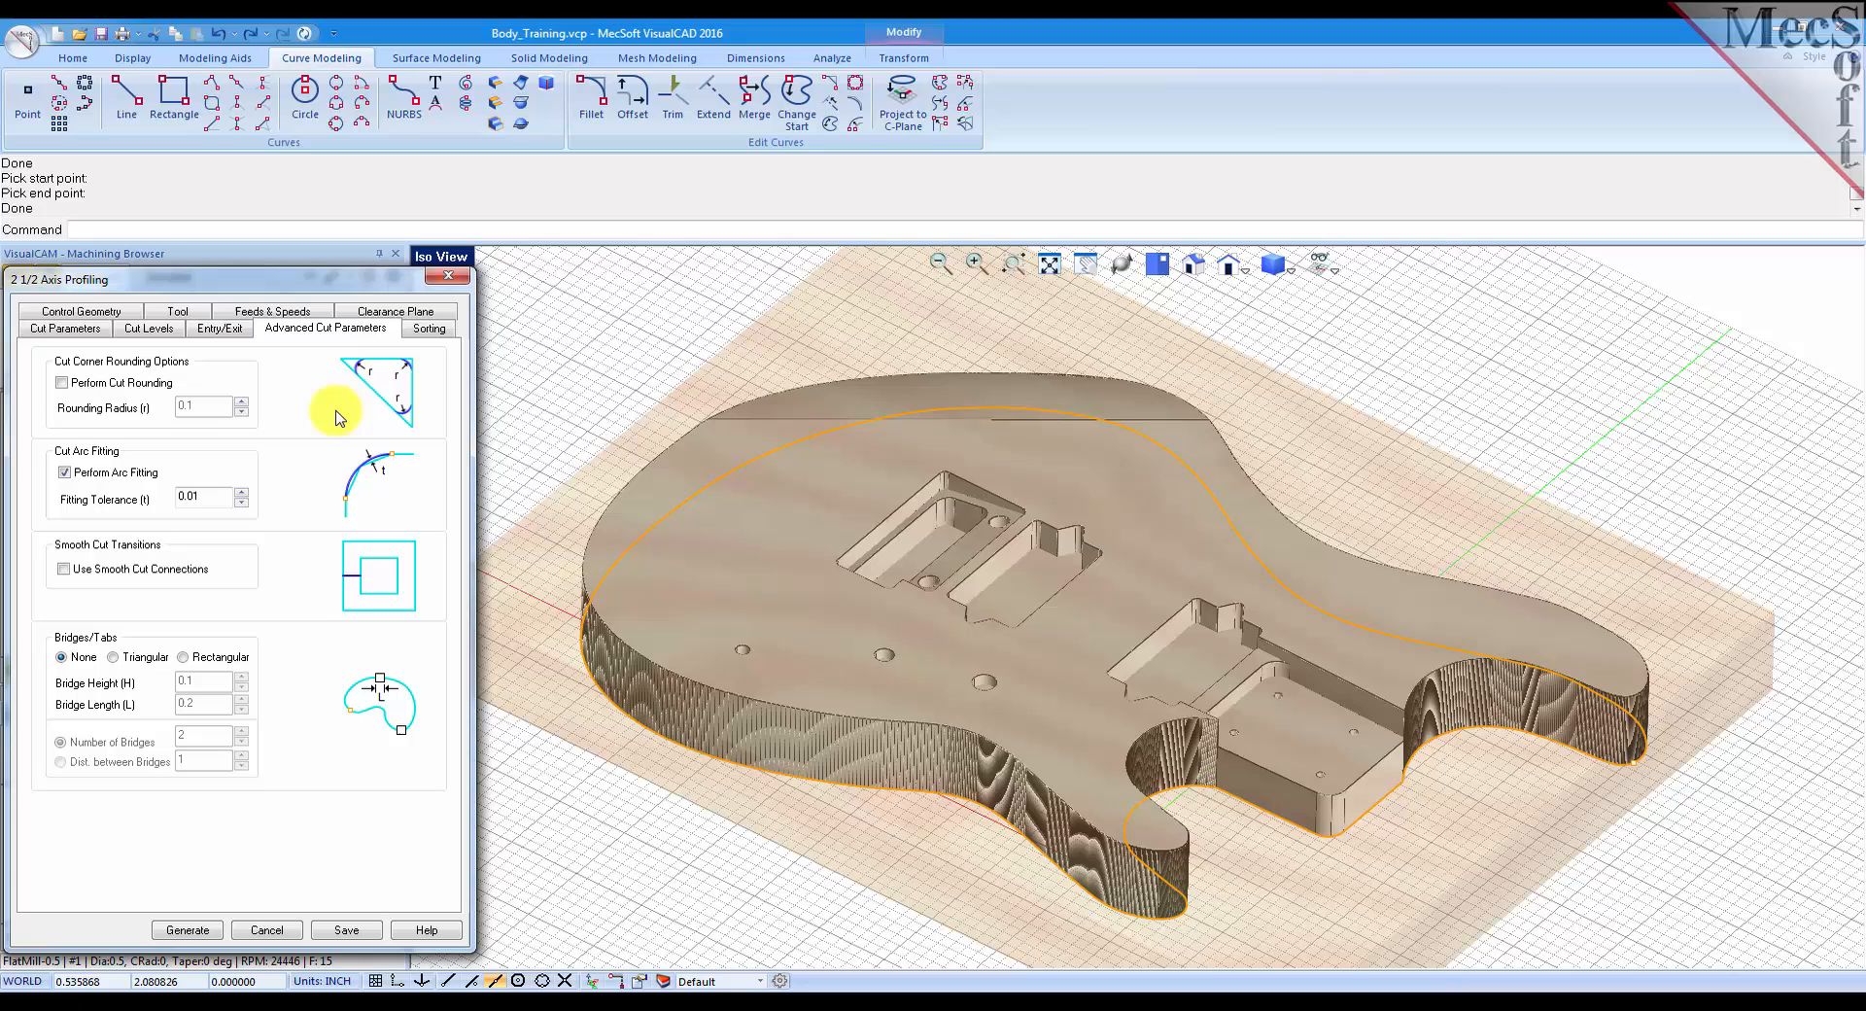
mouse_move(391, 484)
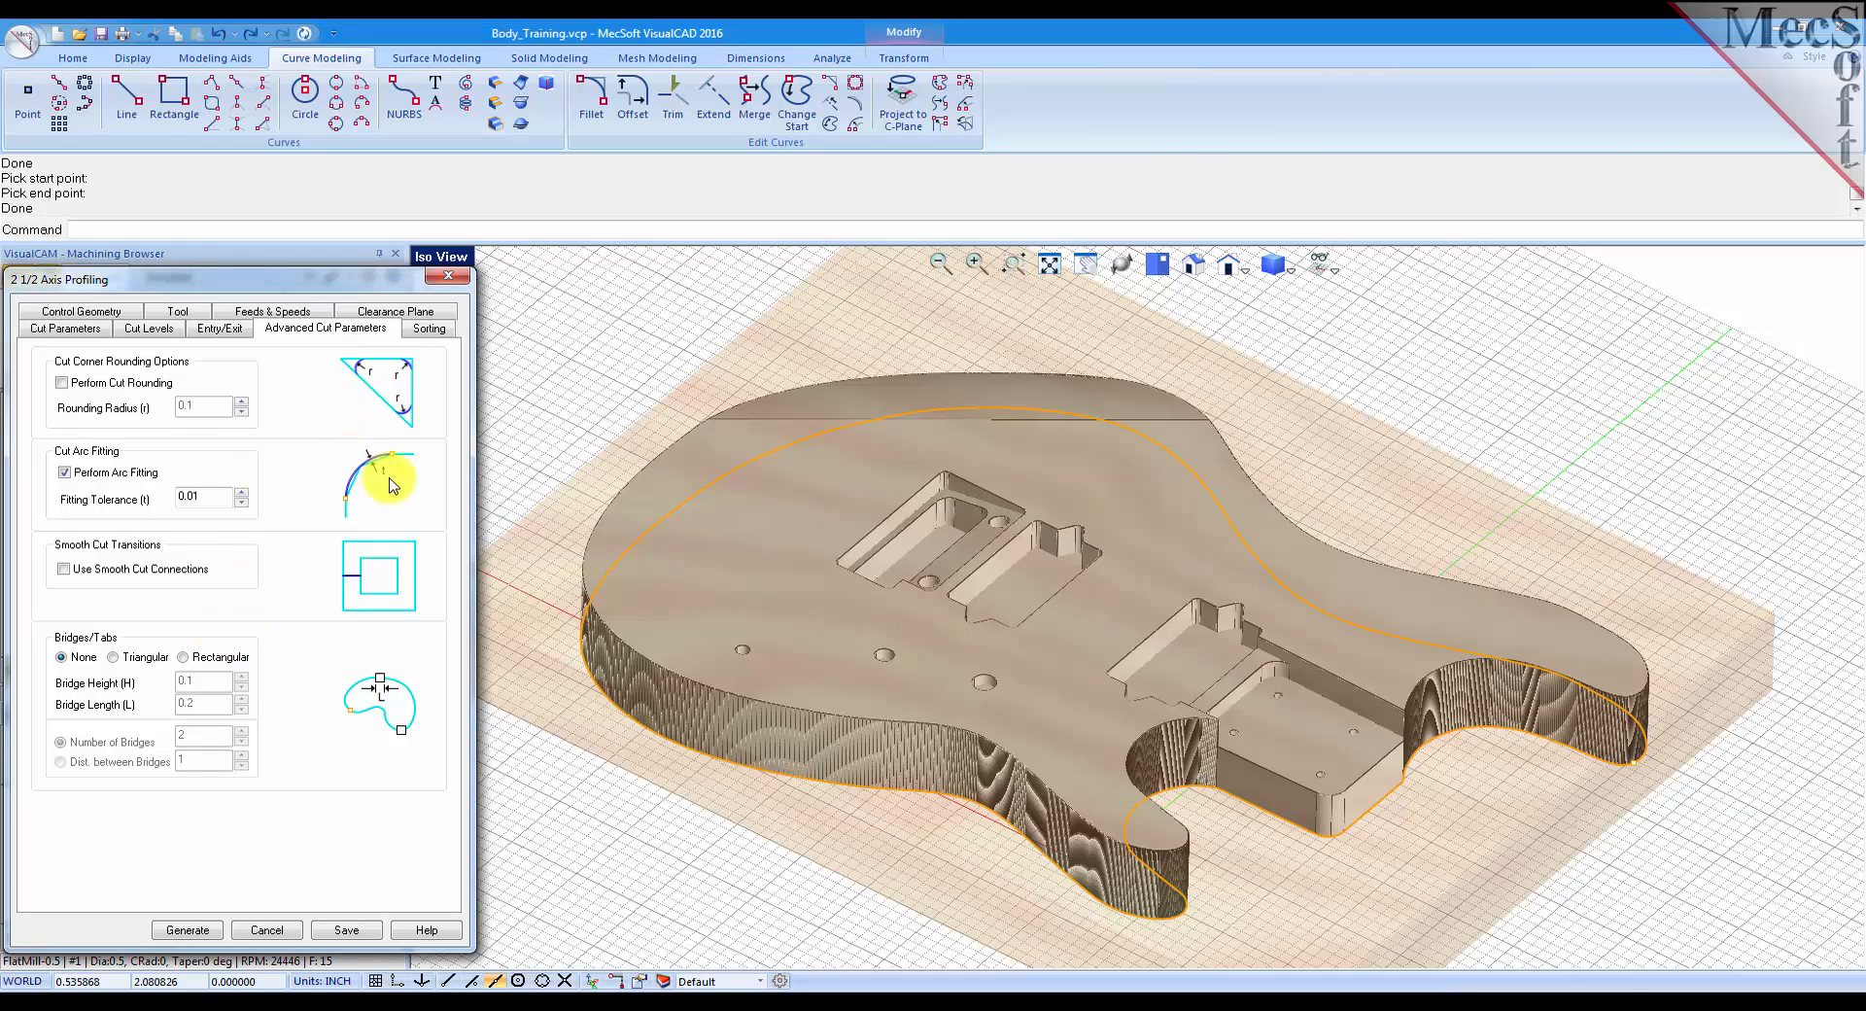
mouse_move(937, 748)
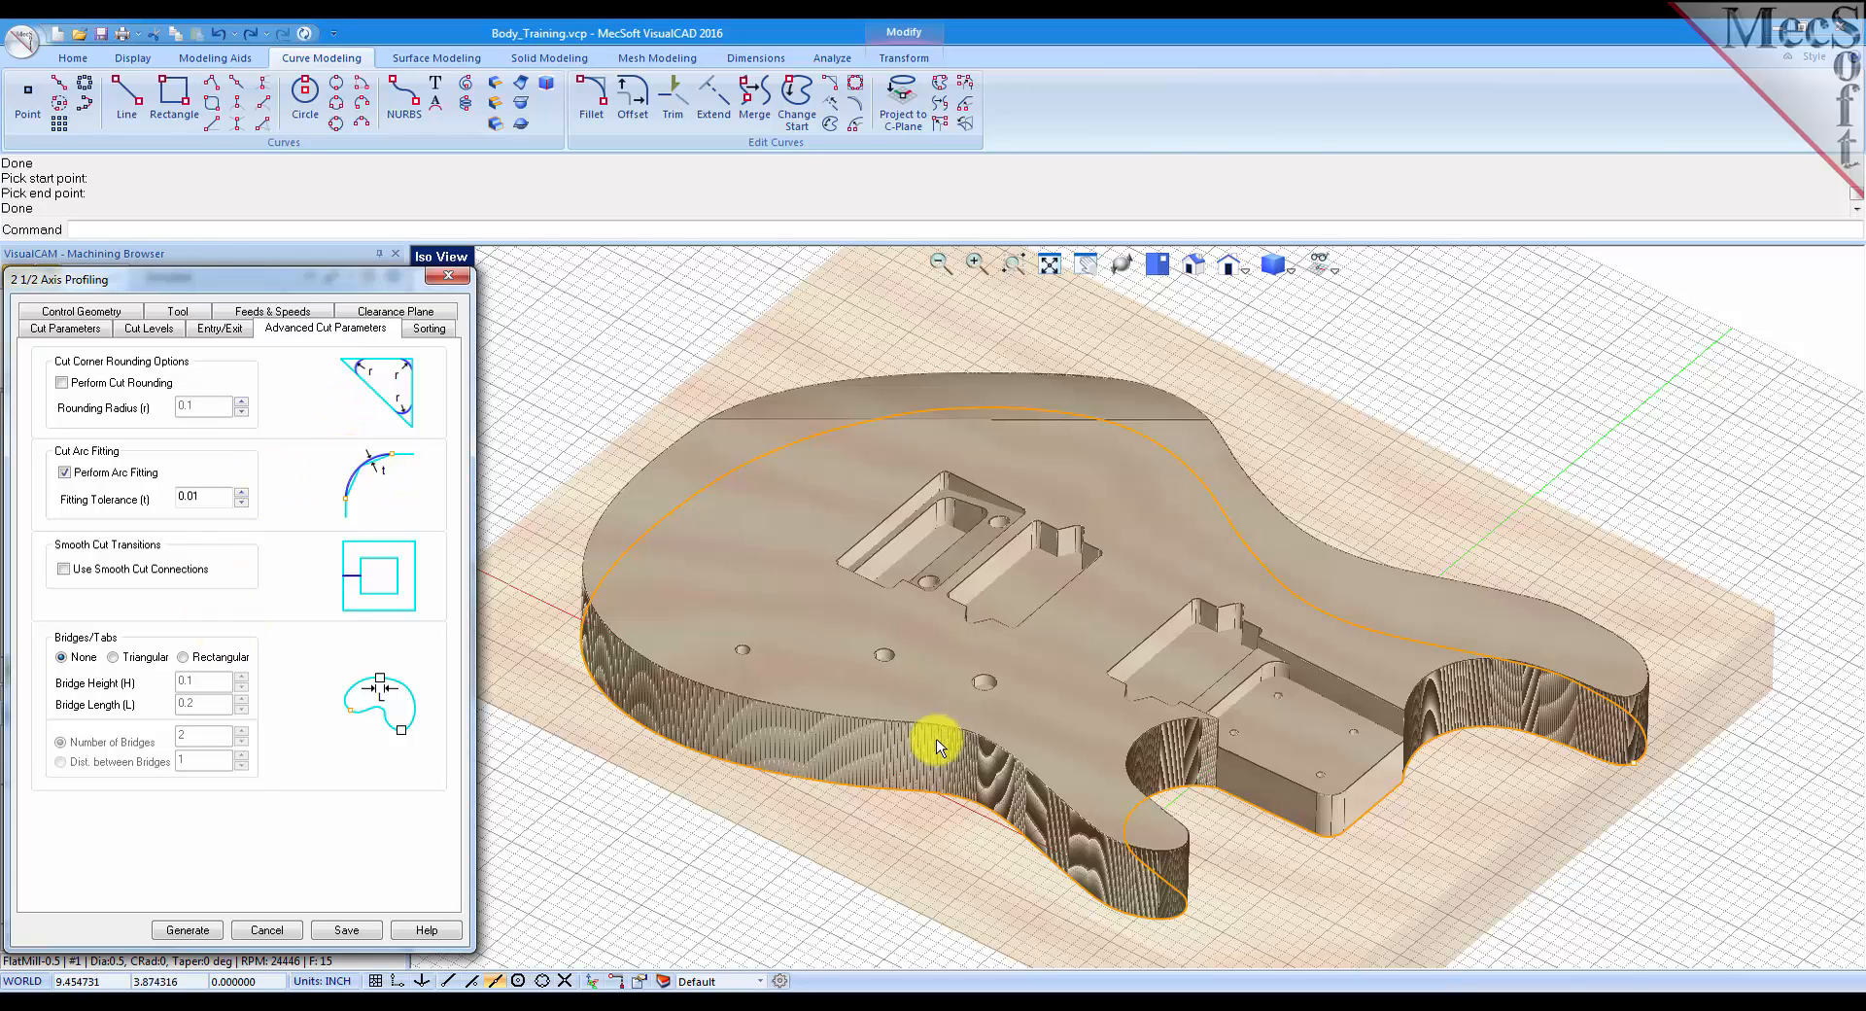
mouse_move(844, 723)
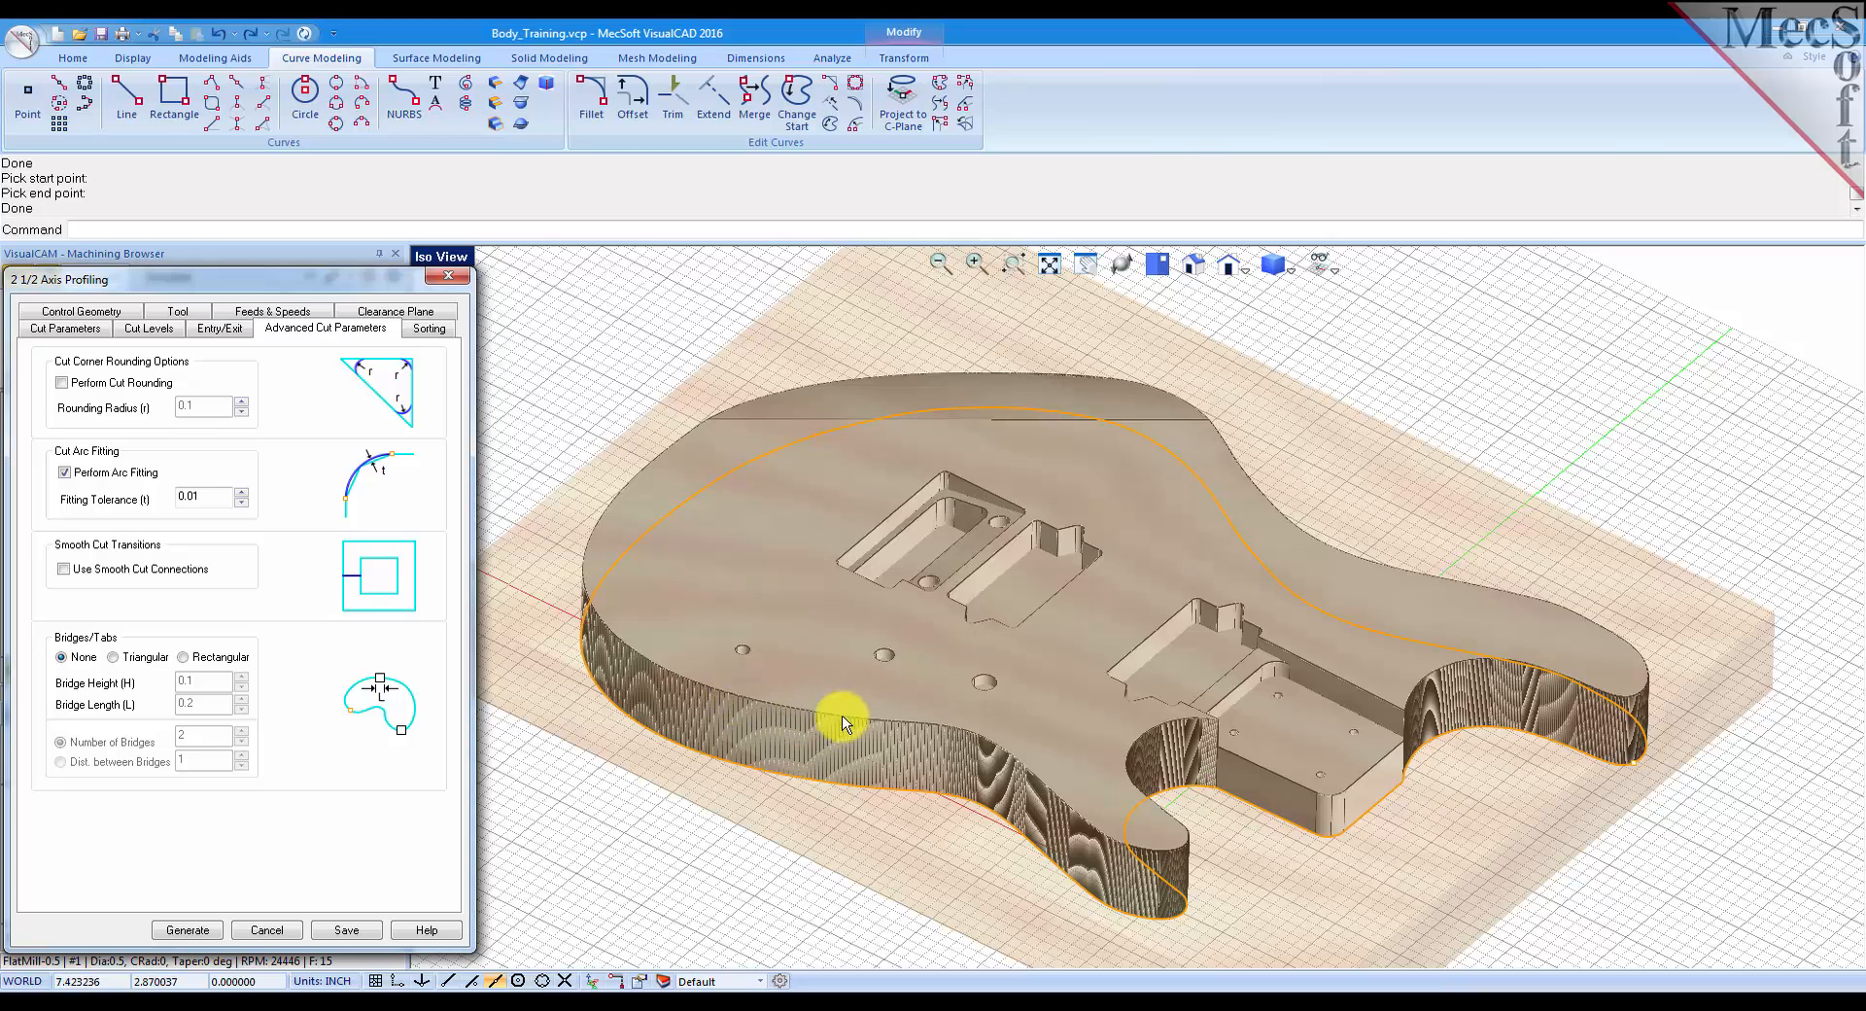
mouse_move(791, 715)
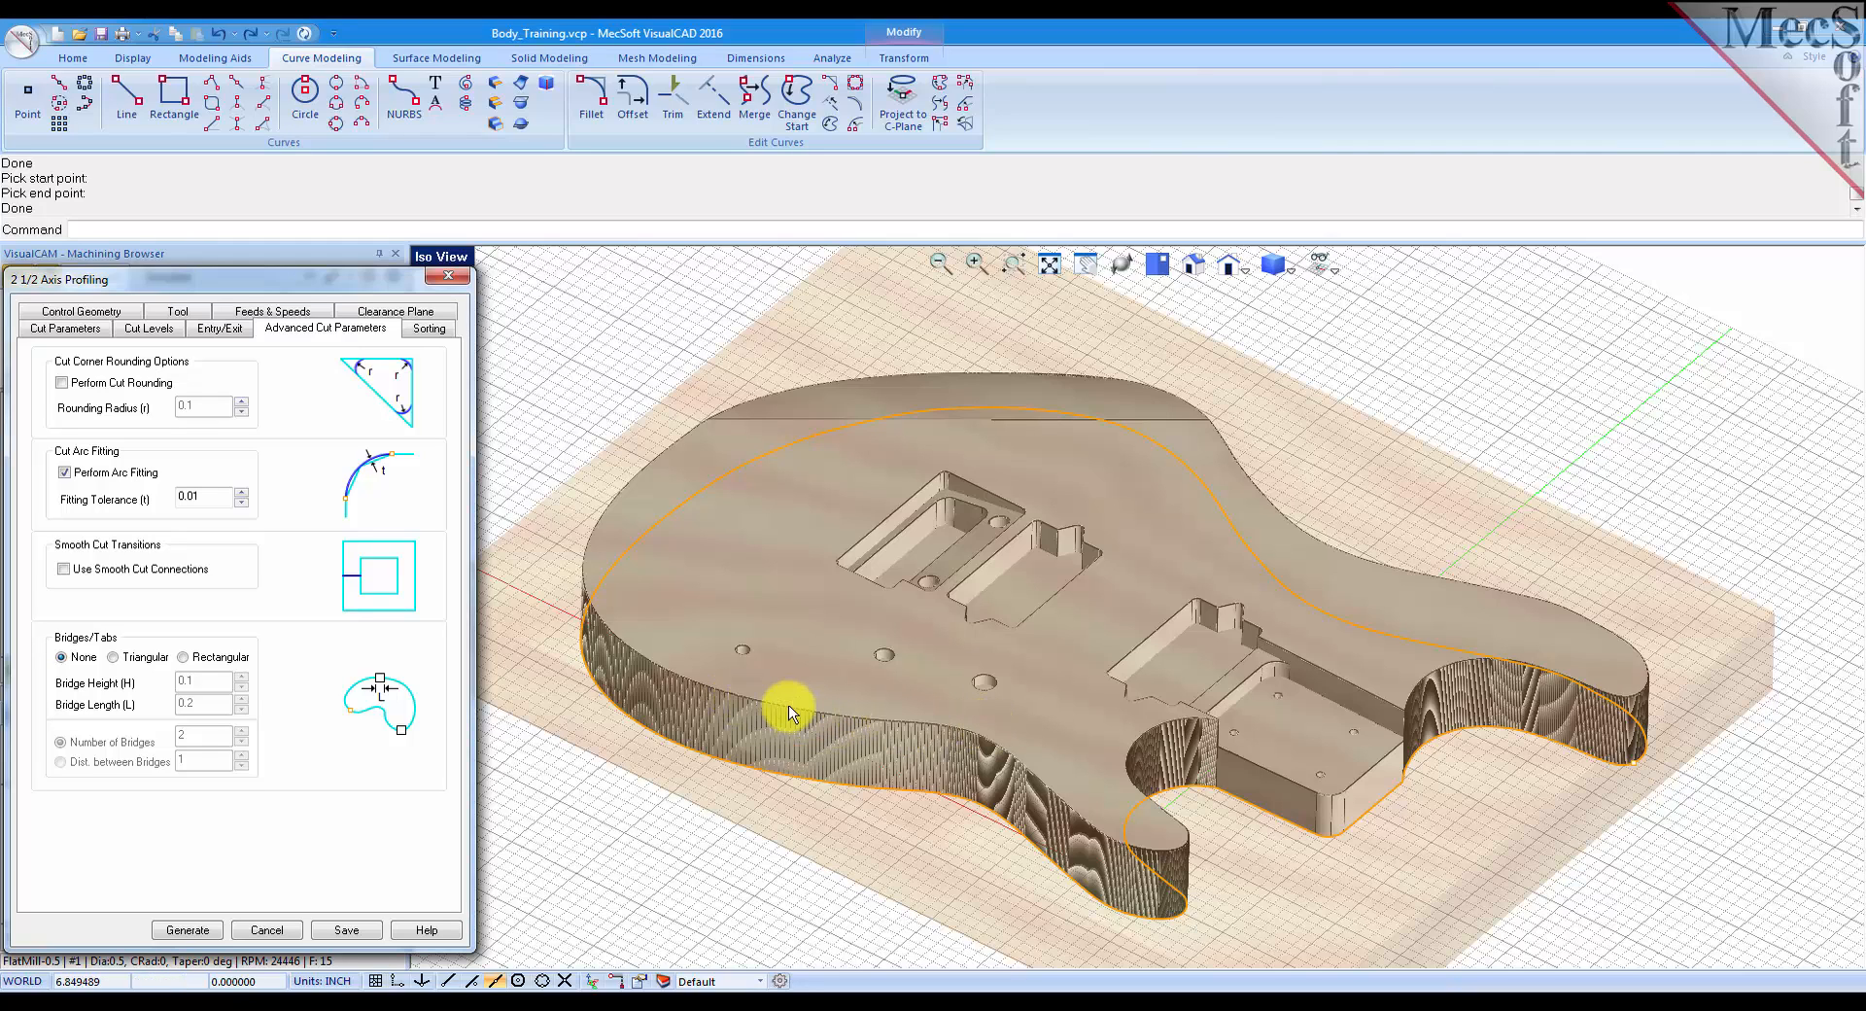
mouse_move(145, 480)
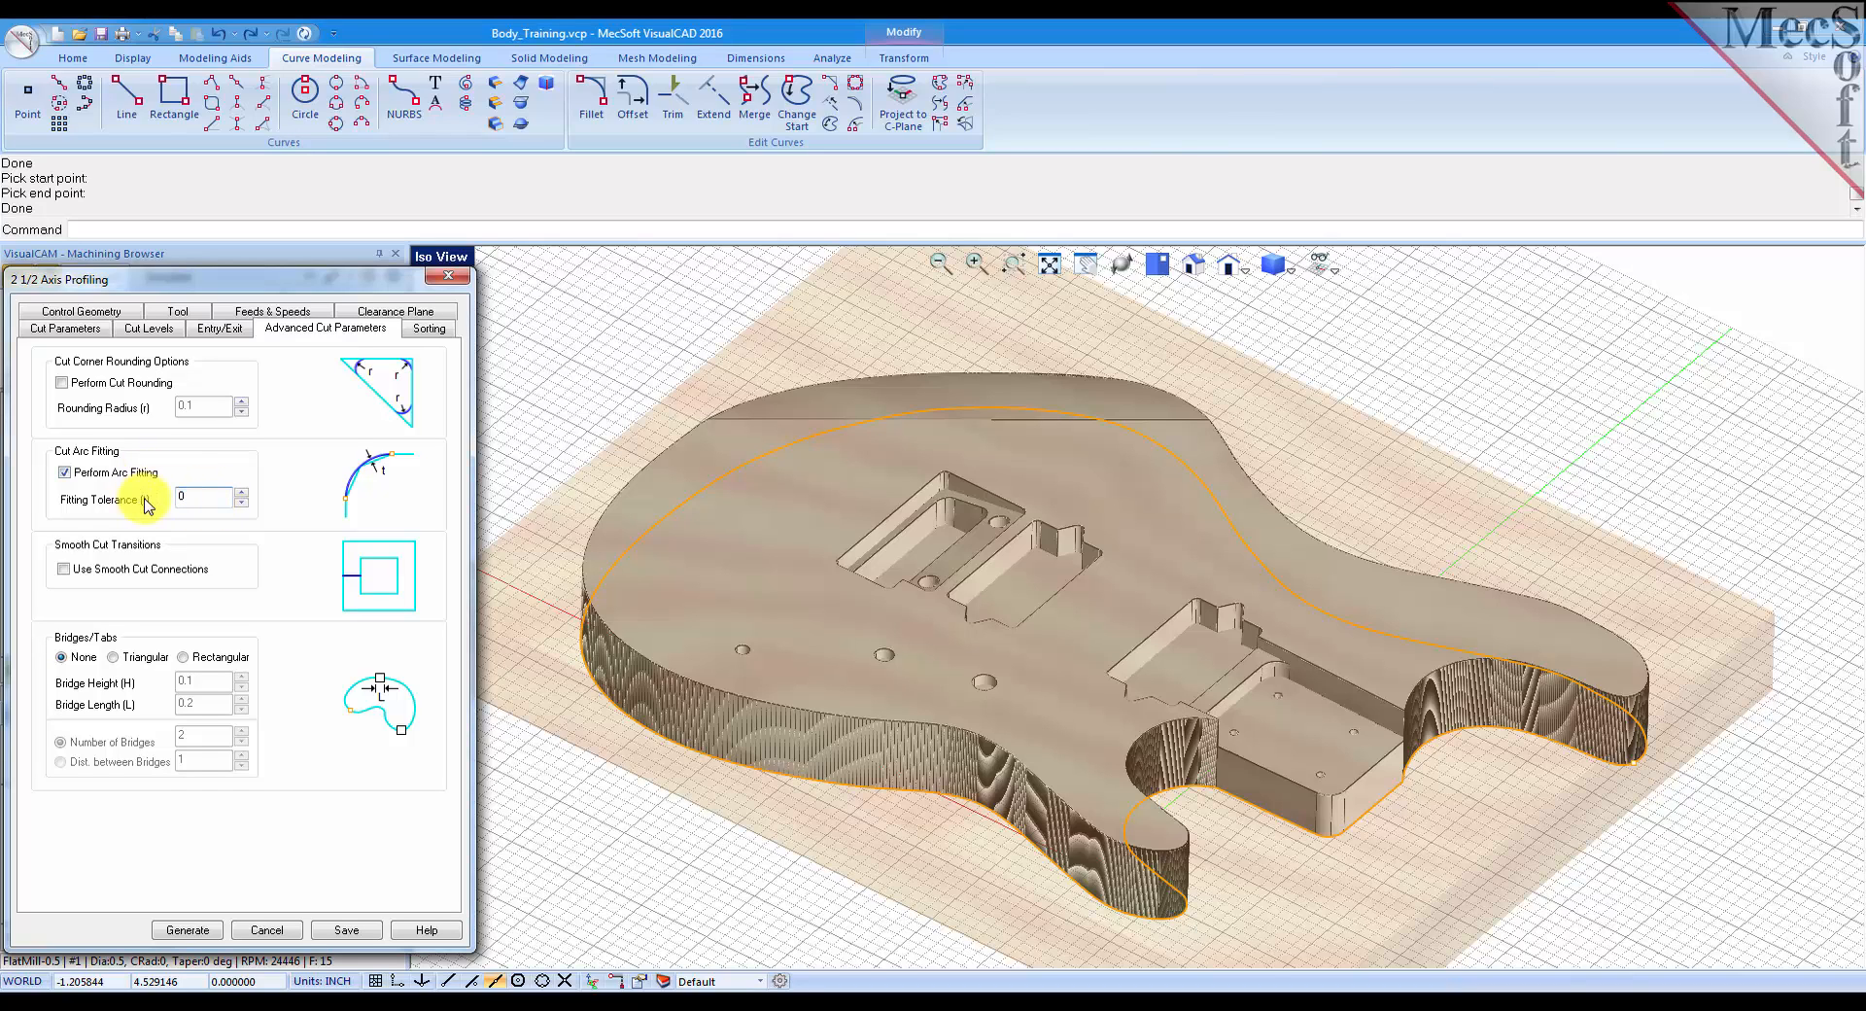
text(0.002)
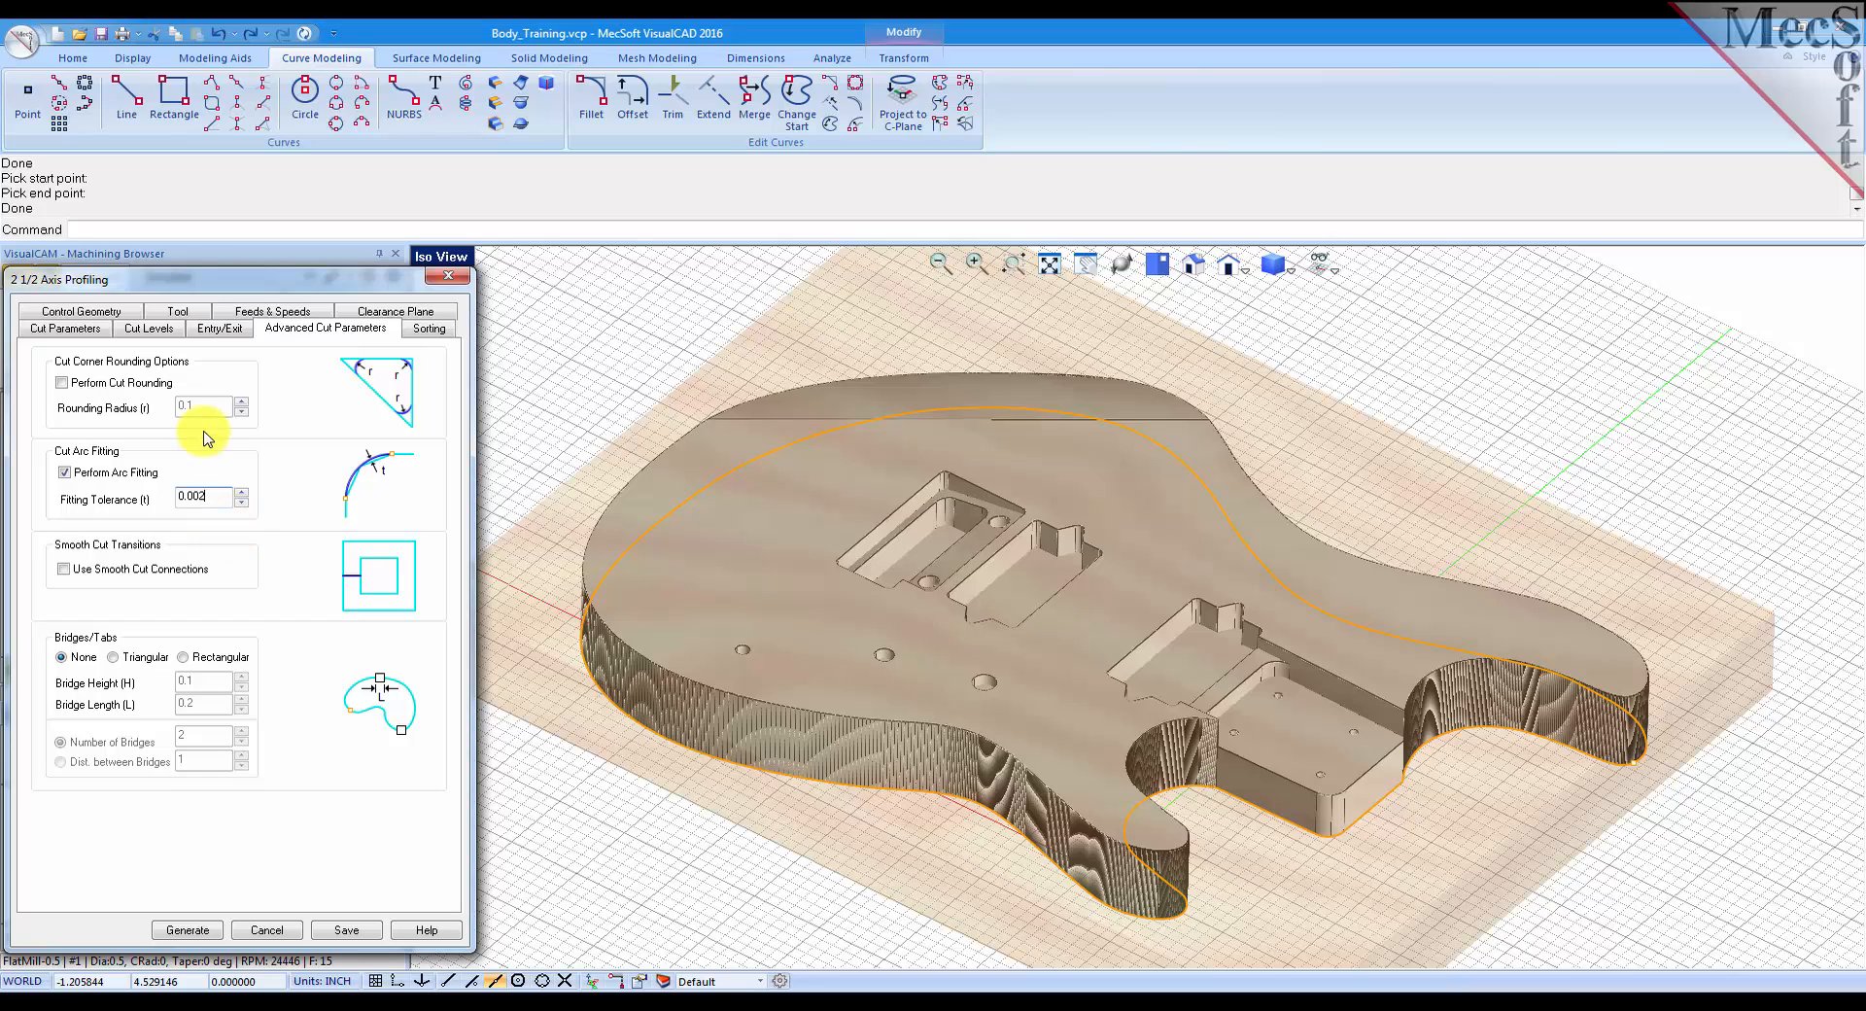
mouse_move(130, 644)
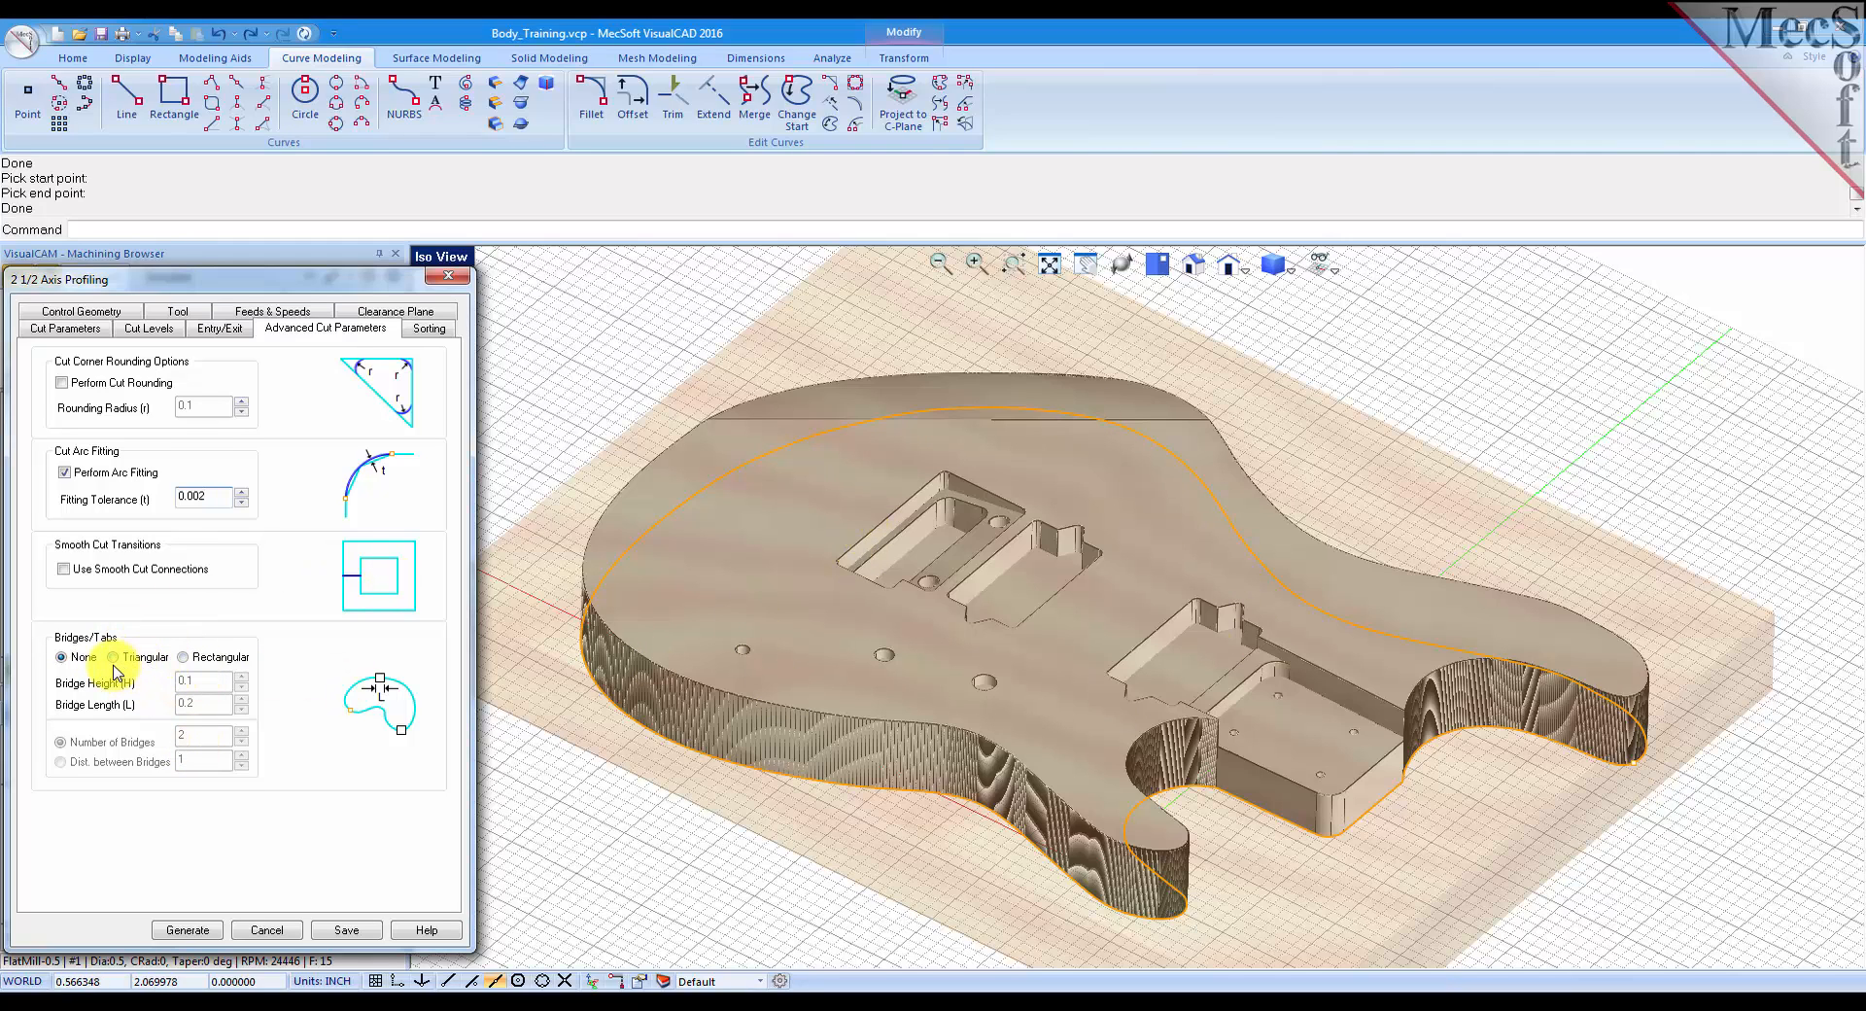
click(109, 657)
text(5)
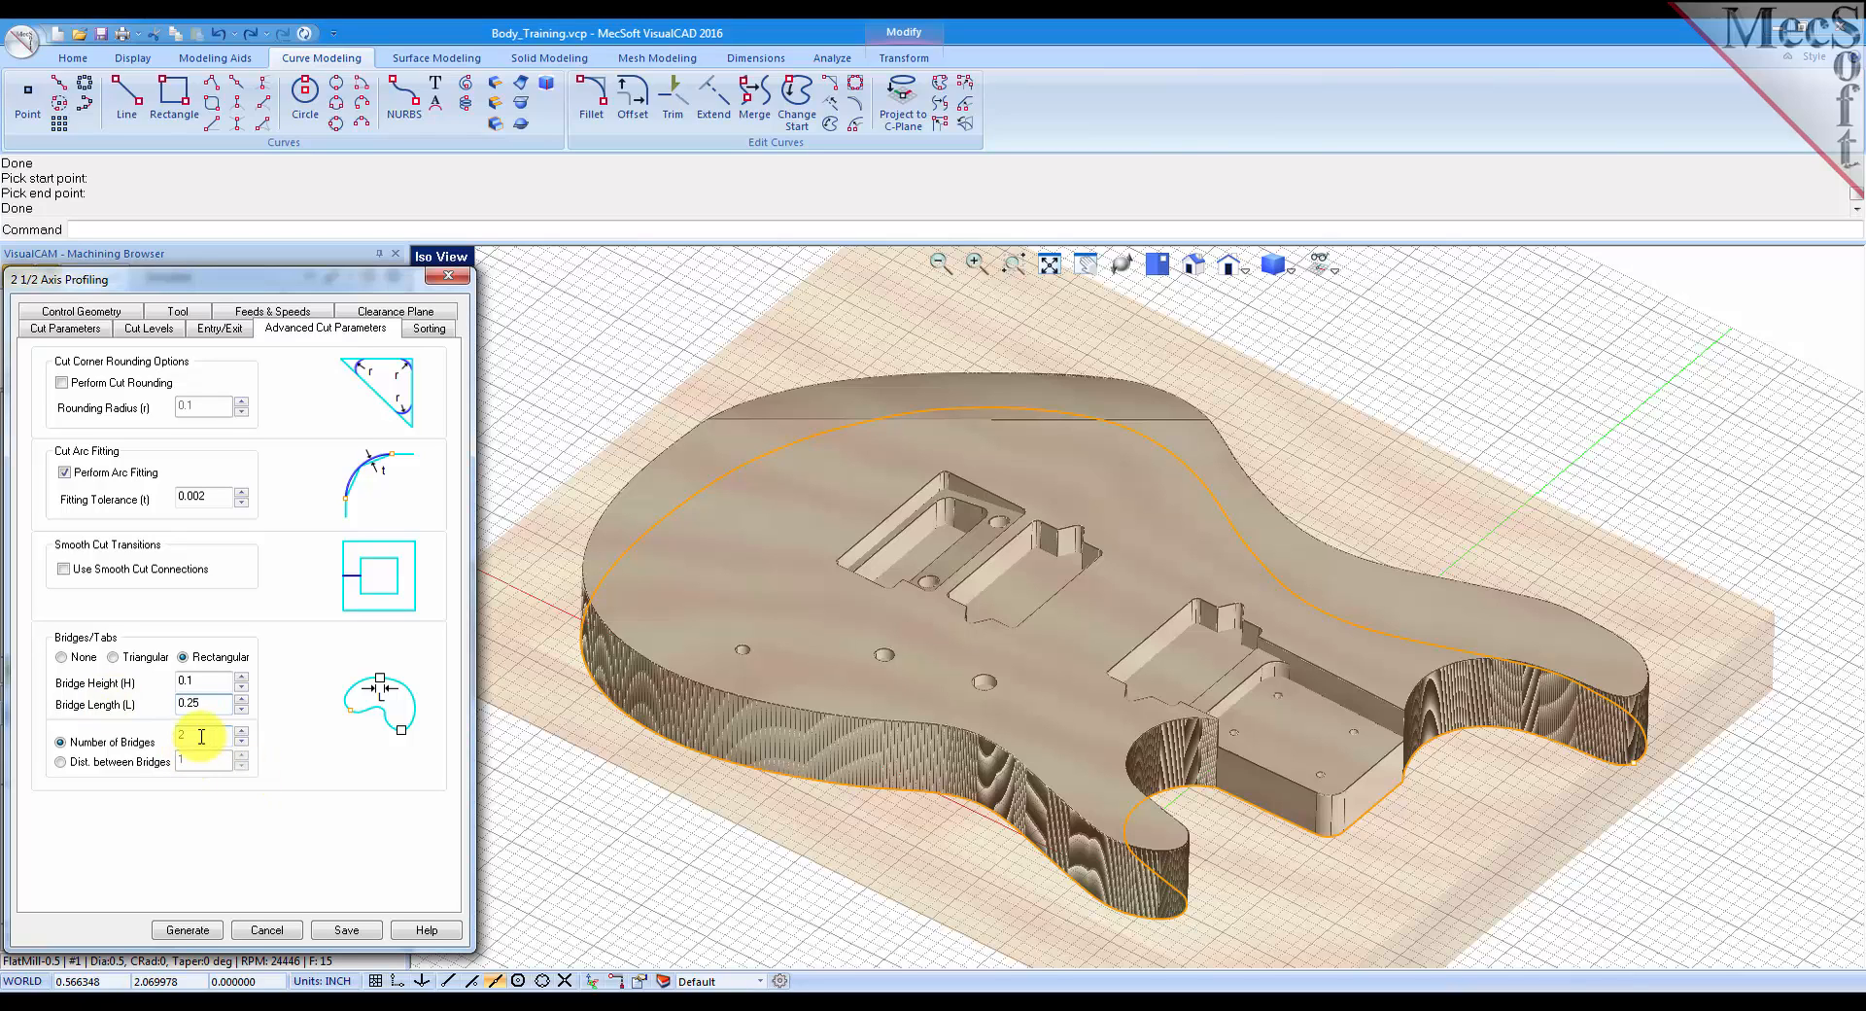
click(242, 731)
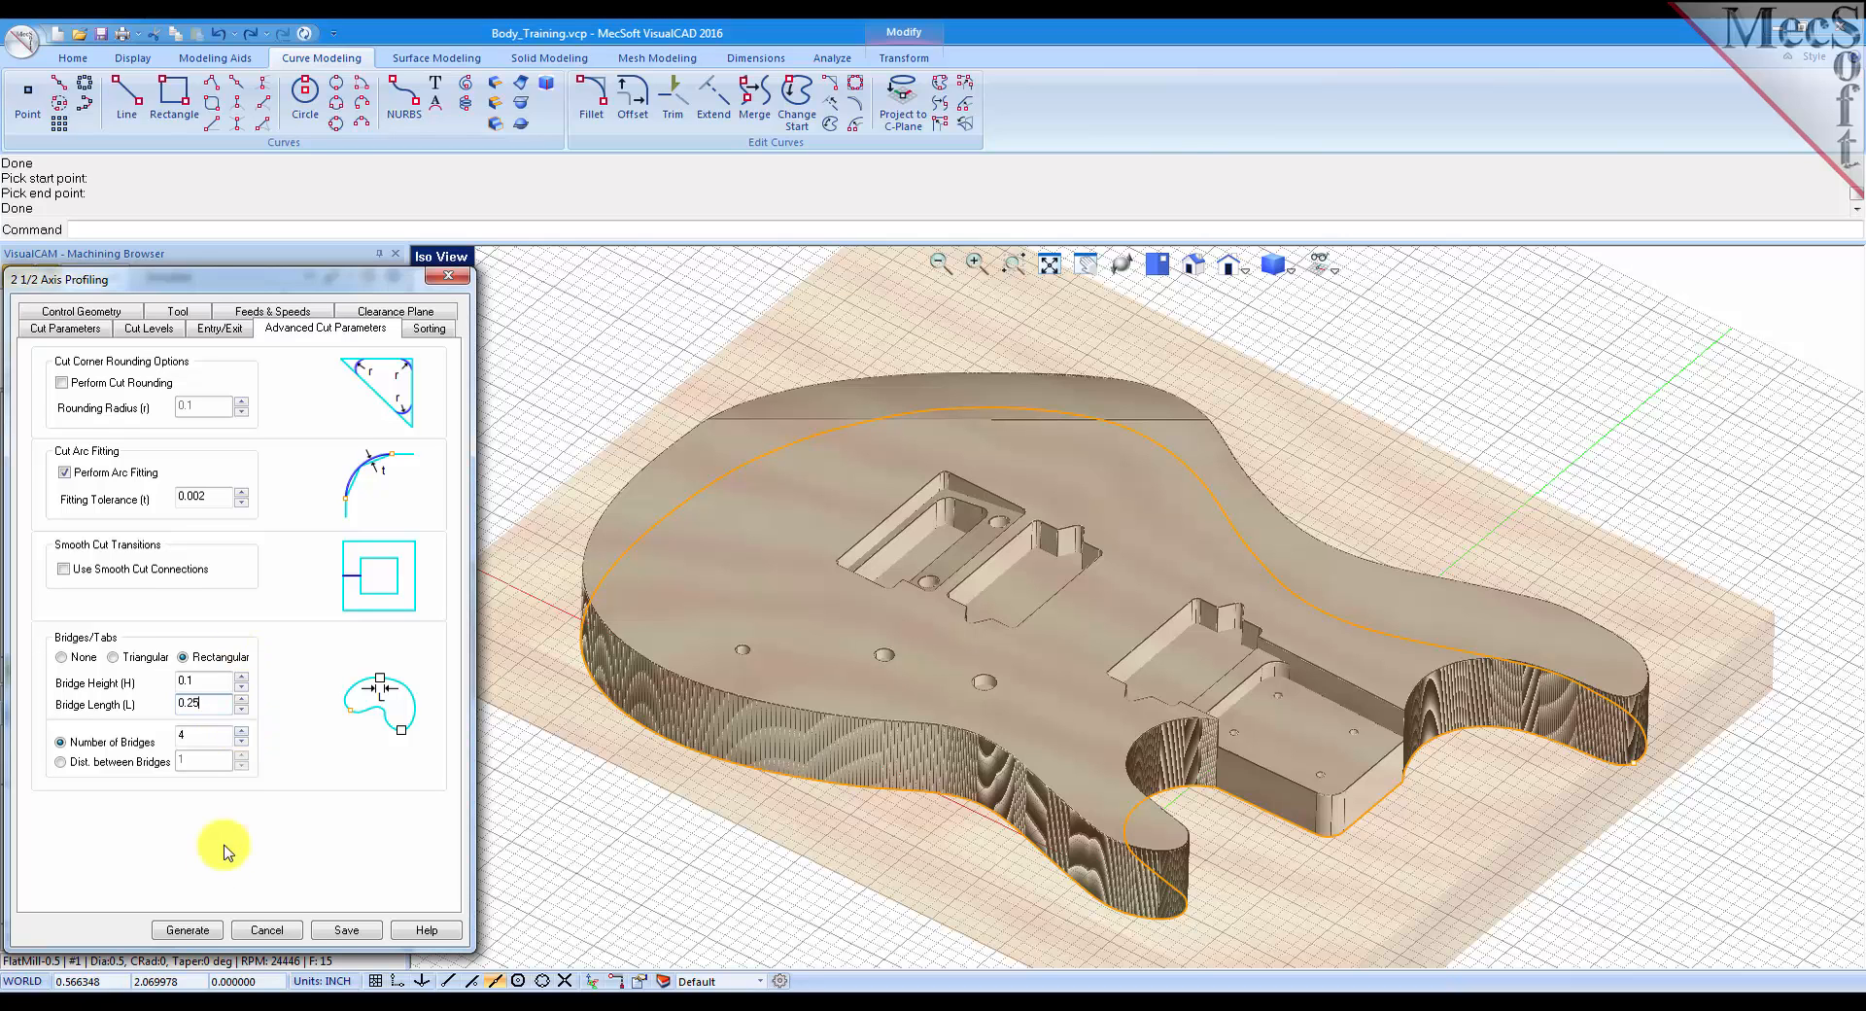
click(188, 930)
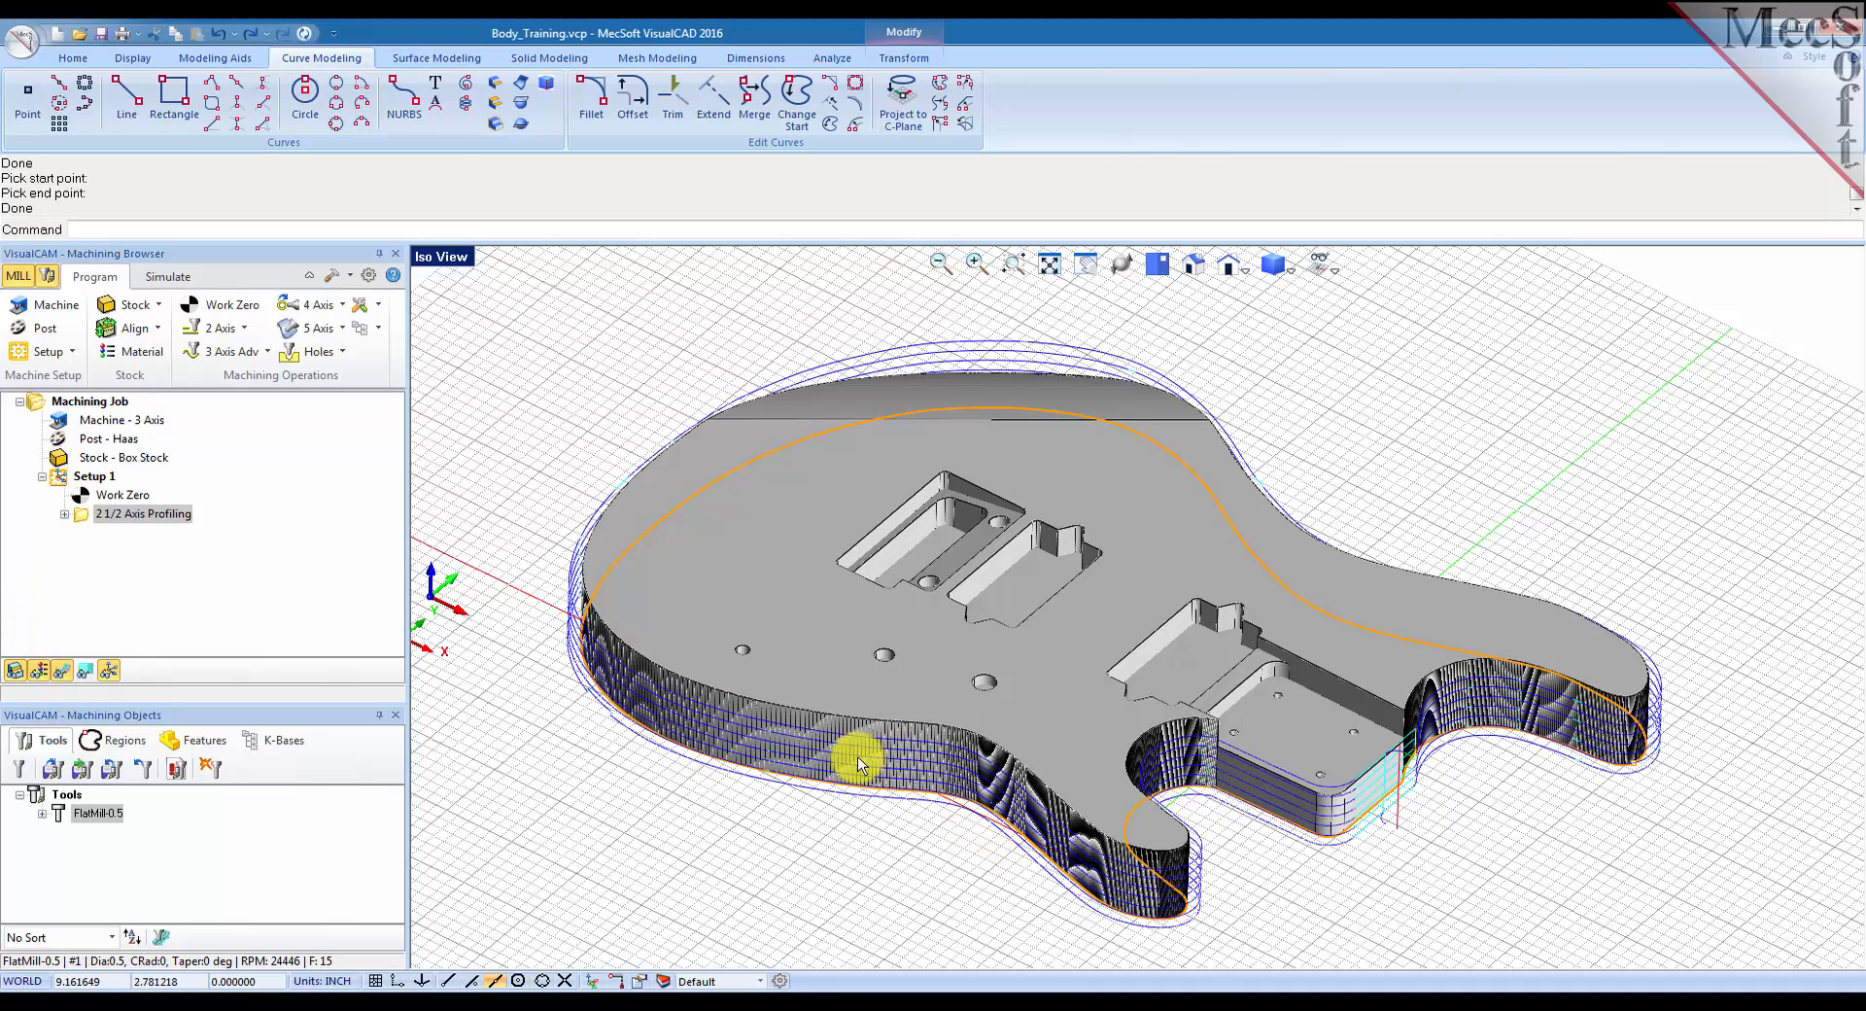
mouse_move(1186, 388)
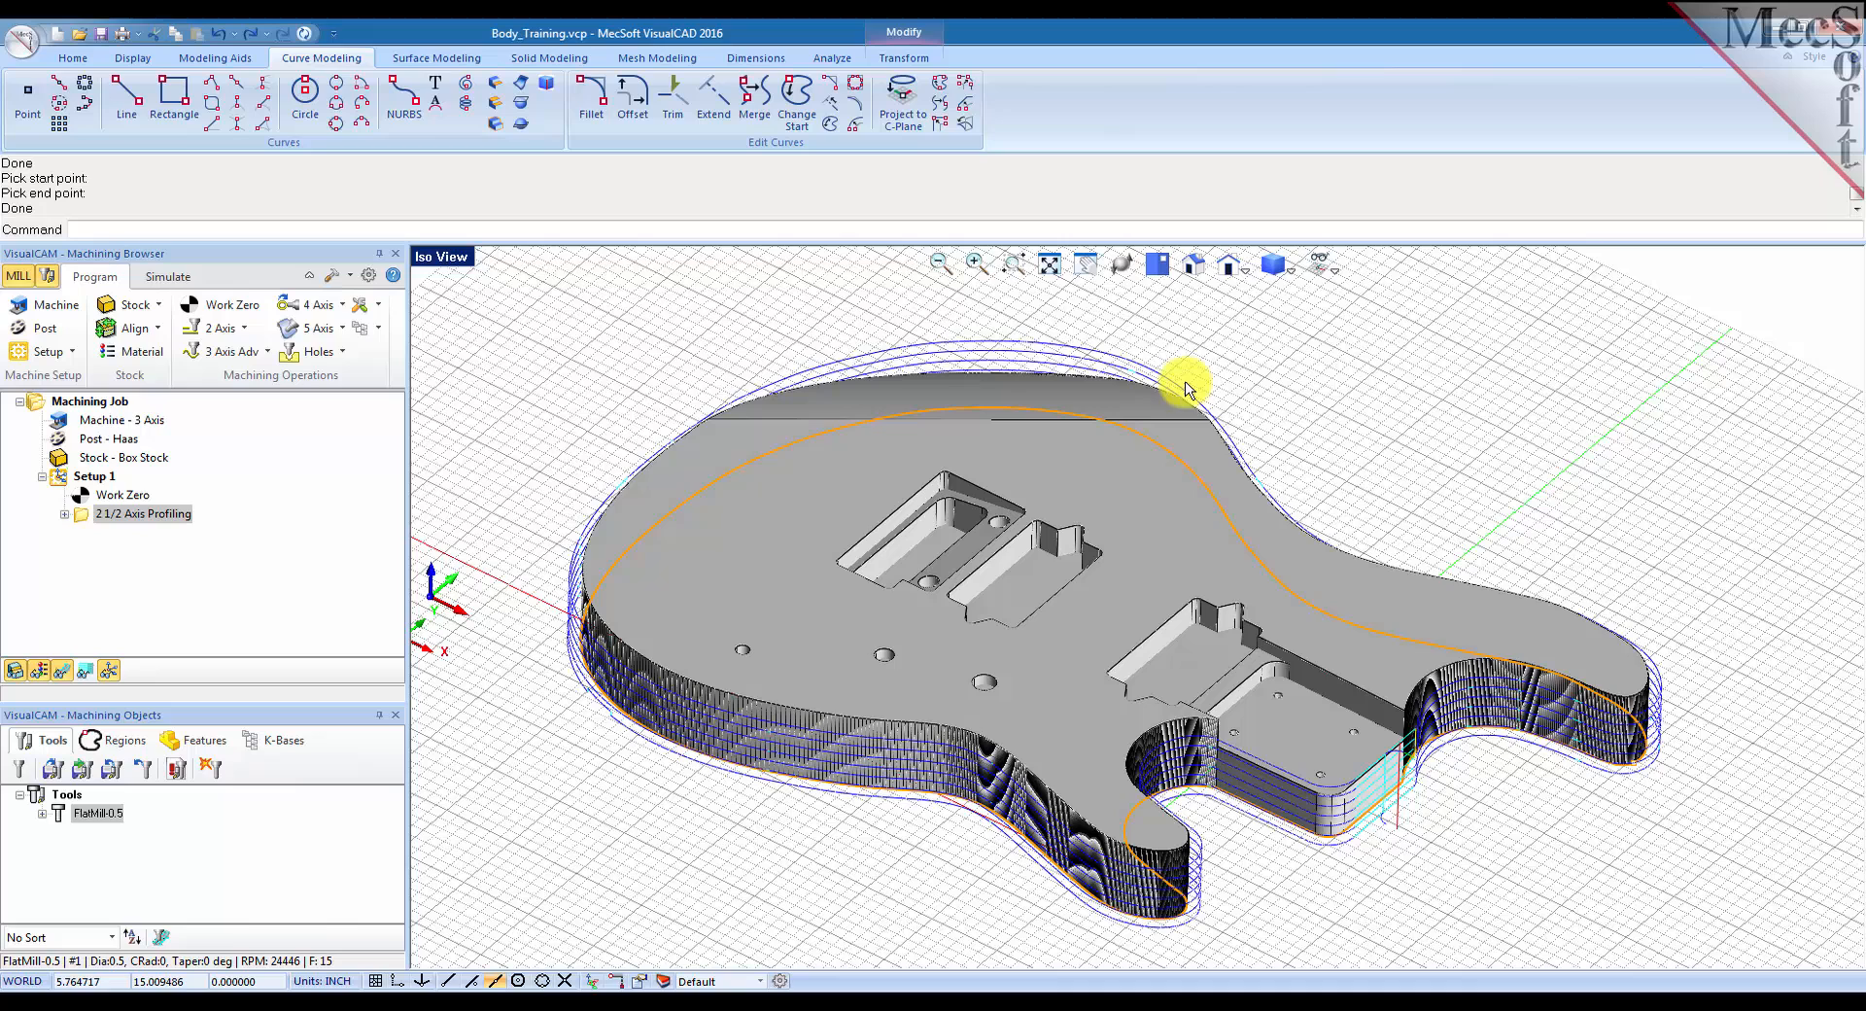
mouse_move(1391, 285)
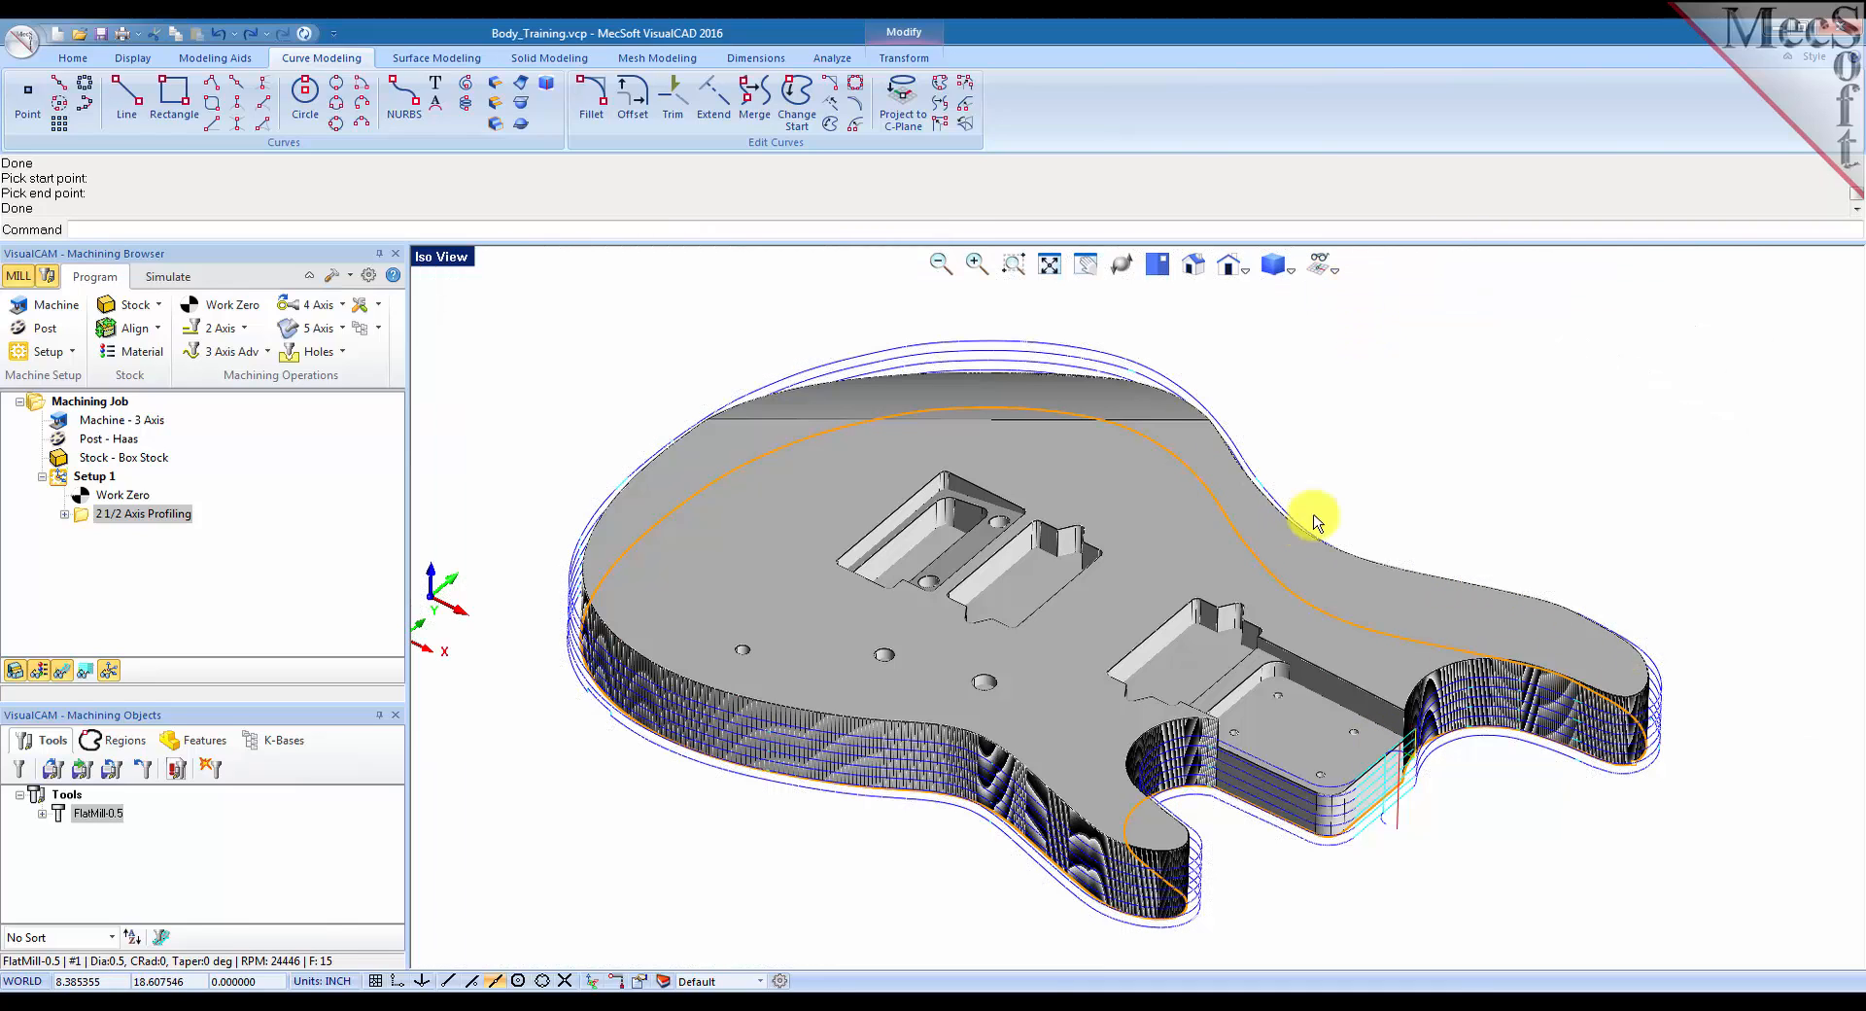
mouse_move(792, 559)
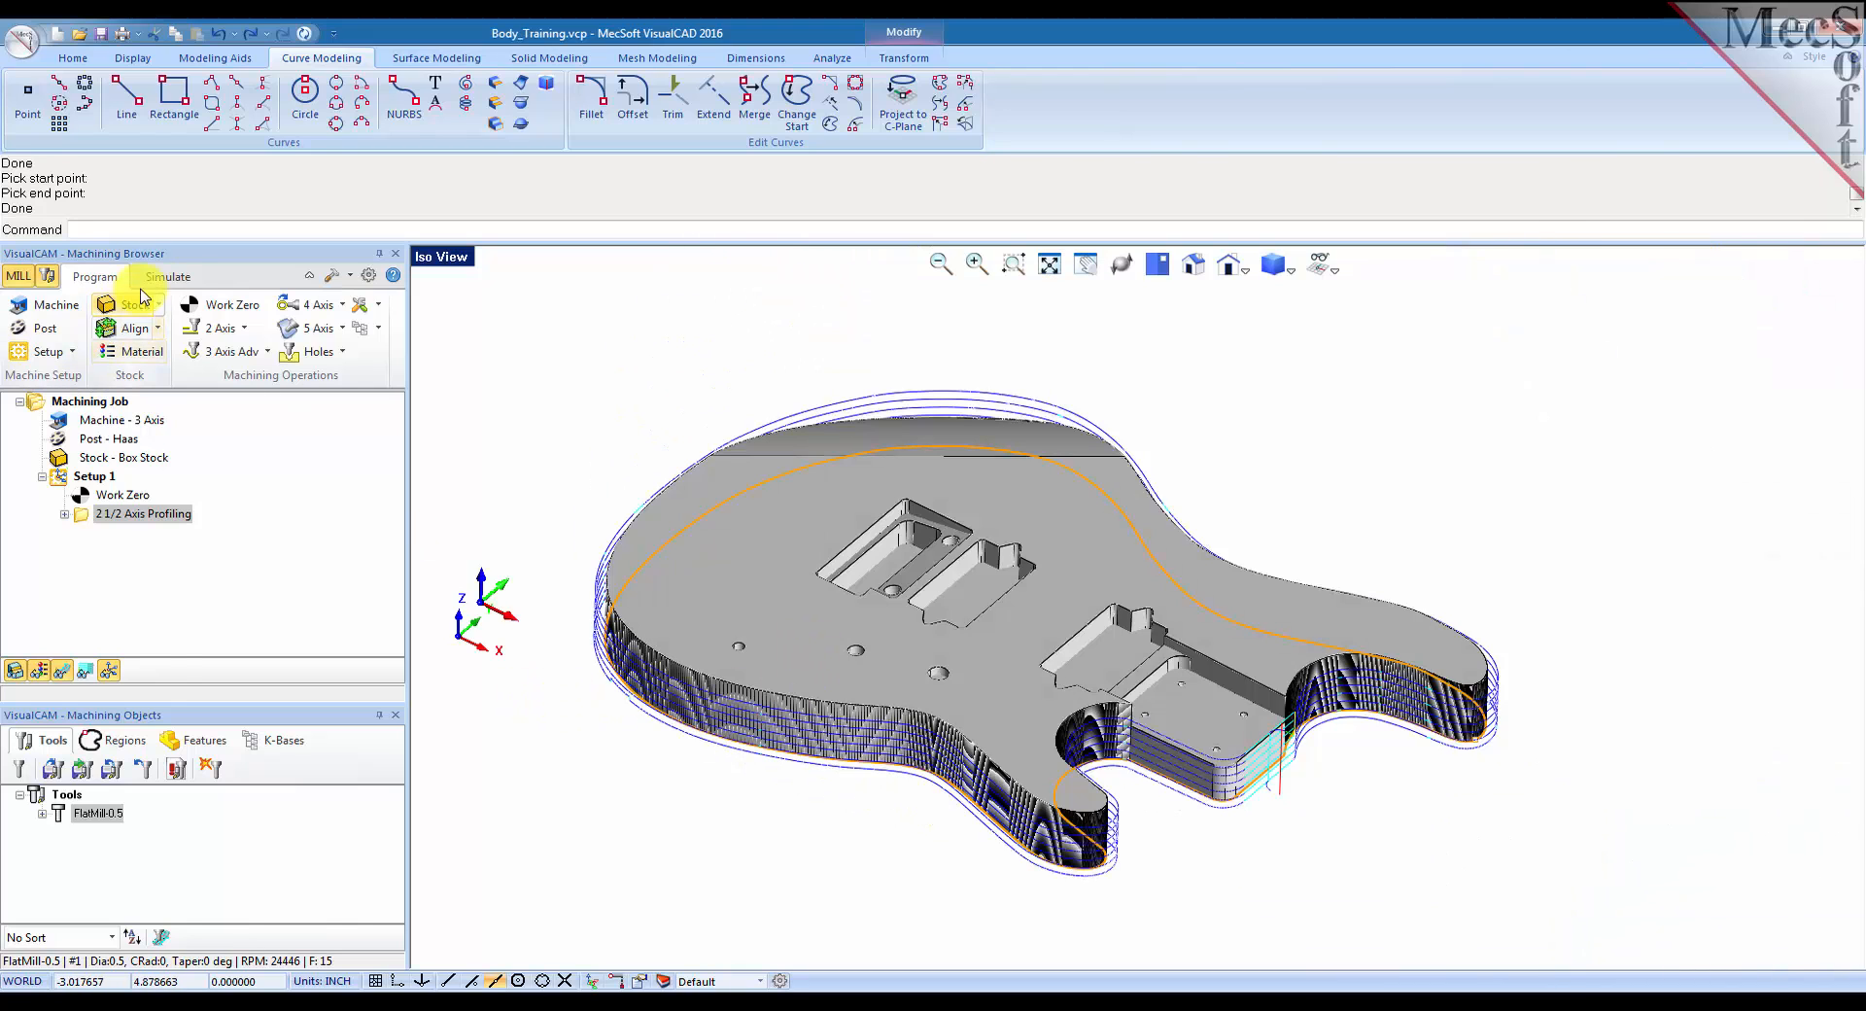
Show the stock and play the profiling simulation, then return to the Program view.
click(167, 276)
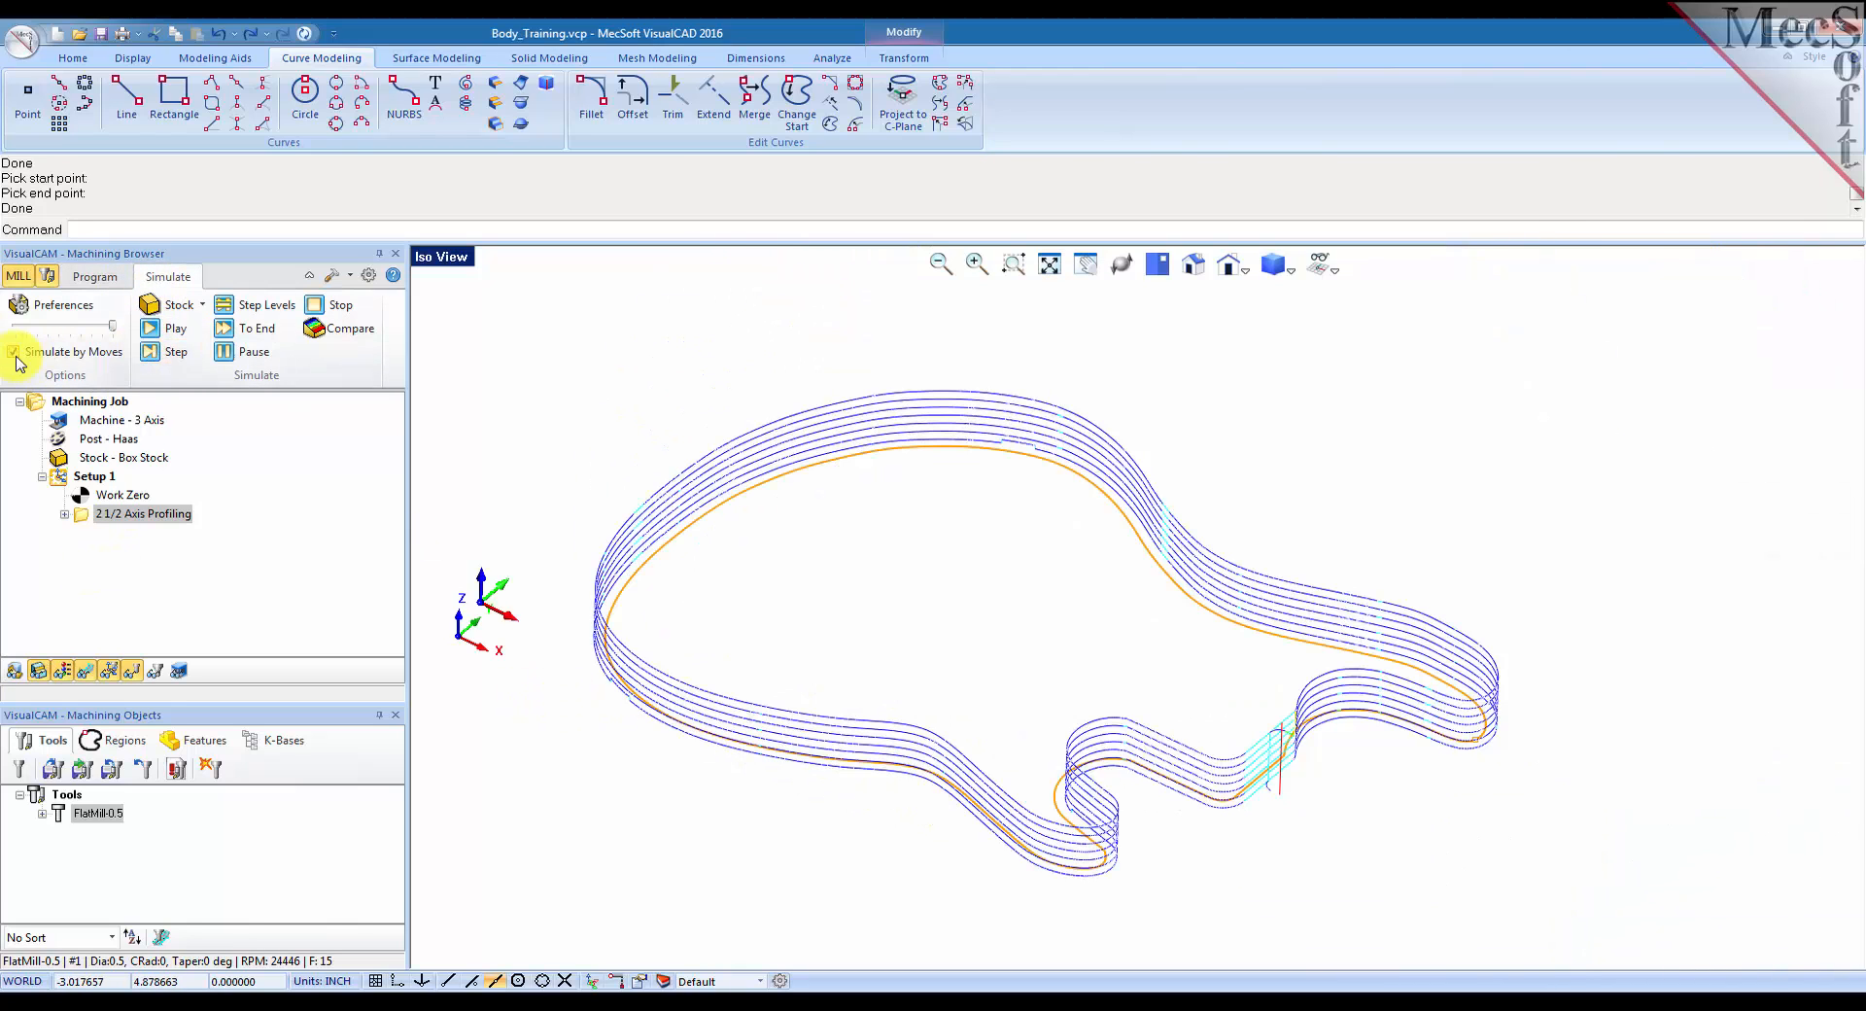
click(164, 328)
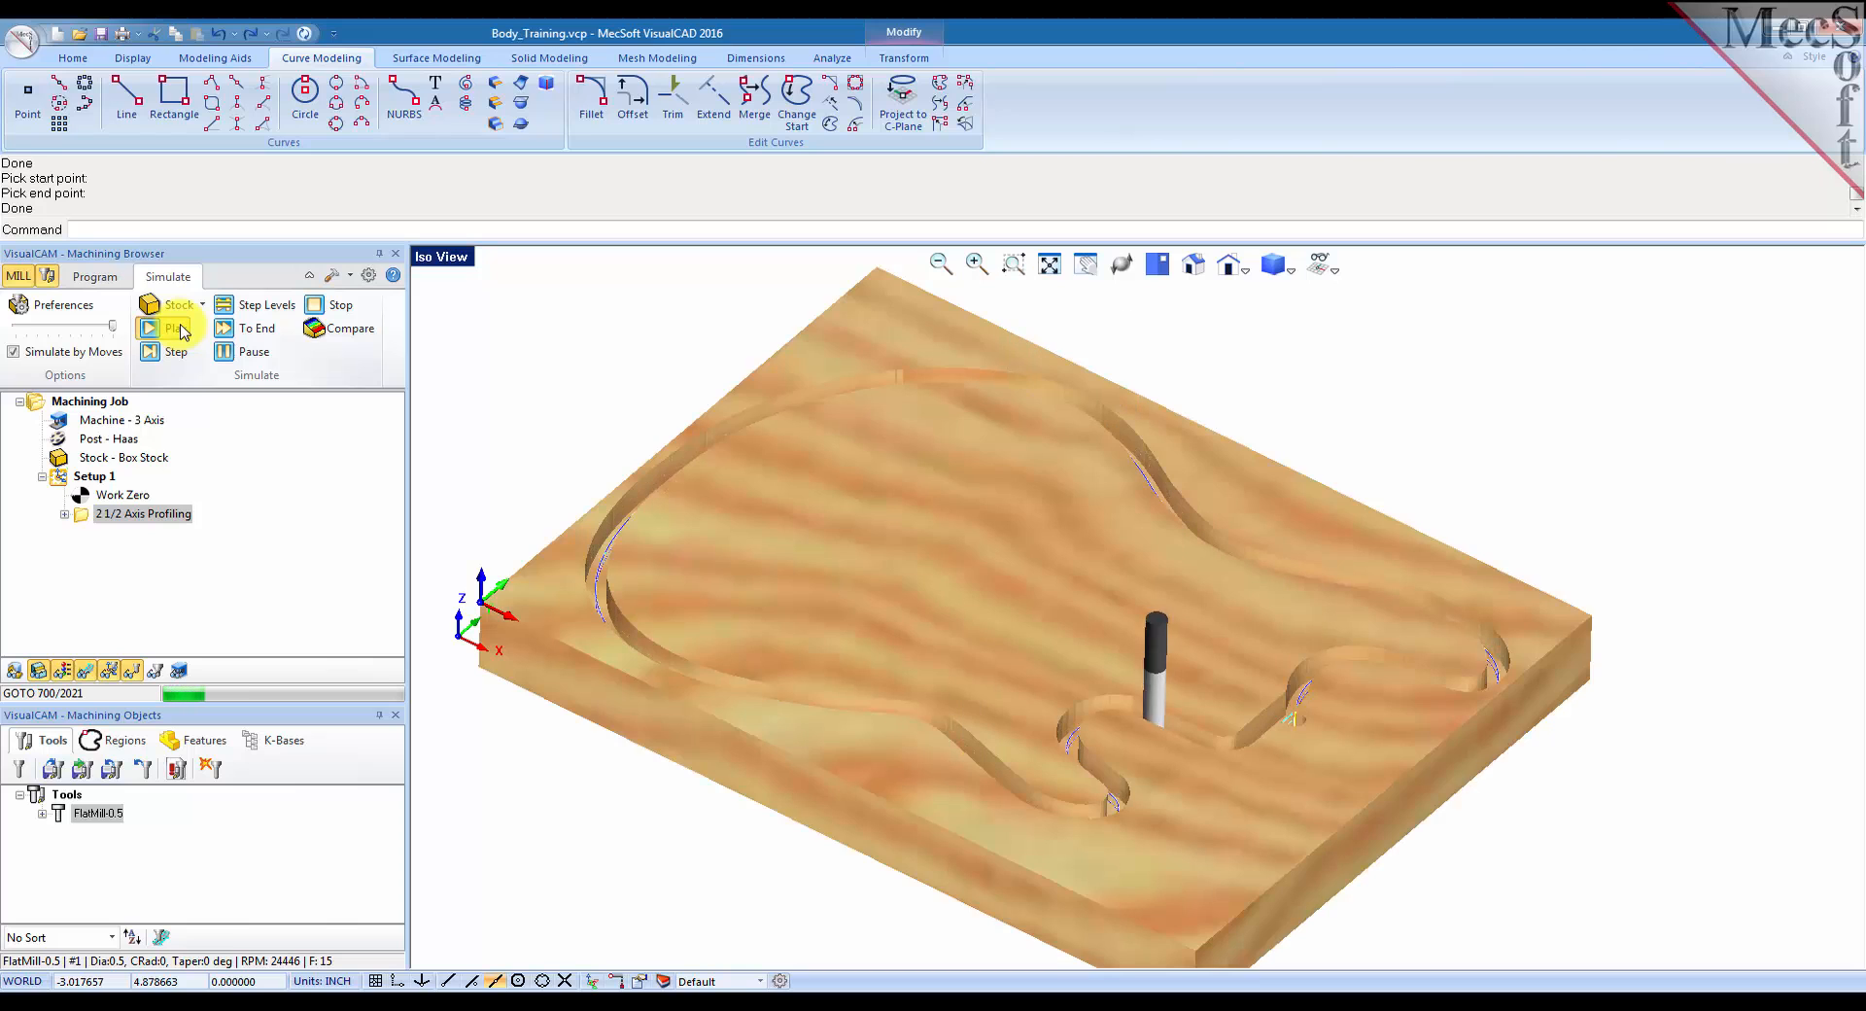
click(150, 328)
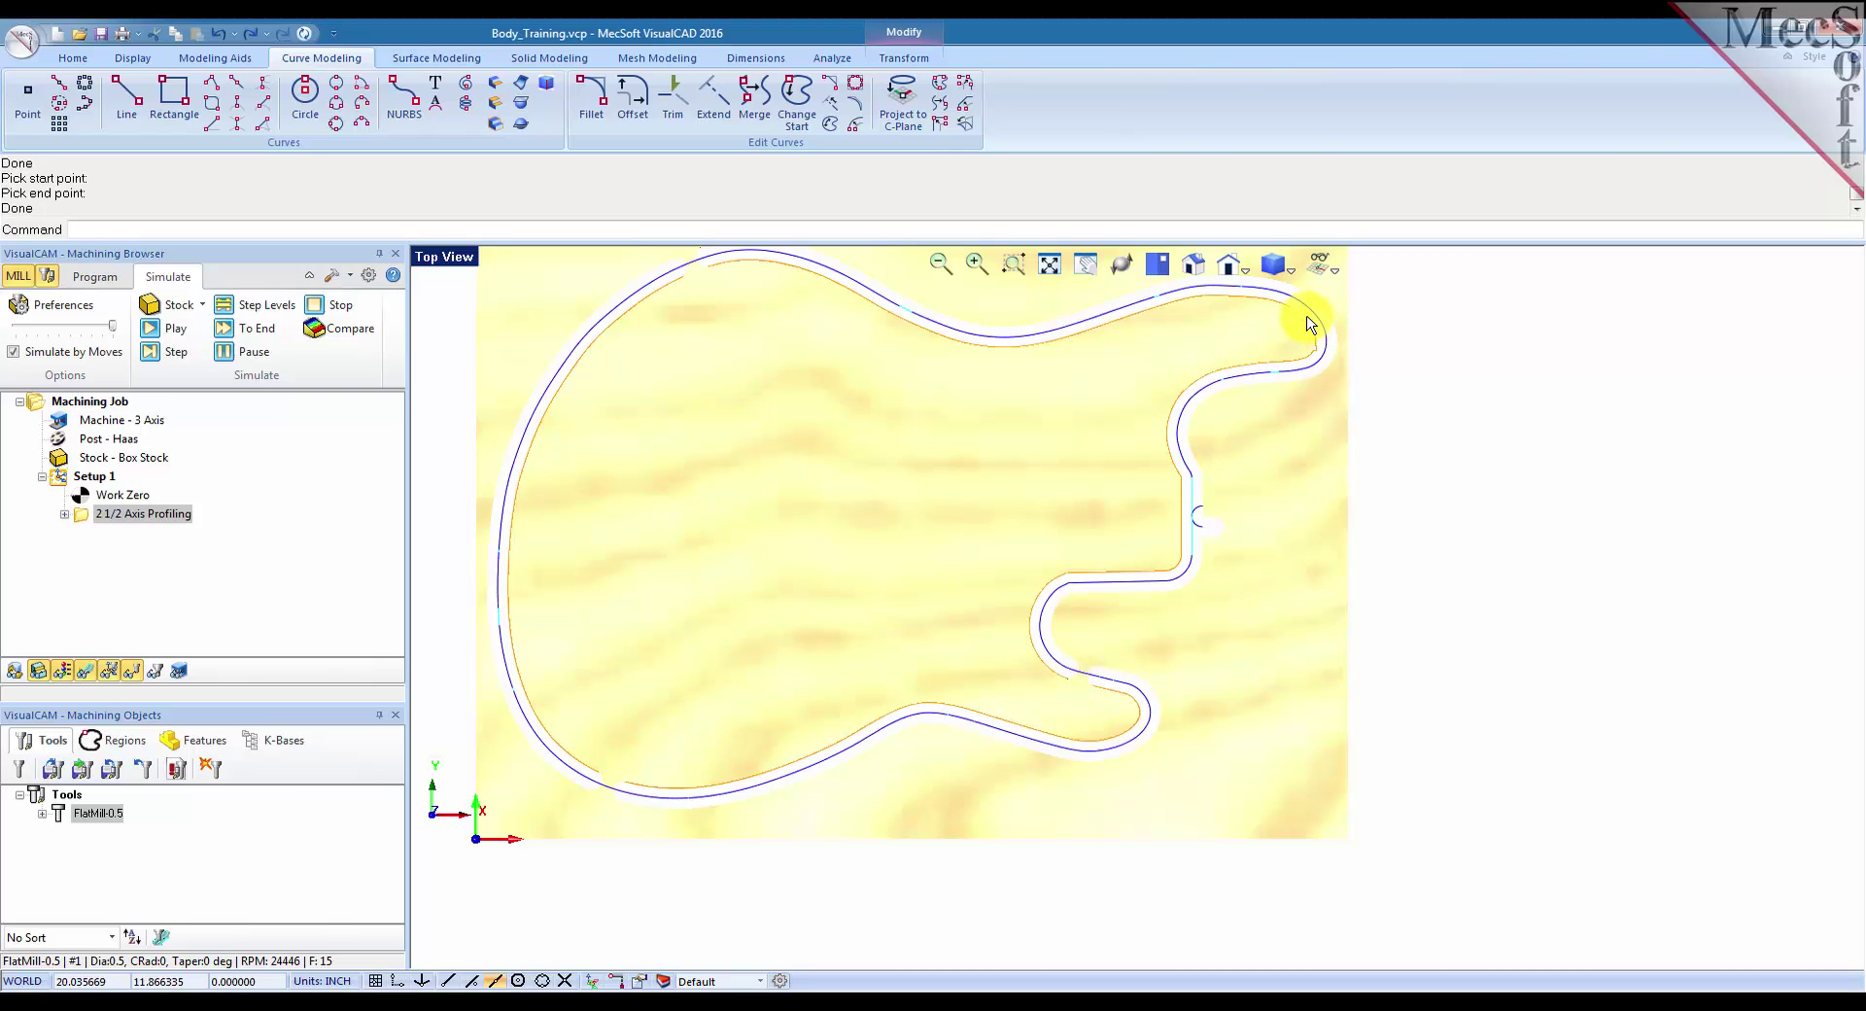
mouse_move(1095, 343)
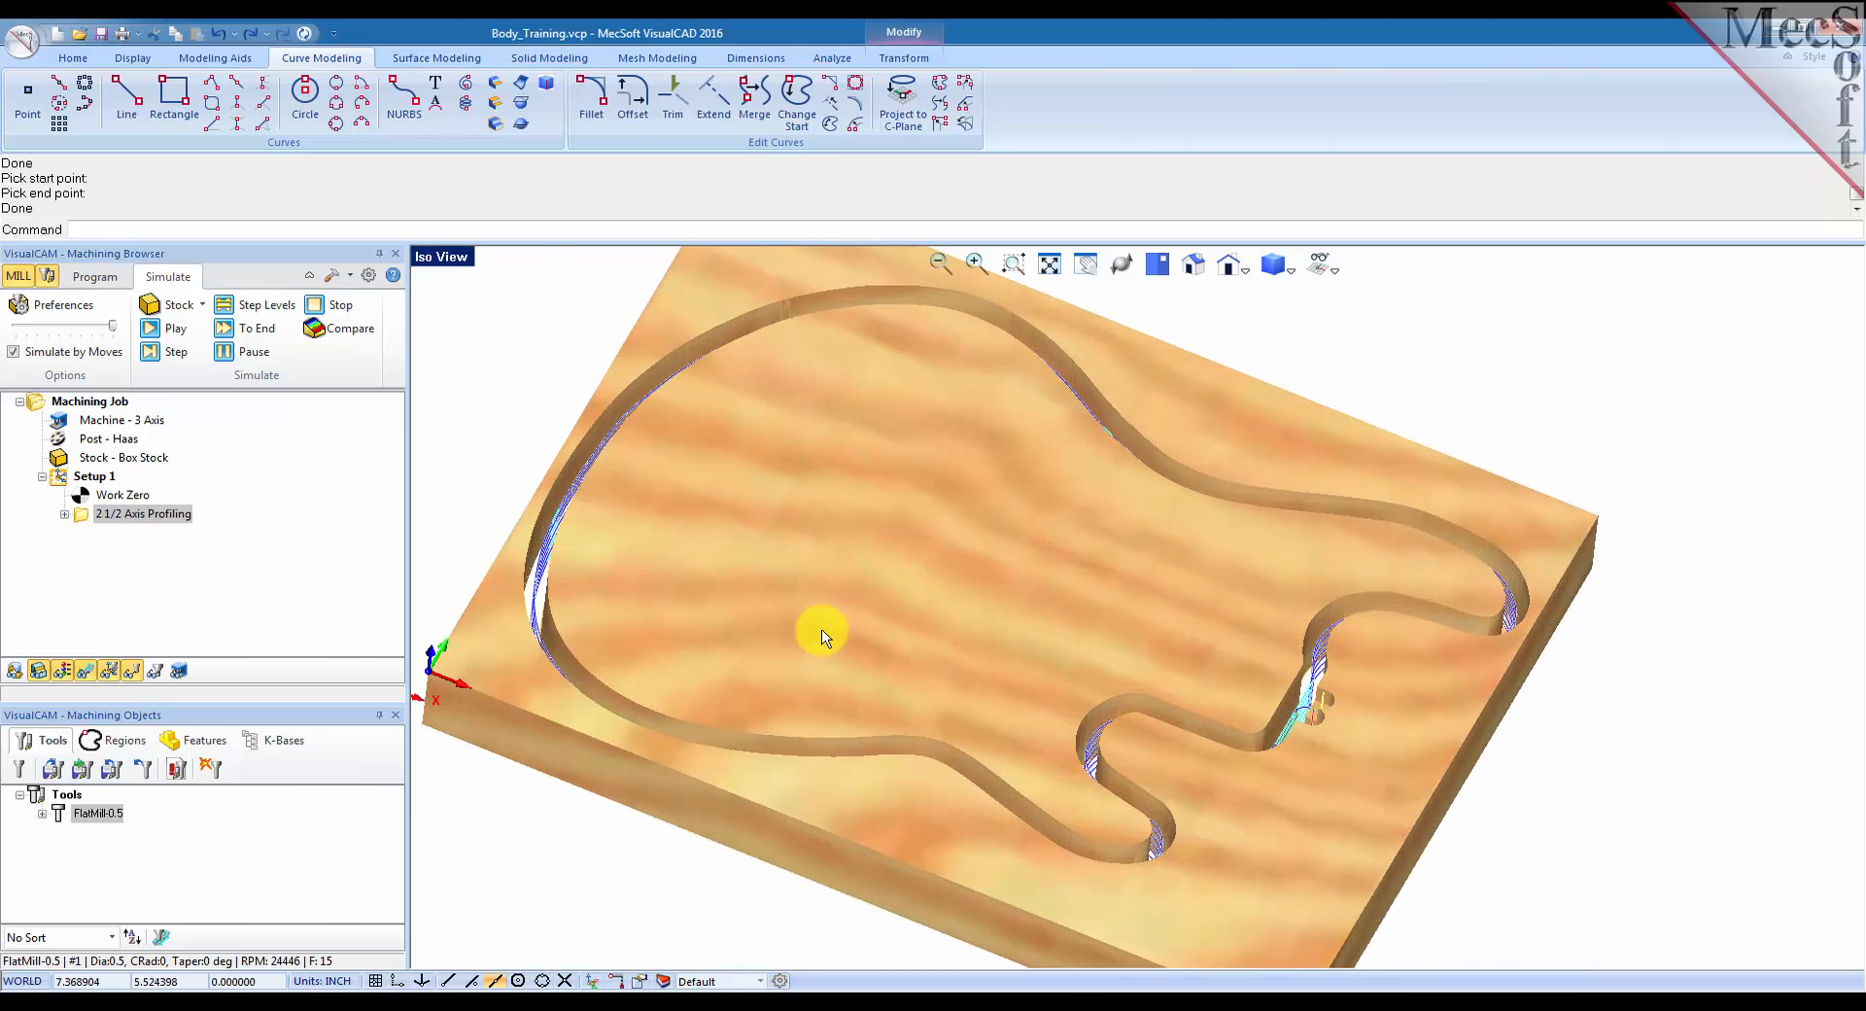
mouse_move(1209, 716)
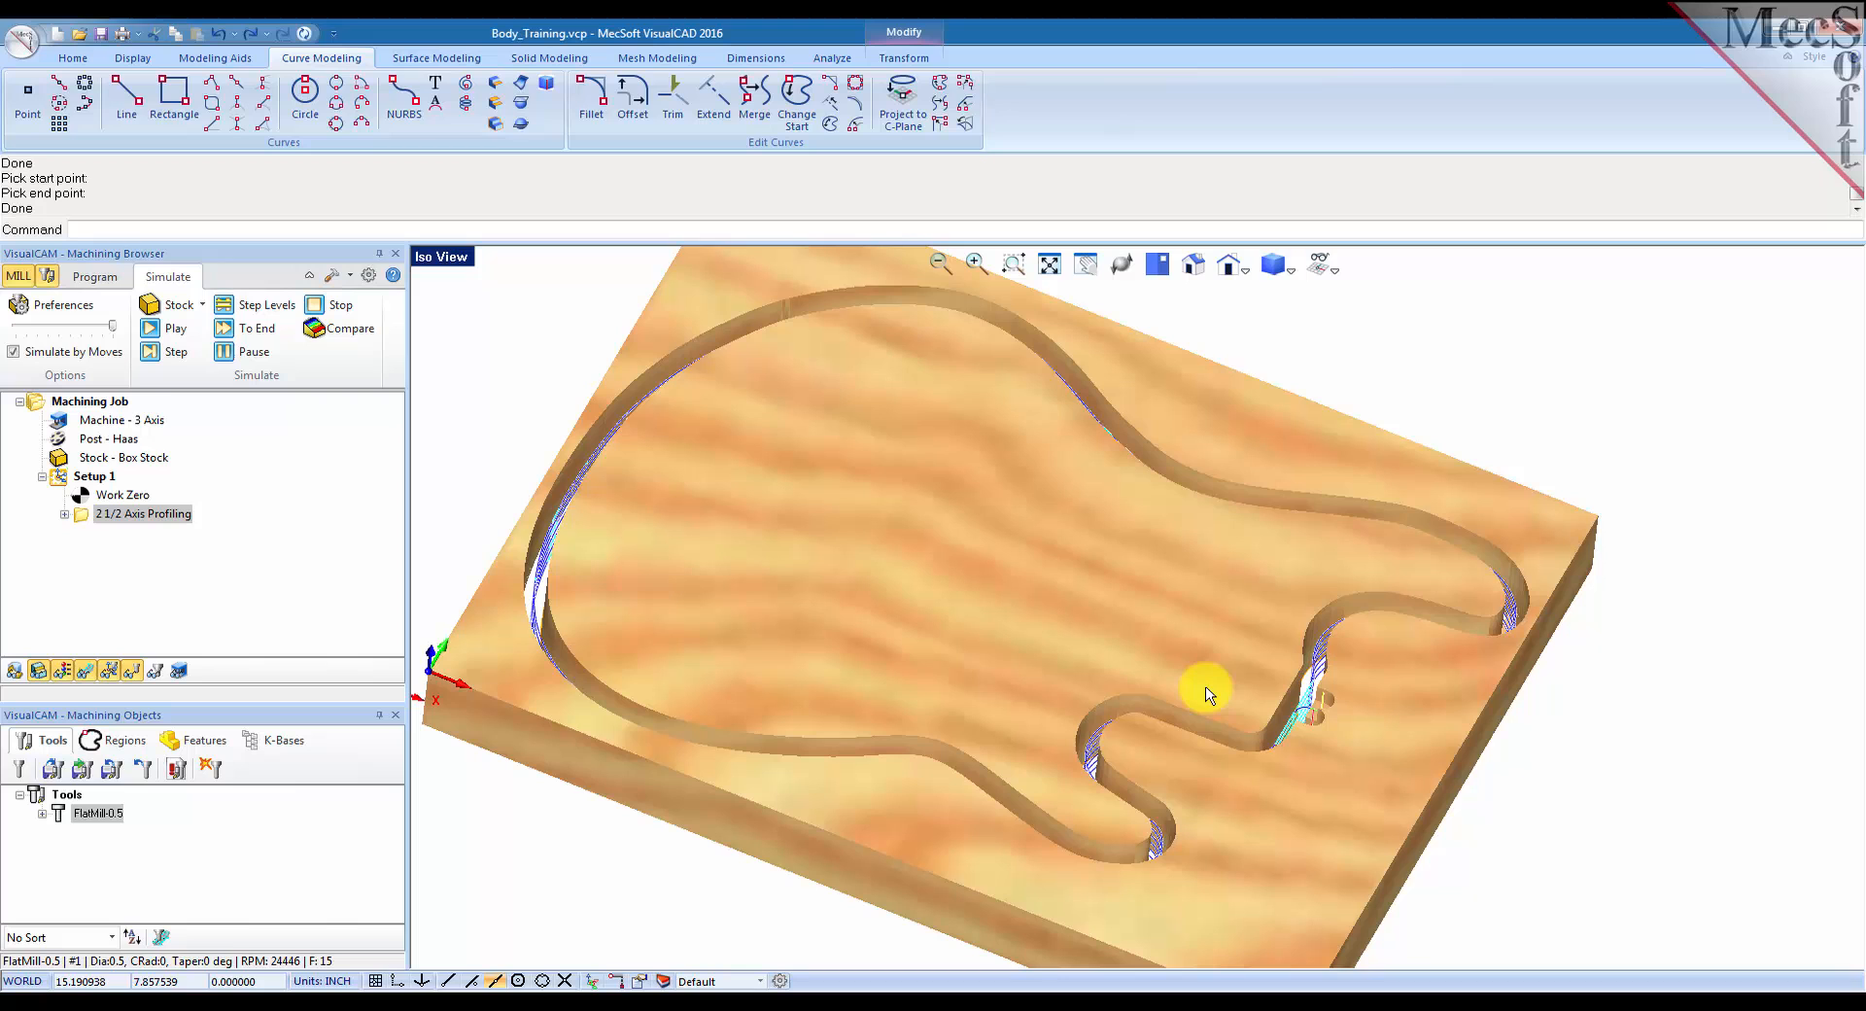
mouse_move(362, 587)
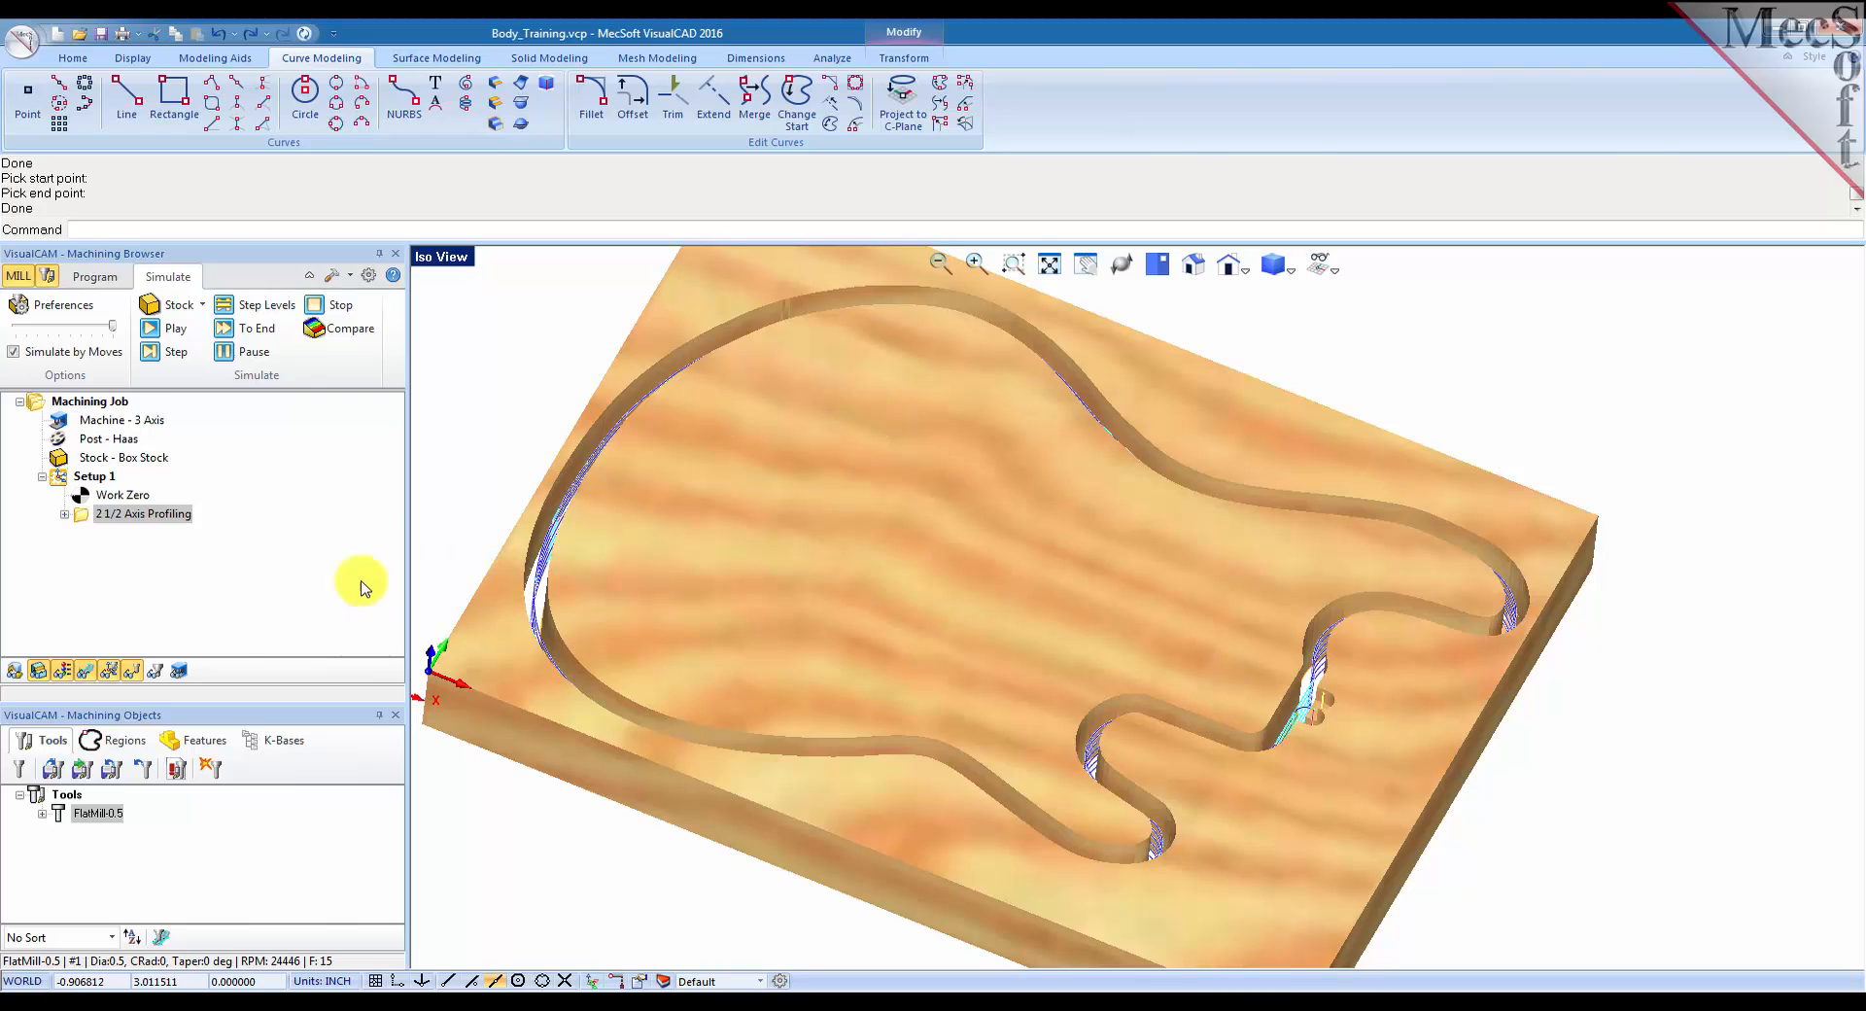
click(96, 276)
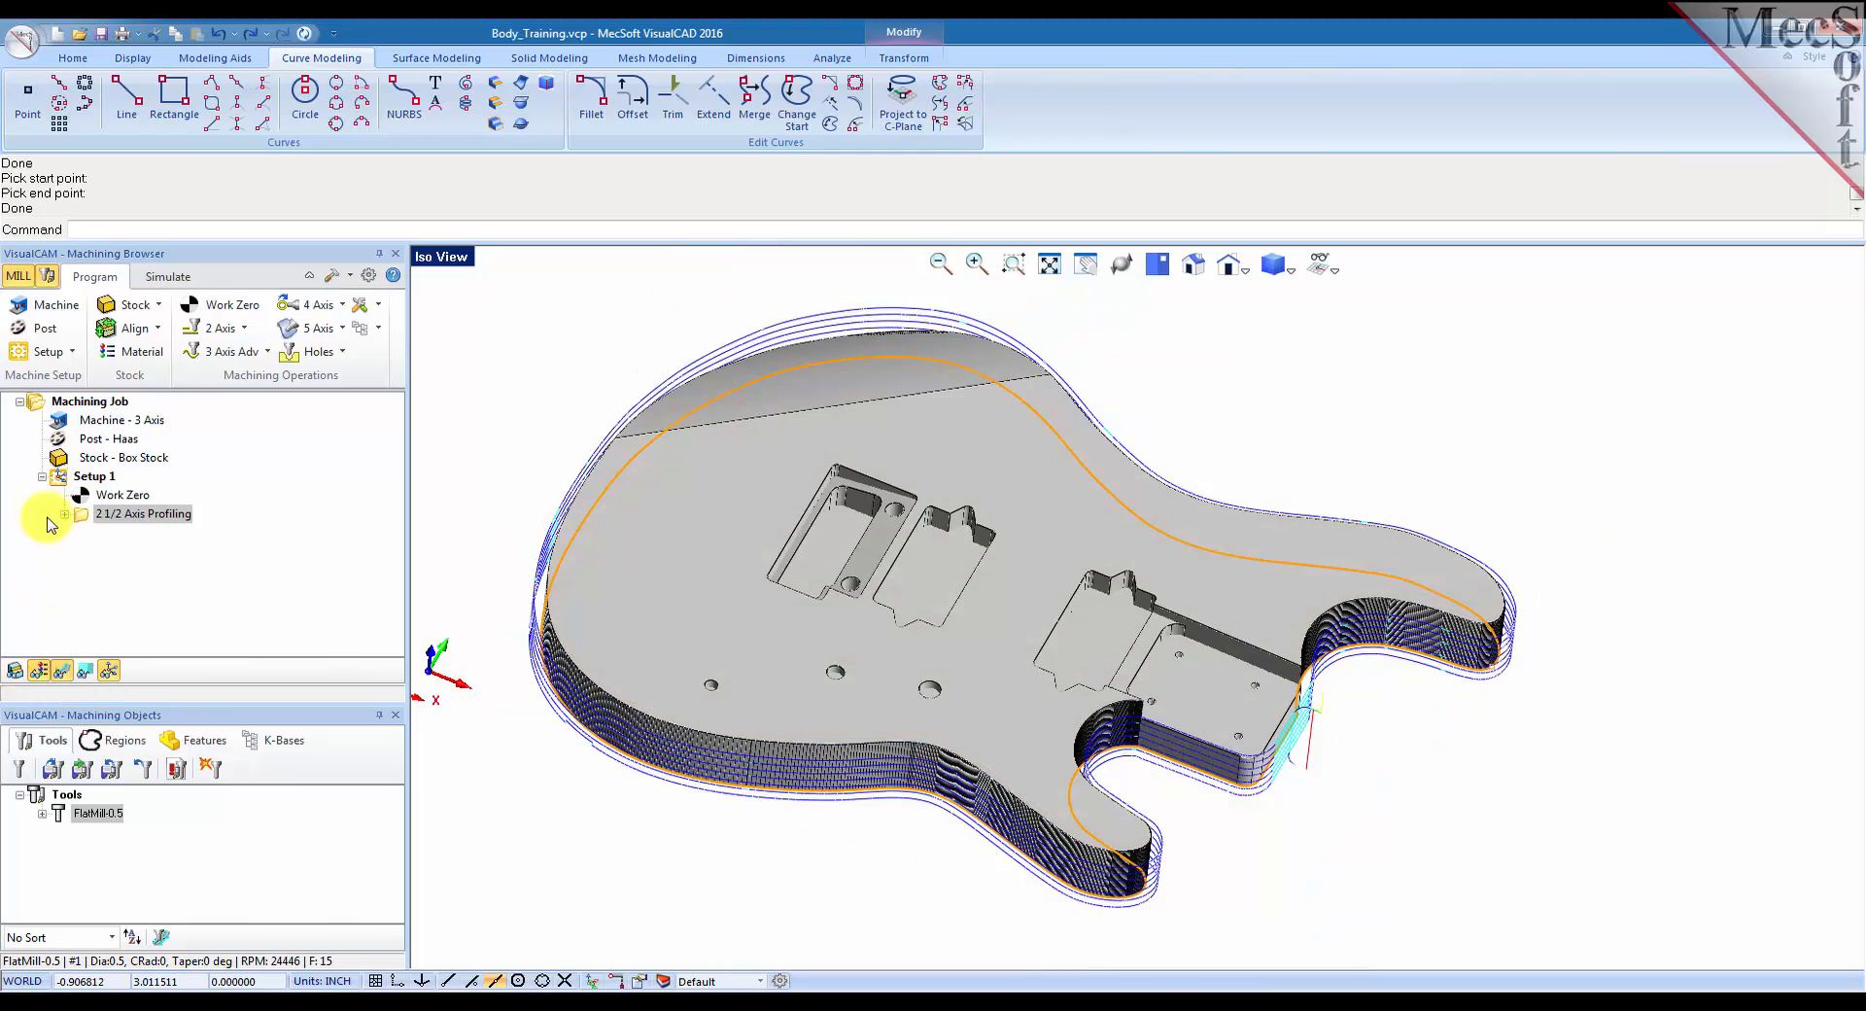
Create Curve Region 1 under Setup 1 from the guitar body's outer Face Edge.
click(95, 476)
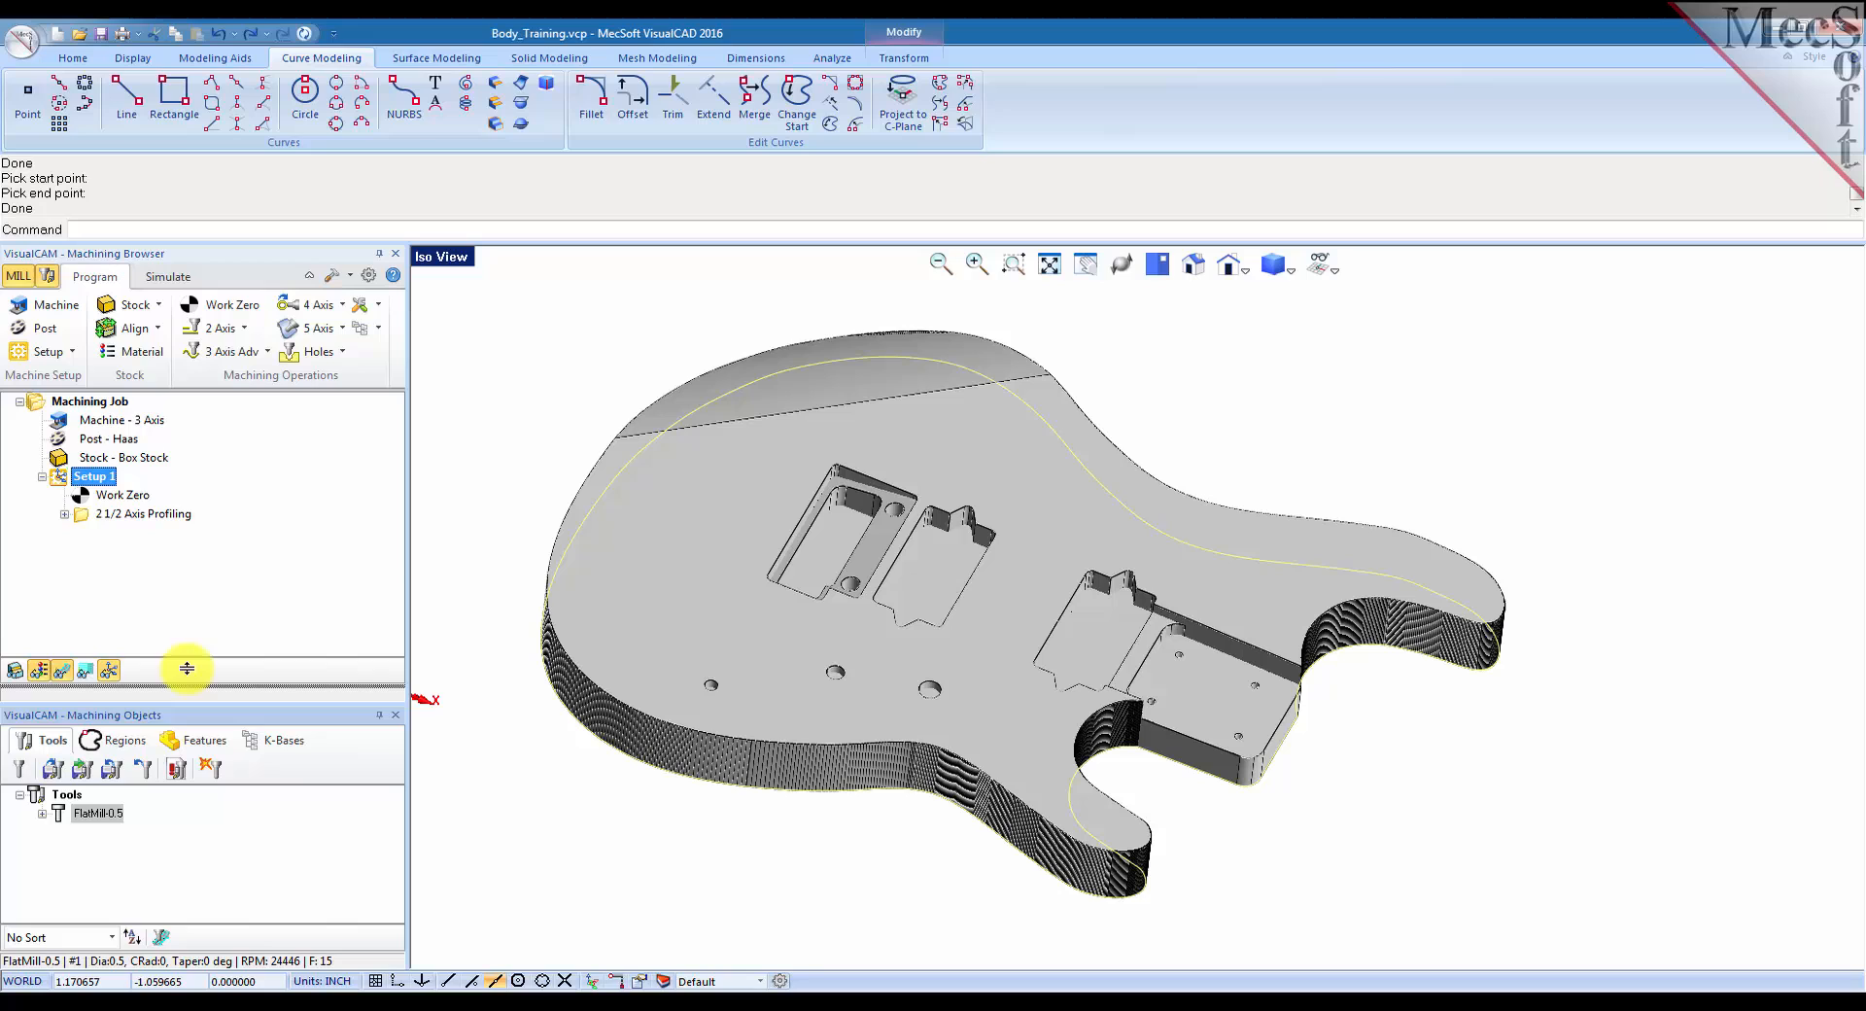
click(125, 703)
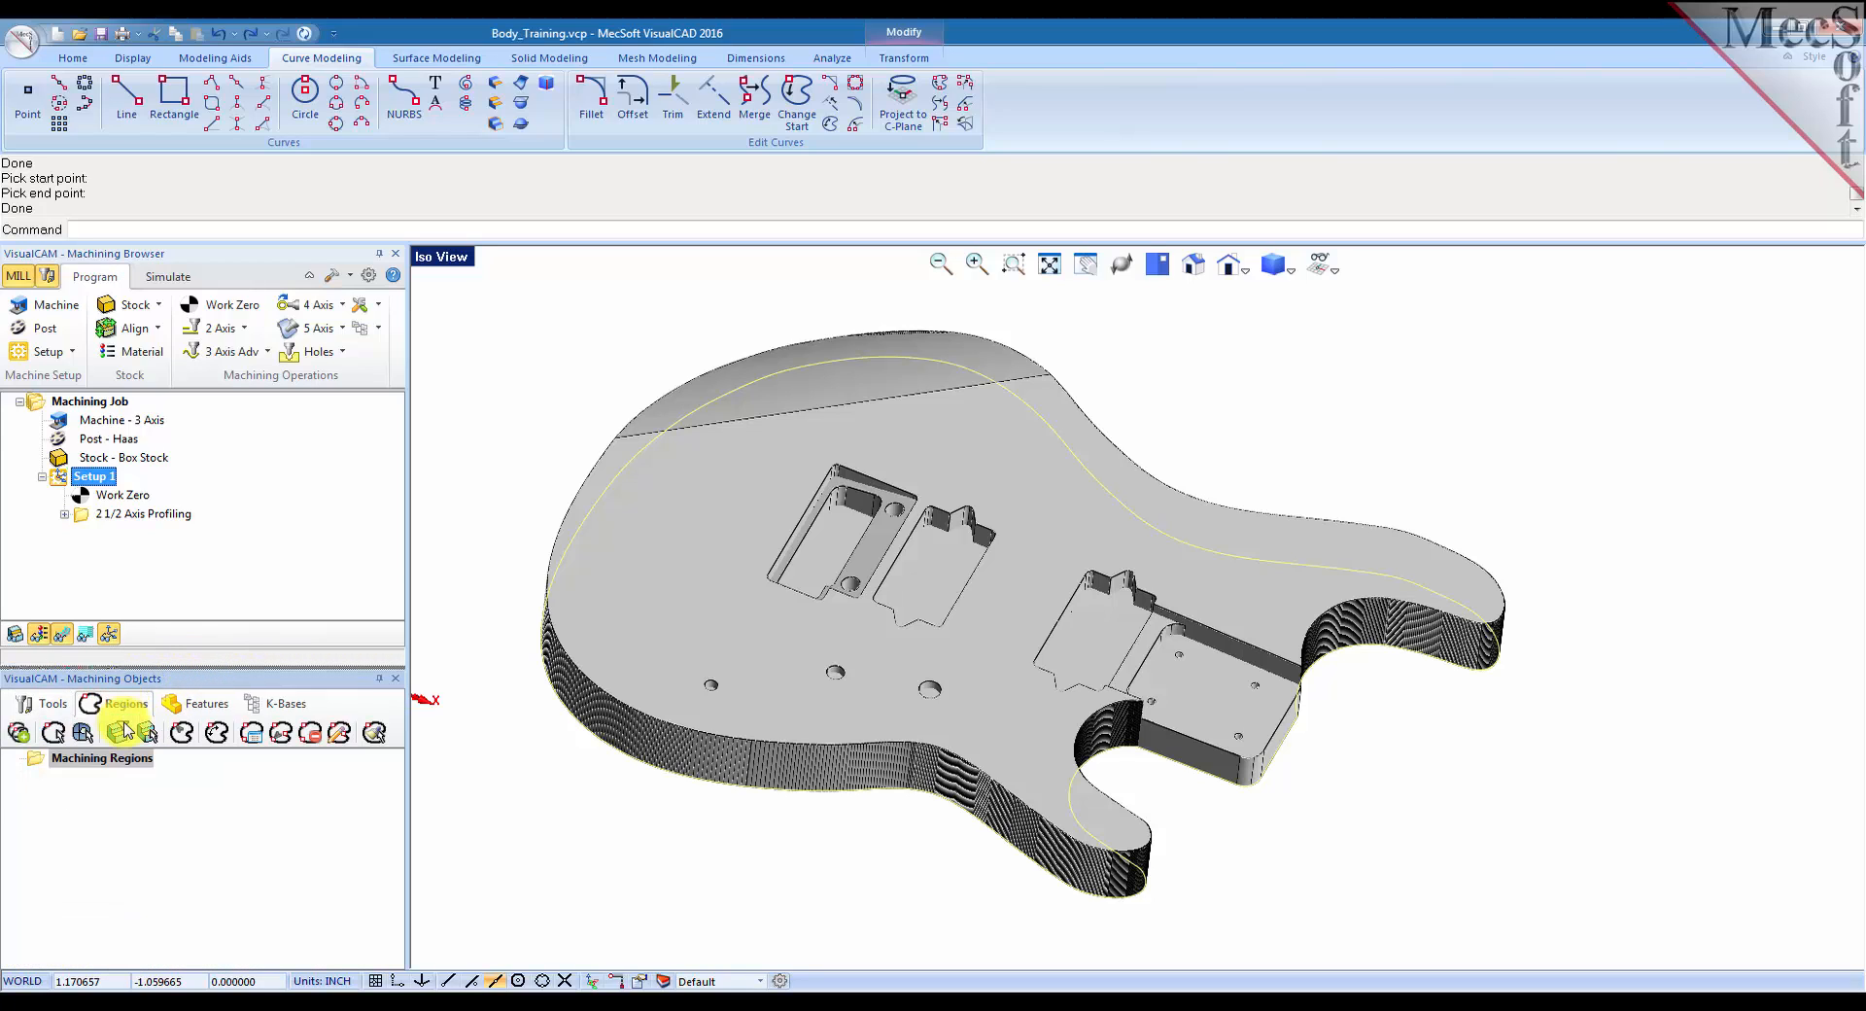
mouse_move(46, 734)
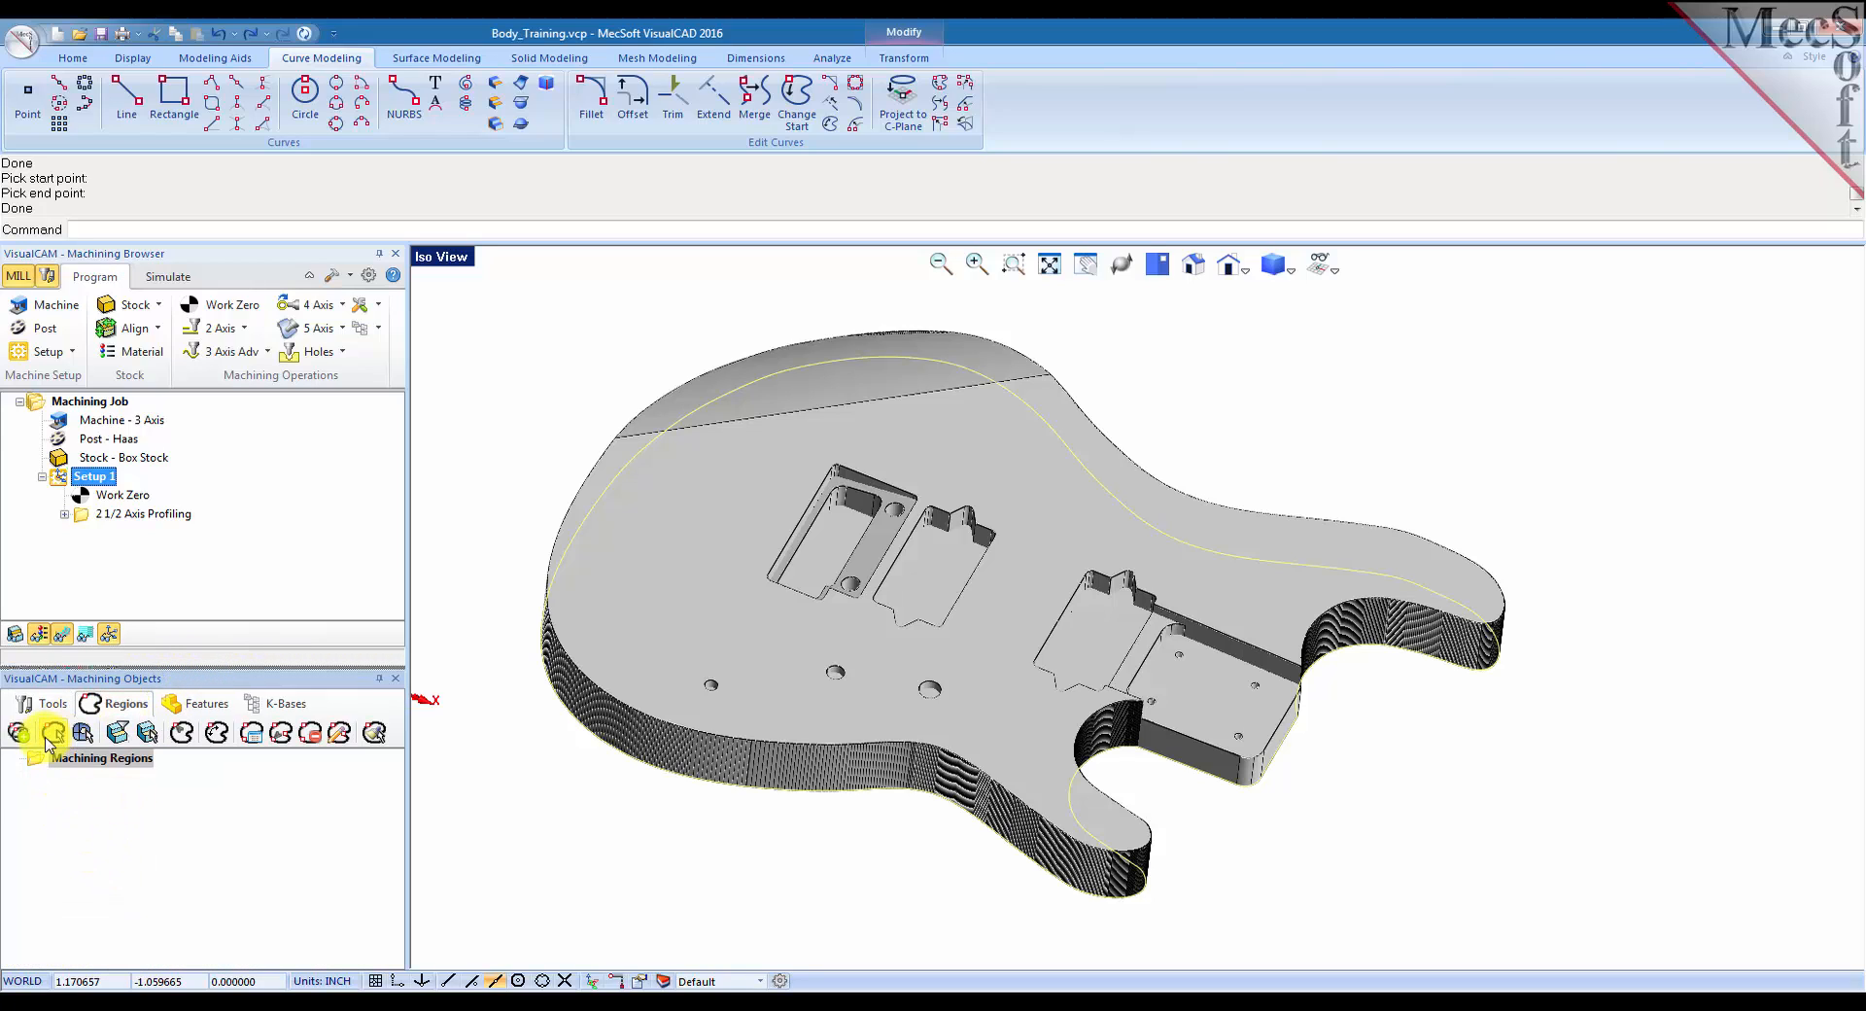
click(52, 734)
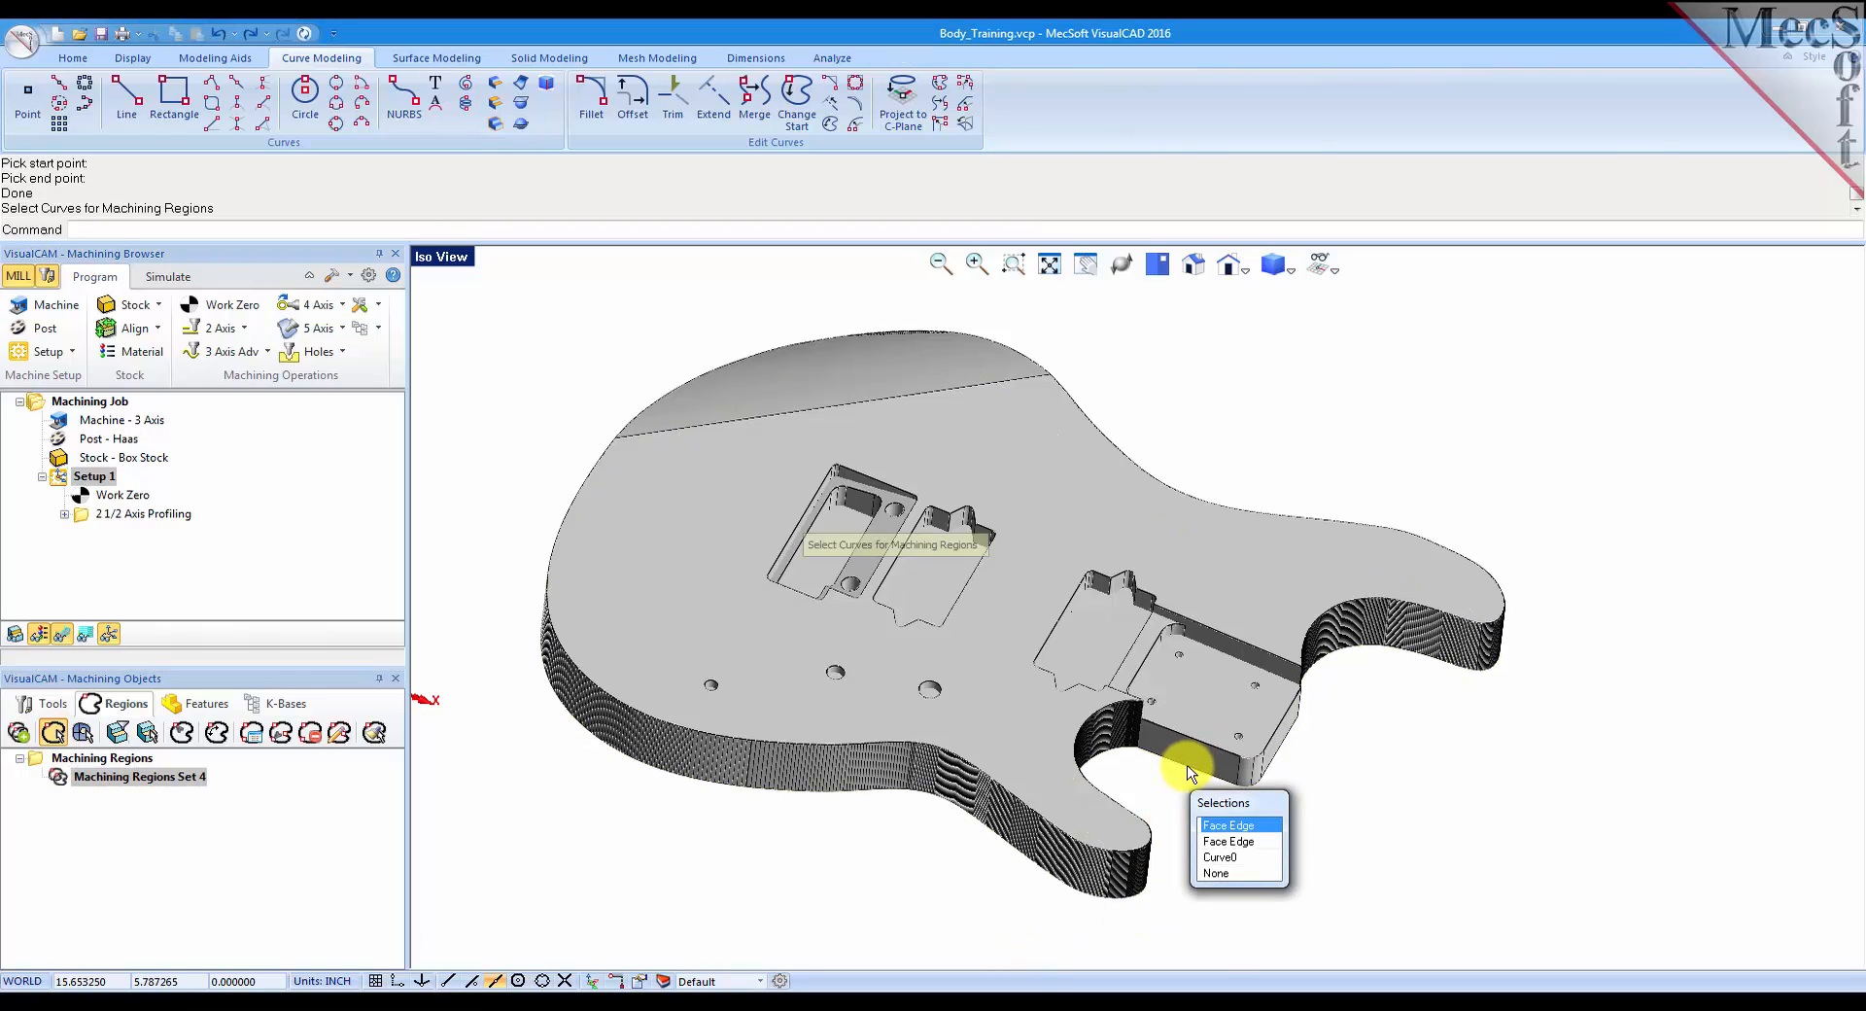
click(1230, 824)
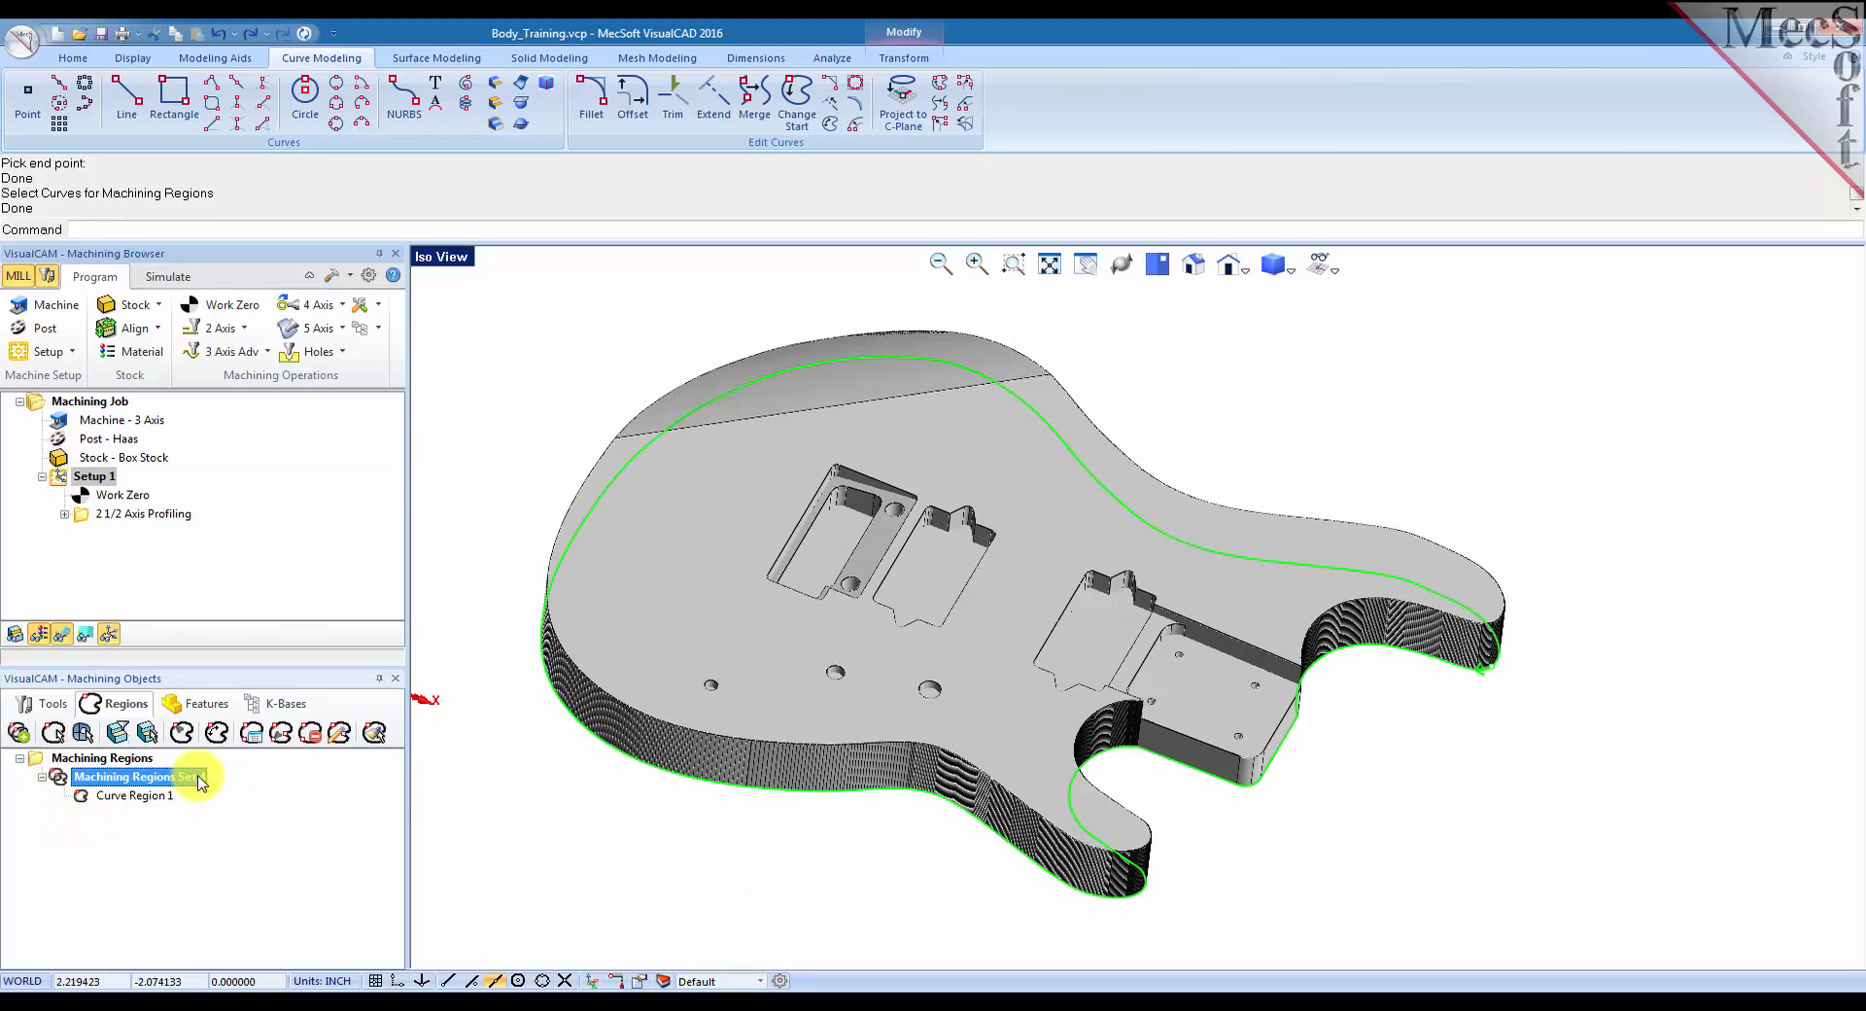
click(133, 796)
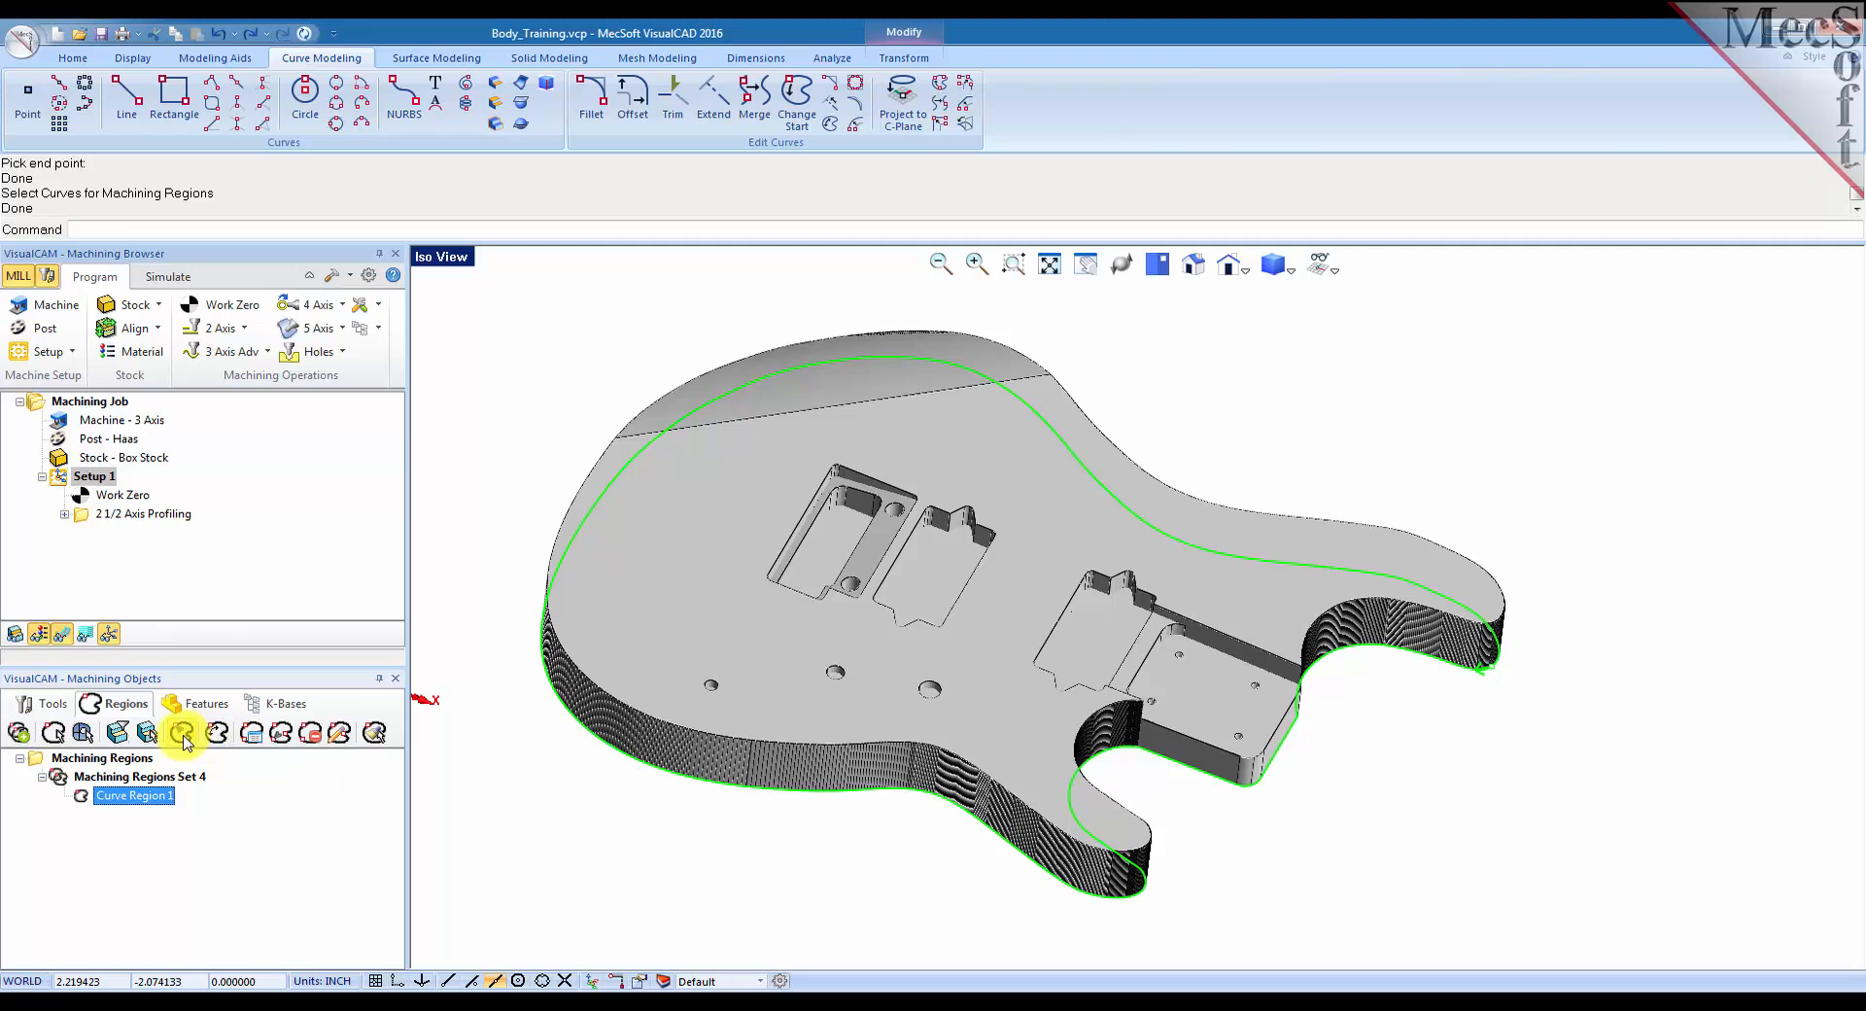
mouse_move(260, 737)
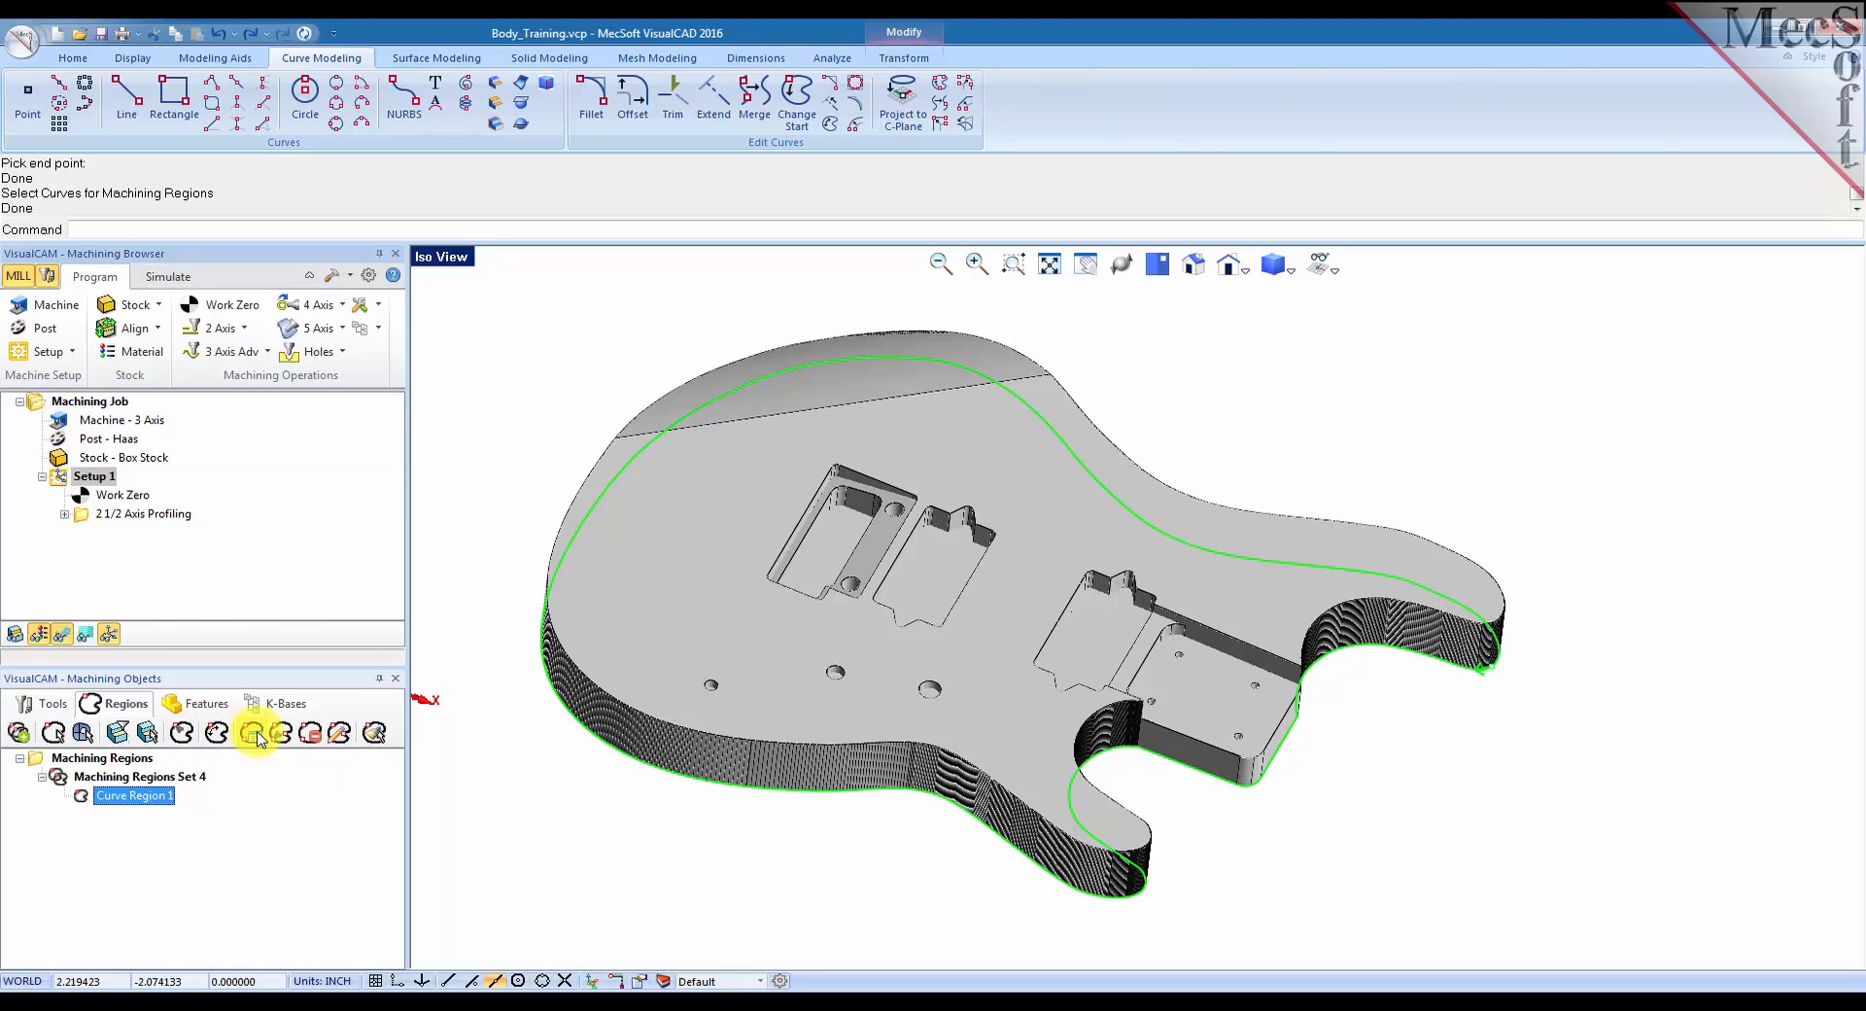
mouse_move(283, 734)
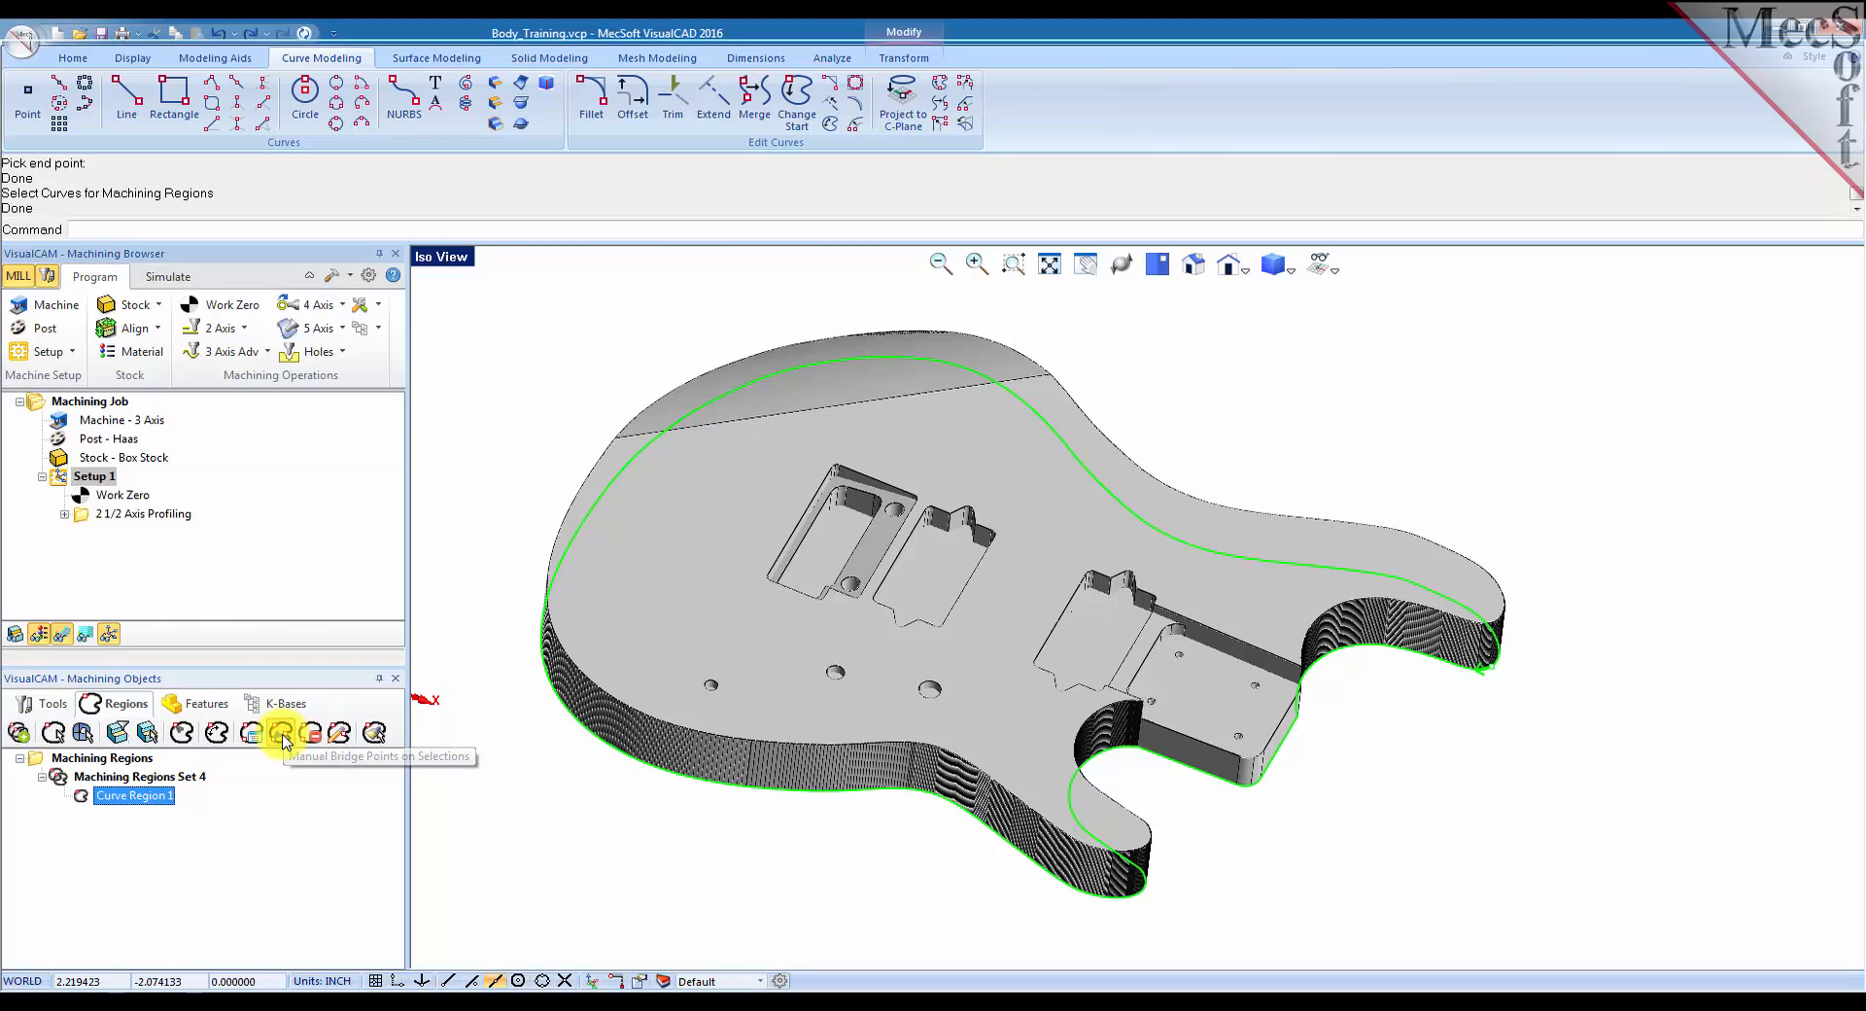
Begin placing manual bridge points on Curve Region 1.
click(281, 733)
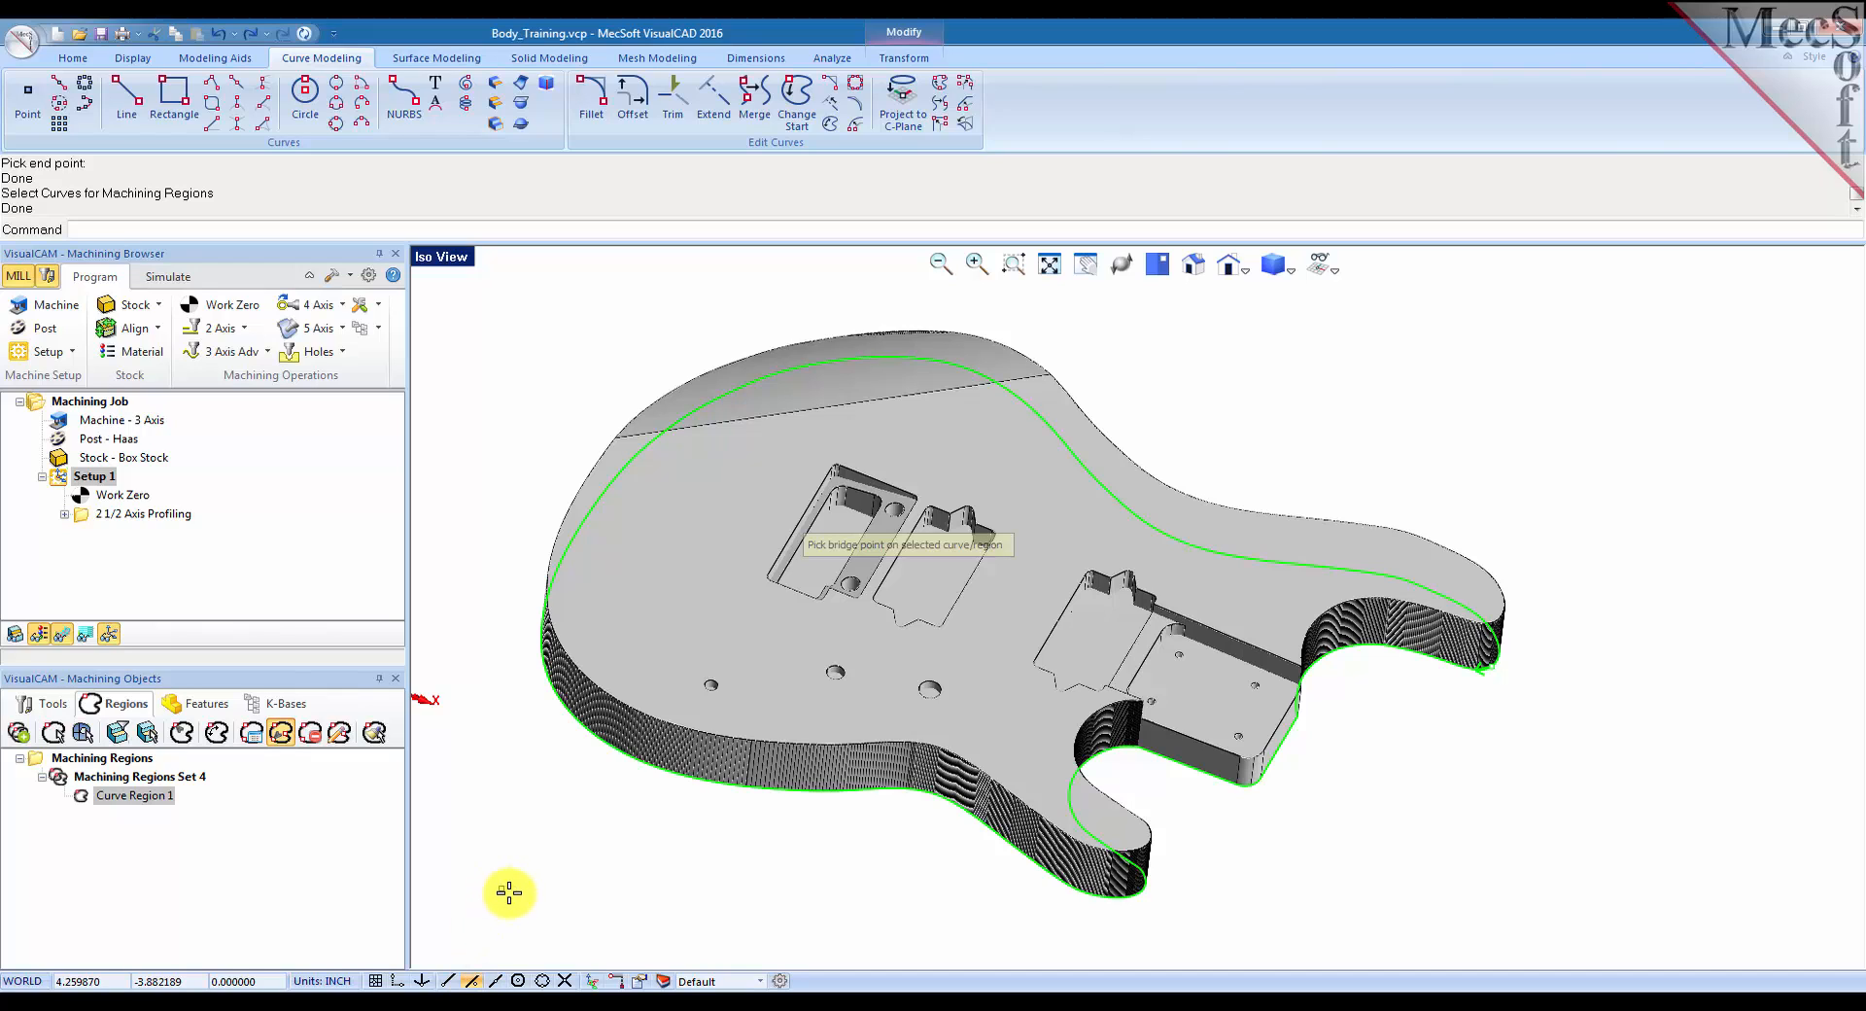
mouse_move(597, 502)
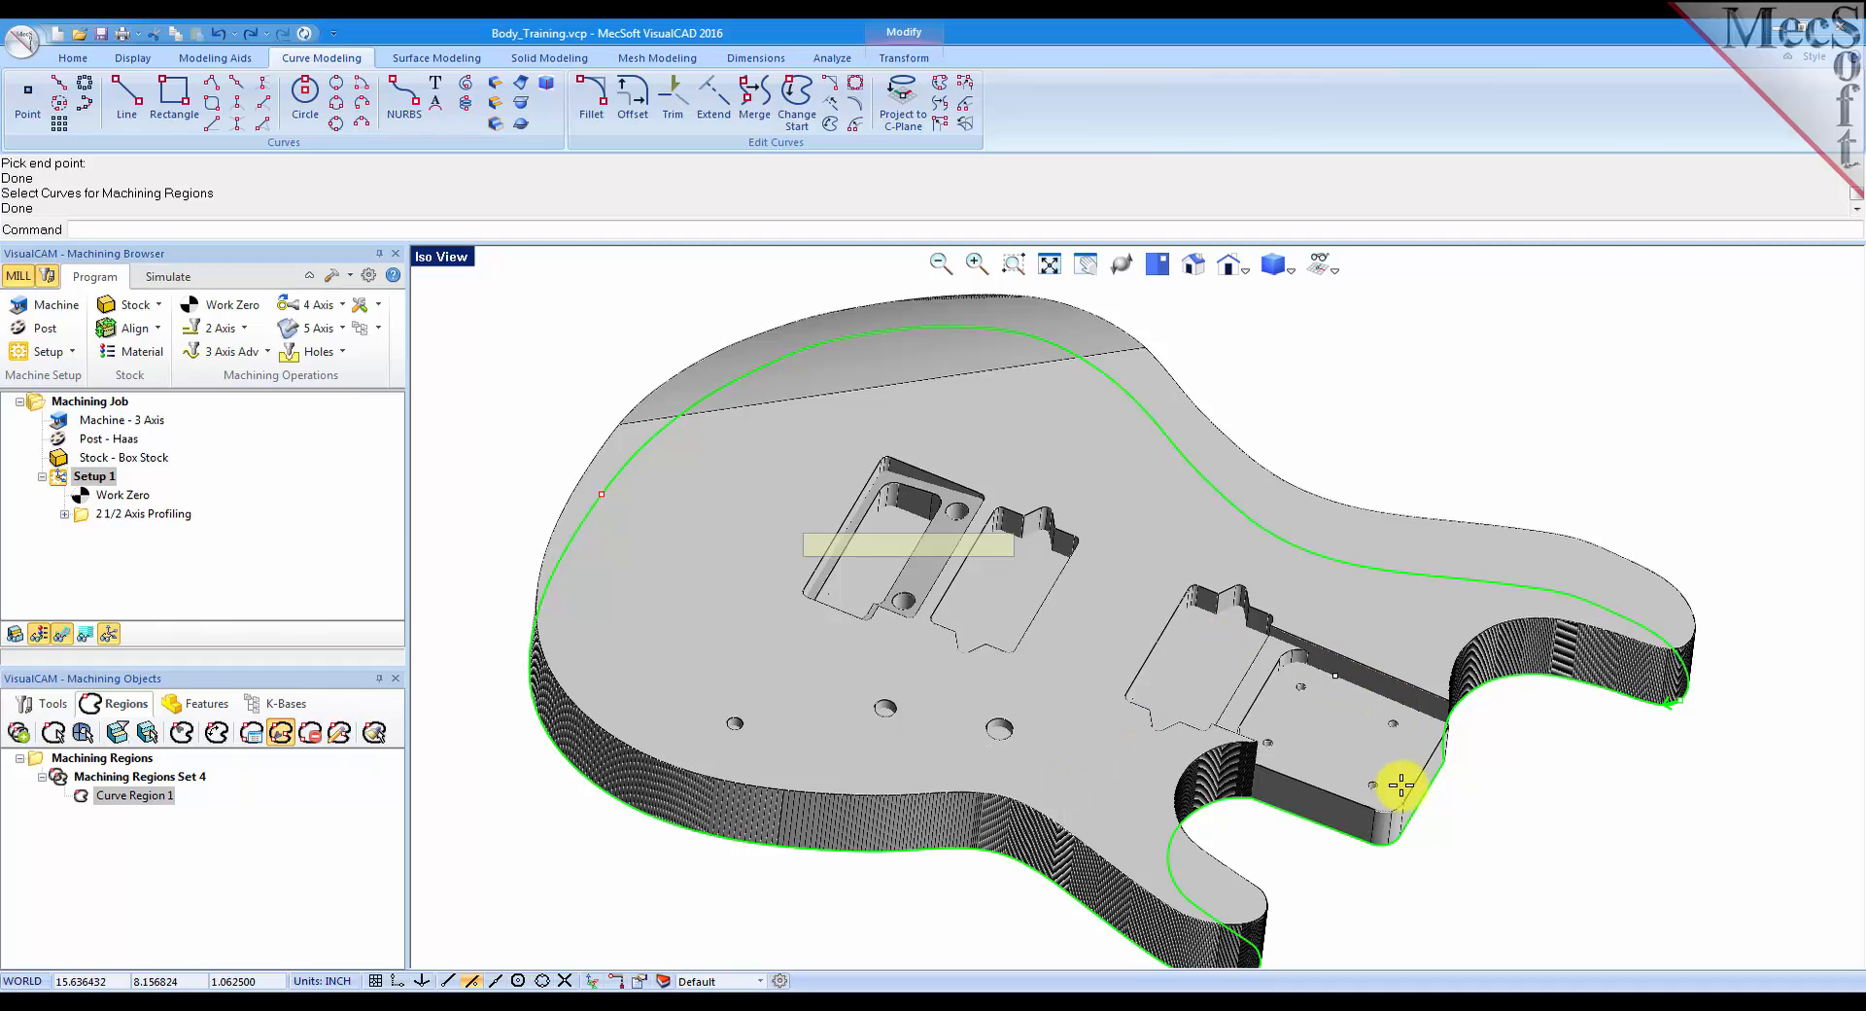
mouse_move(1423, 818)
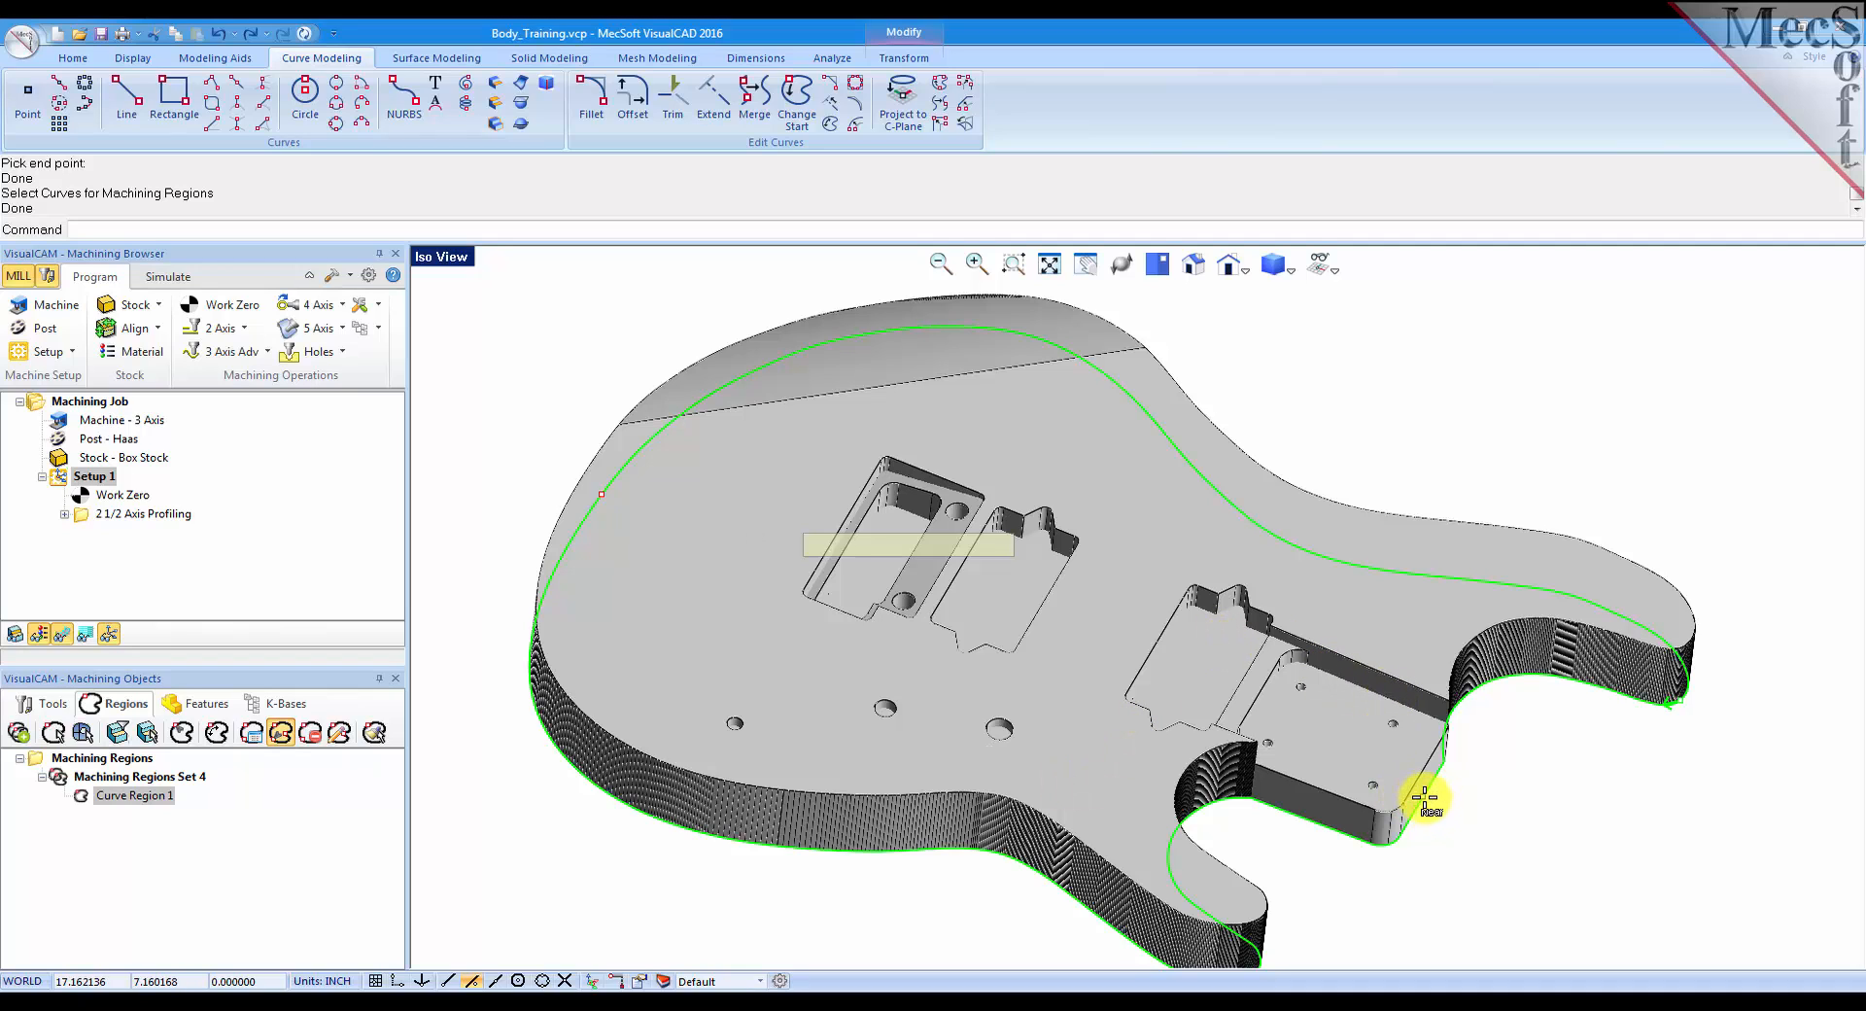
mouse_move(1144, 412)
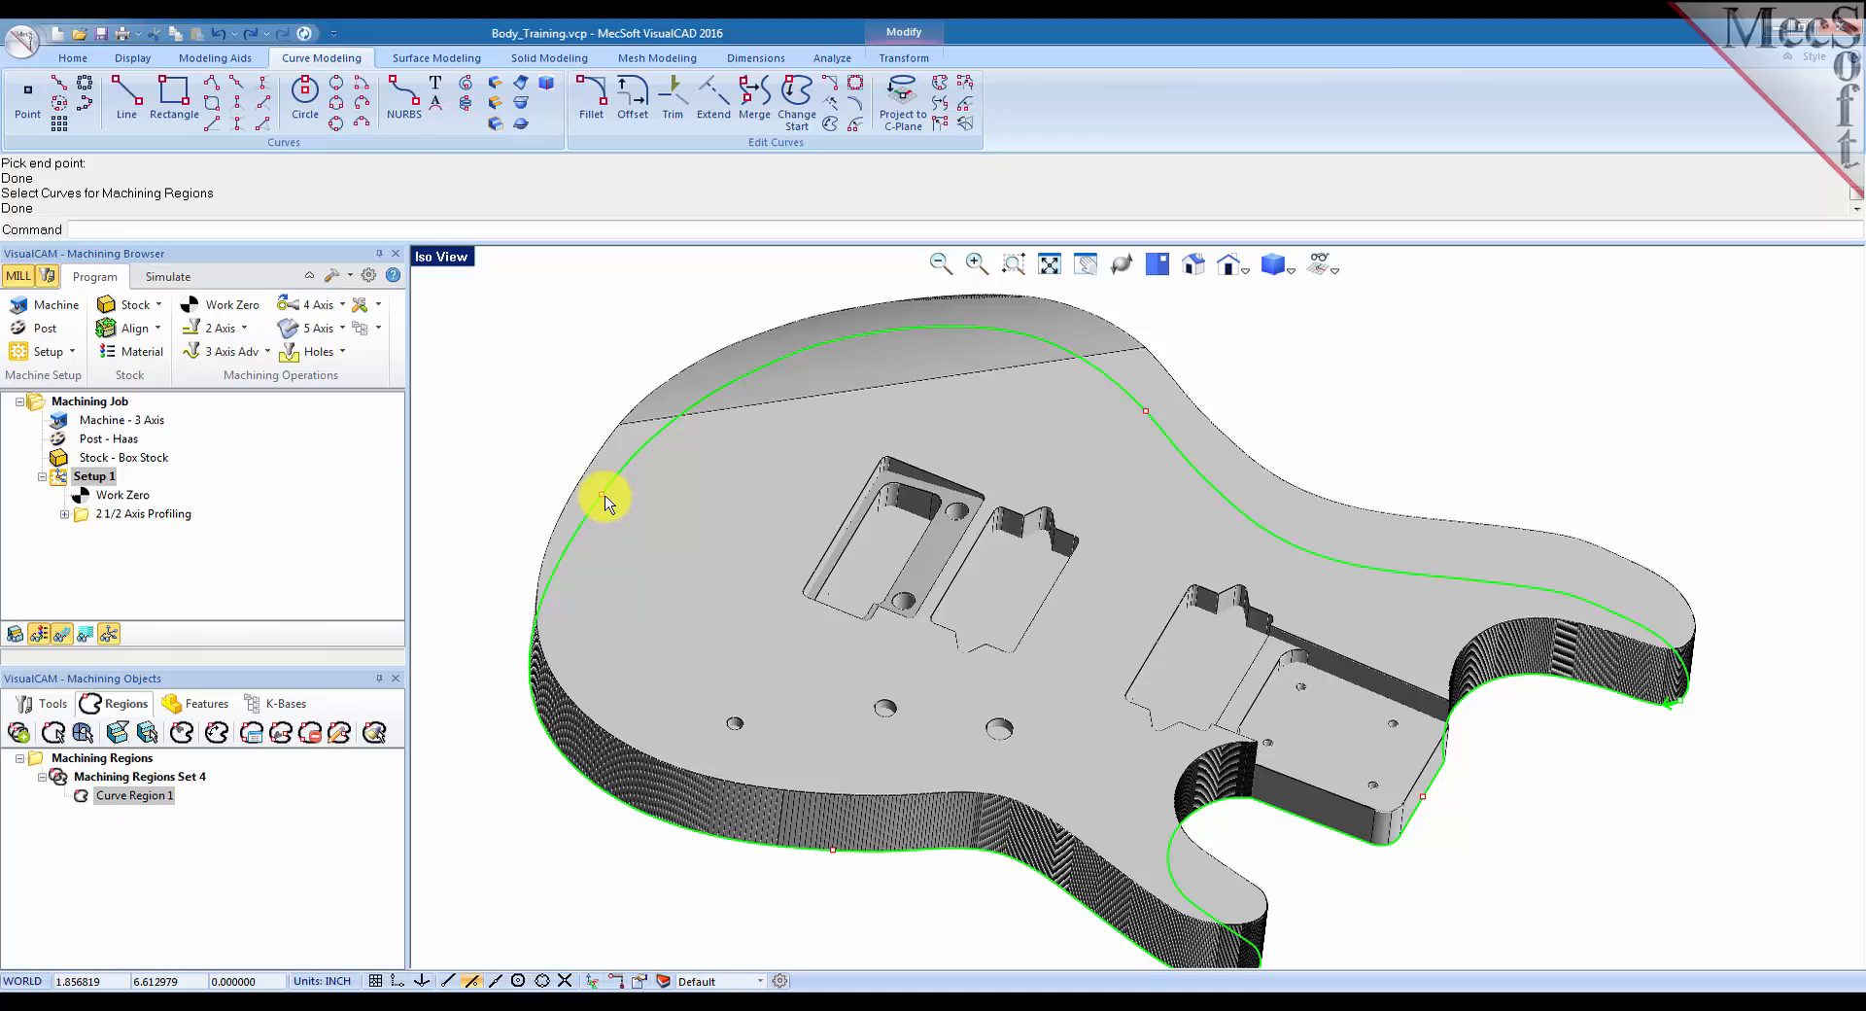
mouse_move(568, 835)
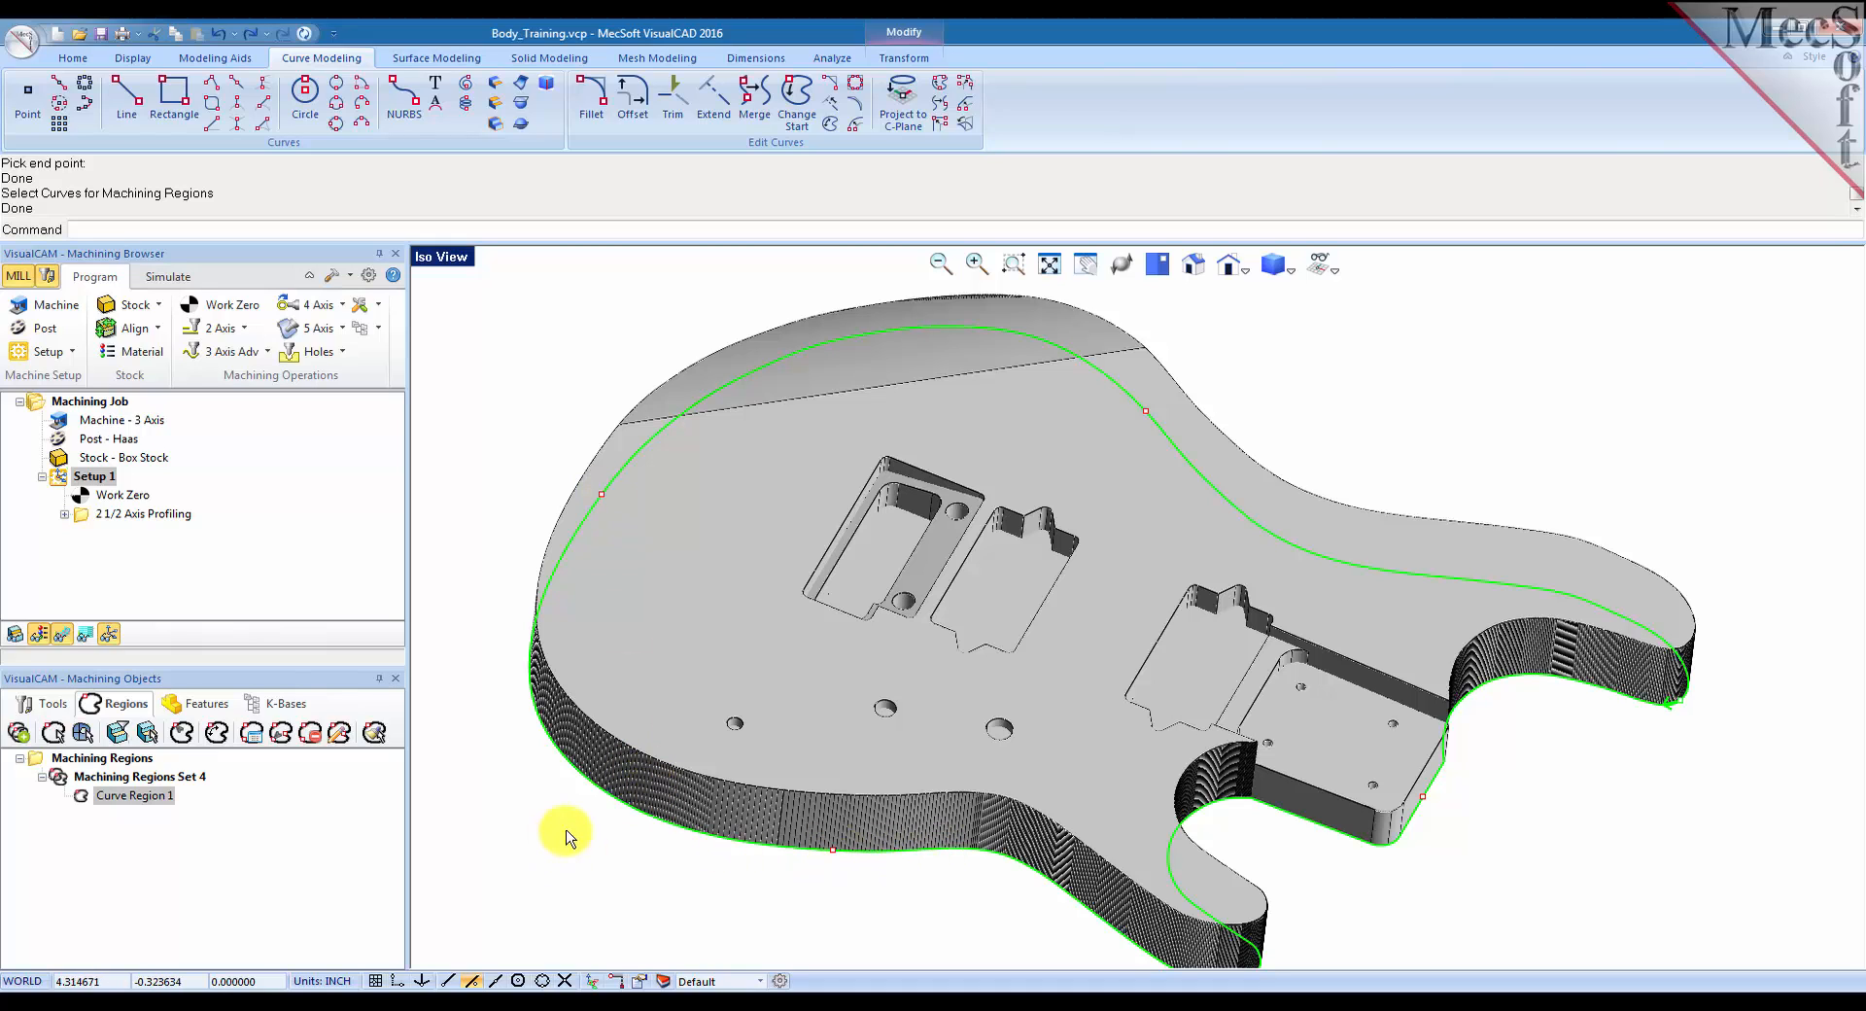
mouse_move(148, 876)
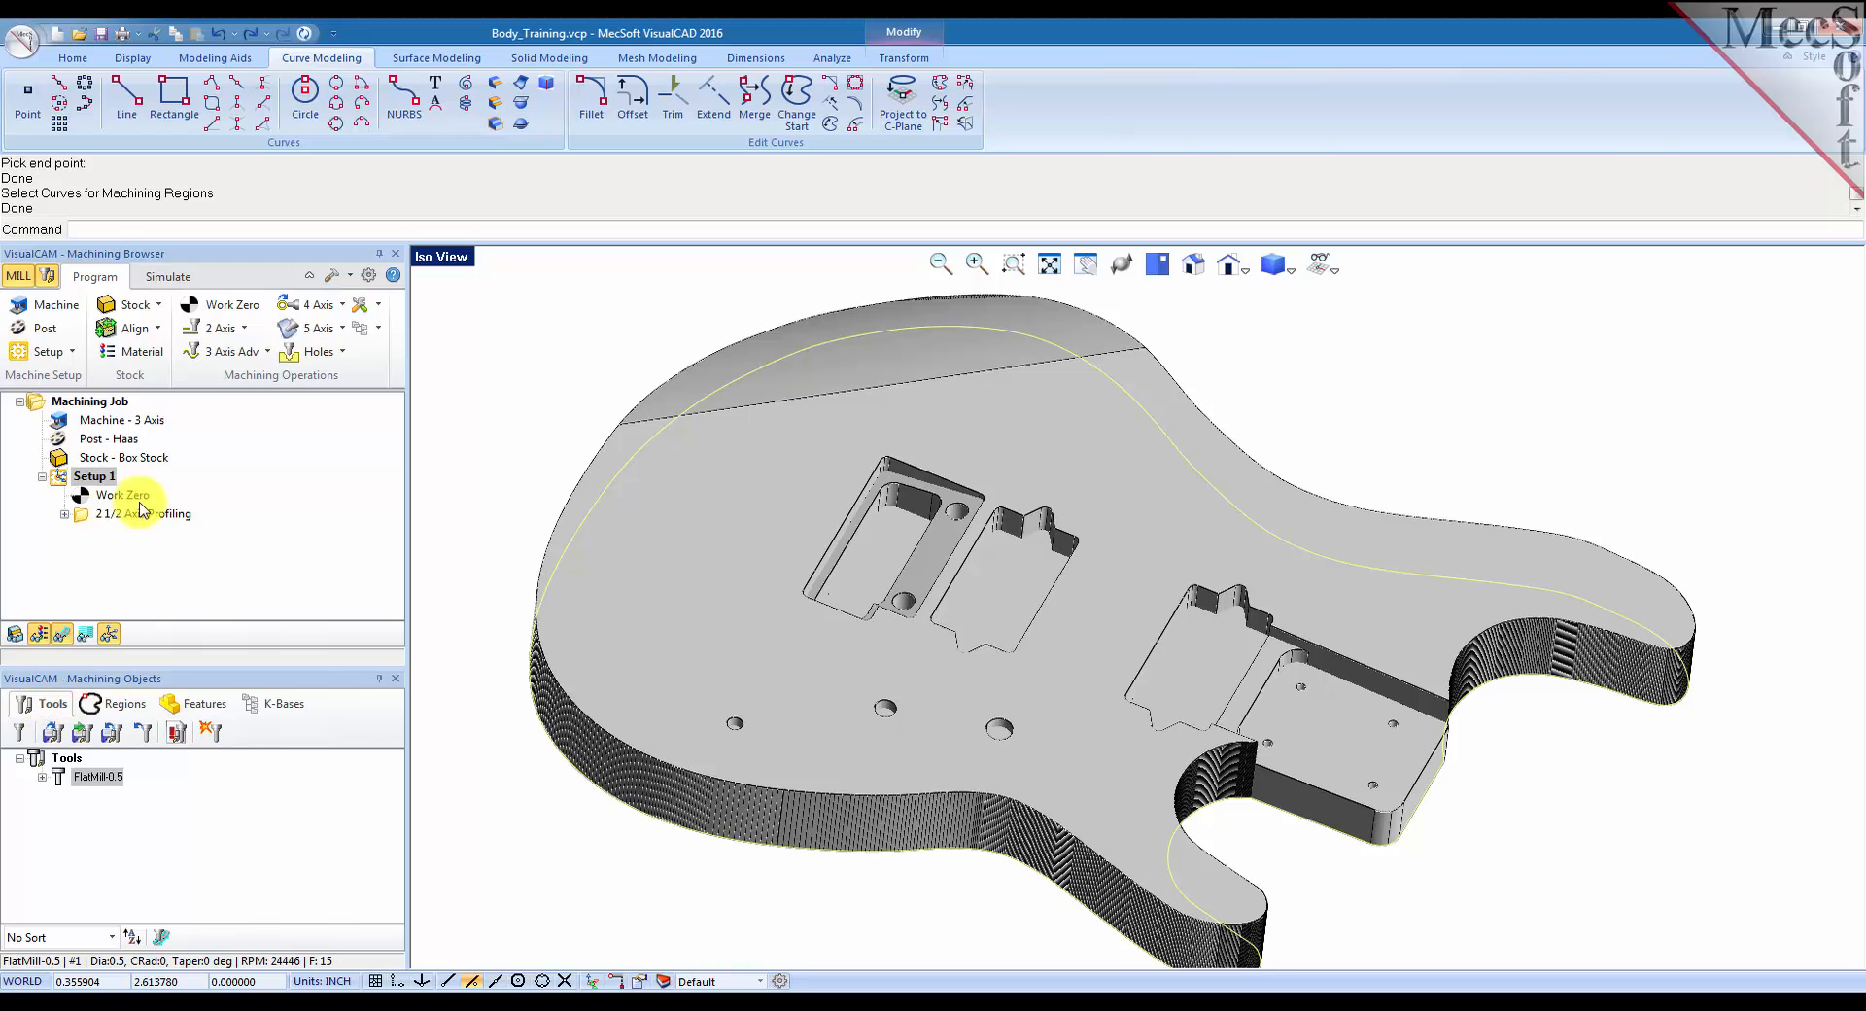
Remove DriveRegion 1 from the profiling operation's regions and regenerate the toolpath.
double_click(146, 513)
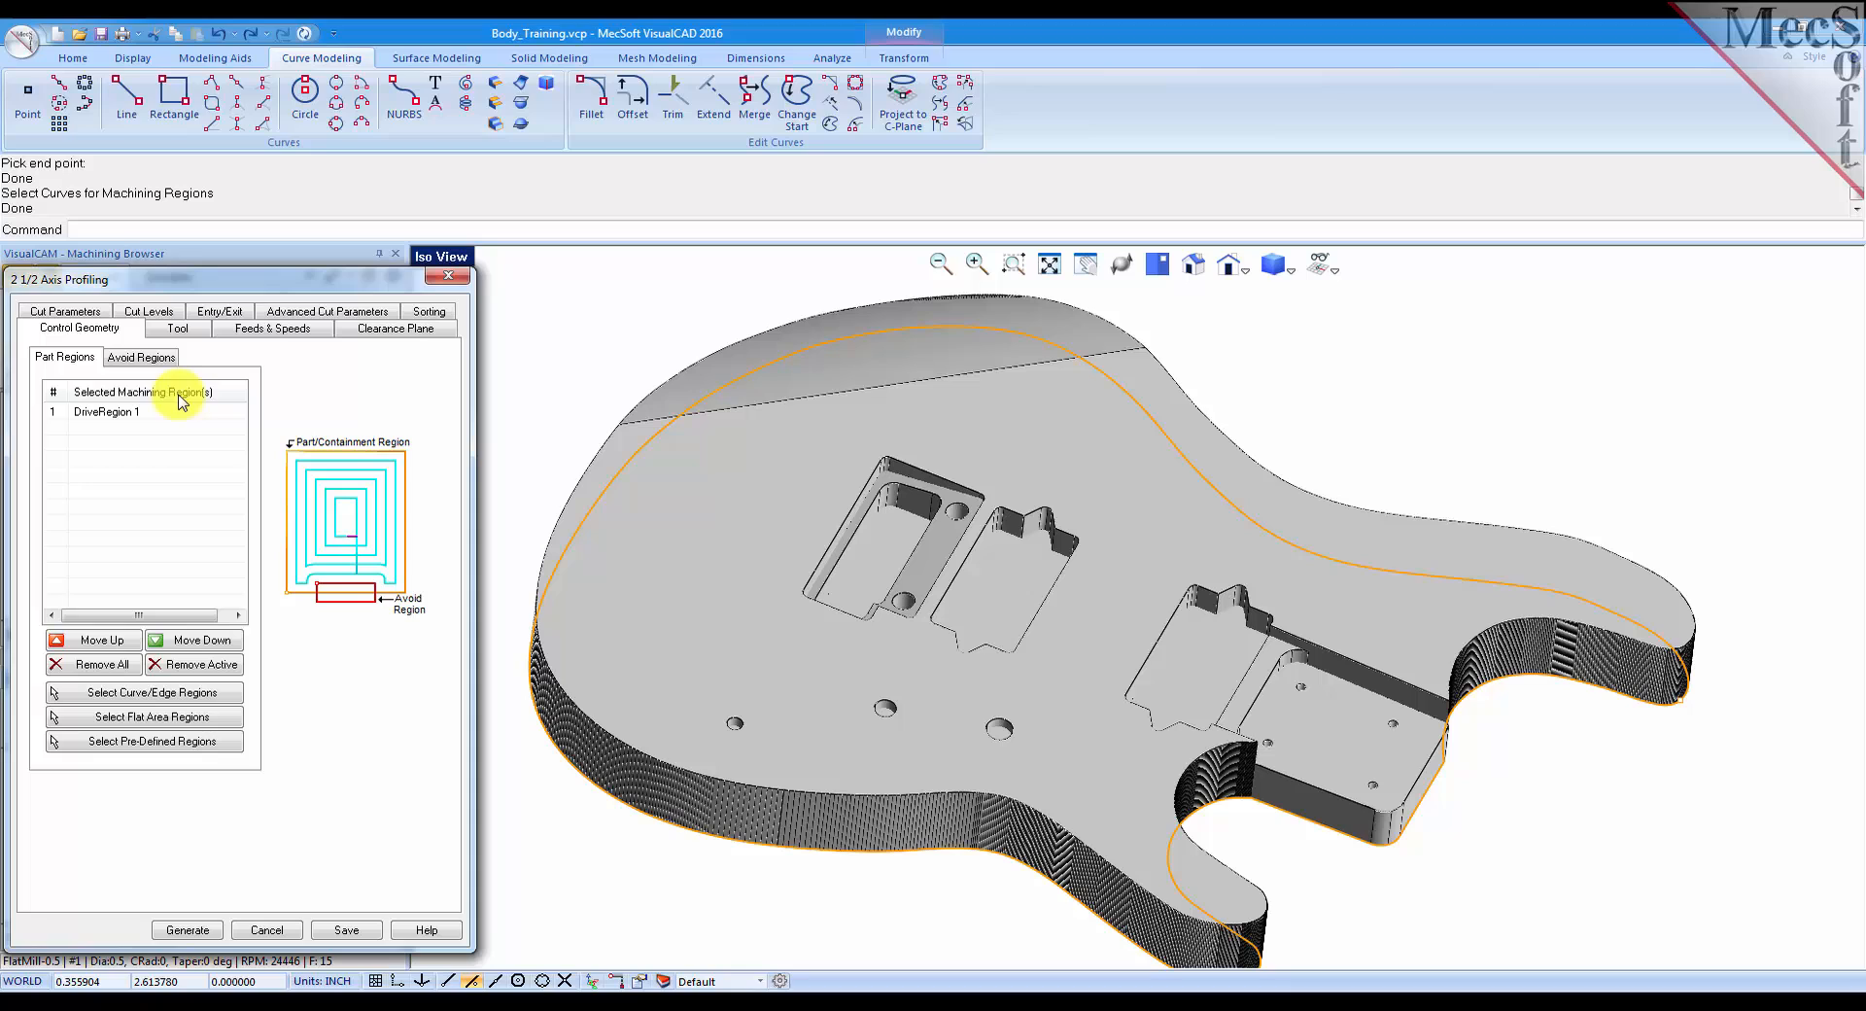
click(108, 411)
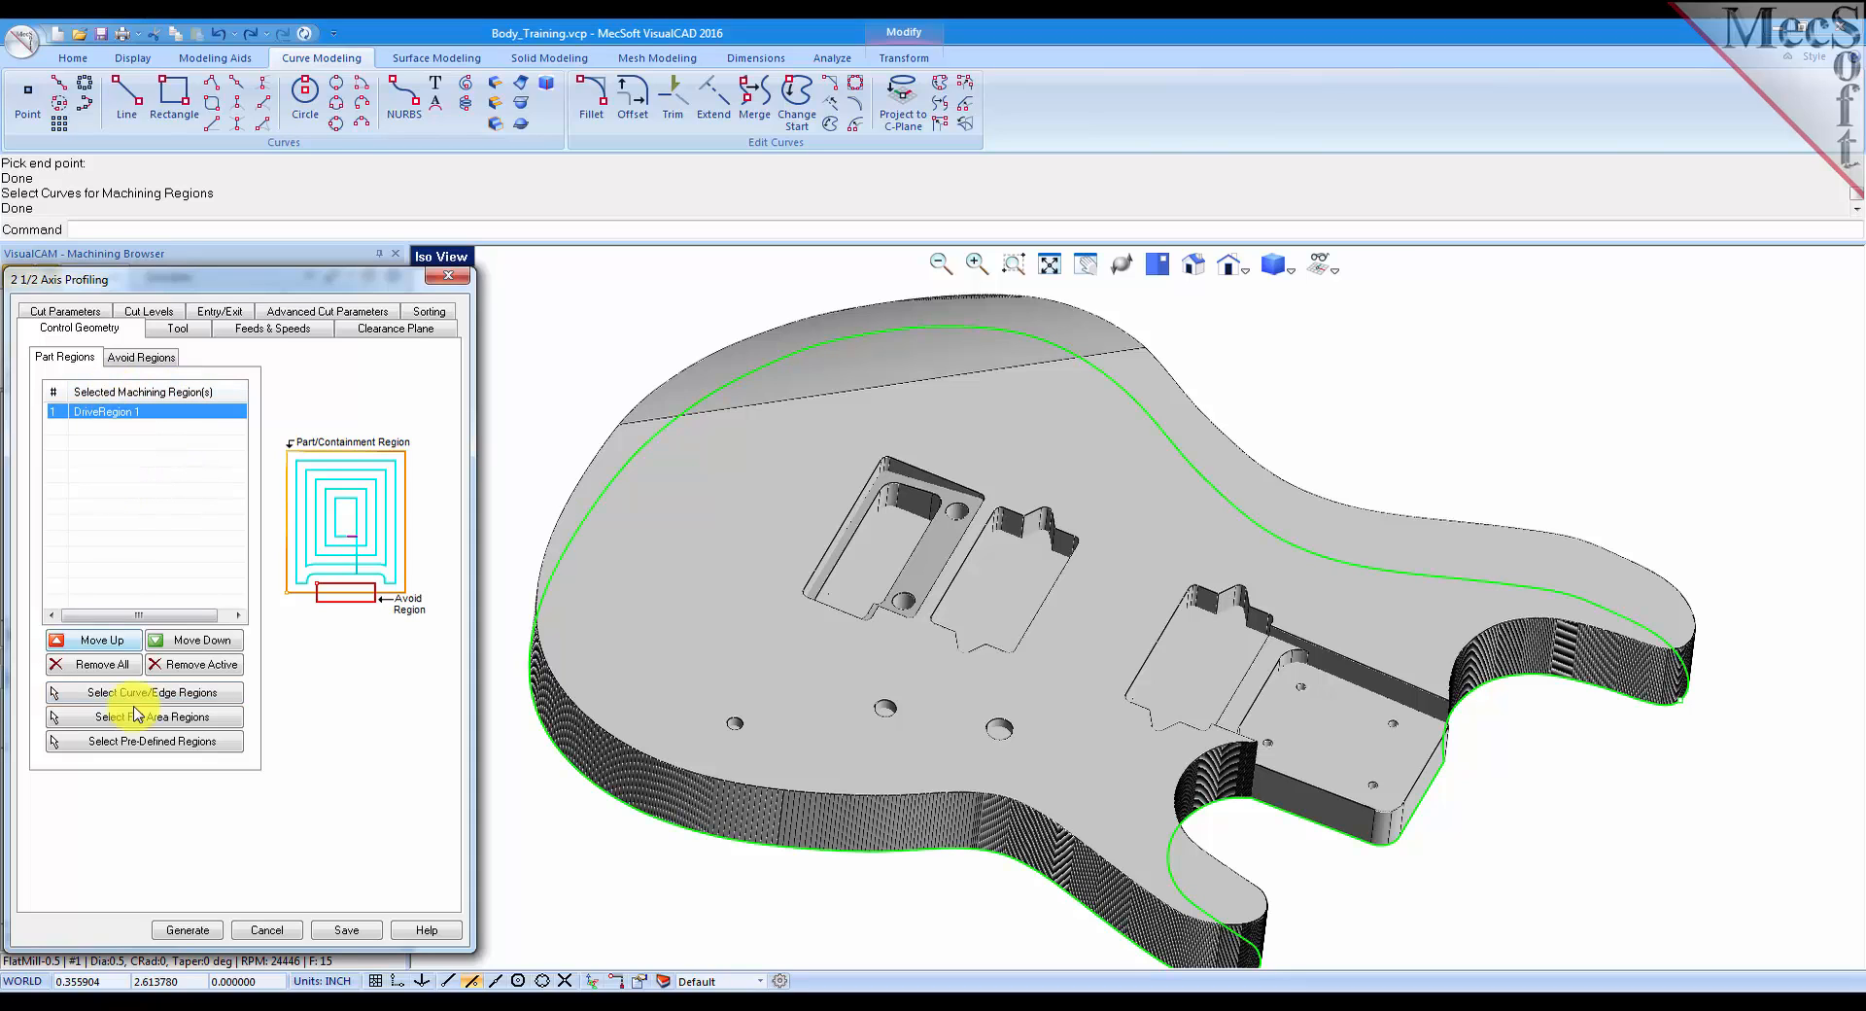
mouse_move(115, 672)
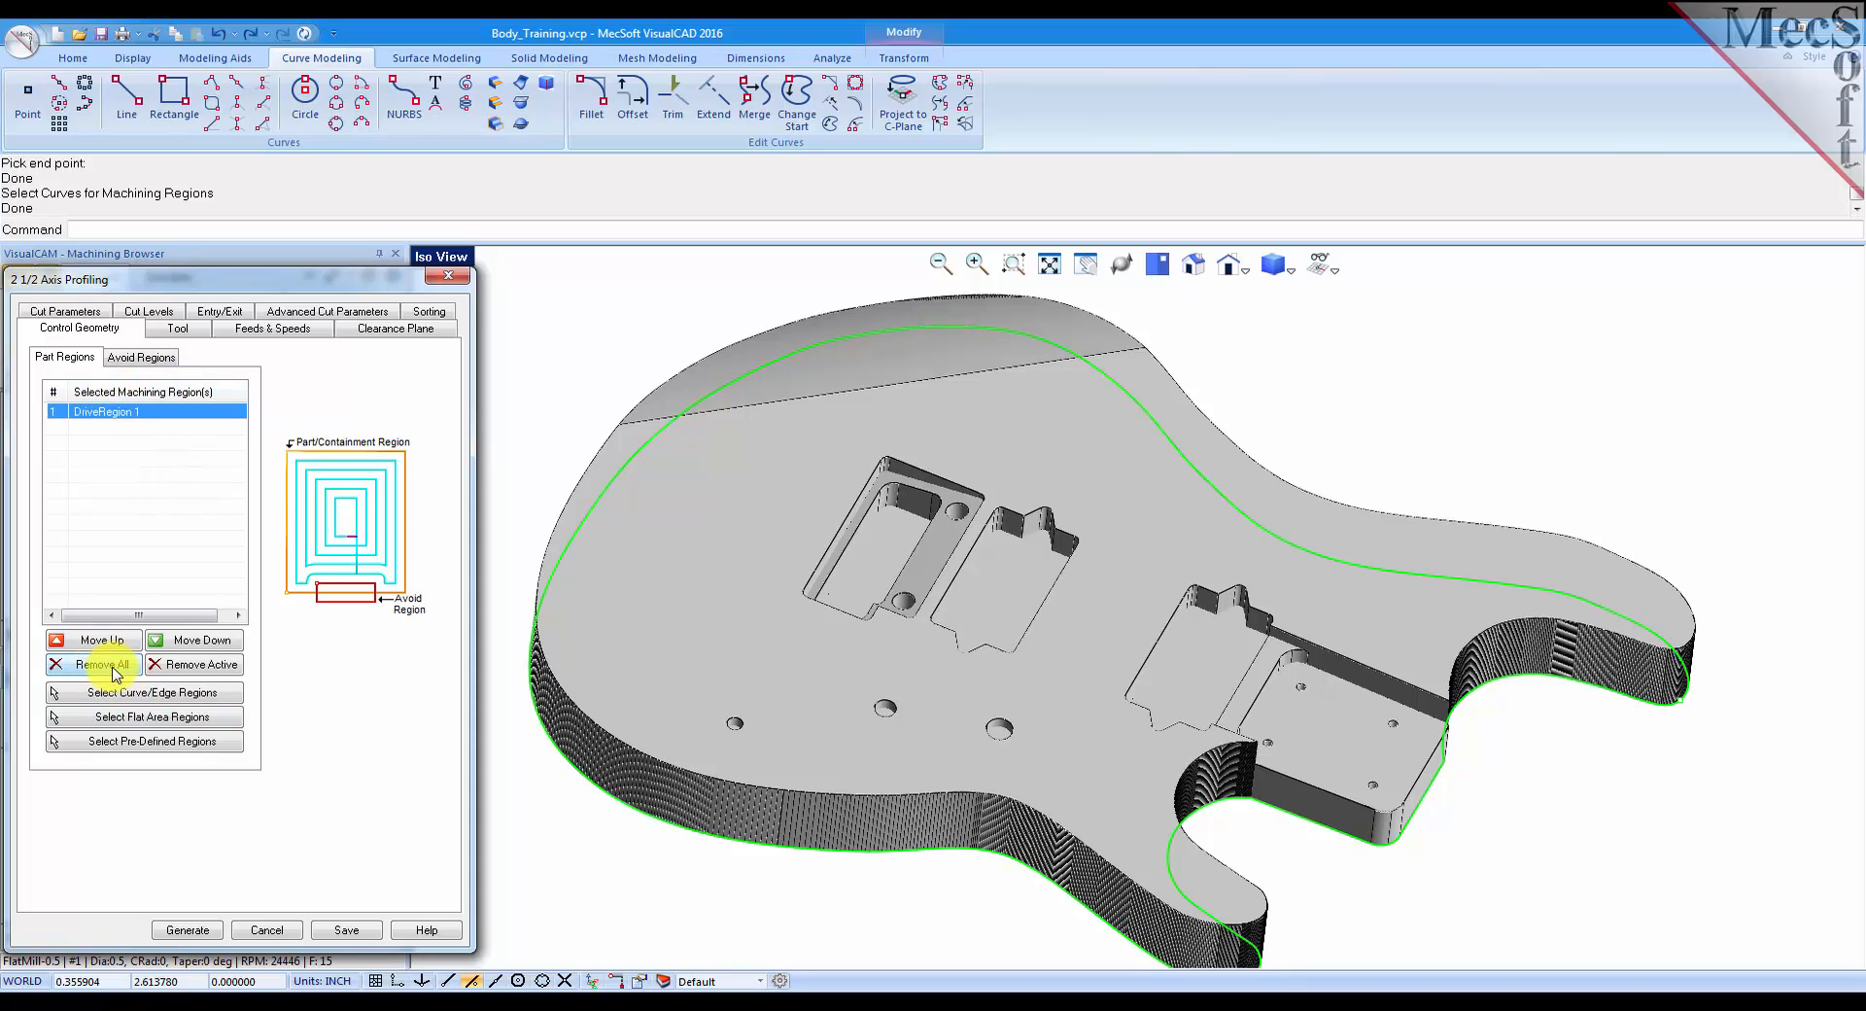
click(144, 741)
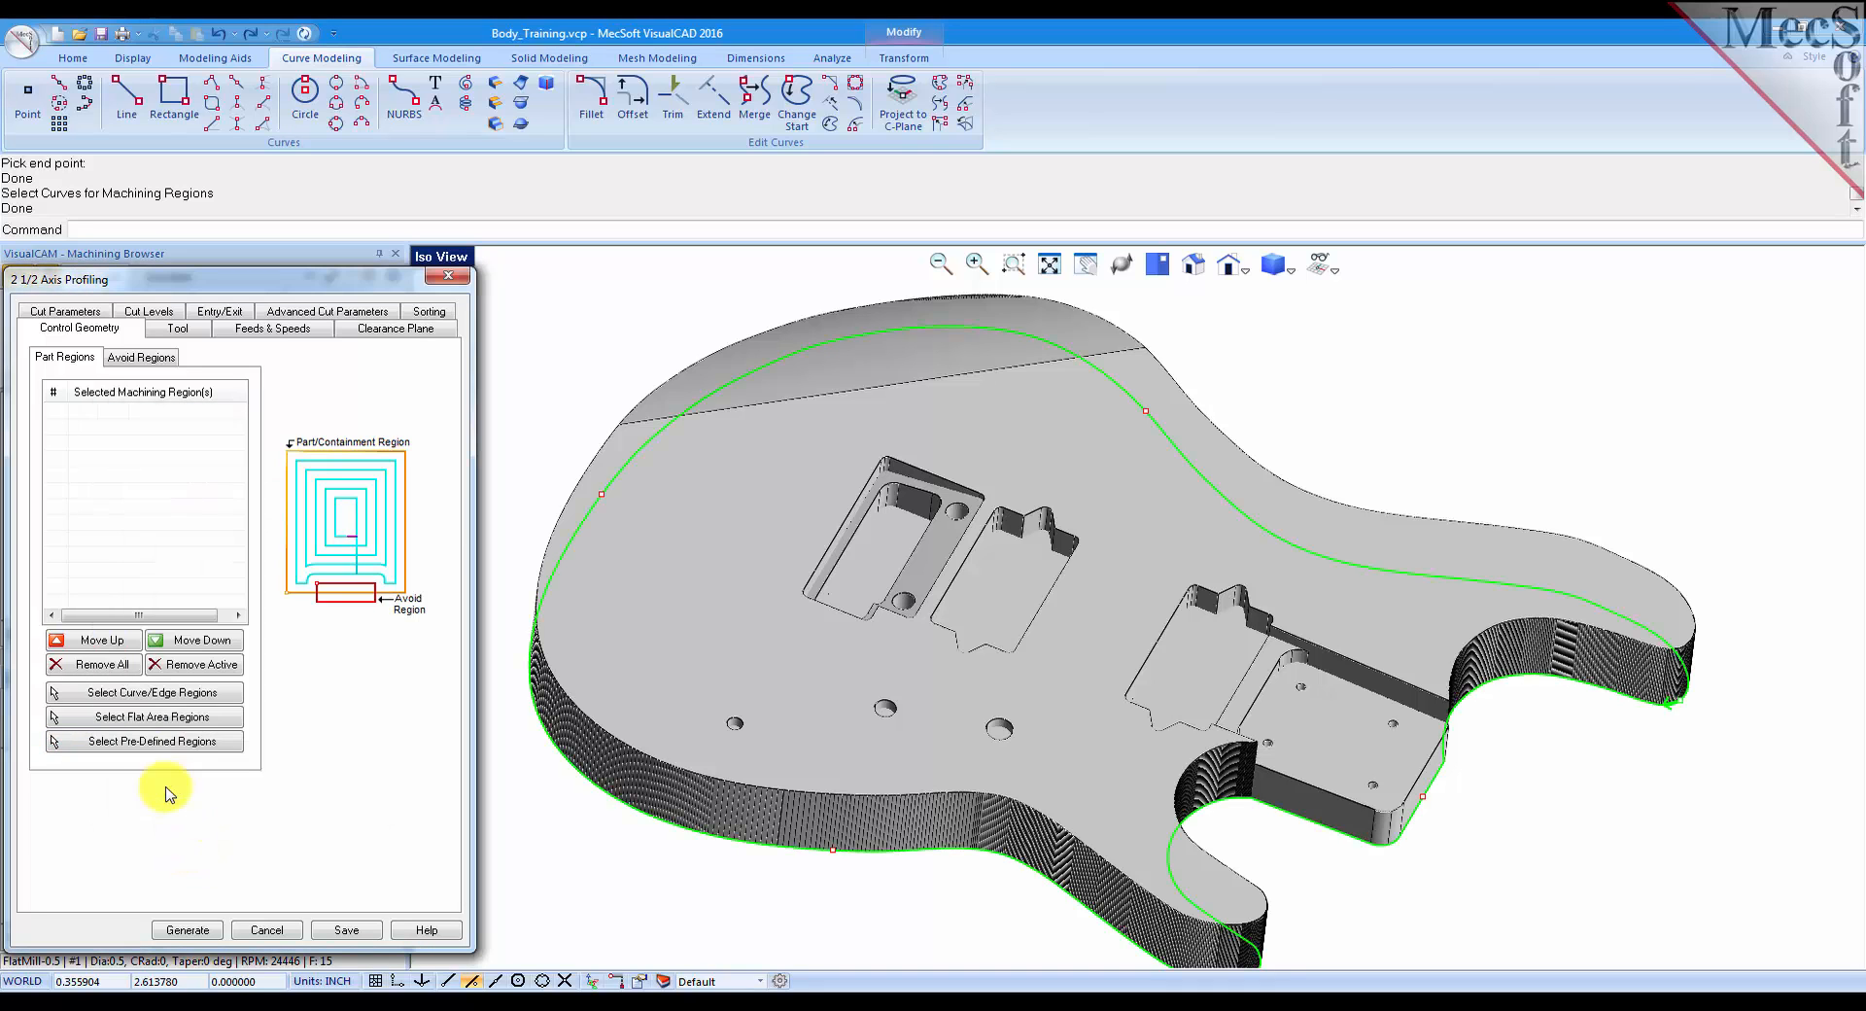
click(187, 930)
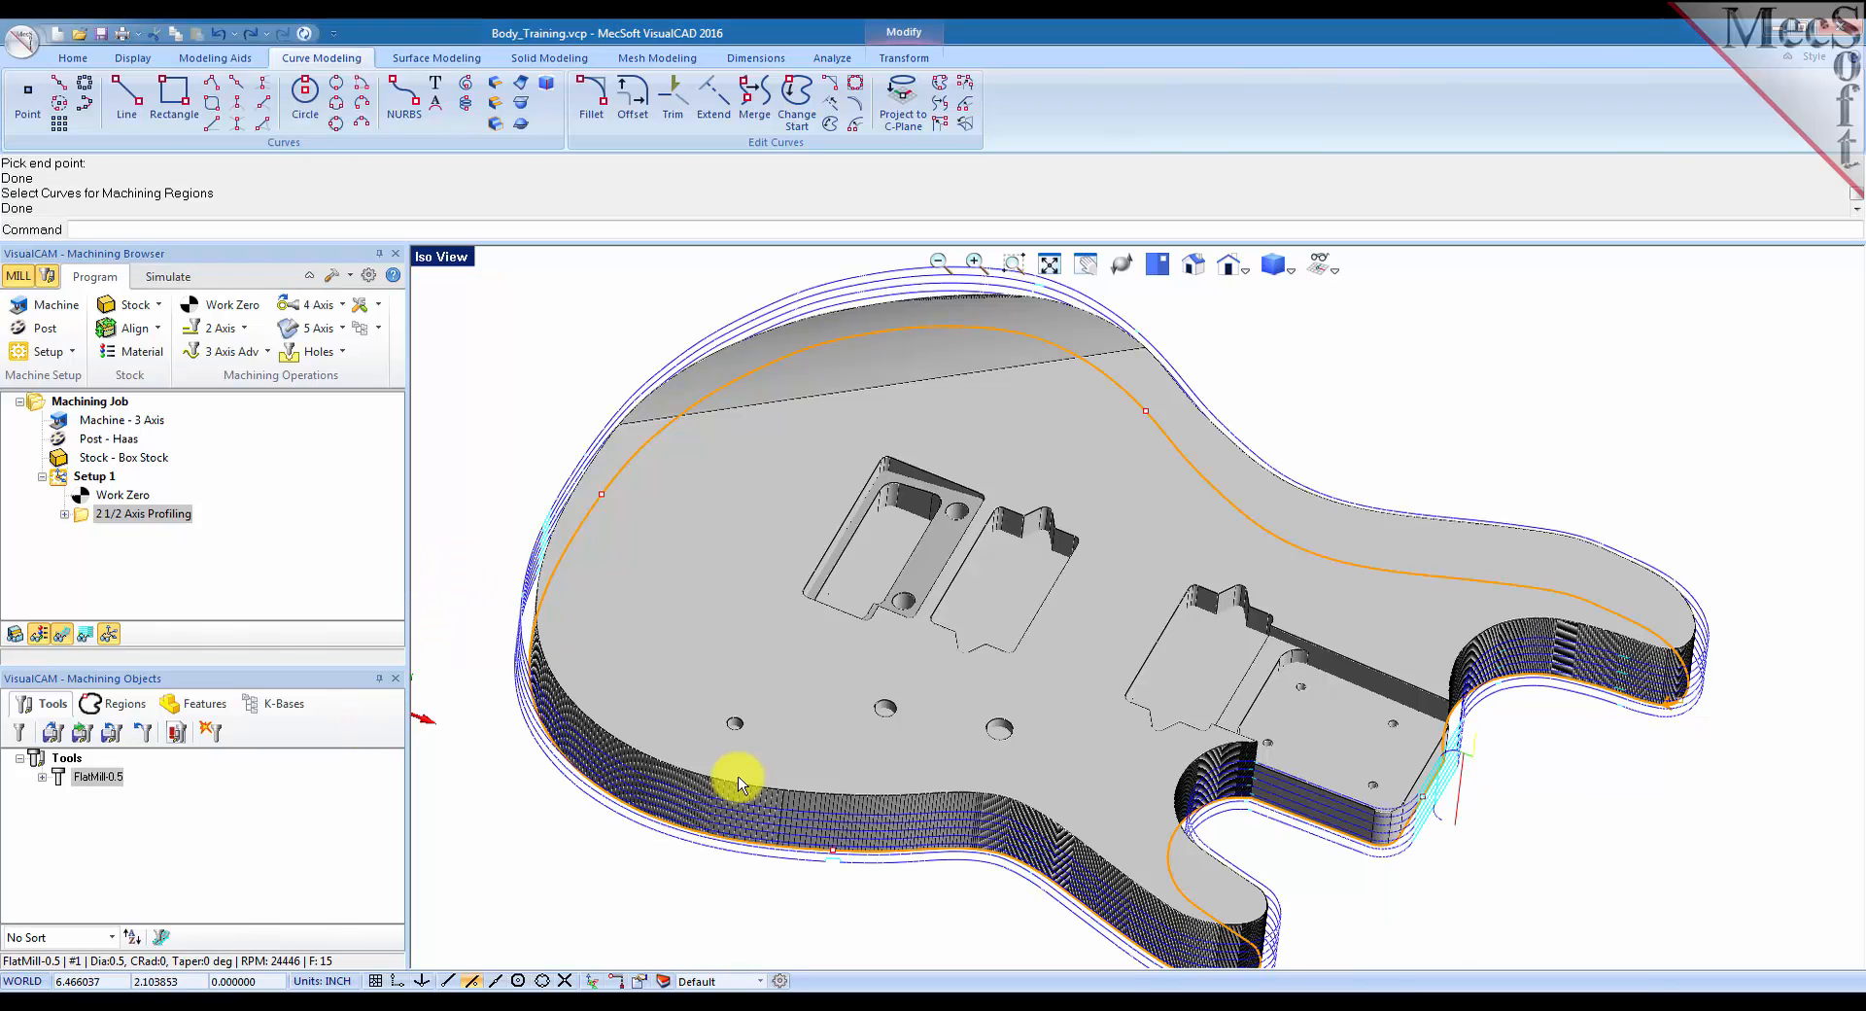
mouse_move(908, 883)
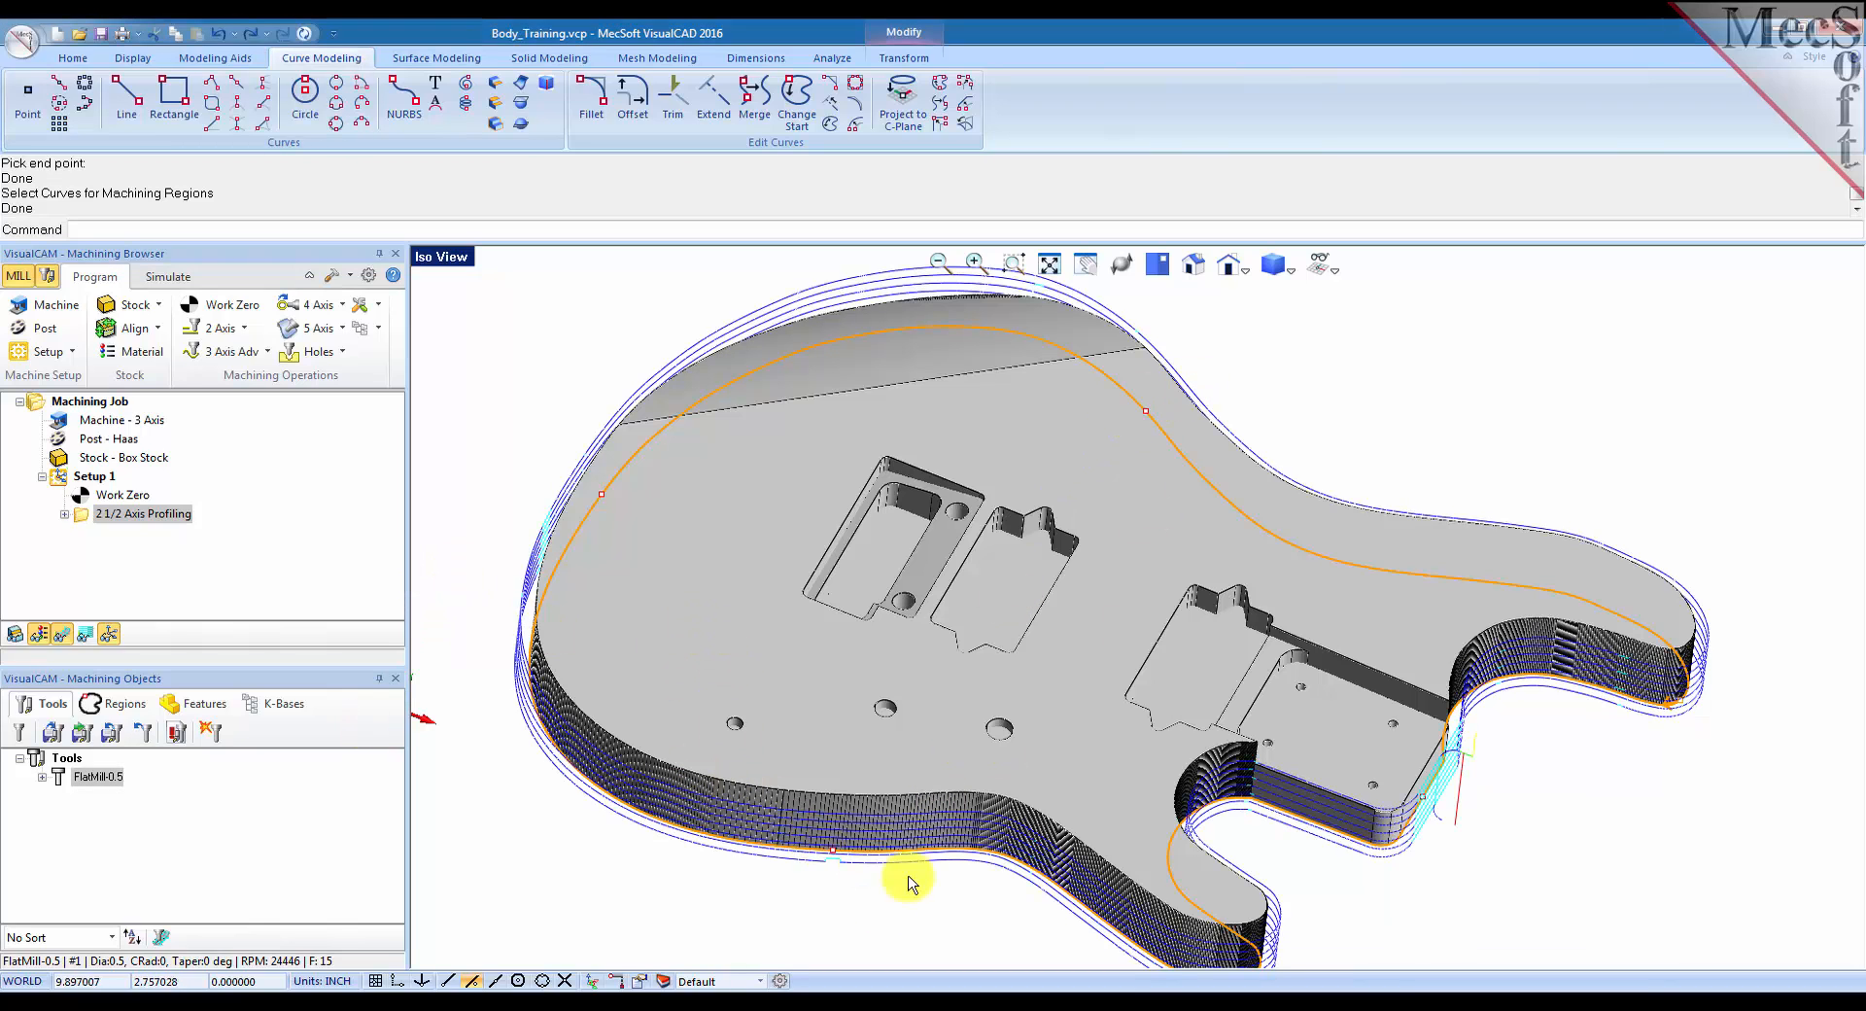
mouse_move(836, 861)
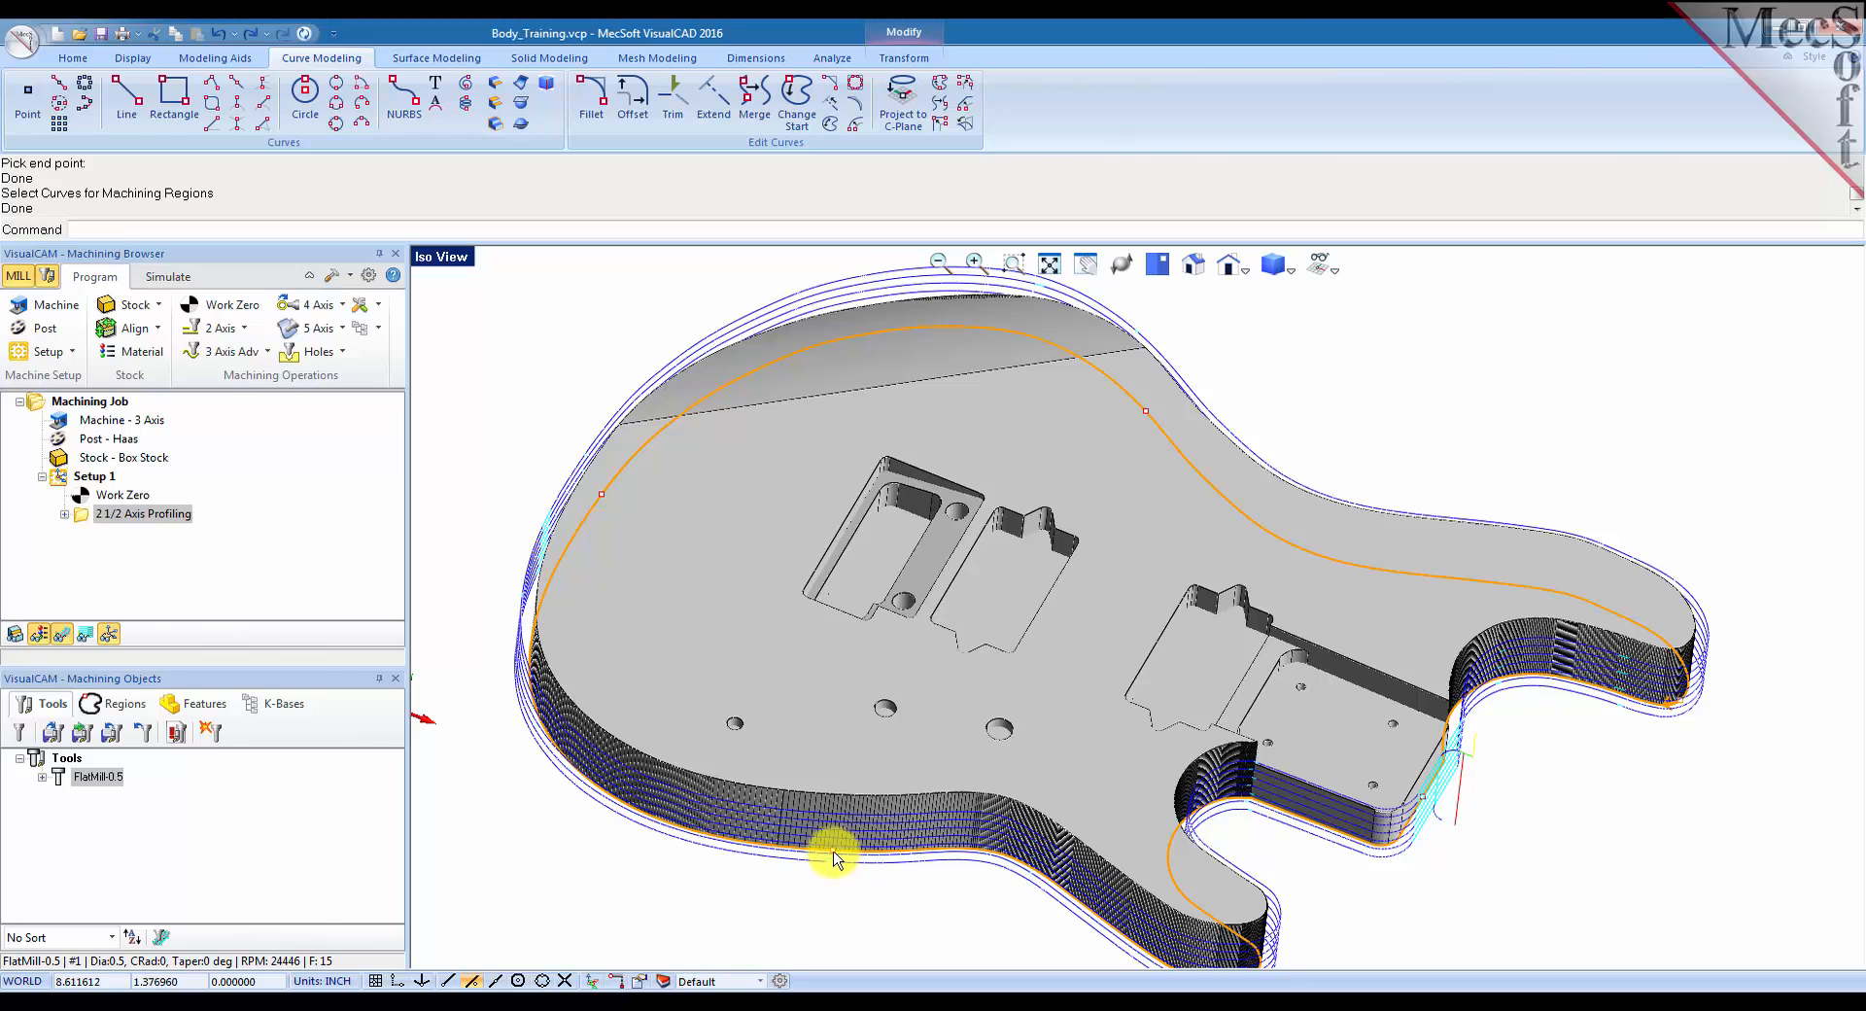
mouse_move(1418, 807)
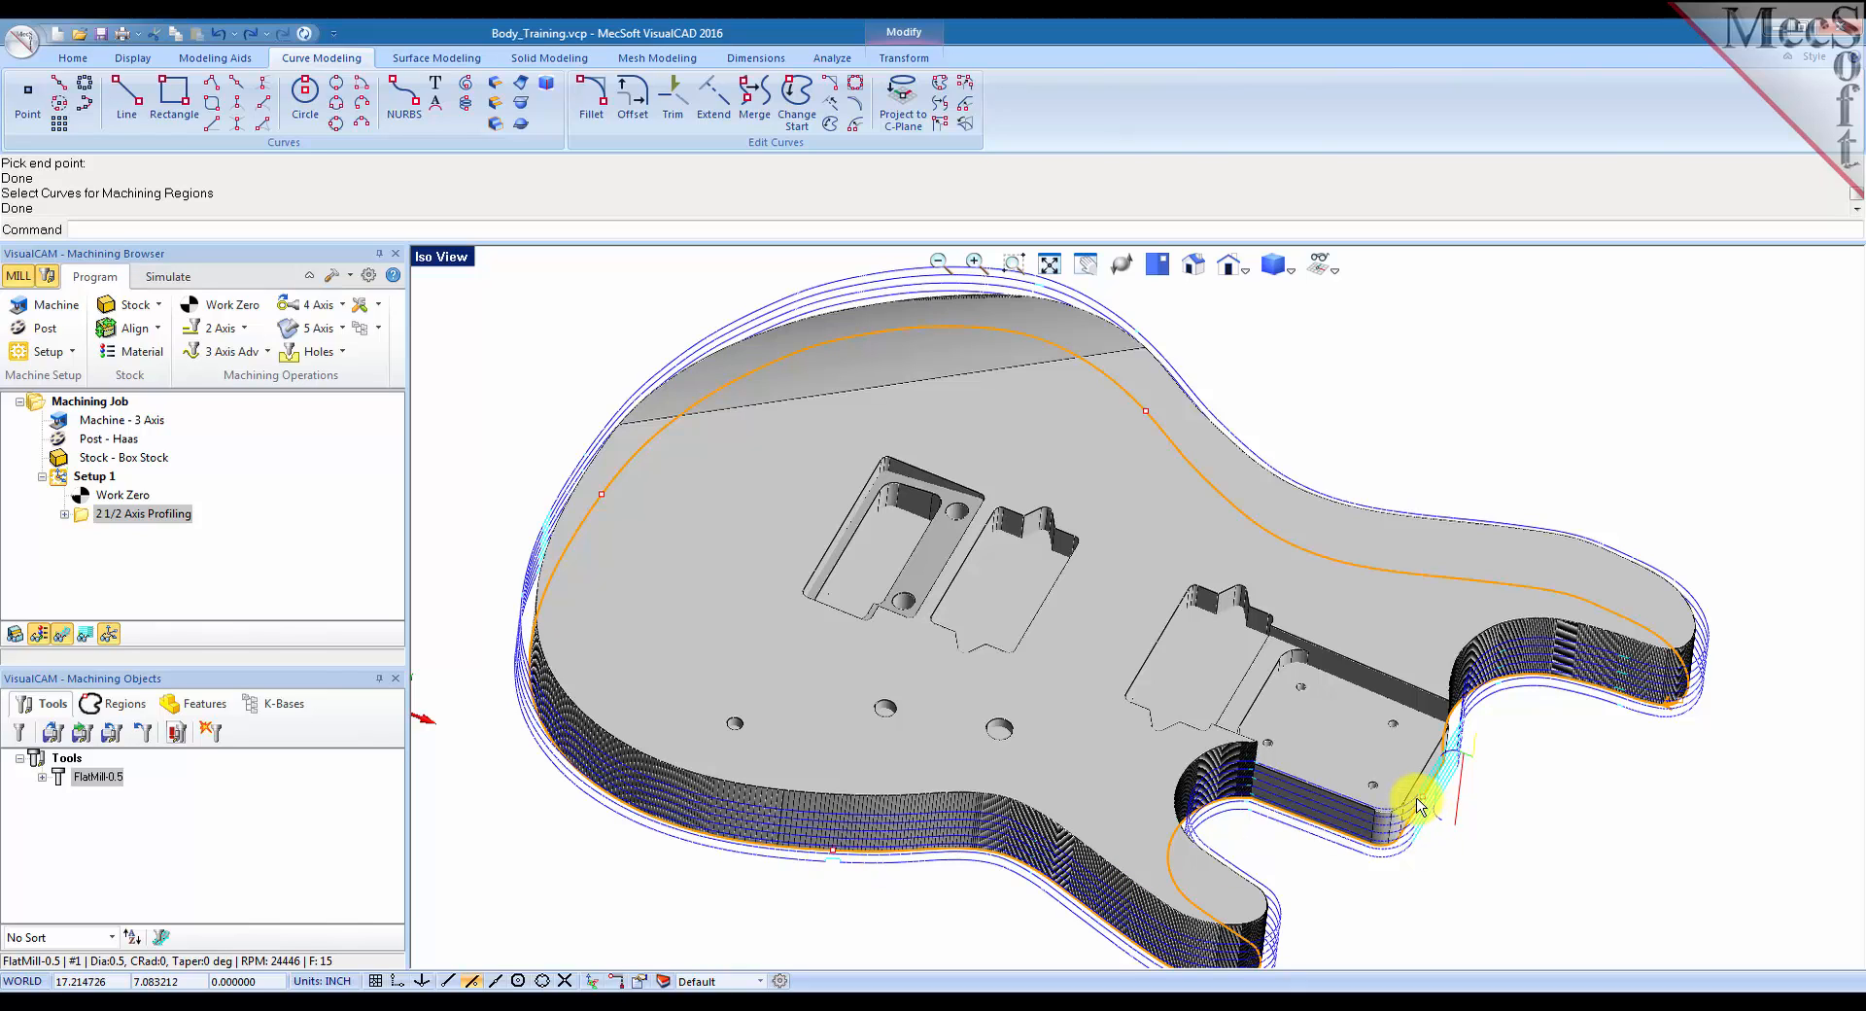